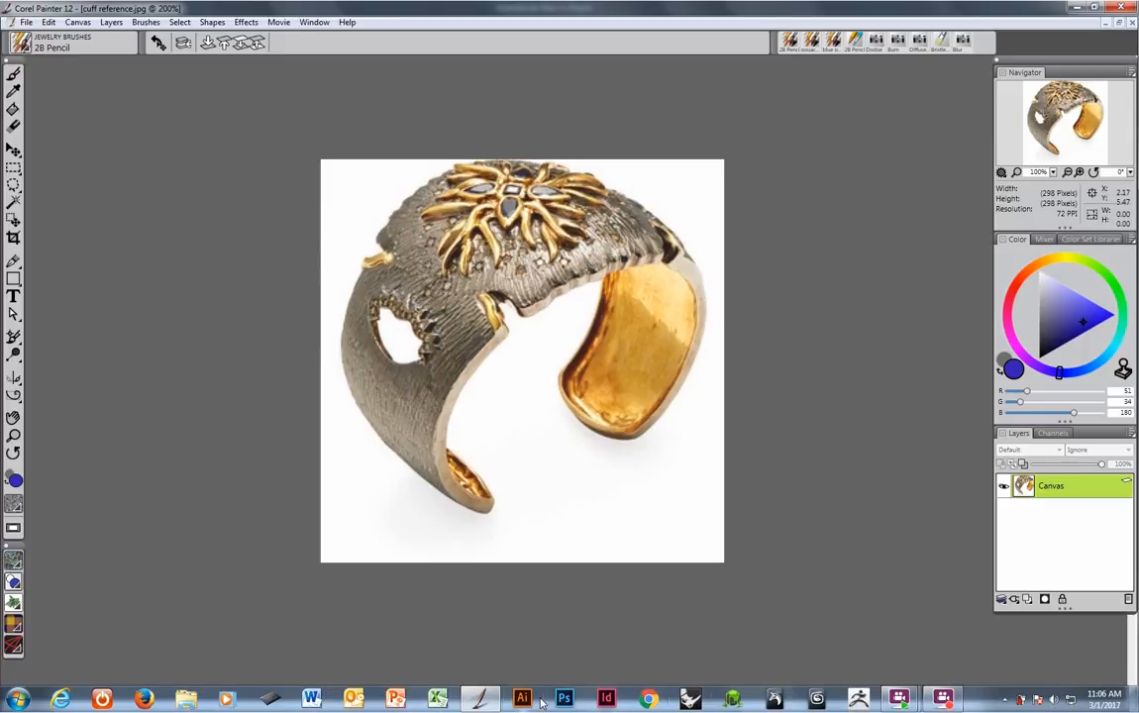
pyautogui.moveTo(458, 494)
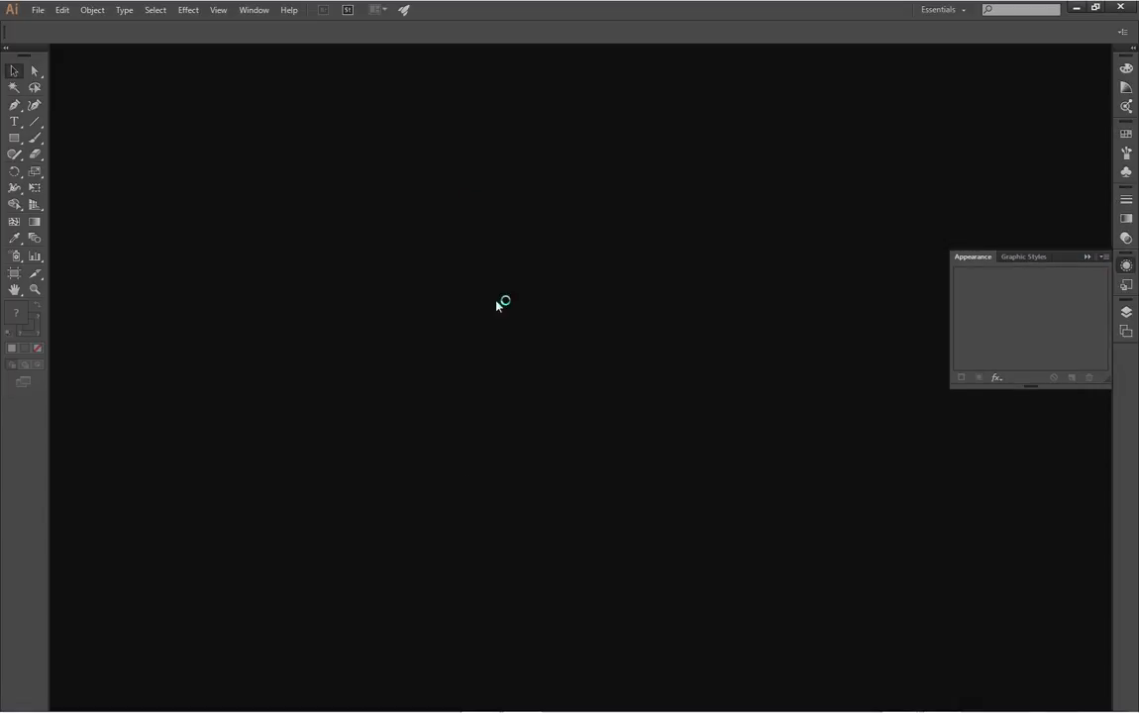
pyautogui.moveTo(431, 176)
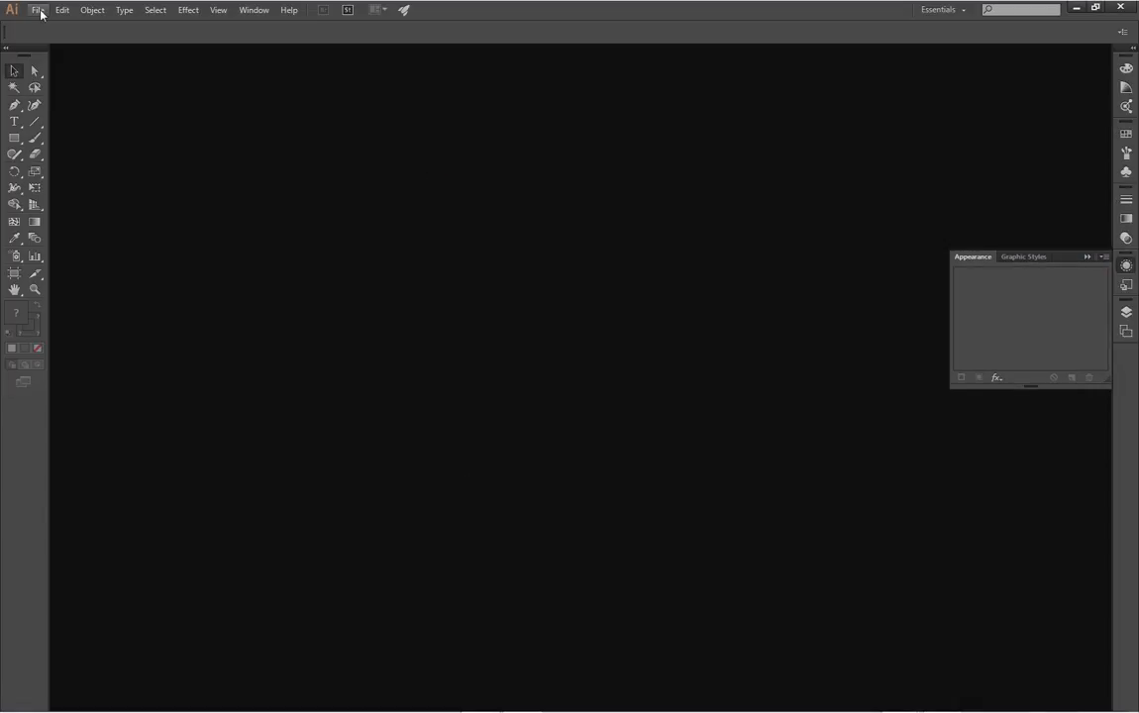
# Step: Open cuff [Converted].AI and thin the grouped outlines' stroke weight to 0.44 pt
pyautogui.click(38, 10)
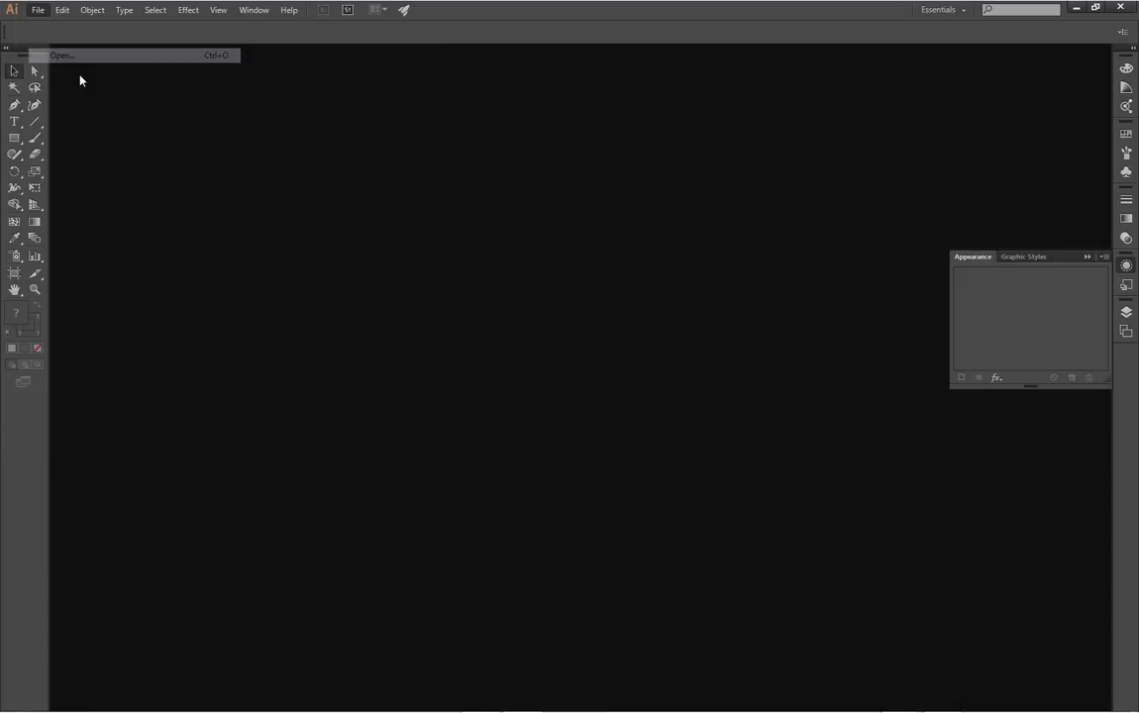
pyautogui.click(62, 55)
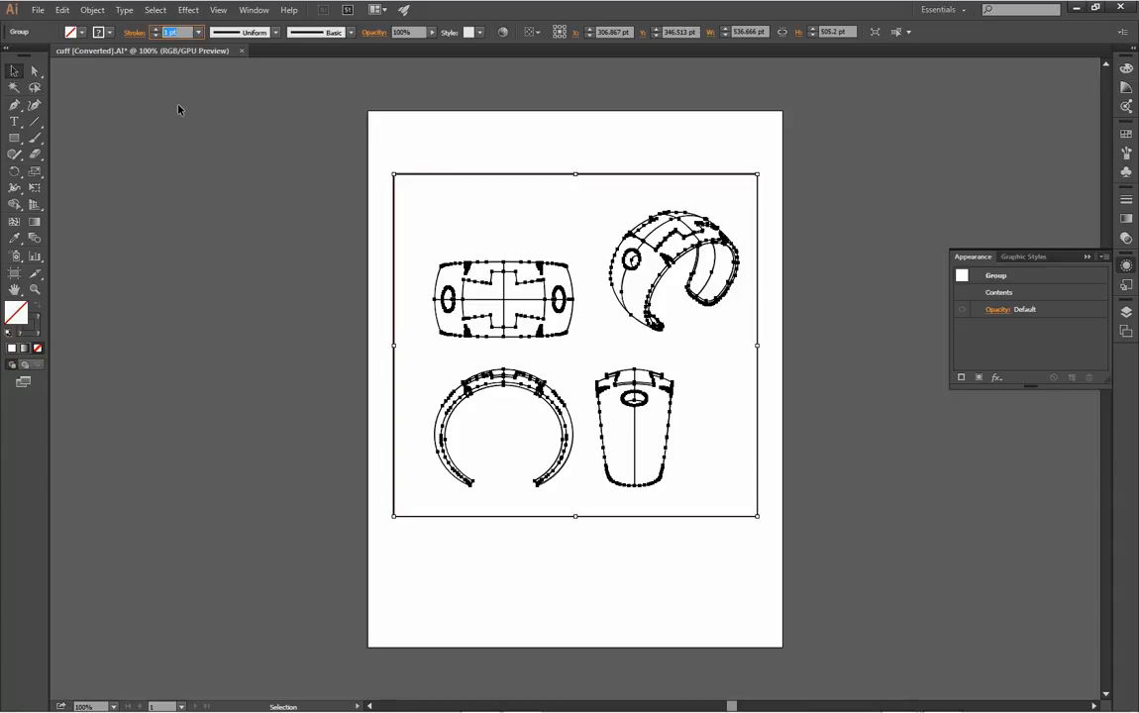
pyautogui.write('44')
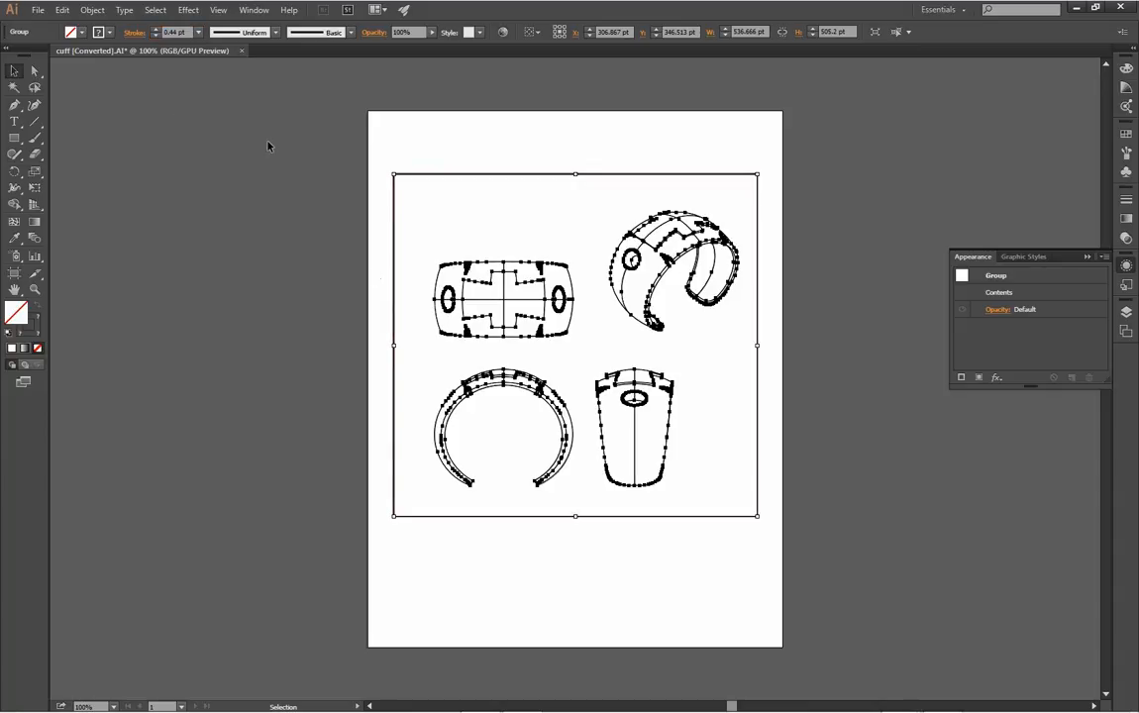
# Step: Deselect the drawing and export it as a High quality, 300 ppi JPEG
pyautogui.click(268, 146)
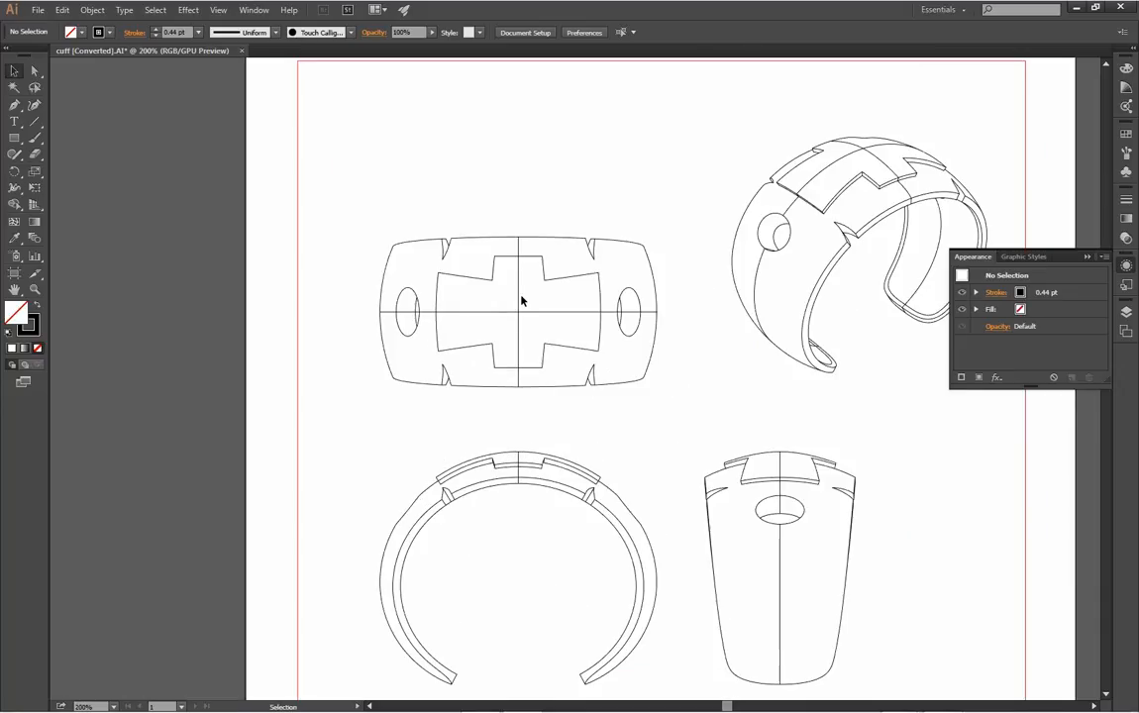
pyautogui.click(37, 9)
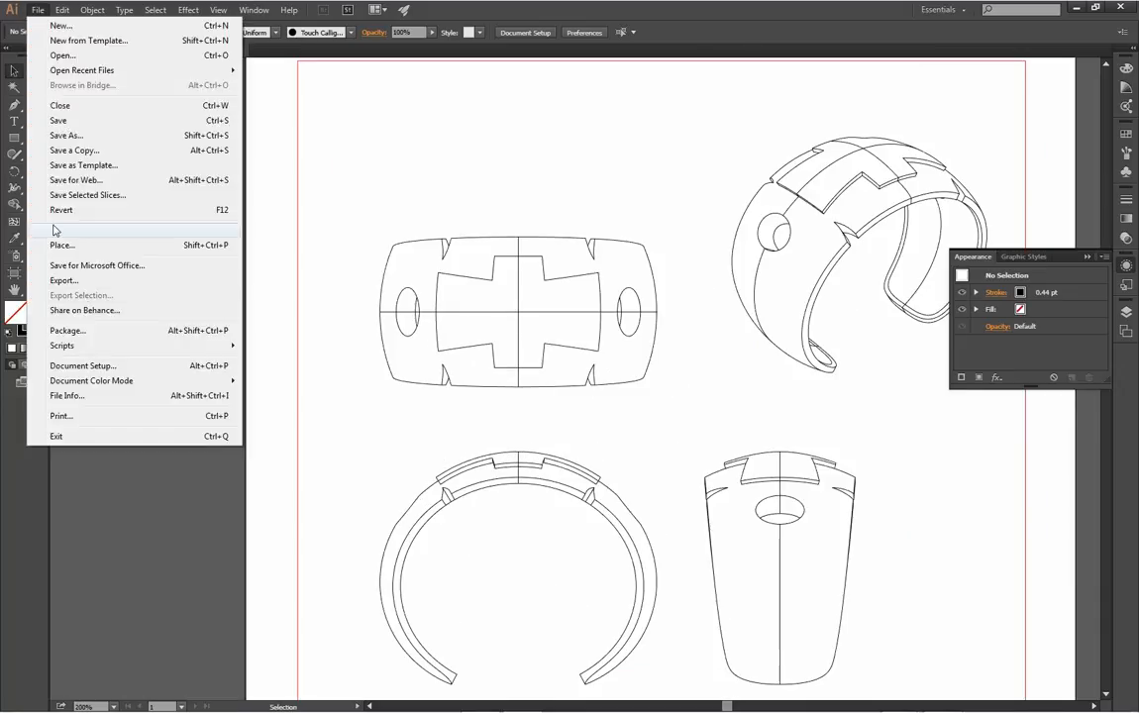
pyautogui.click(63, 280)
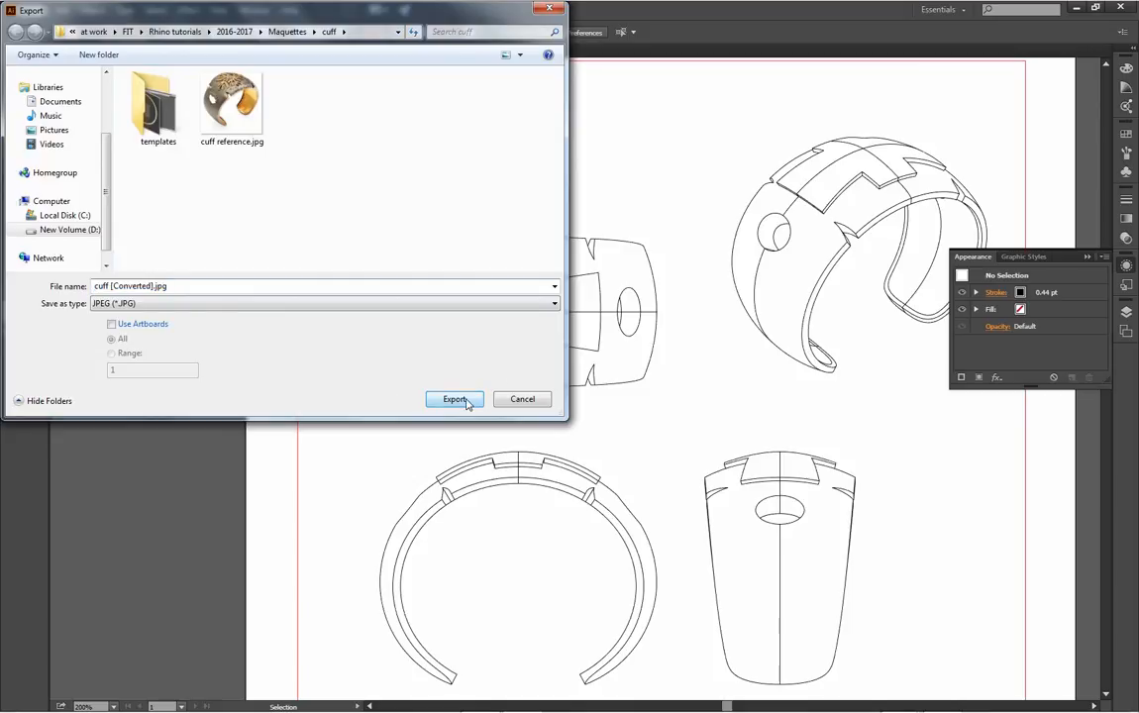
pyautogui.click(454, 398)
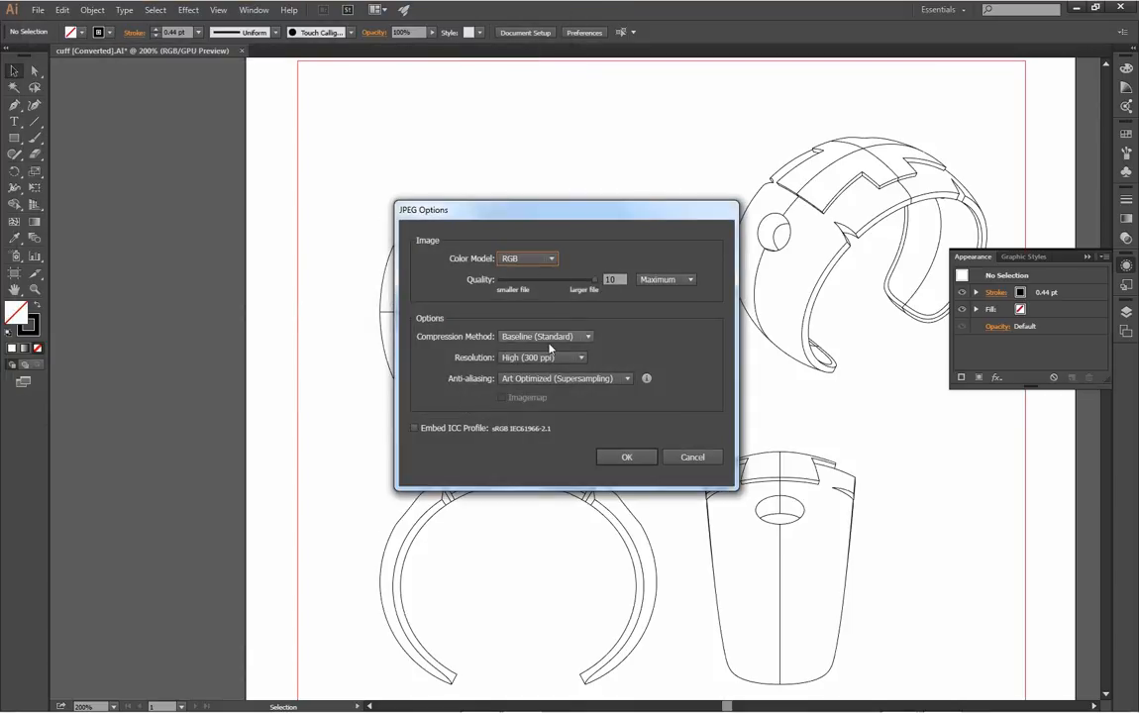
pyautogui.click(626, 457)
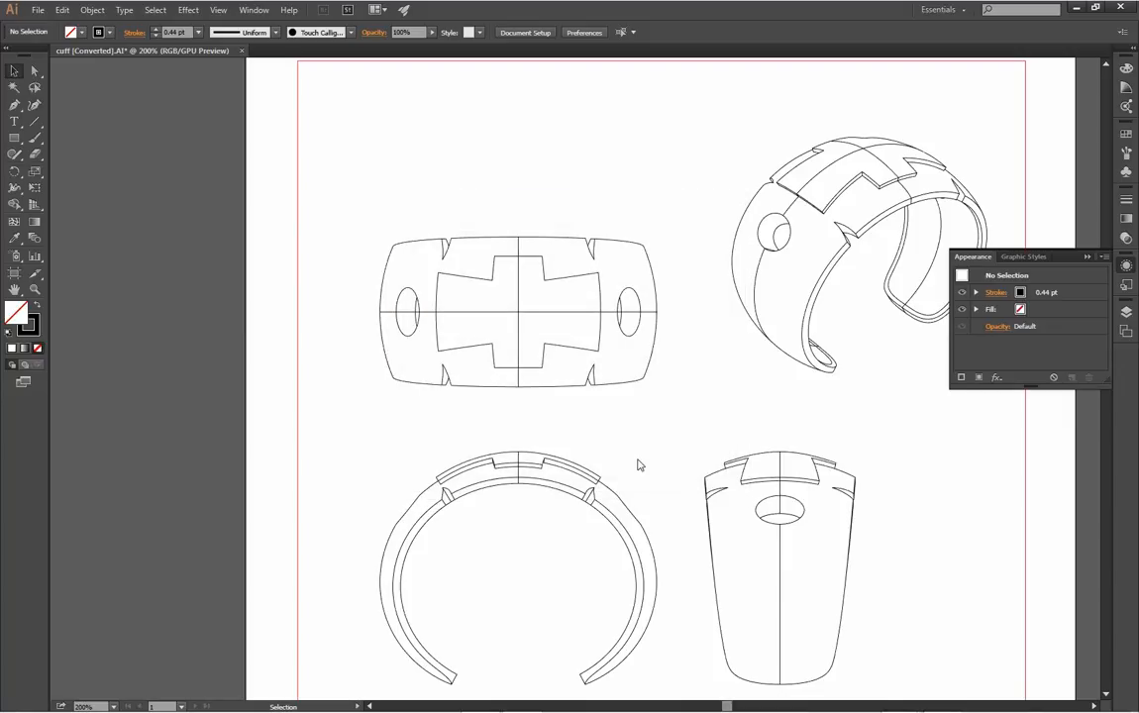
pyautogui.moveTo(647, 442)
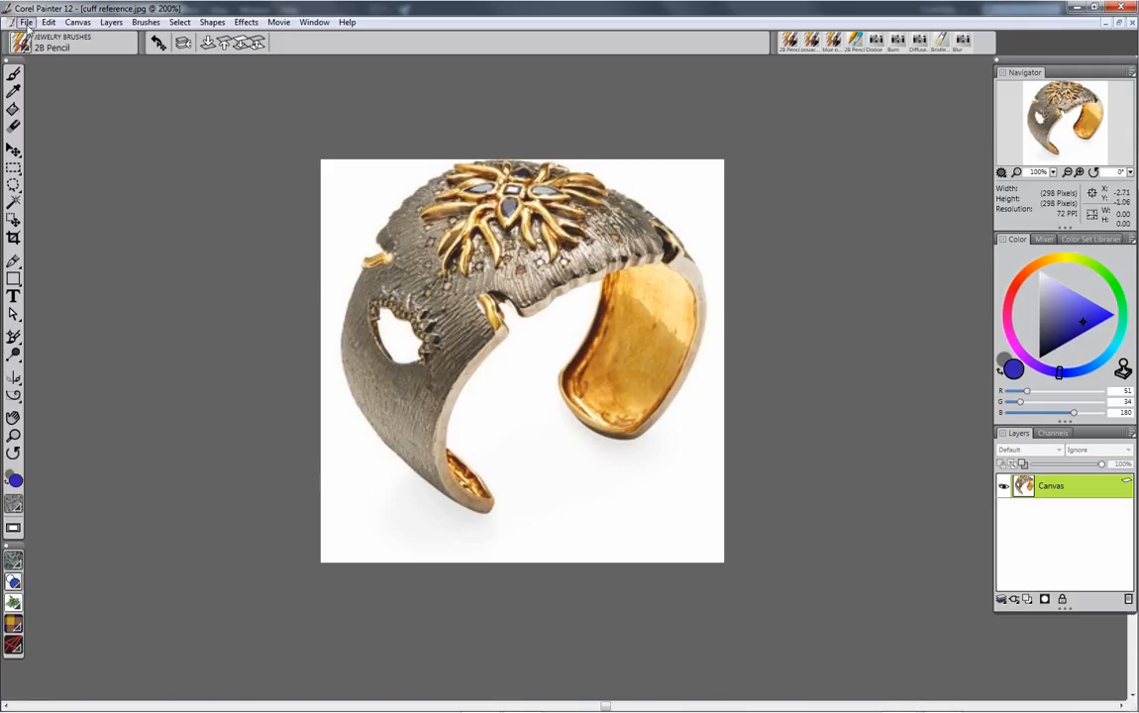
# Step: Create a new 10 × 7.5 inch canvas at 300 pixels per inch
pyautogui.click(26, 22)
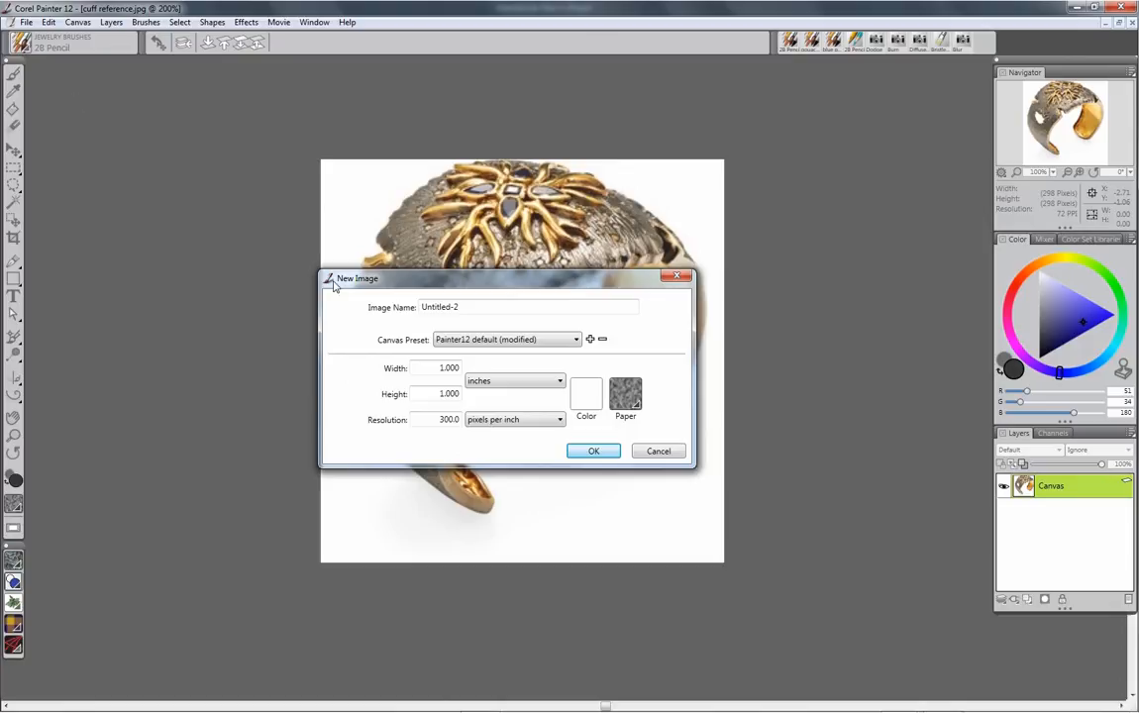
pyautogui.click(435, 368)
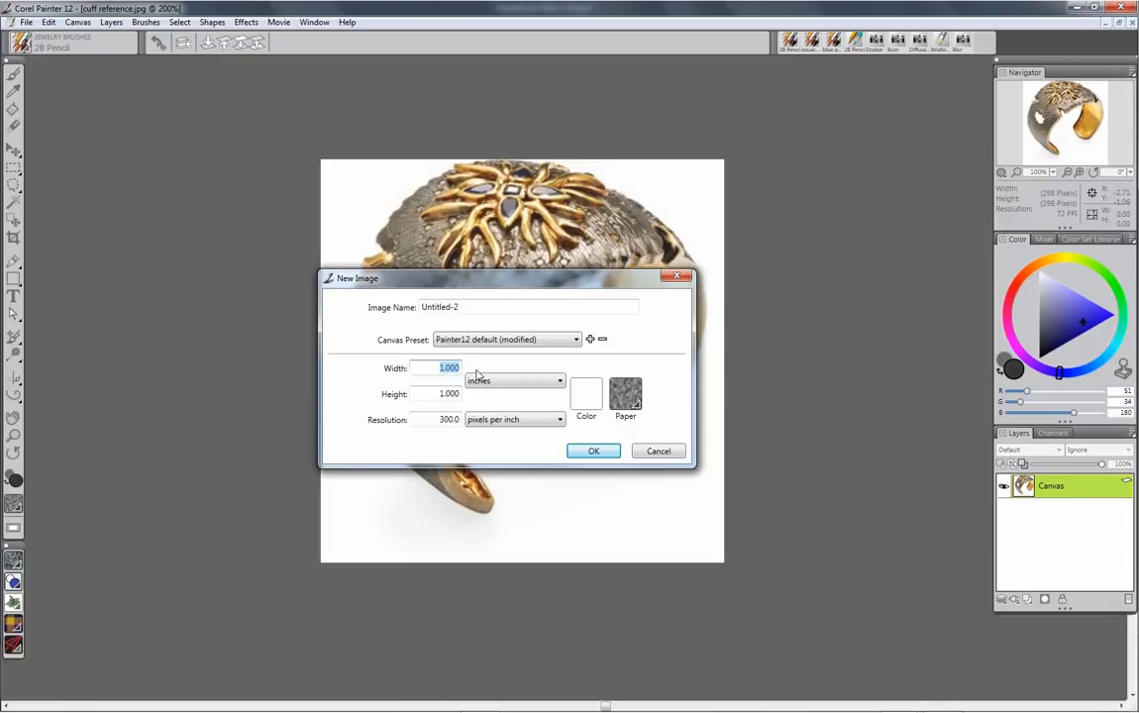
pyautogui.write('10')
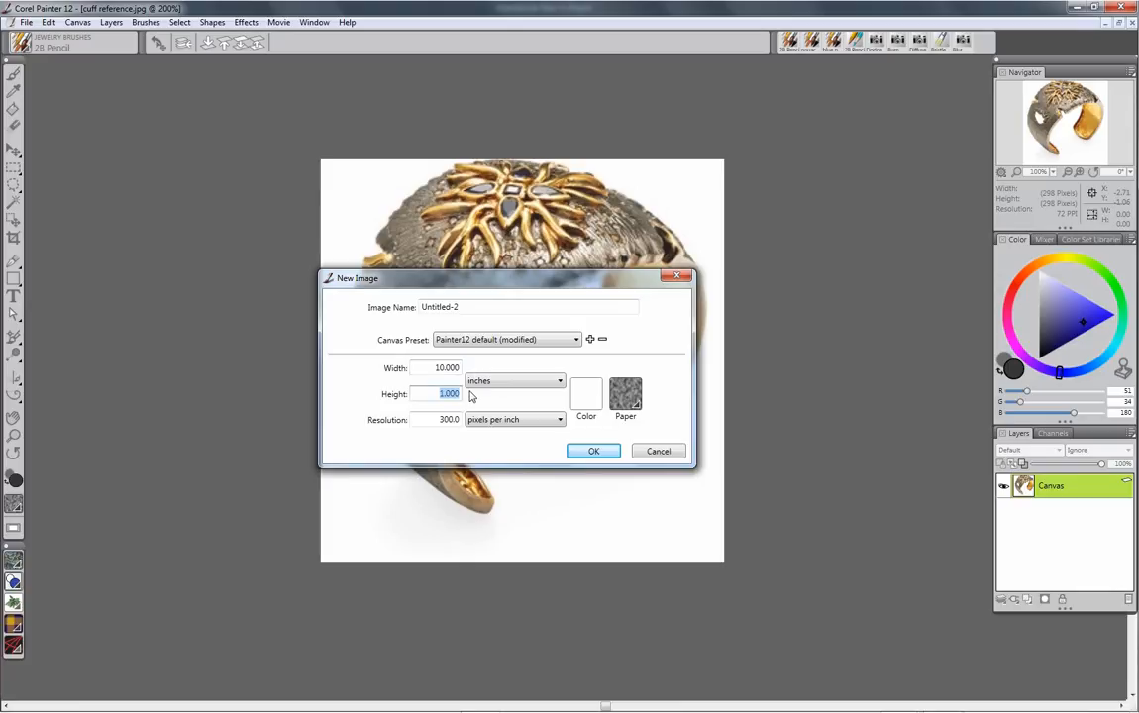
pyautogui.write('7.5')
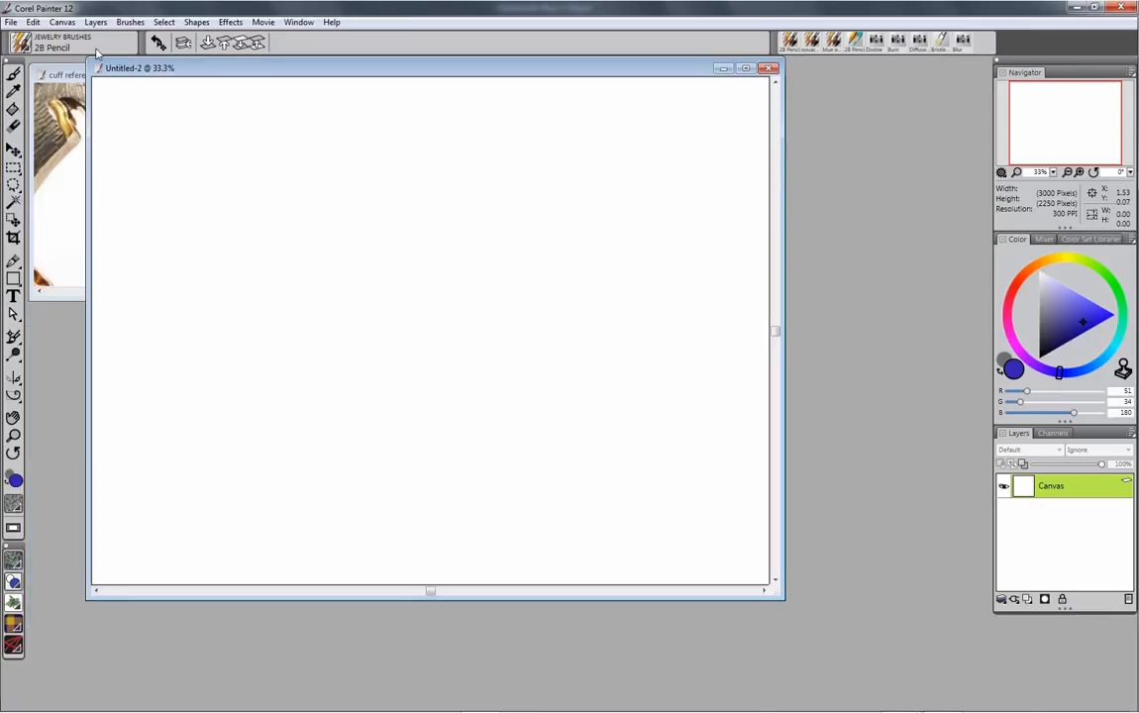
# Step: Open cuff [Converted].jpg from the Maquettes cuff folder, take its drawing, and close it unsaved
pyautogui.click(11, 22)
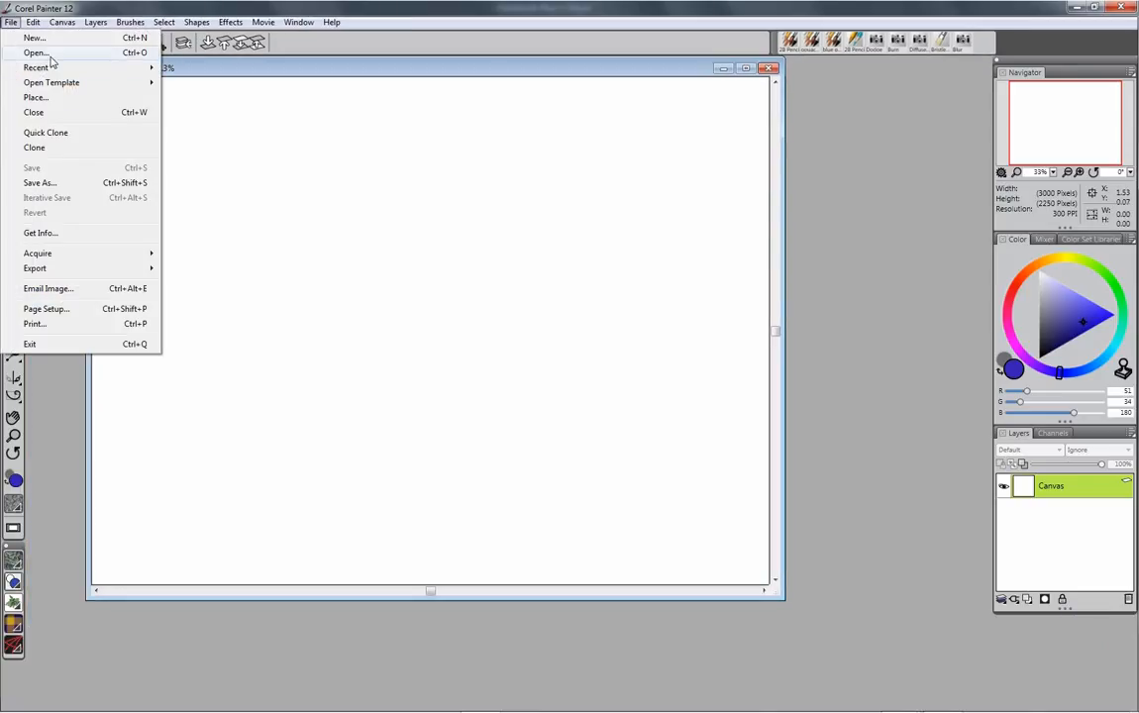
pyautogui.click(35, 53)
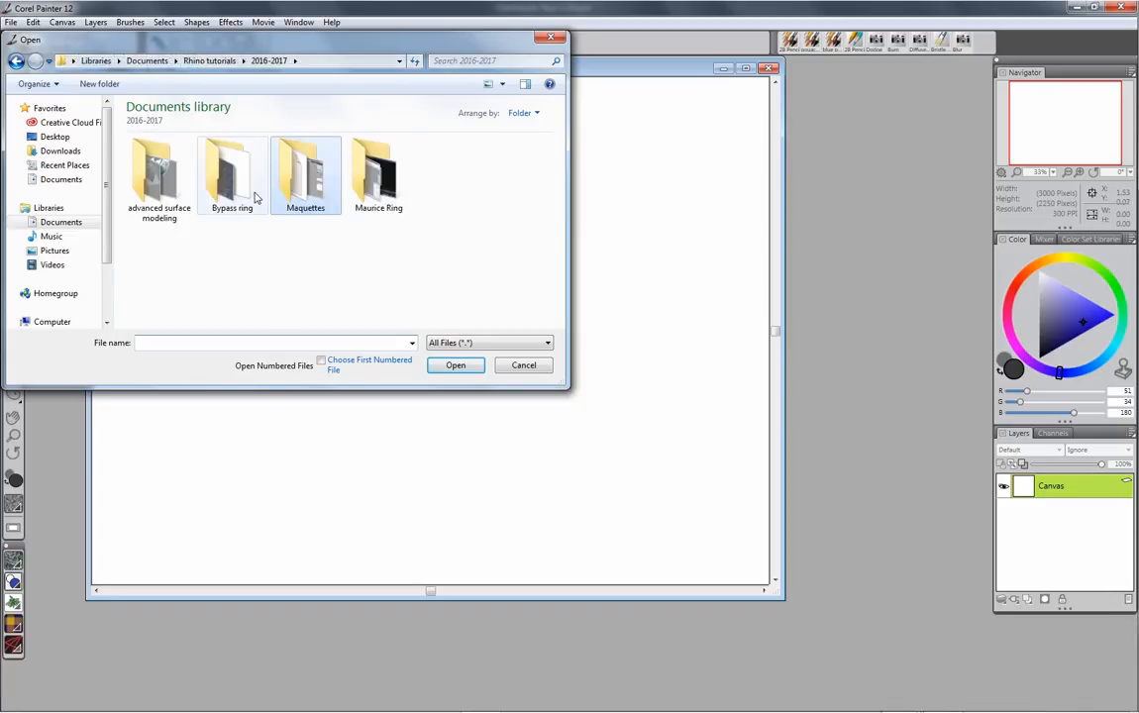
pyautogui.doubleClick(305, 173)
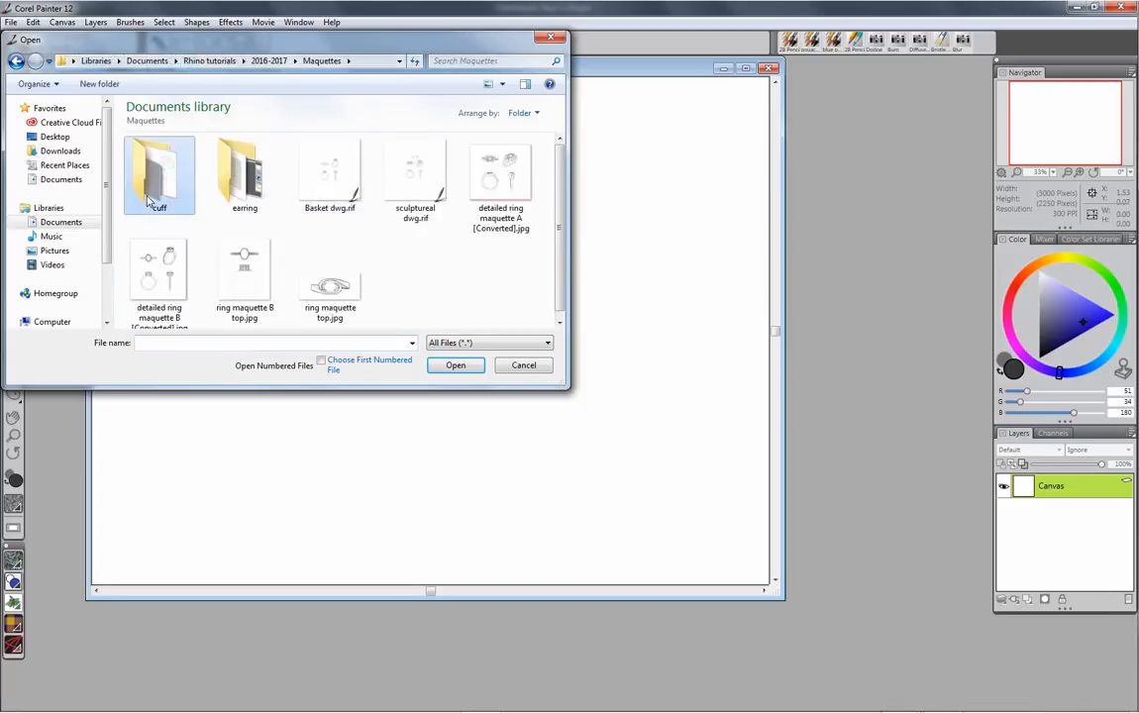
pyautogui.doubleClick(159, 173)
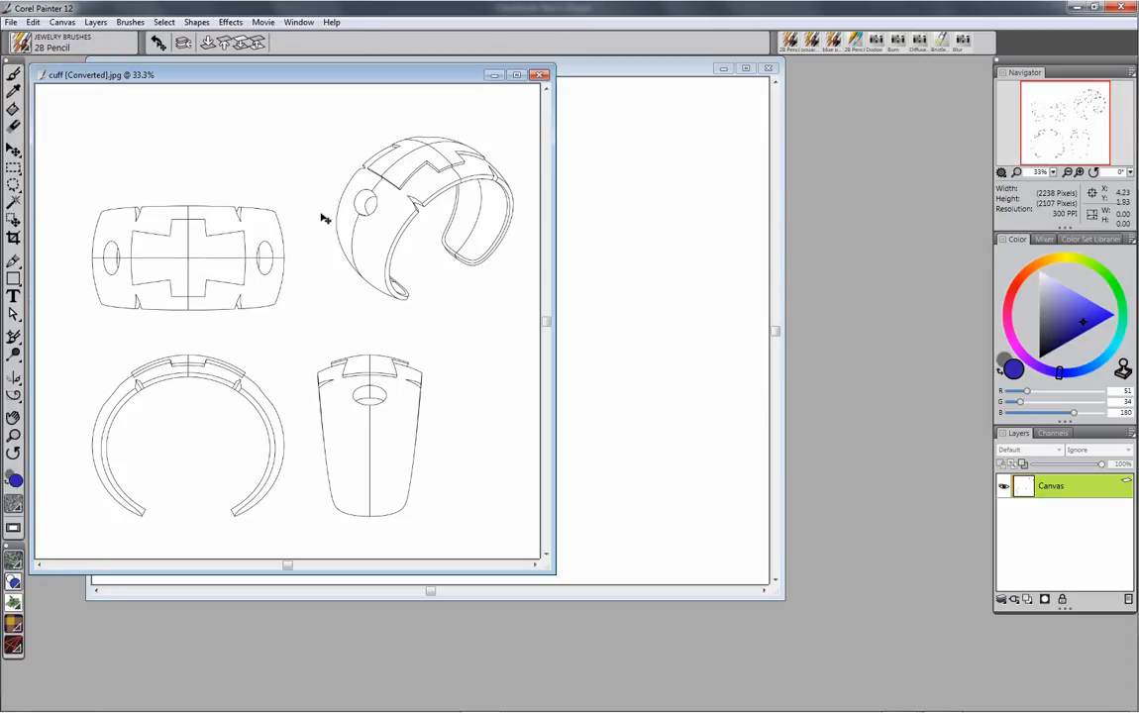
pyautogui.click(539, 74)
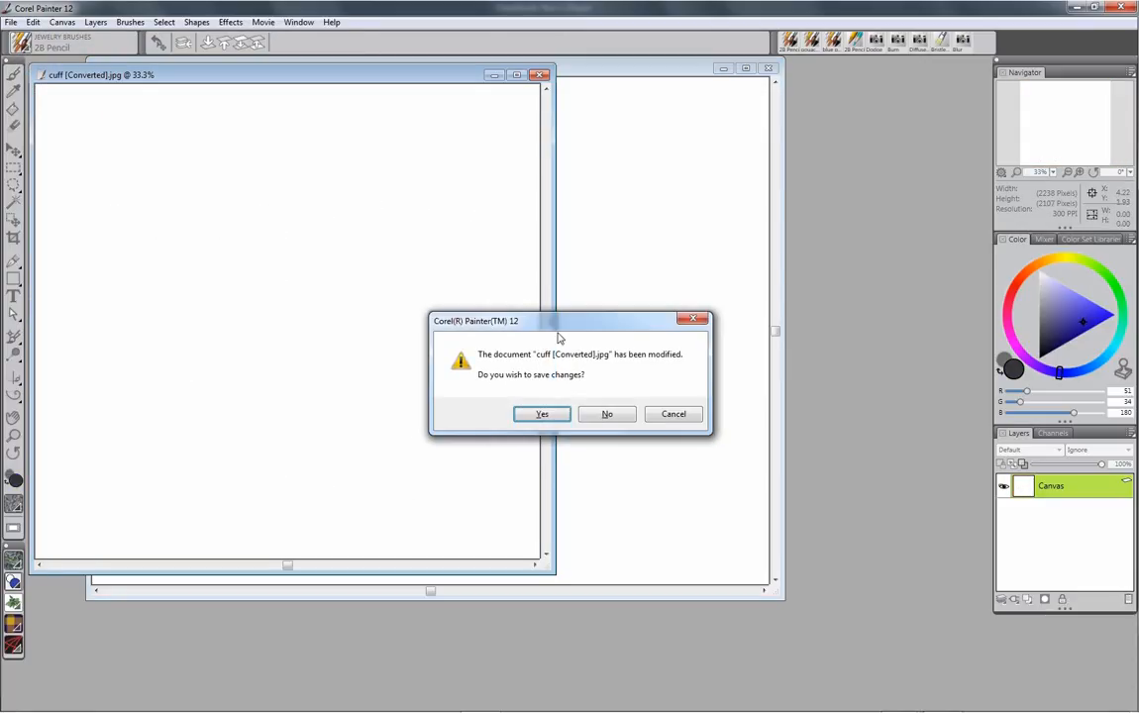
pyautogui.click(606, 414)
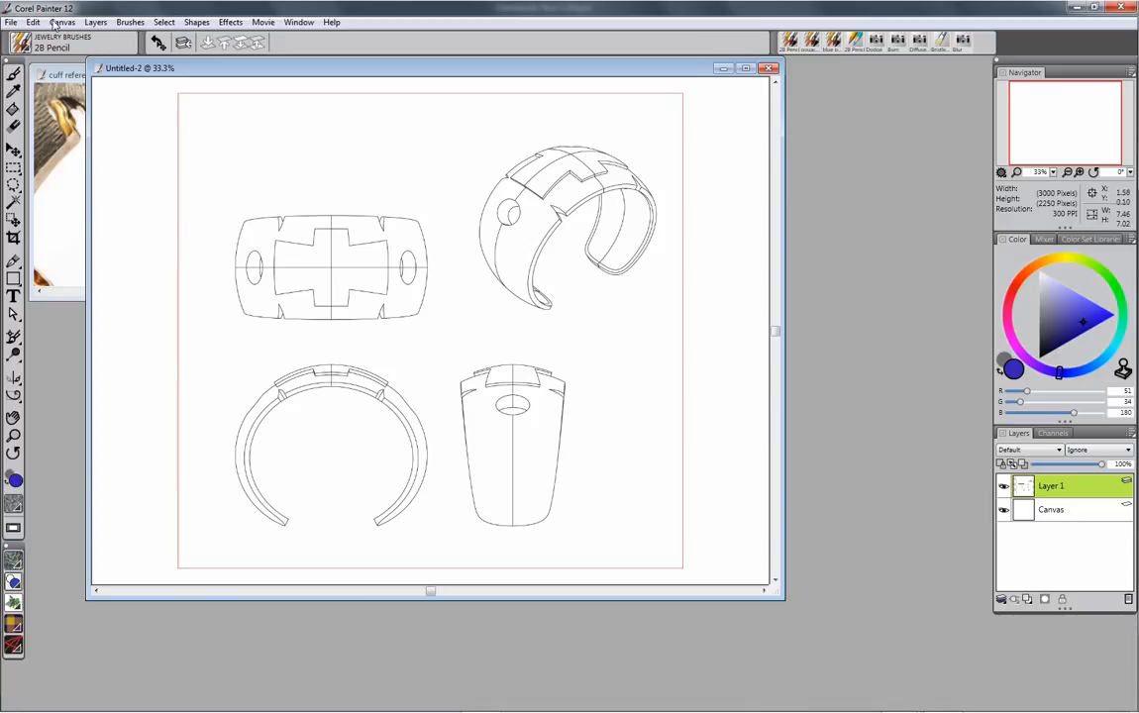
# Step: Rotate the pasted cuff drawing layer 11 degrees and commit the transformation
pyautogui.click(34, 22)
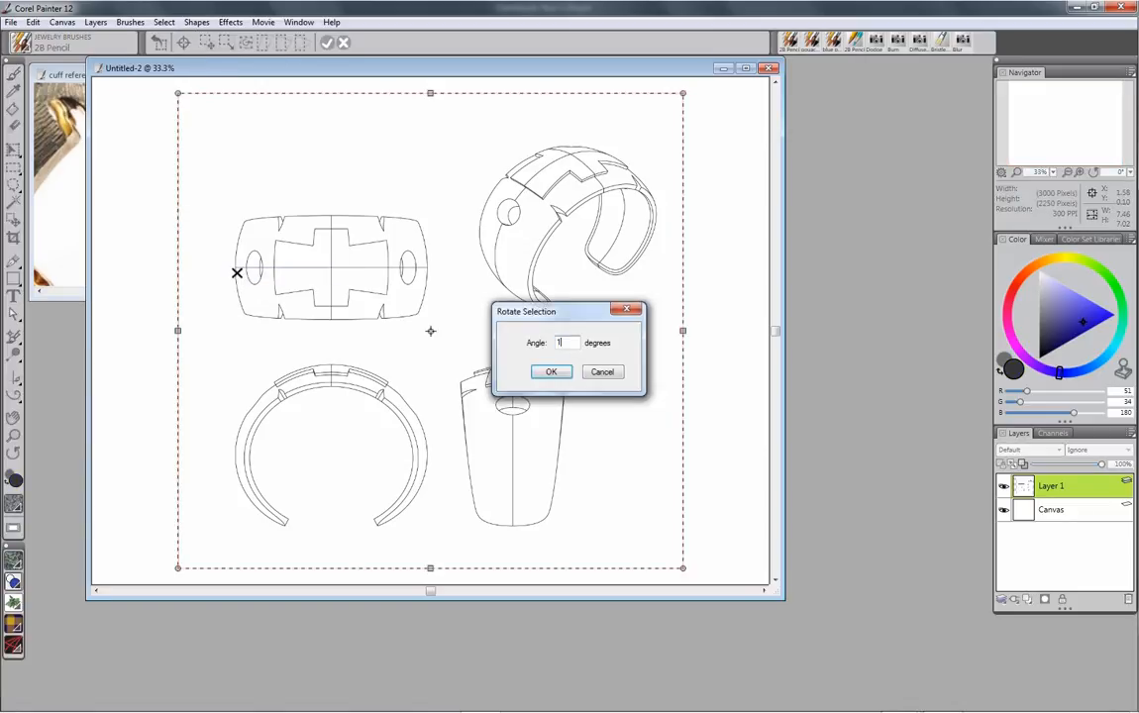
pyautogui.write('1')
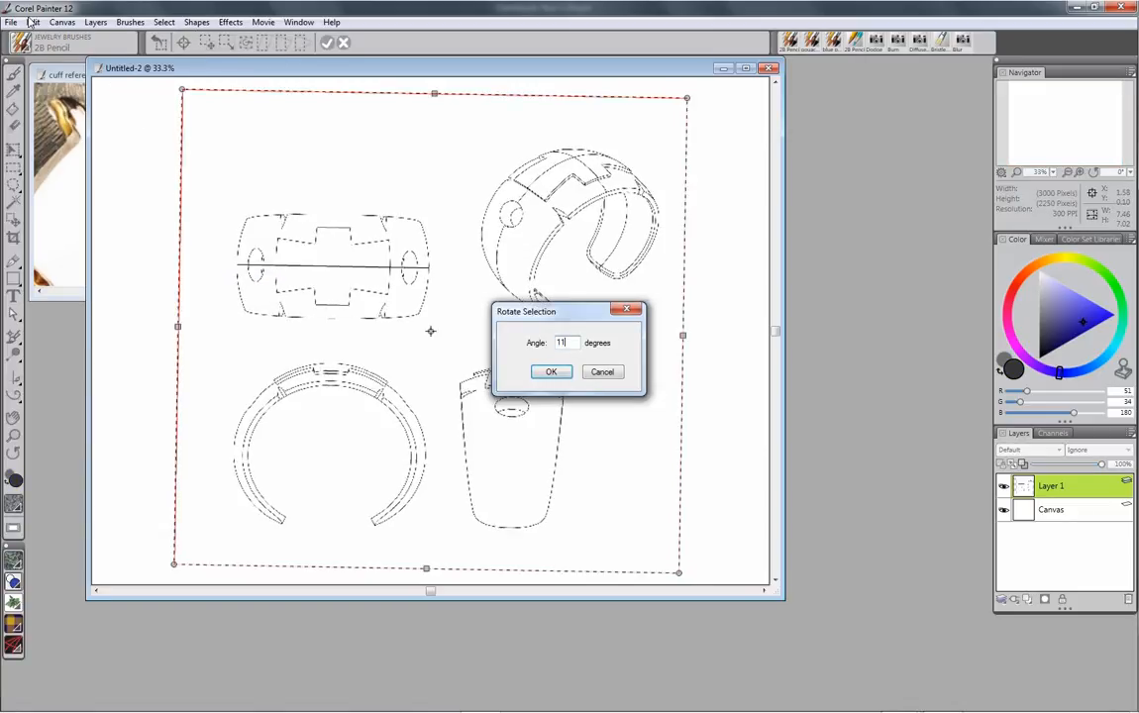
pyautogui.click(550, 371)
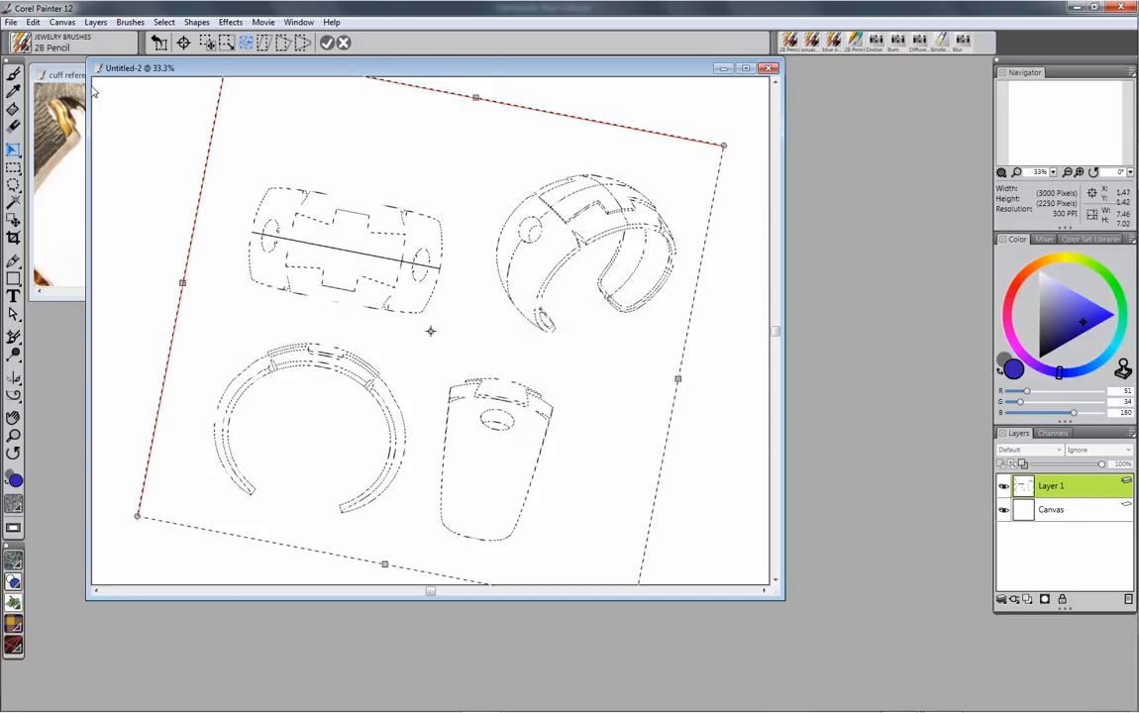
pyautogui.click(34, 22)
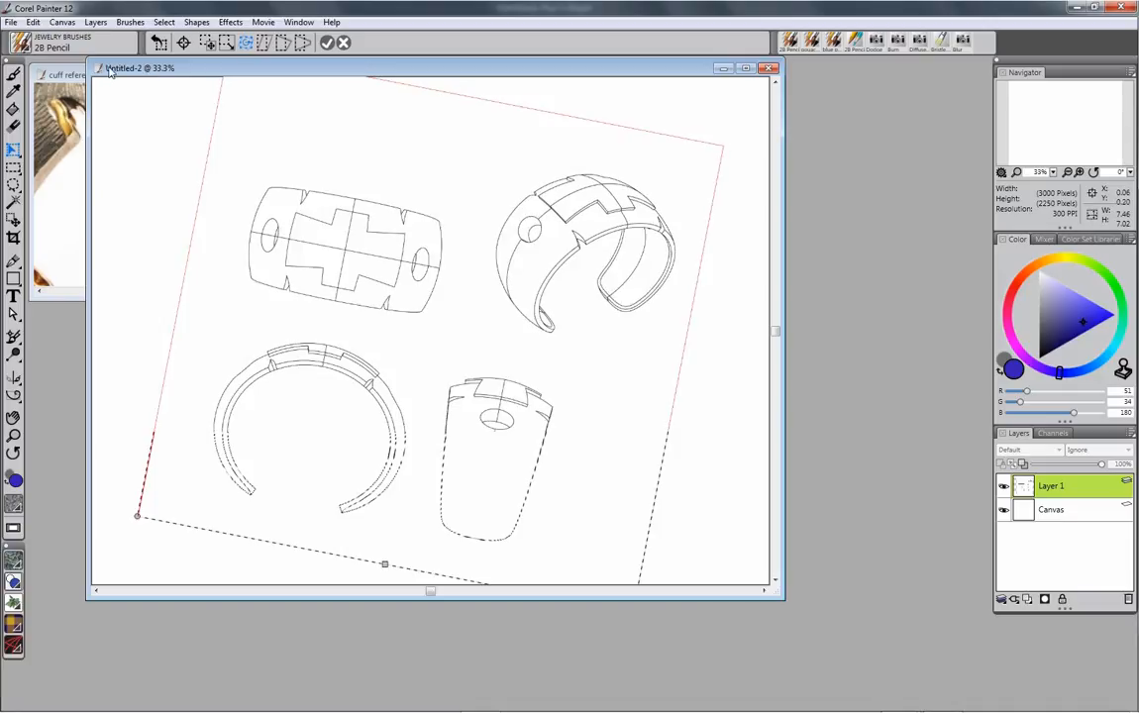
# Step: Rotate the drawings back by -11 degrees and commit them upright
pyautogui.click(33, 22)
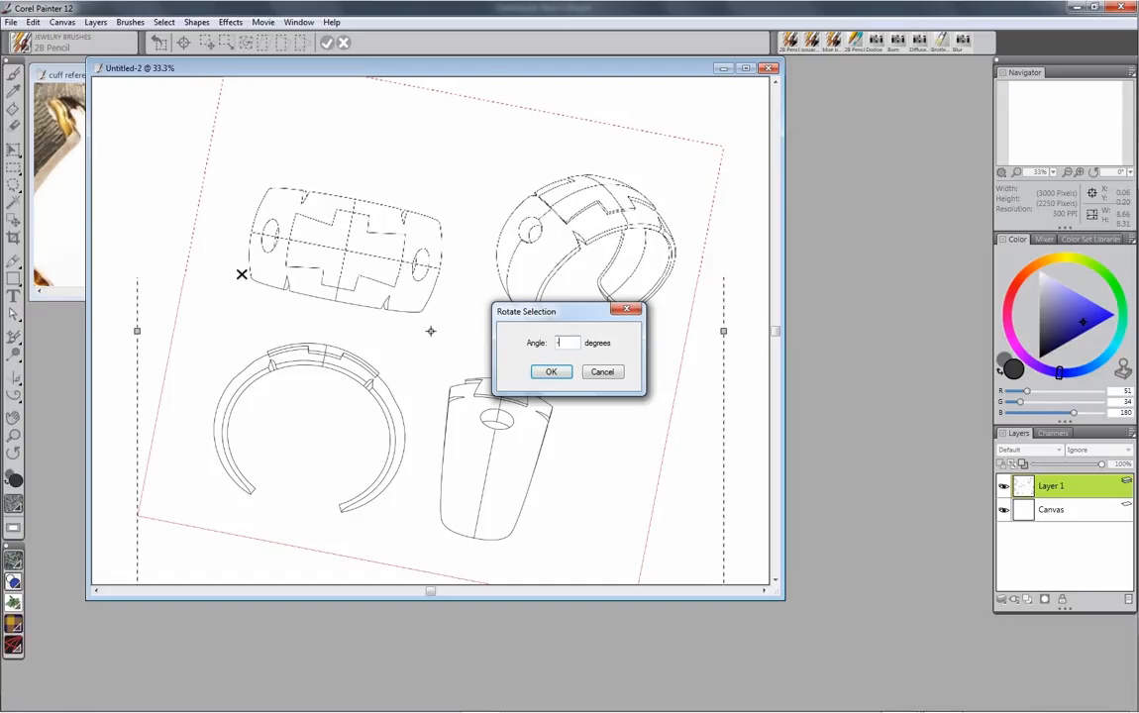
pyautogui.write('-11')
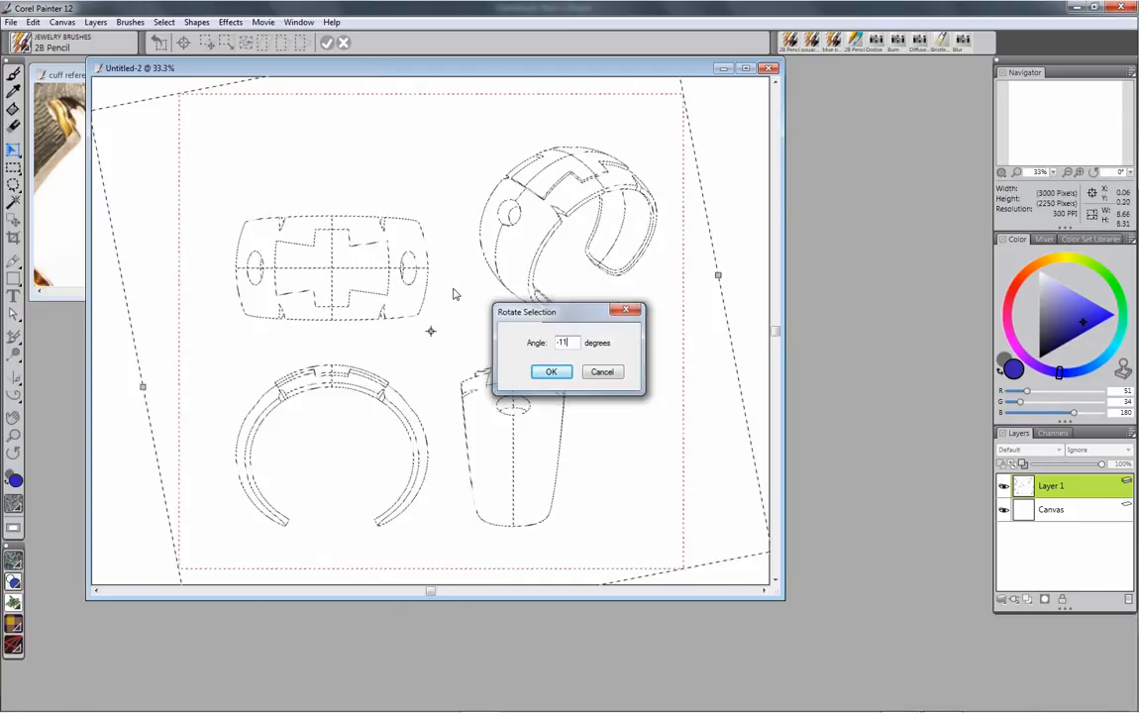
pyautogui.click(551, 371)
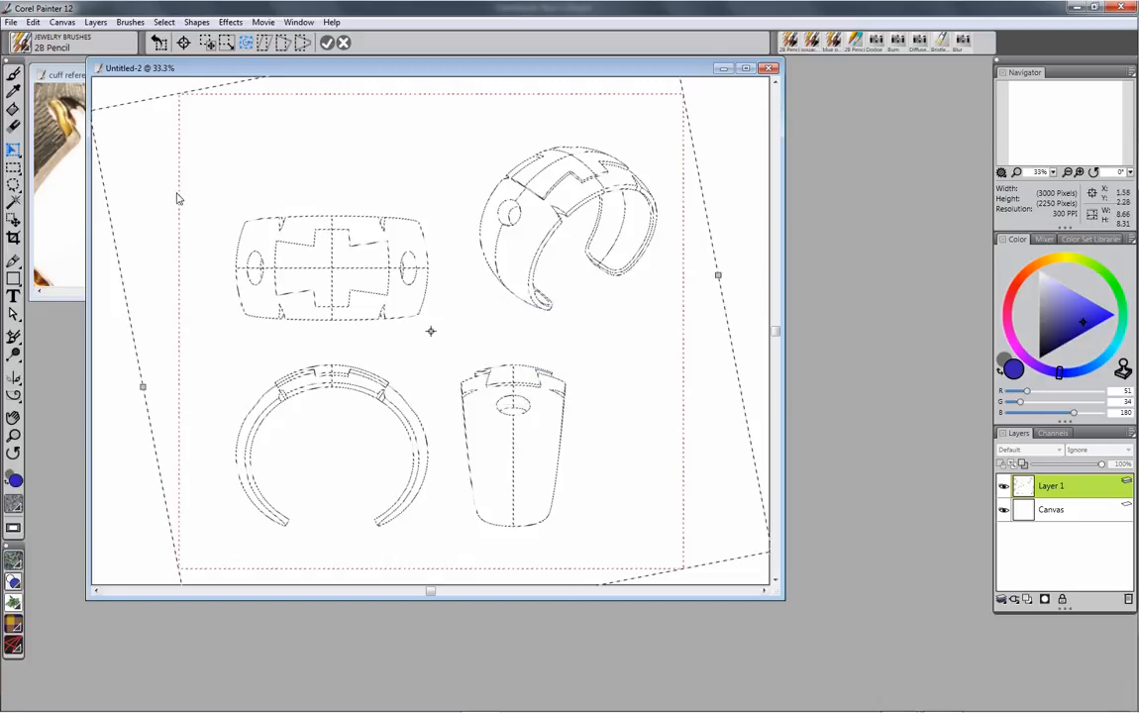
pyautogui.click(33, 22)
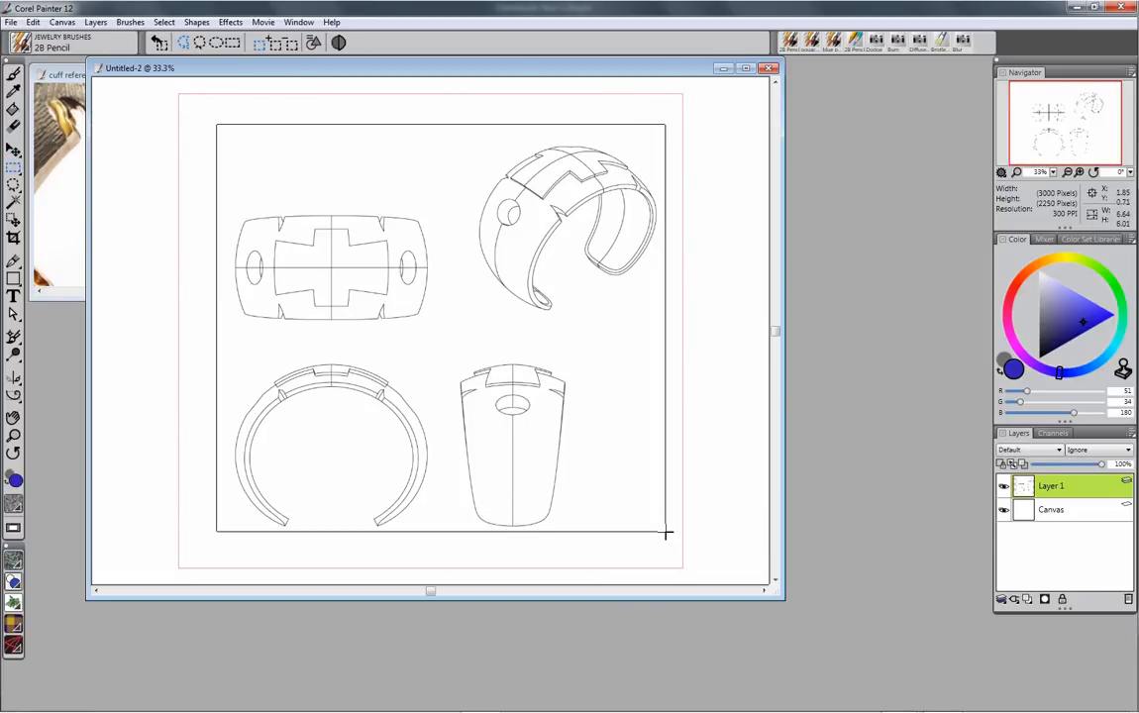
# Step: Drag a rectangular selection enclosing the four cuff drawings
pyautogui.moveTo(218, 129); pyautogui.dragTo(668, 538)
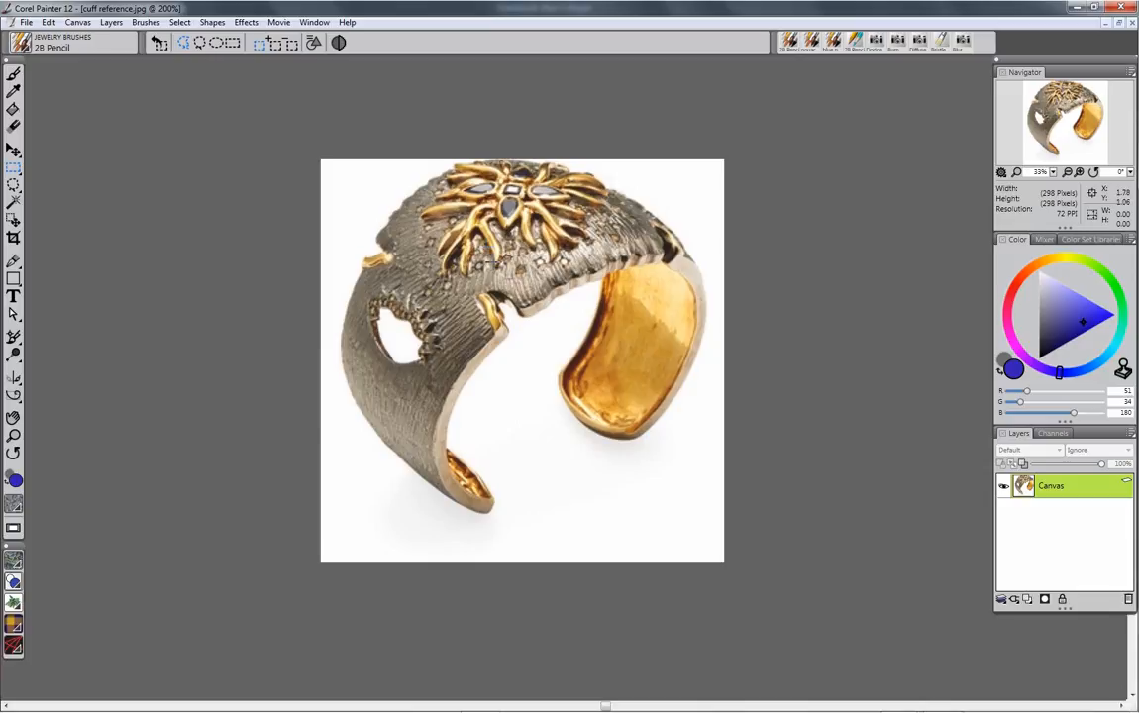
pyautogui.moveTo(494, 264)
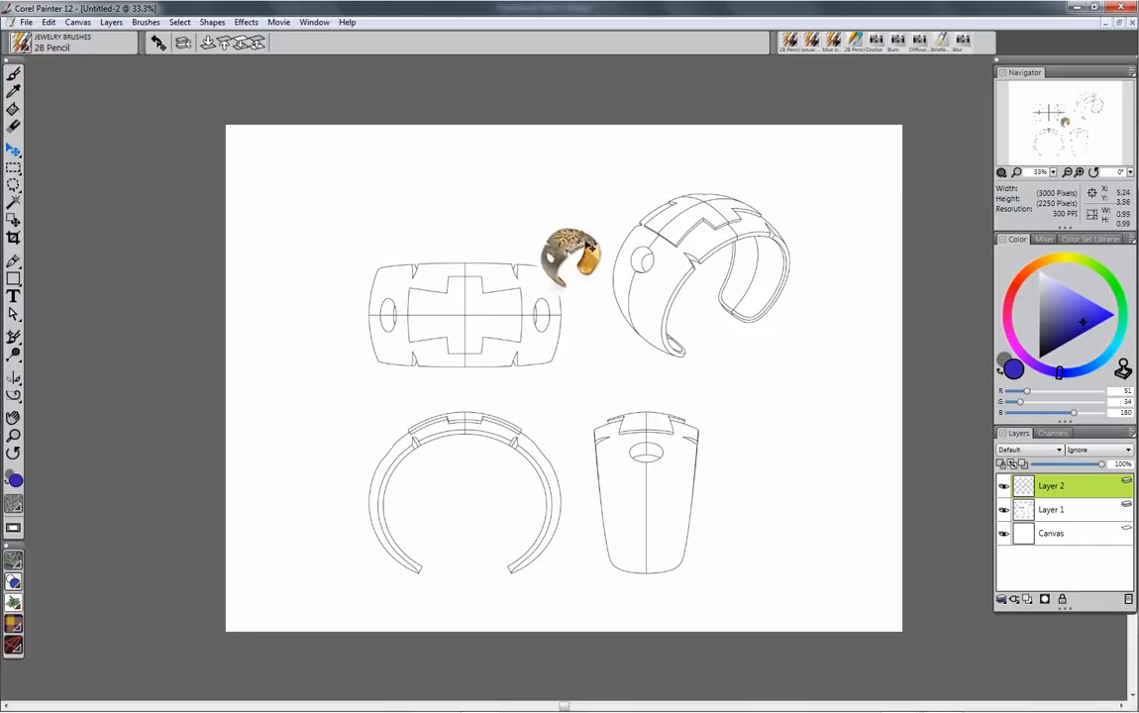
# Step: Drag the pasted reference photo layer above the flat cuff drawing
pyautogui.moveTo(570, 252); pyautogui.dragTo(421, 218)
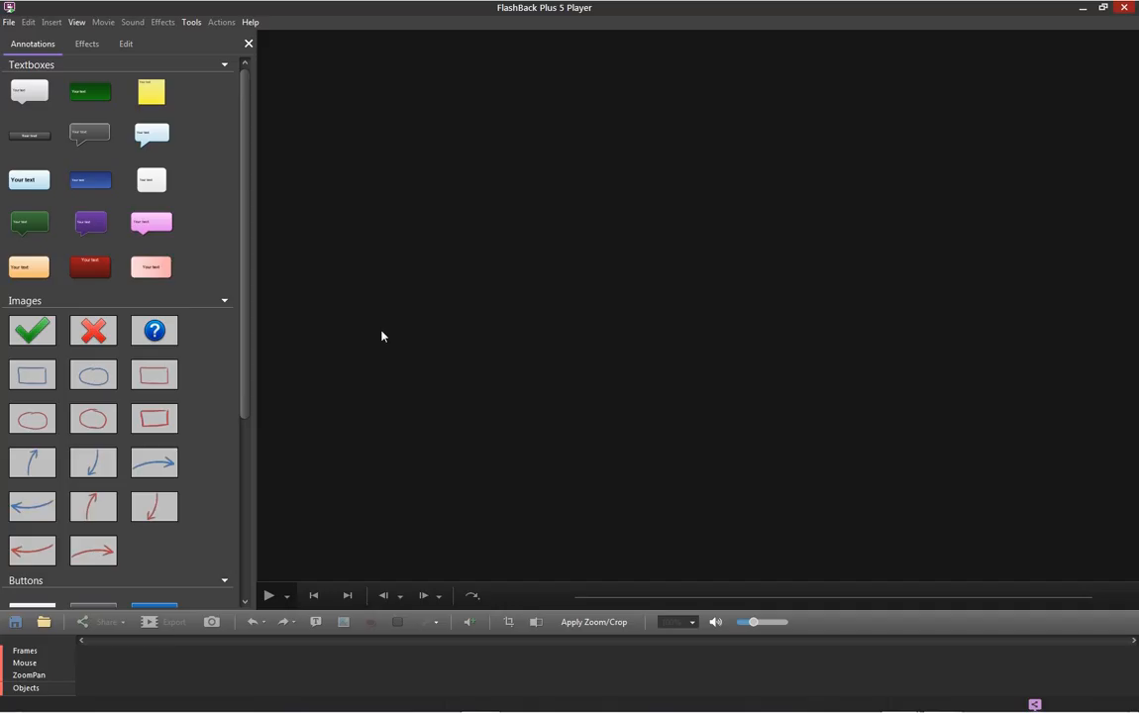
pyautogui.moveTo(402, 310)
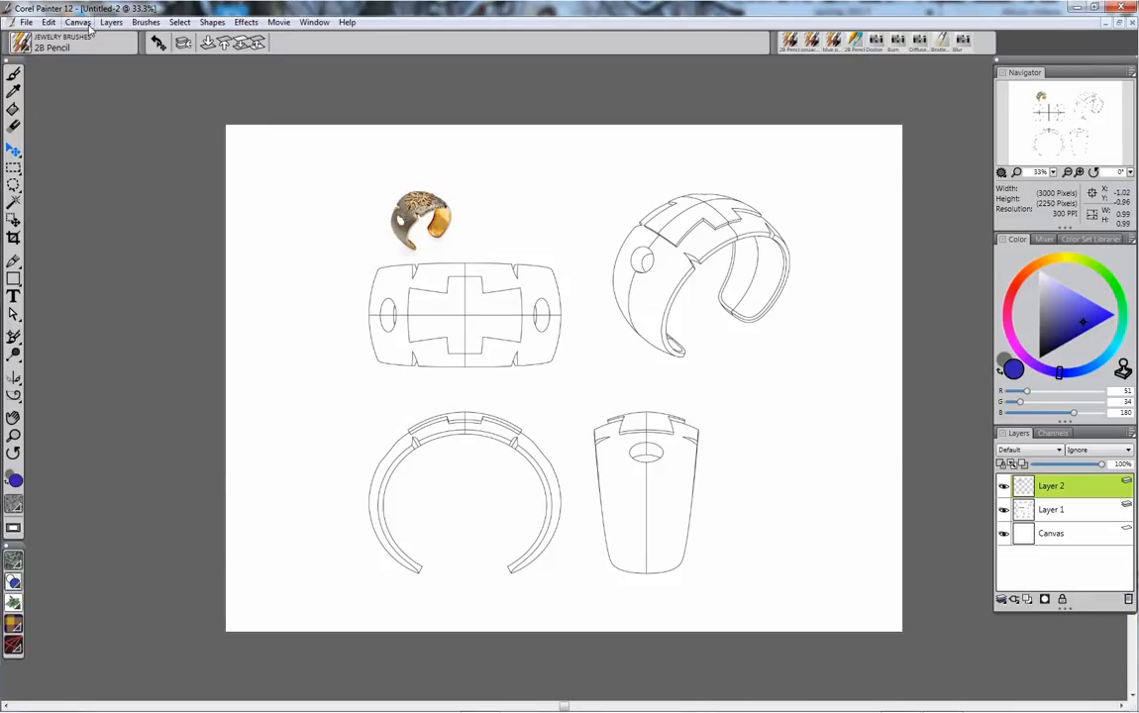
# Step: Scale the reference photo layer up over the drawings and commit the transformation
pyautogui.click(48, 22)
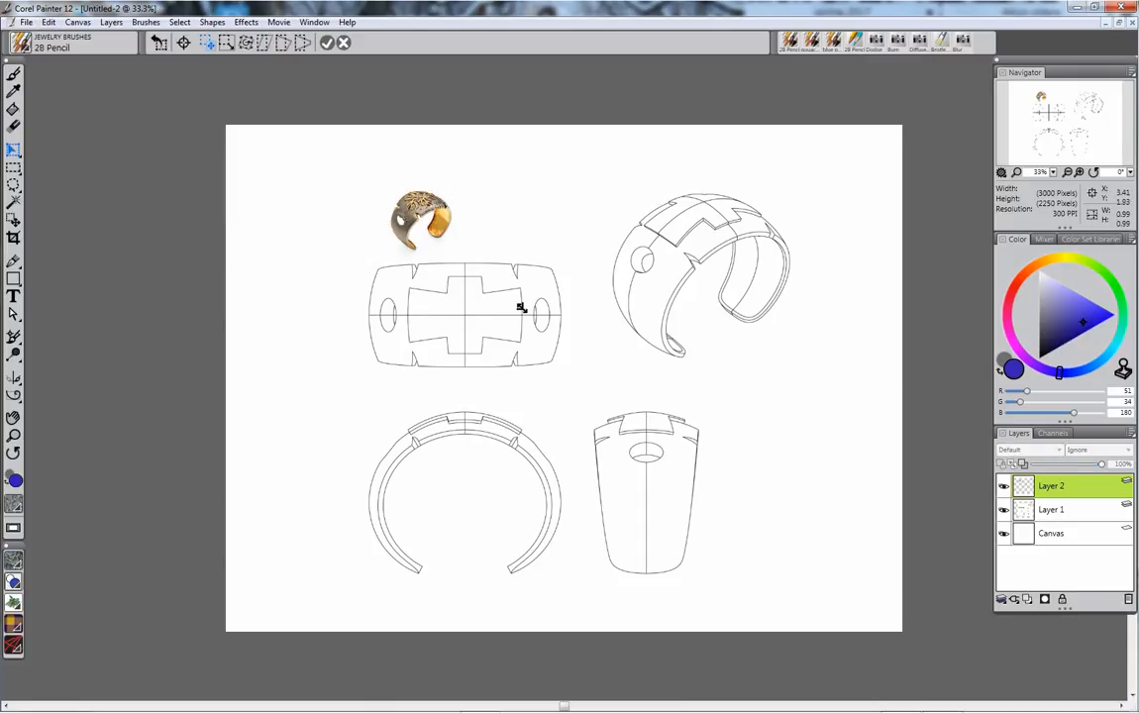
pyautogui.click(420, 221)
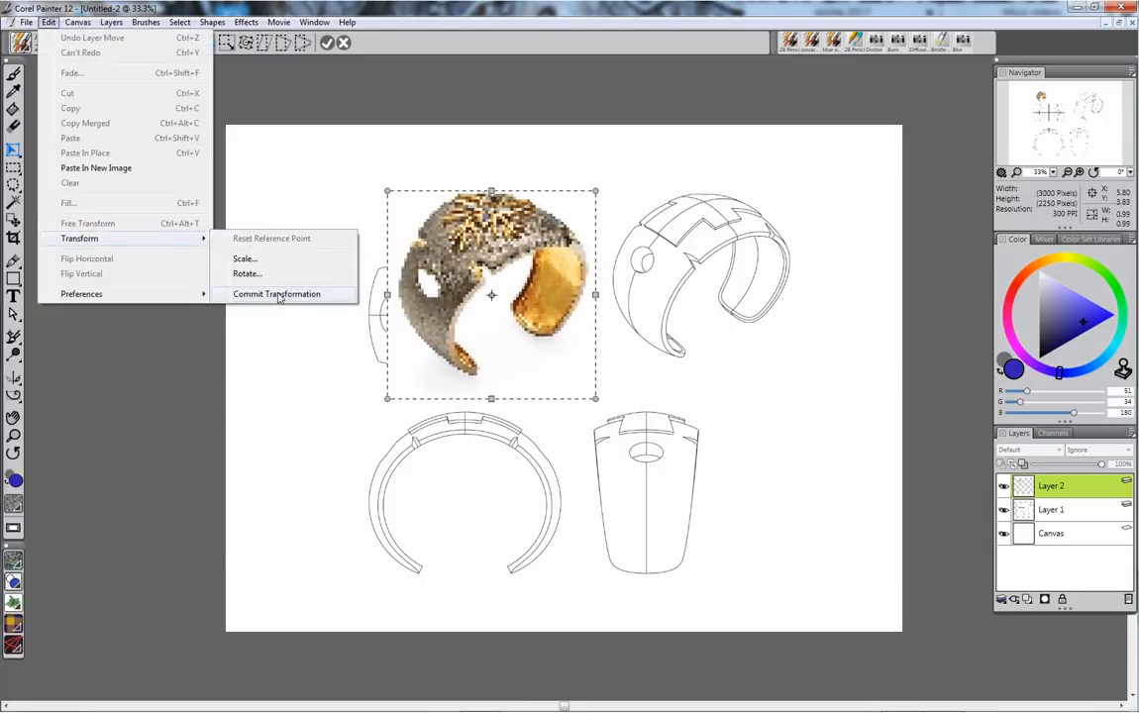
pyautogui.click(276, 294)
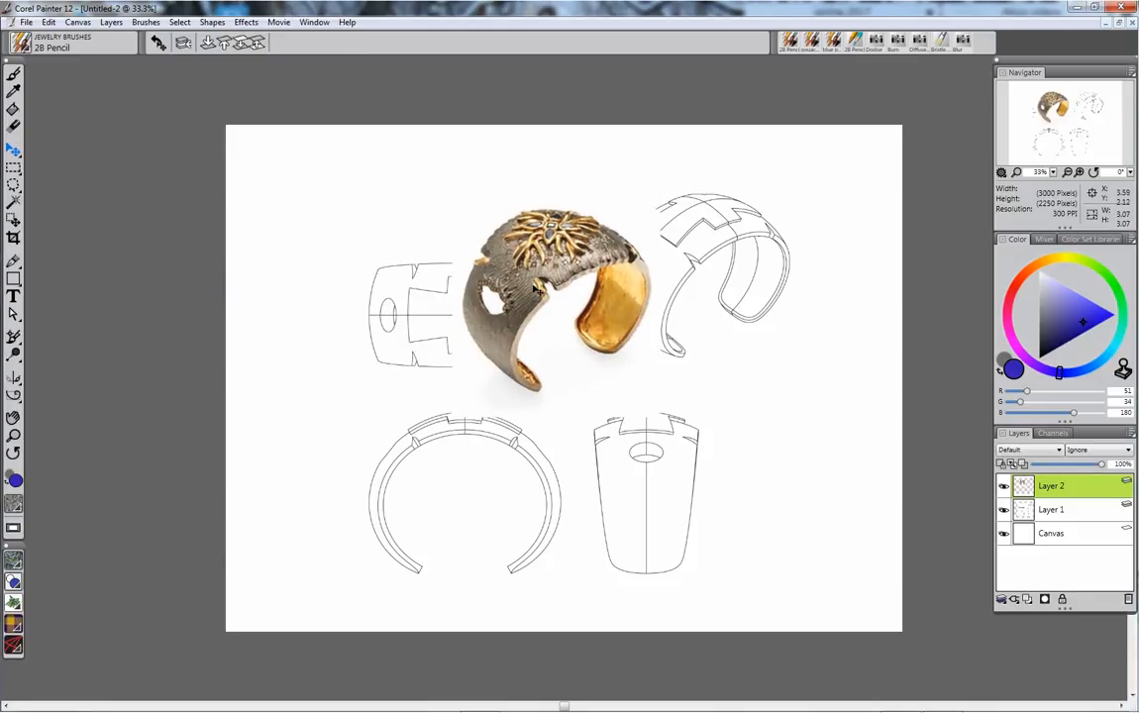
pyautogui.click(26, 21)
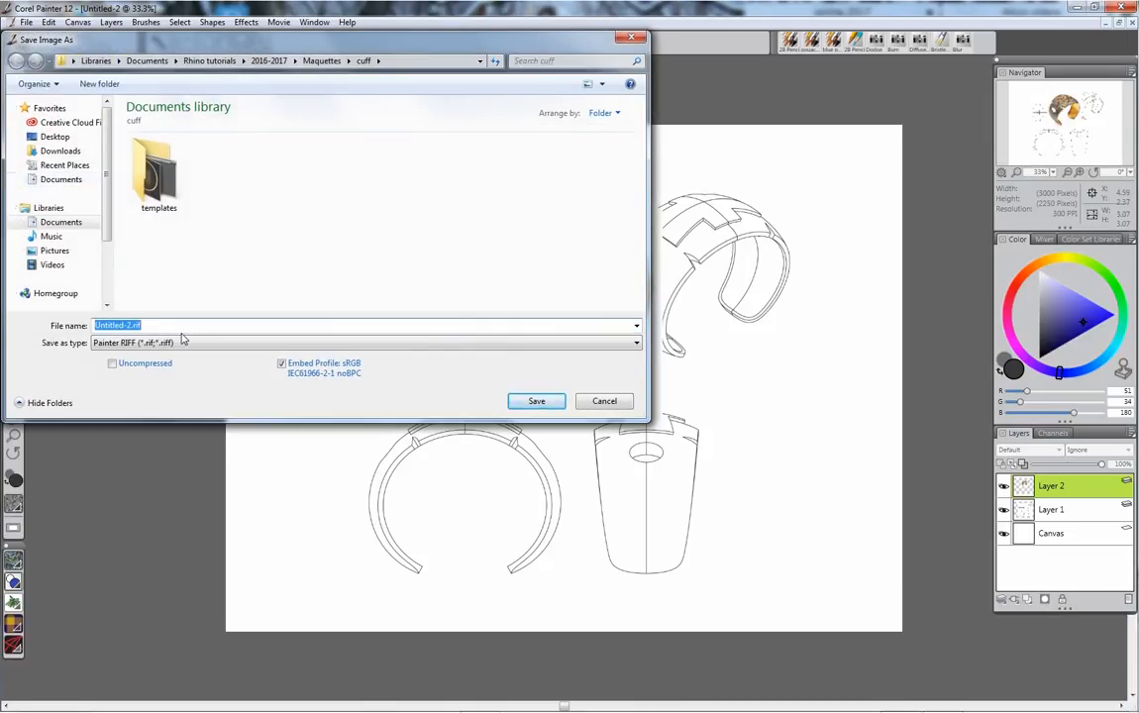
# Step: Enter 'cuff' as the RIFF file name and save
pyautogui.write('cuff')
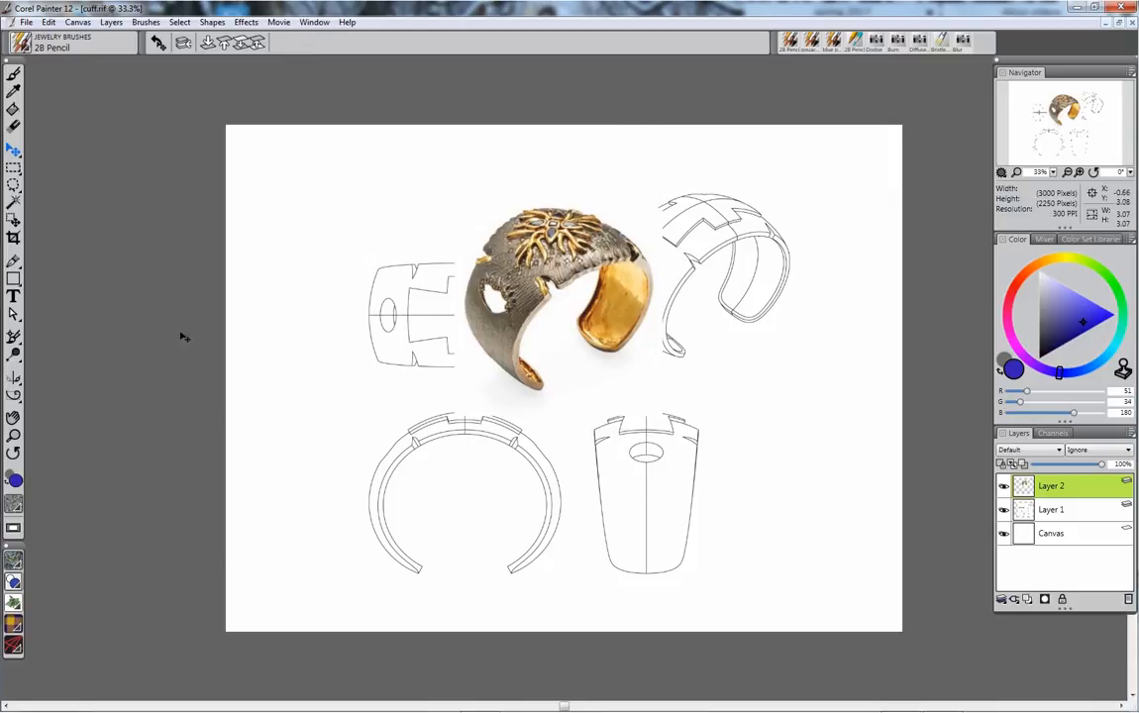
# Step: Rename Layer 2 to 'template'
pyautogui.doubleClick(1051, 486)
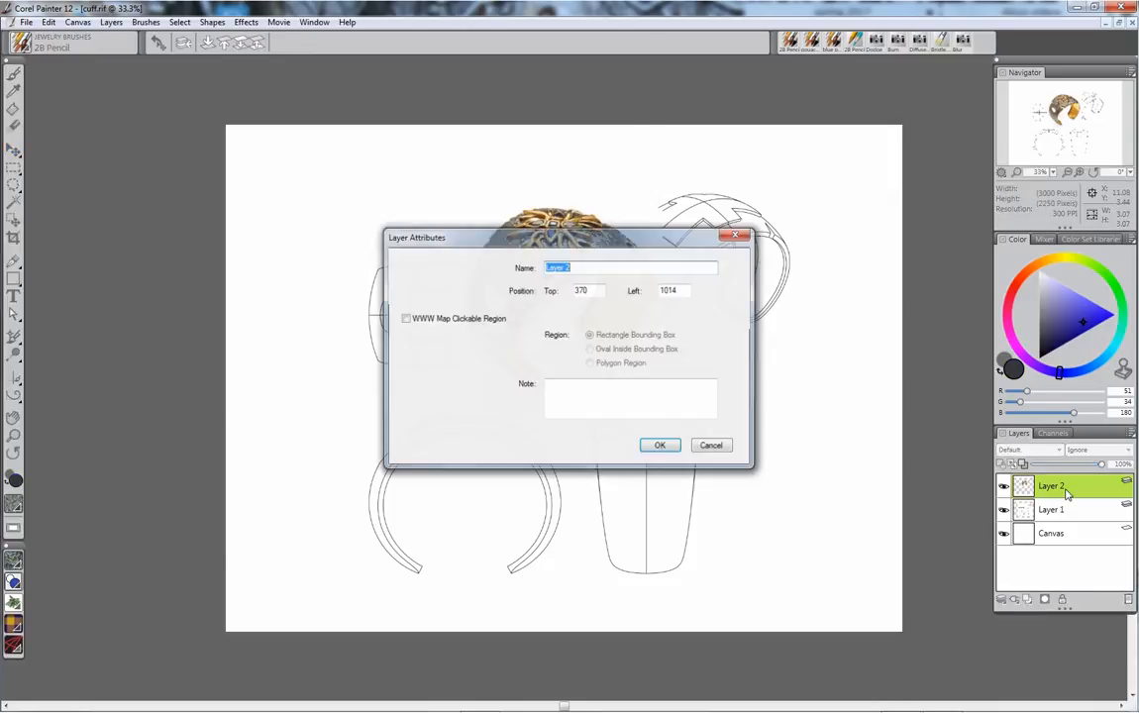
pyautogui.write('template')
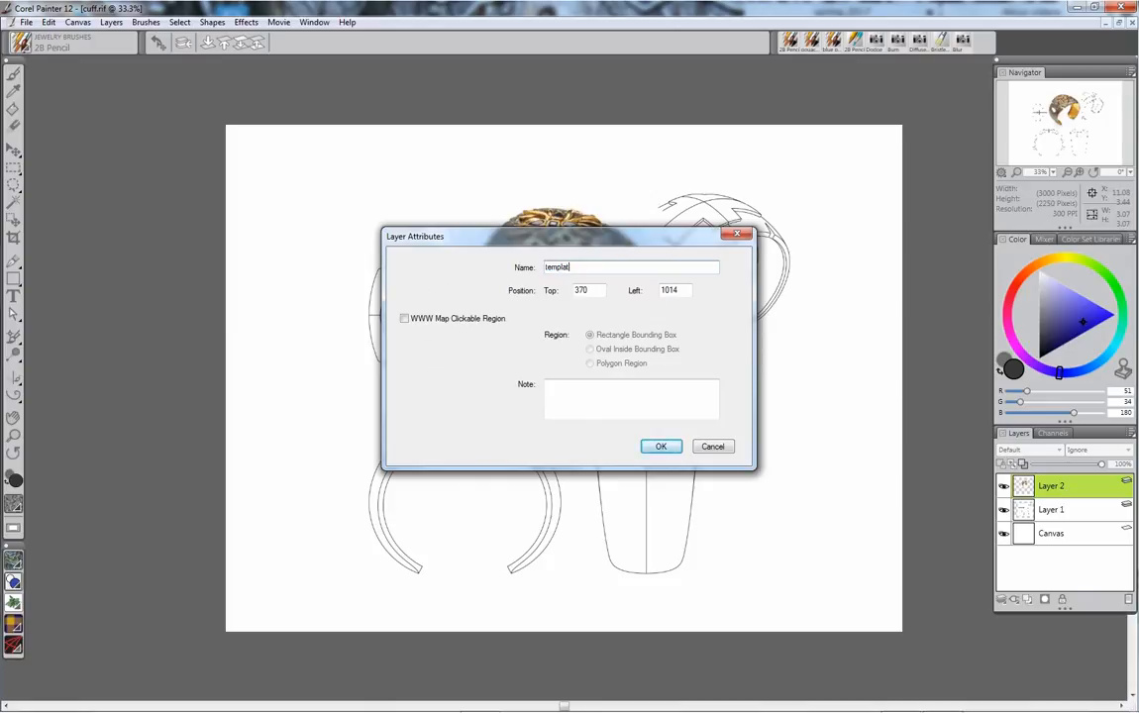
pyautogui.click(660, 446)
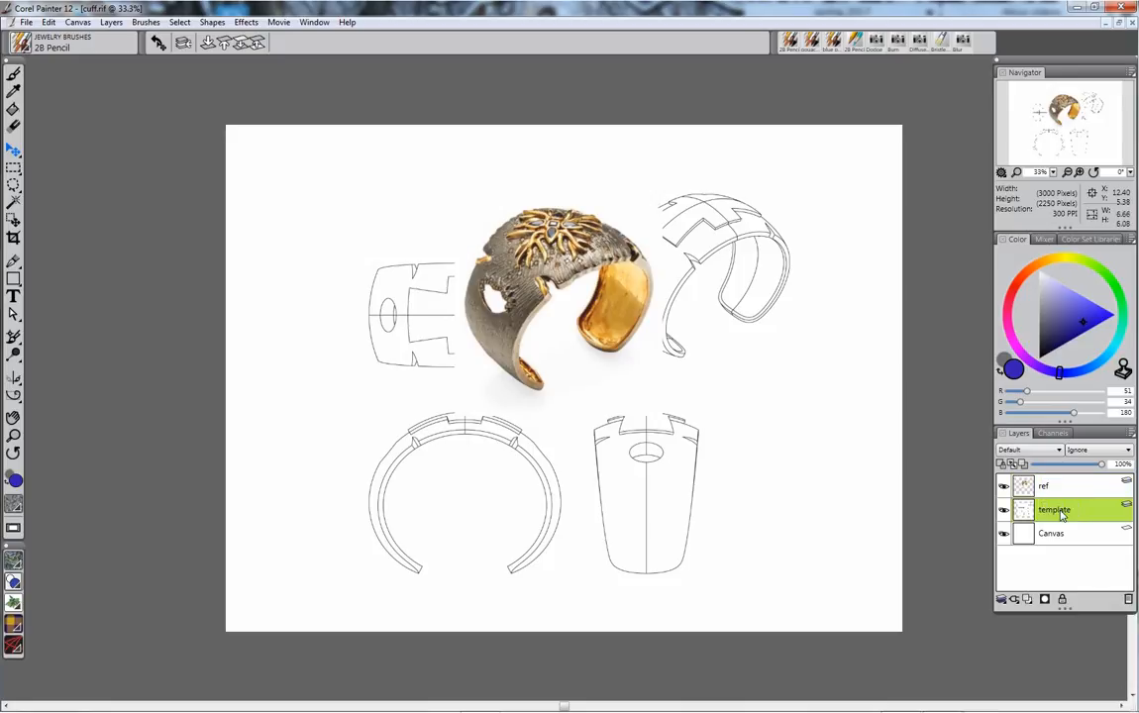
# Step: Add a new layer above the ref photo layer and name it dwg
pyautogui.click(1030, 449)
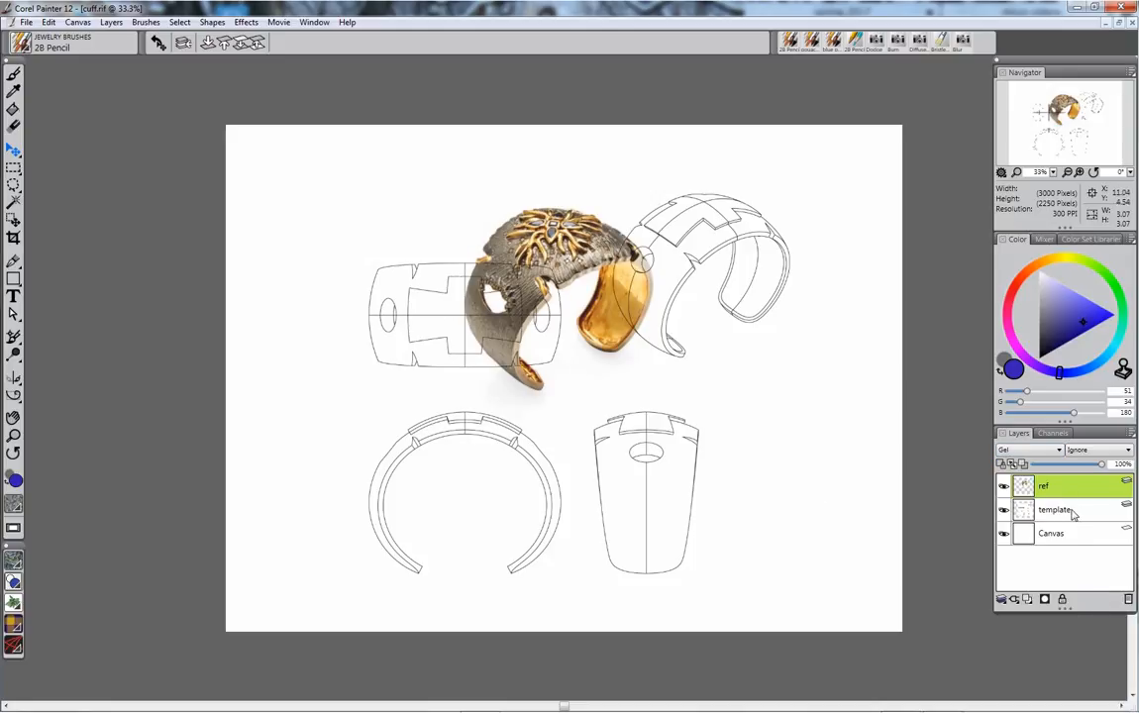
pyautogui.click(1055, 509)
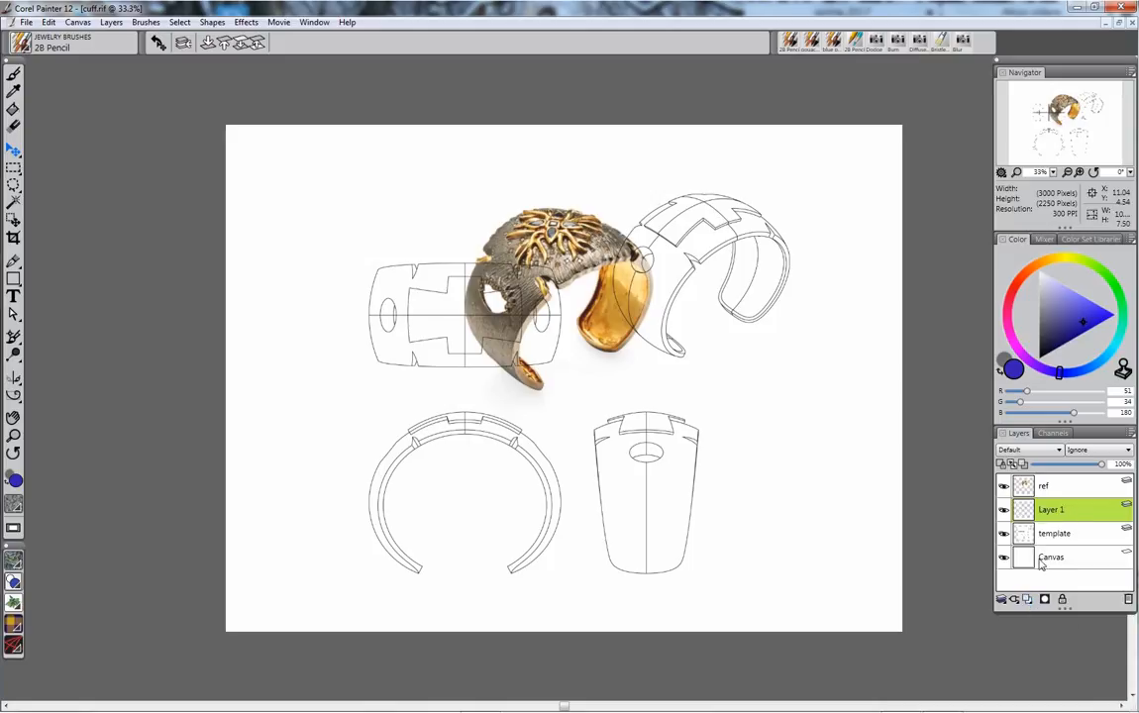
pyautogui.doubleClick(1052, 509)
pyautogui.write('dwg')
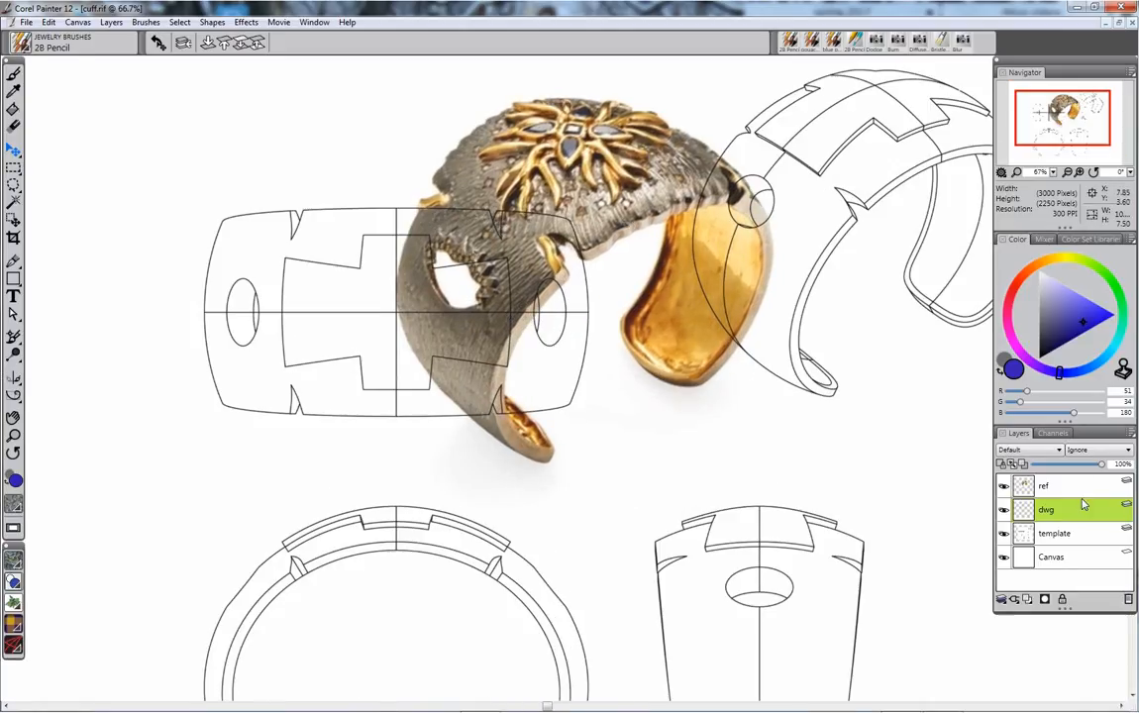
# Step: Select the dwg layer in the Layers panel
pyautogui.click(1044, 485)
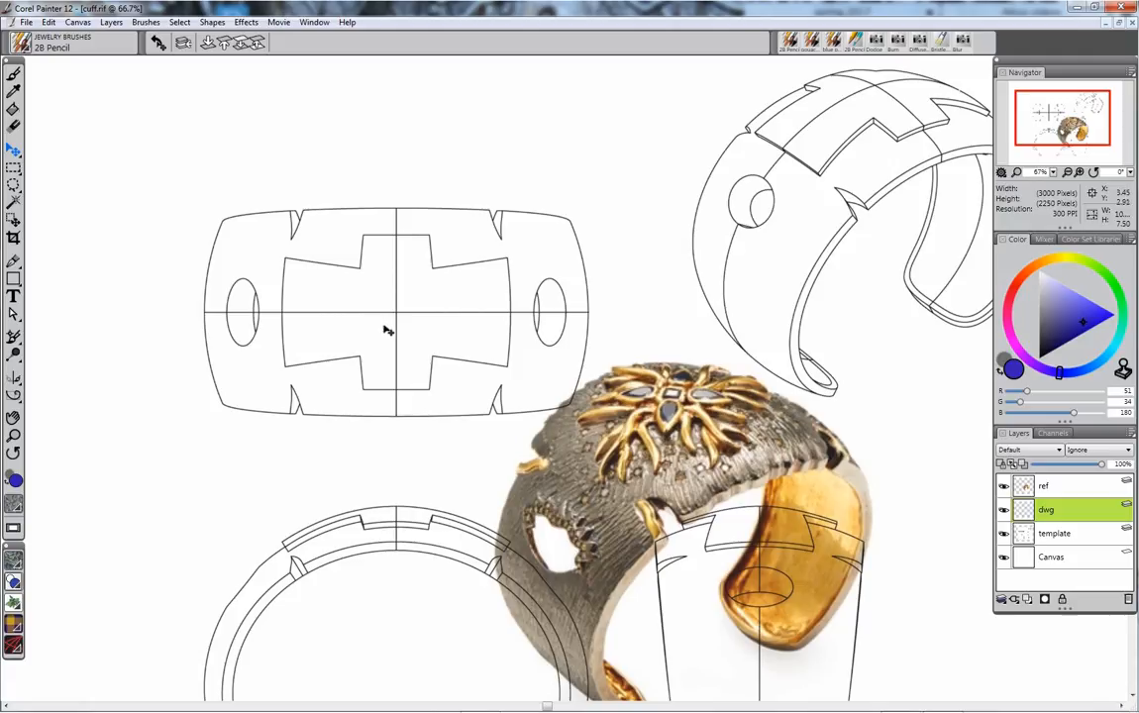
pyautogui.moveTo(386, 334)
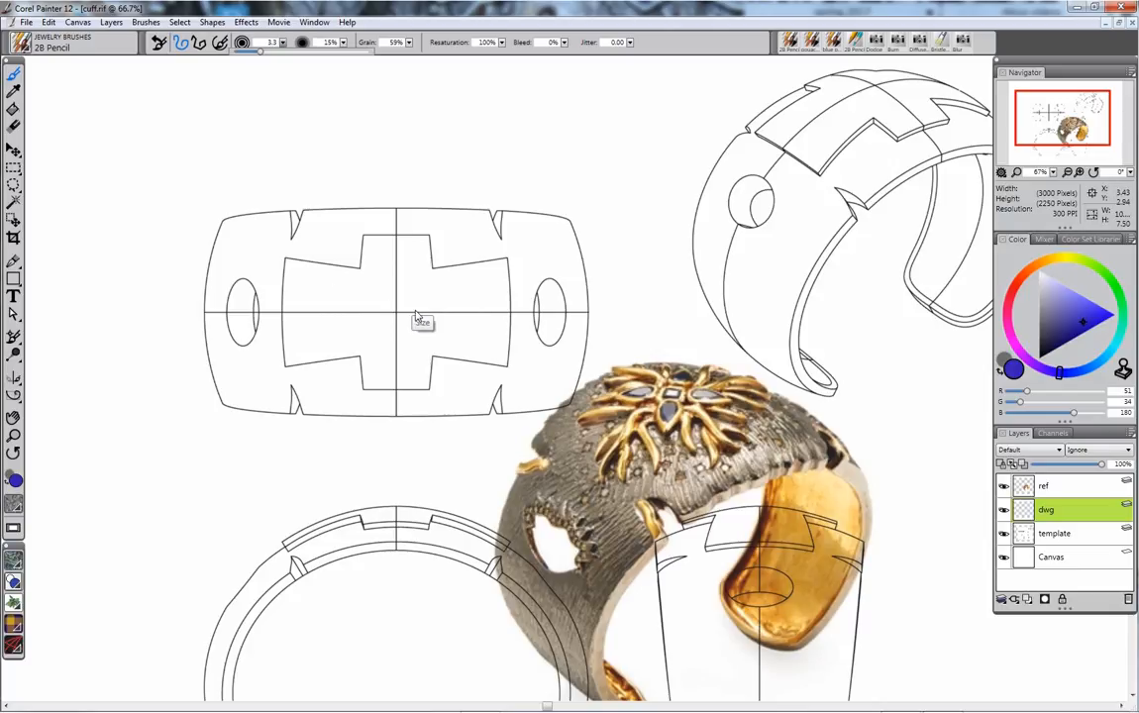
# Step: Fade the template layer to 80% opacity, lock it, and select the ref layer
pyautogui.click(1054, 533)
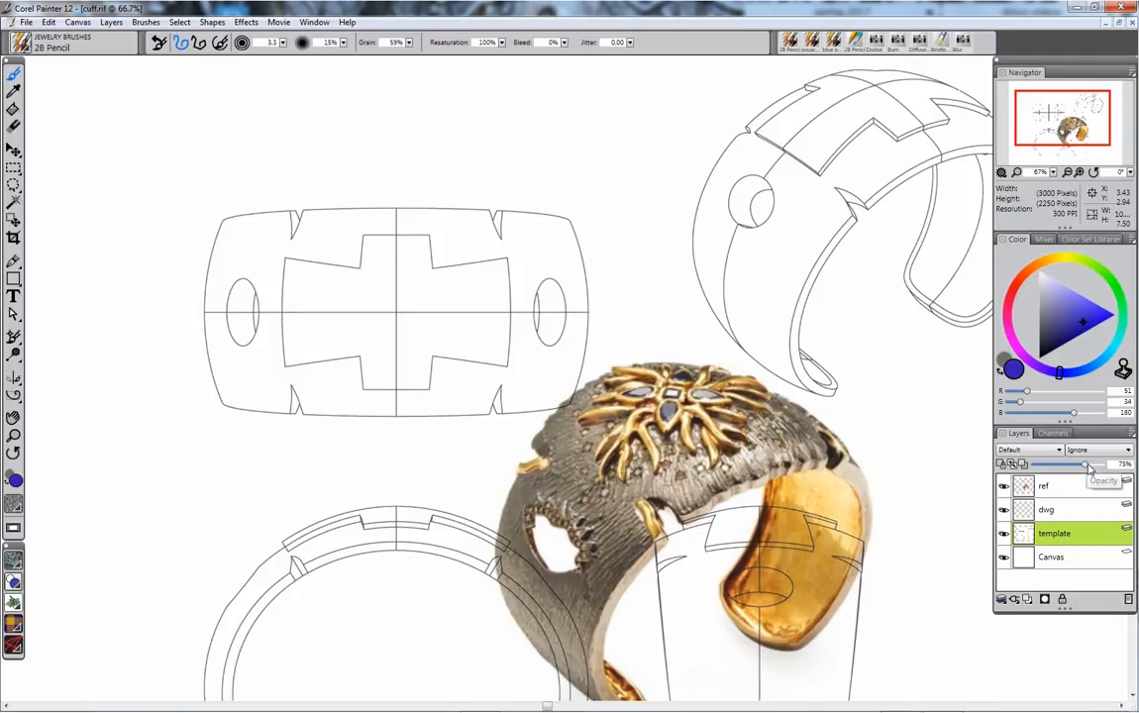
pyautogui.moveTo(1079, 464); pyautogui.dragTo(1093, 465)
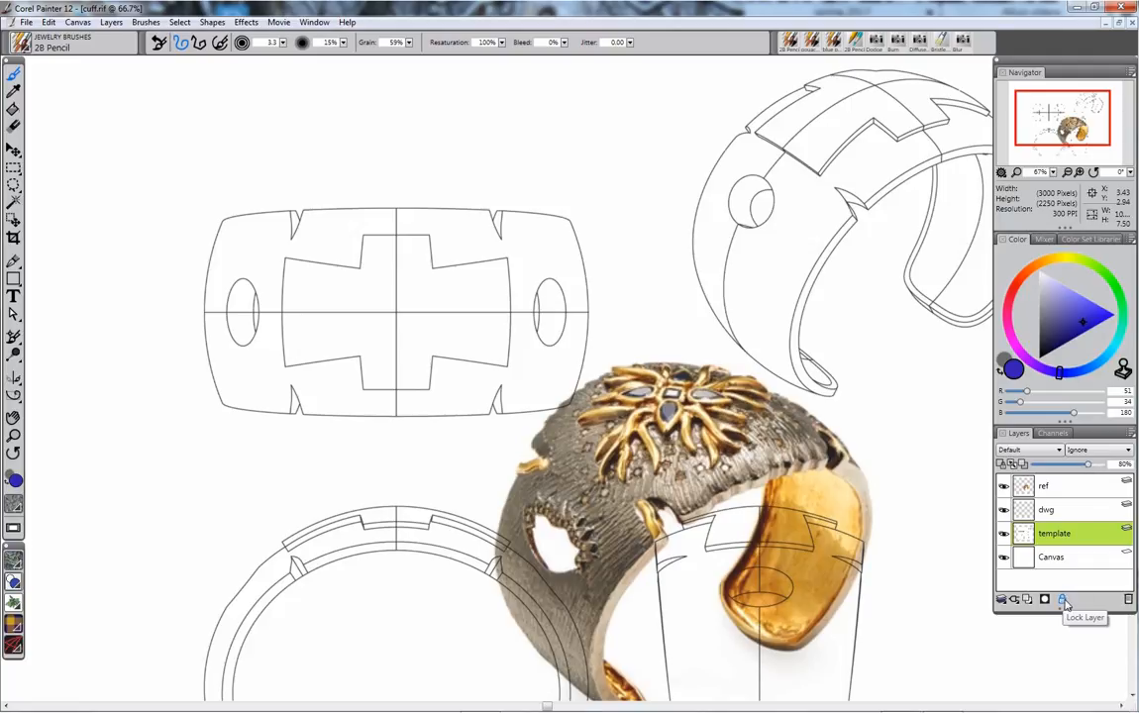
pyautogui.click(1063, 598)
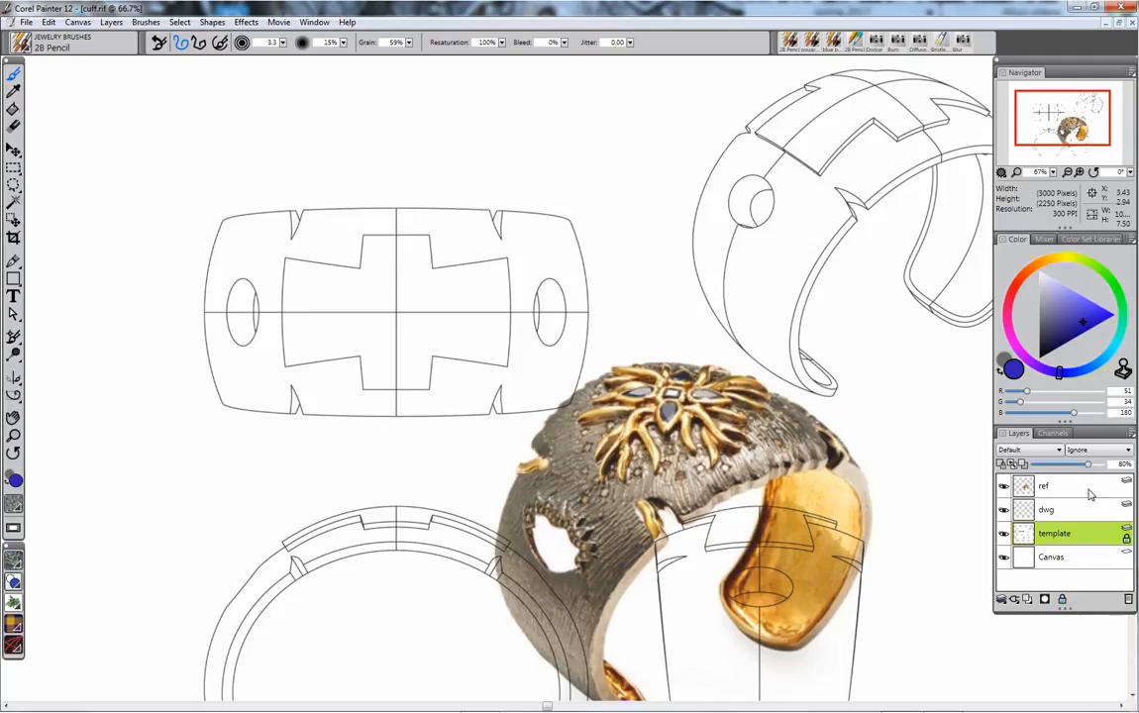
pyautogui.click(1046, 509)
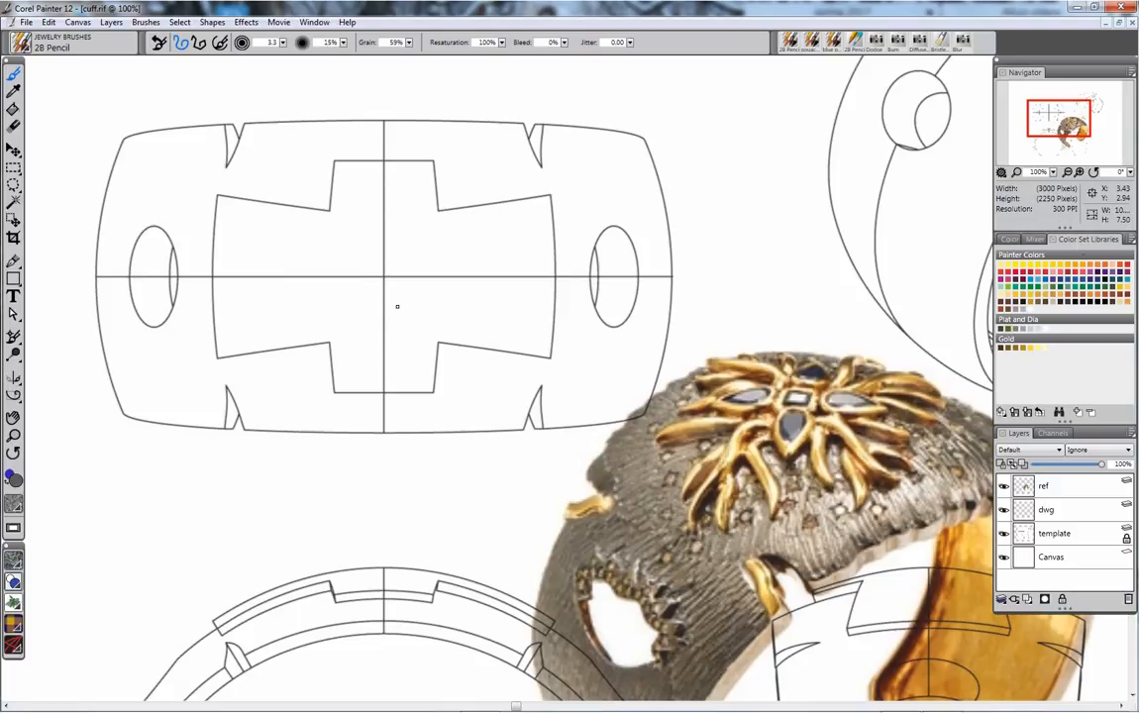
pyautogui.moveTo(363, 301)
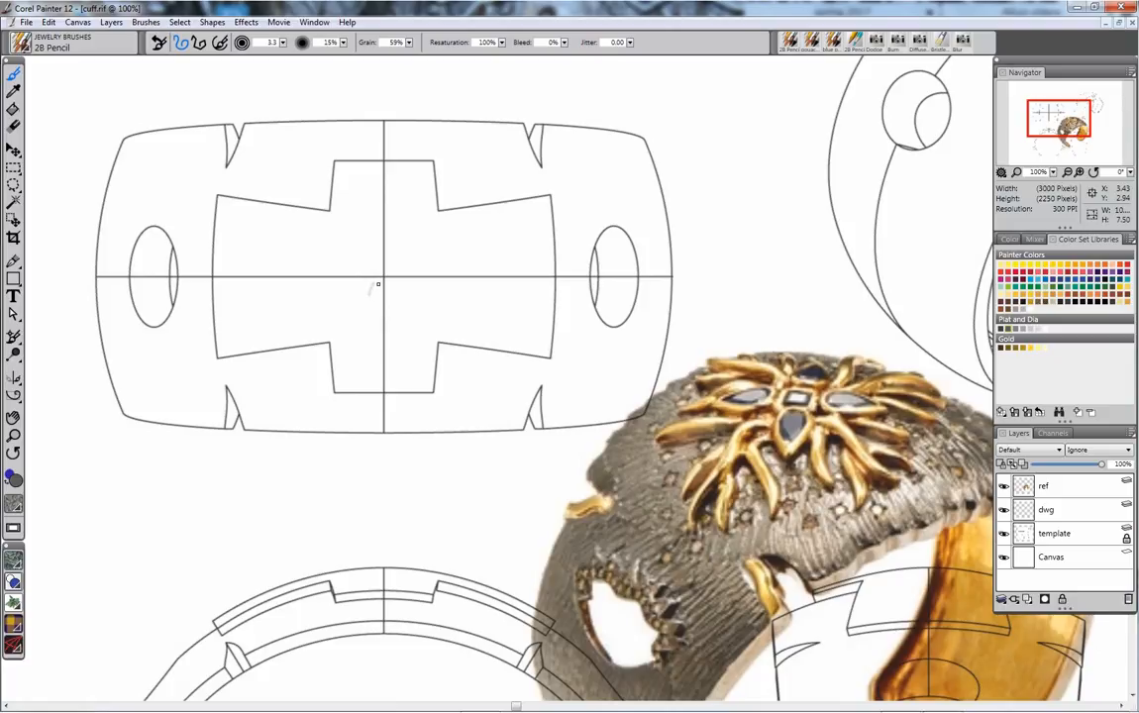
# Step: Test the pencil, then draw the central ray downward from the panel centre
pyautogui.moveTo(253, 41); pyautogui.dragTo(266, 42)
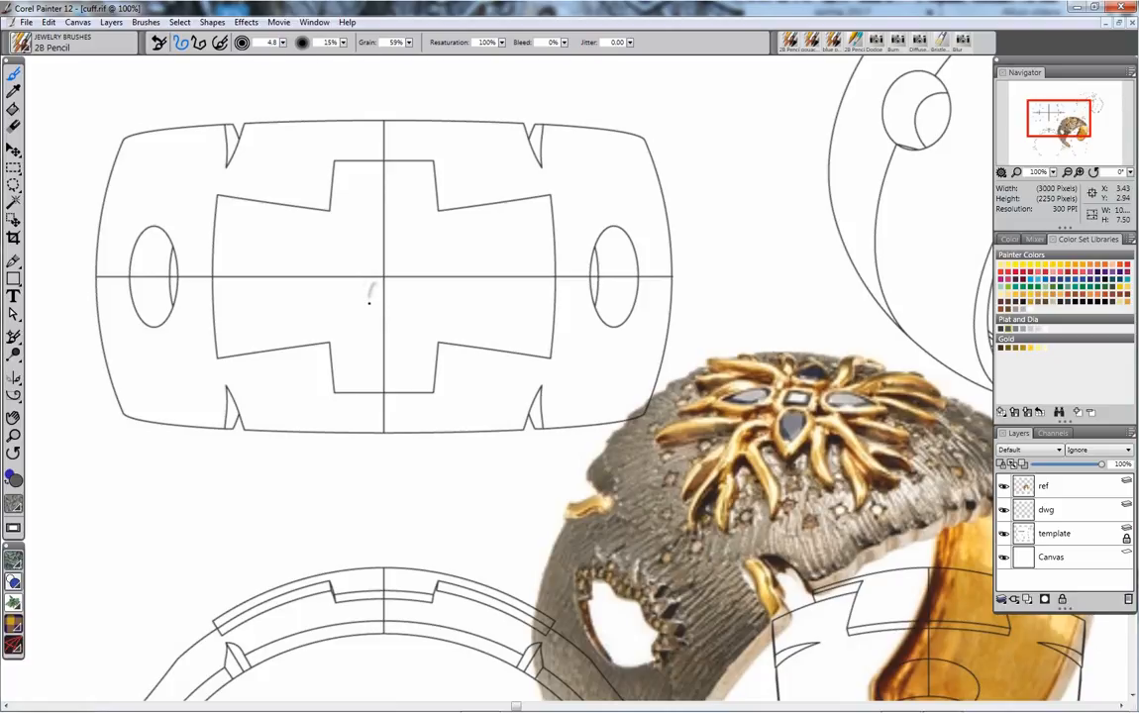
pyautogui.moveTo(371, 292); pyautogui.dragTo(372, 332)
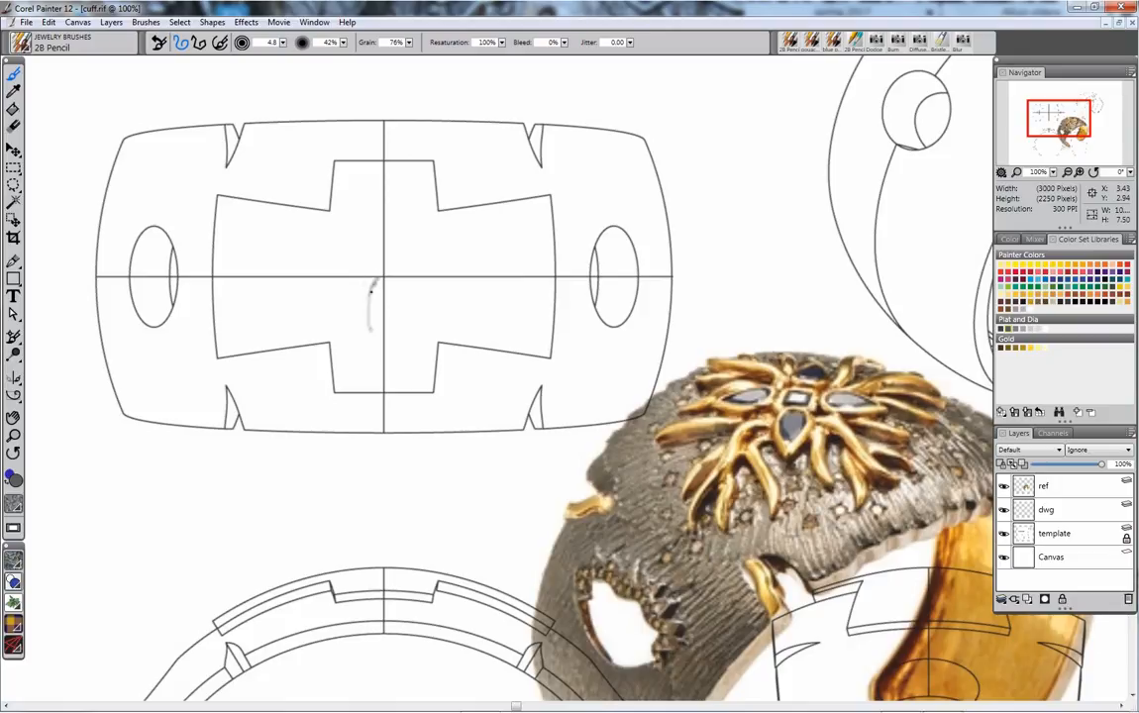
pyautogui.moveTo(371, 287); pyautogui.dragTo(381, 356)
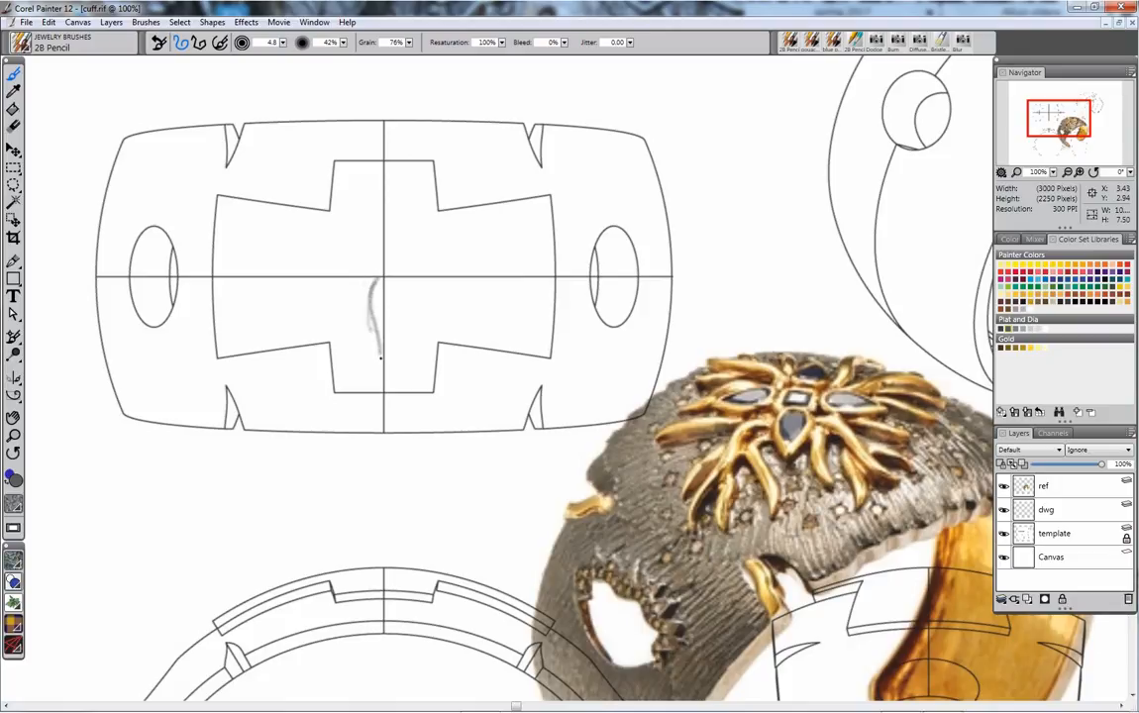
pyautogui.moveTo(379, 356); pyautogui.dragTo(384, 387)
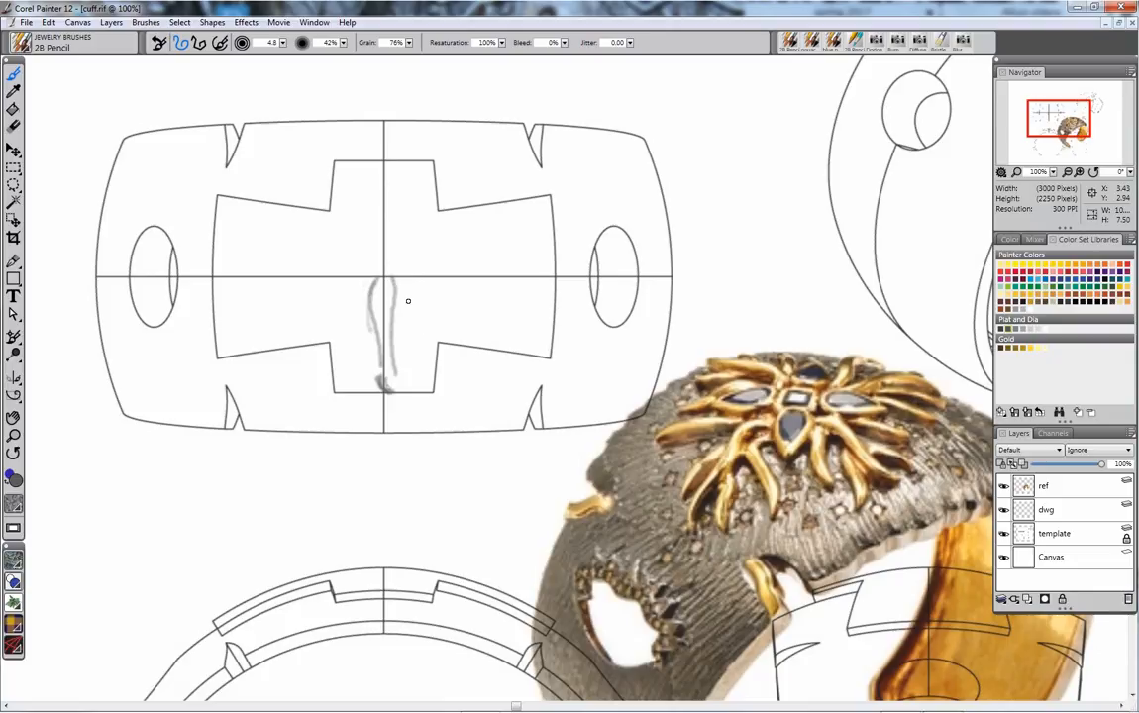
# Step: Add curved pencil rays to the right and left of the central ray
pyautogui.moveTo(394, 329); pyautogui.dragTo(420, 365)
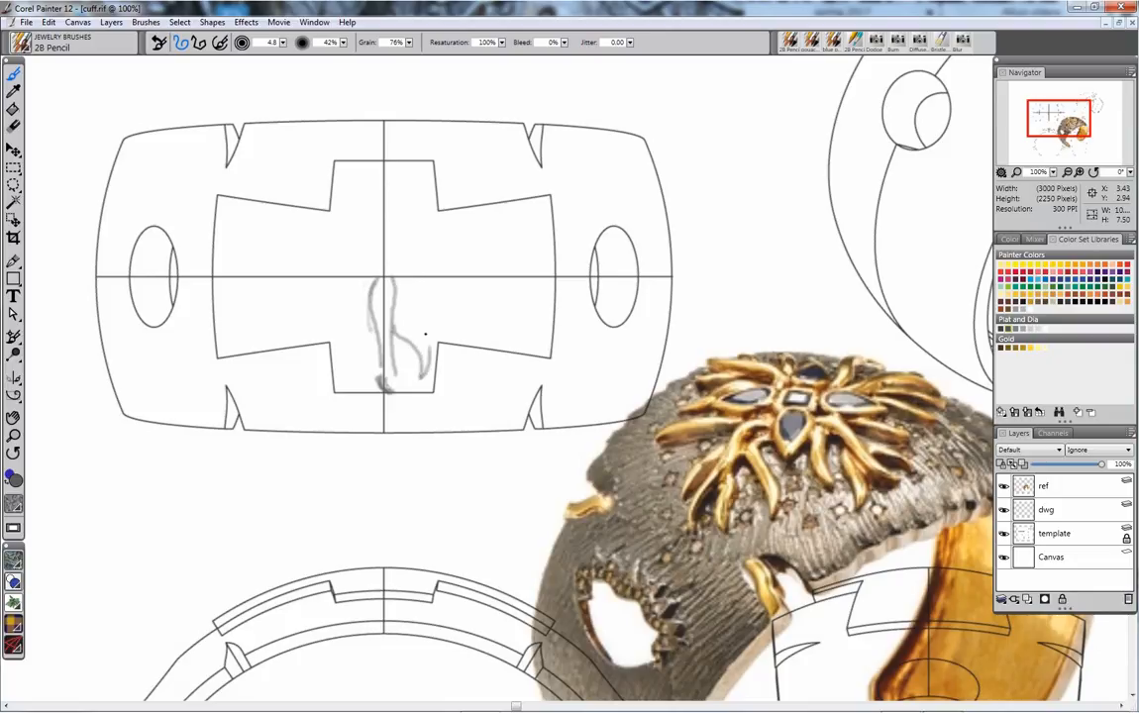
pyautogui.moveTo(377, 318); pyautogui.dragTo(436, 352)
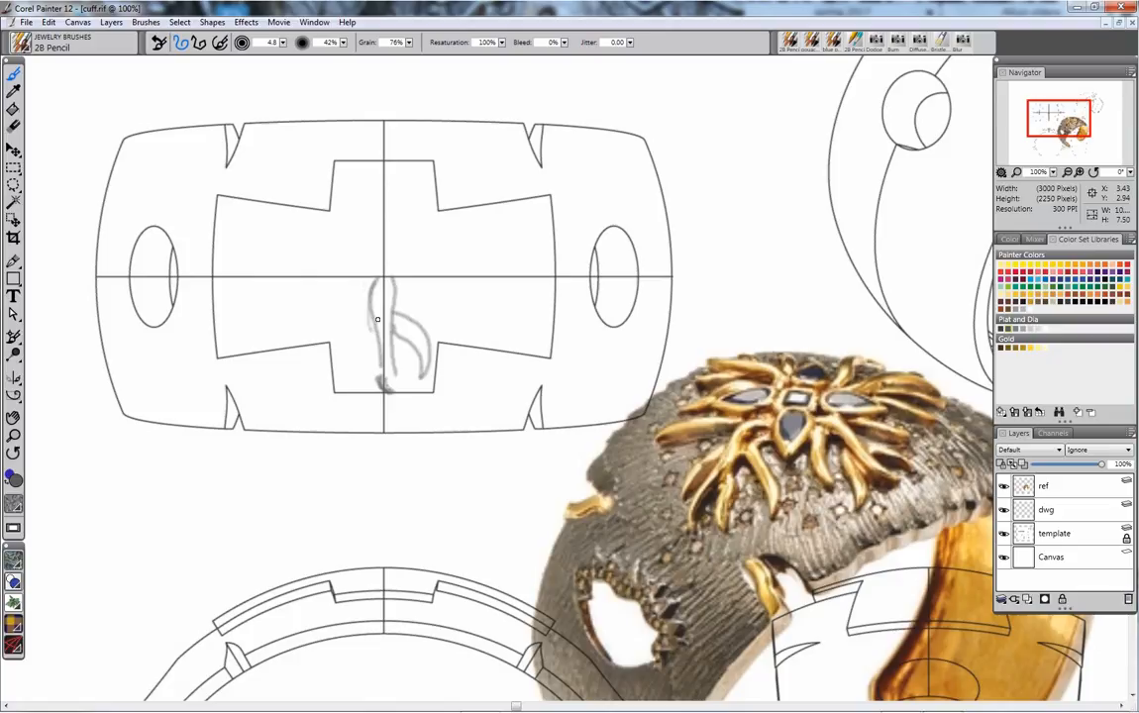
pyautogui.moveTo(366, 302); pyautogui.dragTo(351, 371)
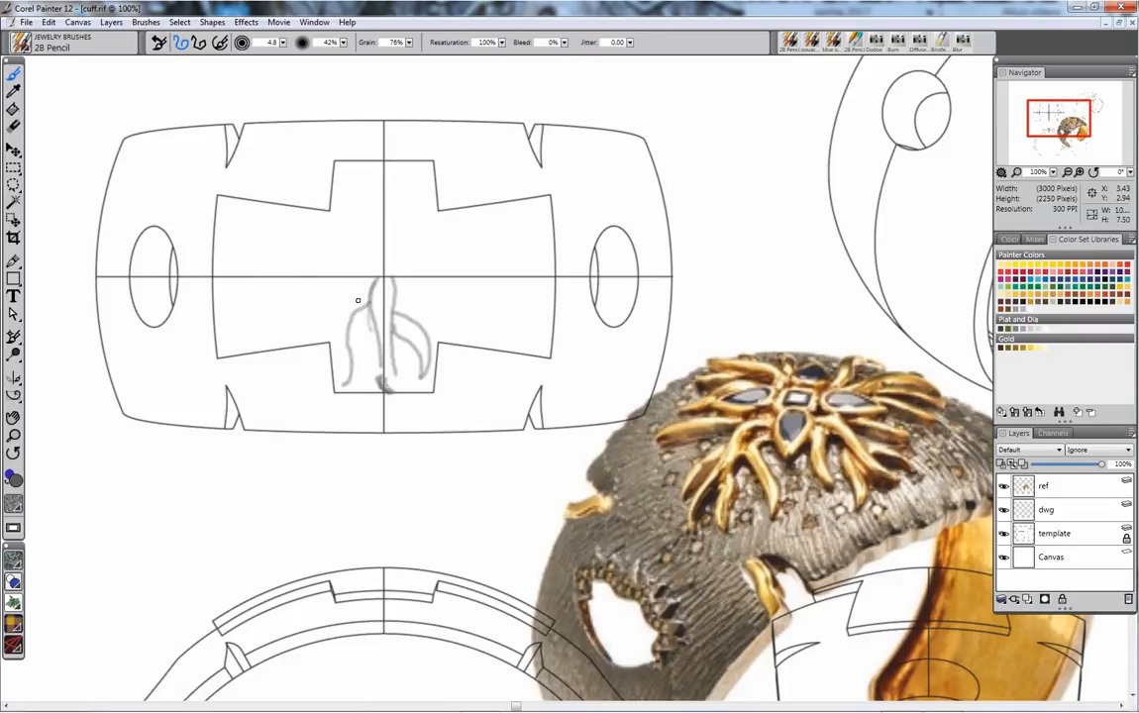
pyautogui.moveTo(359, 300); pyautogui.dragTo(348, 334)
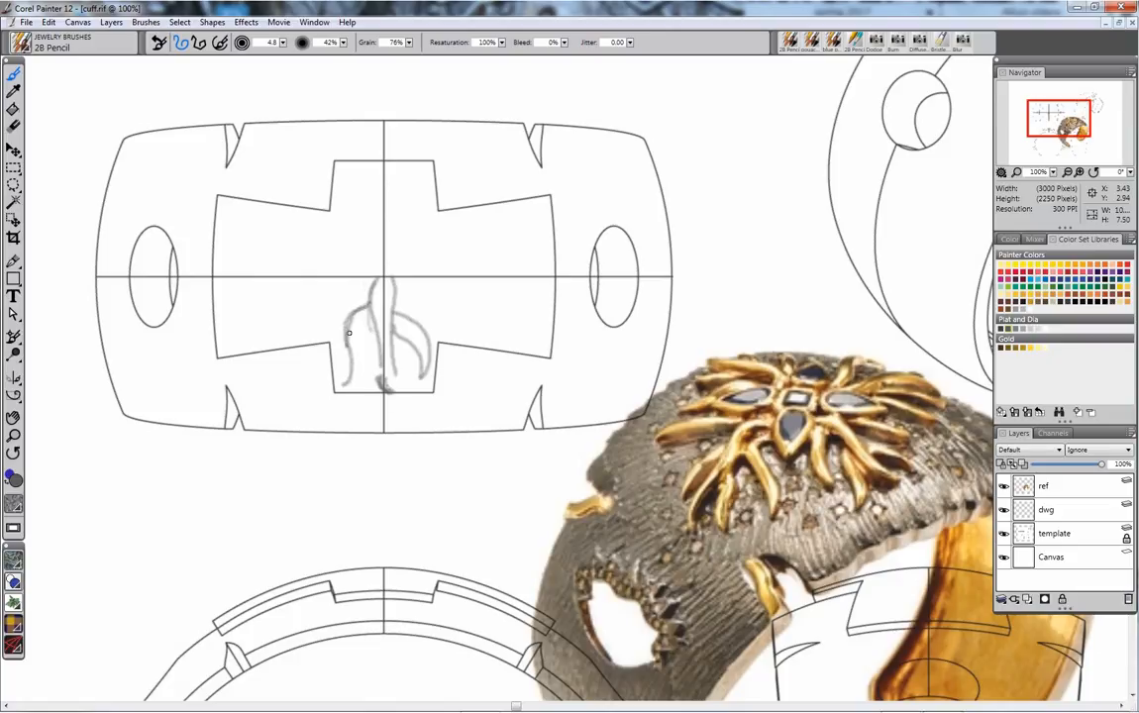
pyautogui.moveTo(351, 337); pyautogui.dragTo(346, 356)
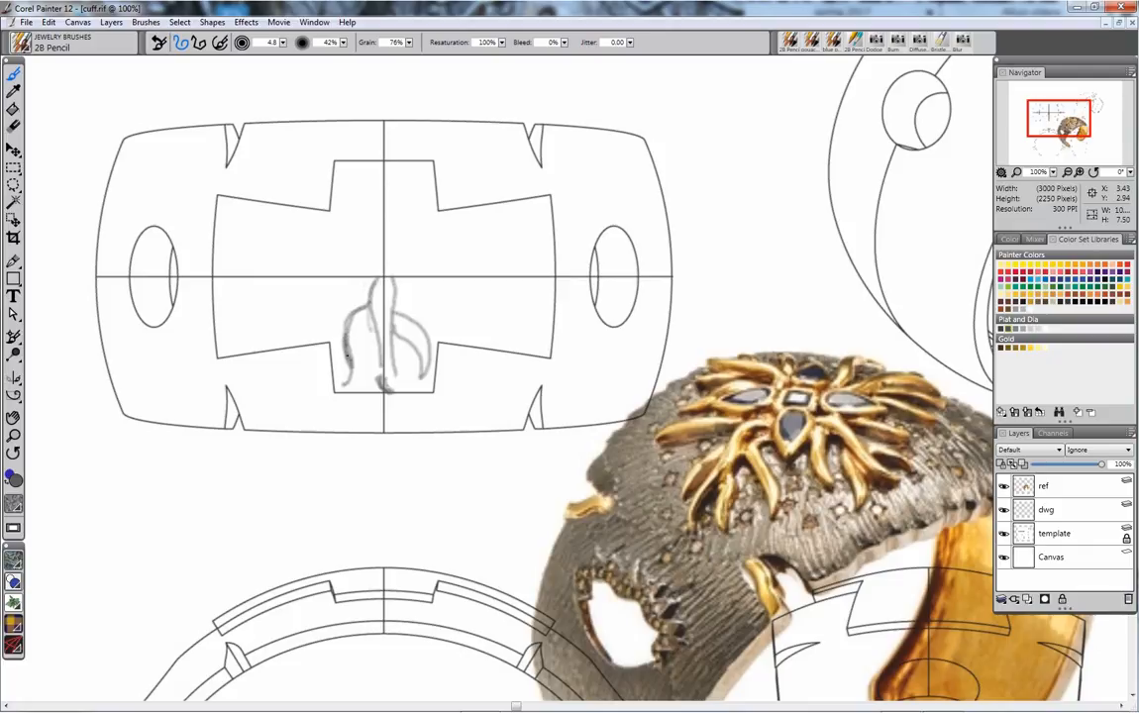
pyautogui.moveTo(351, 327); pyautogui.dragTo(356, 367)
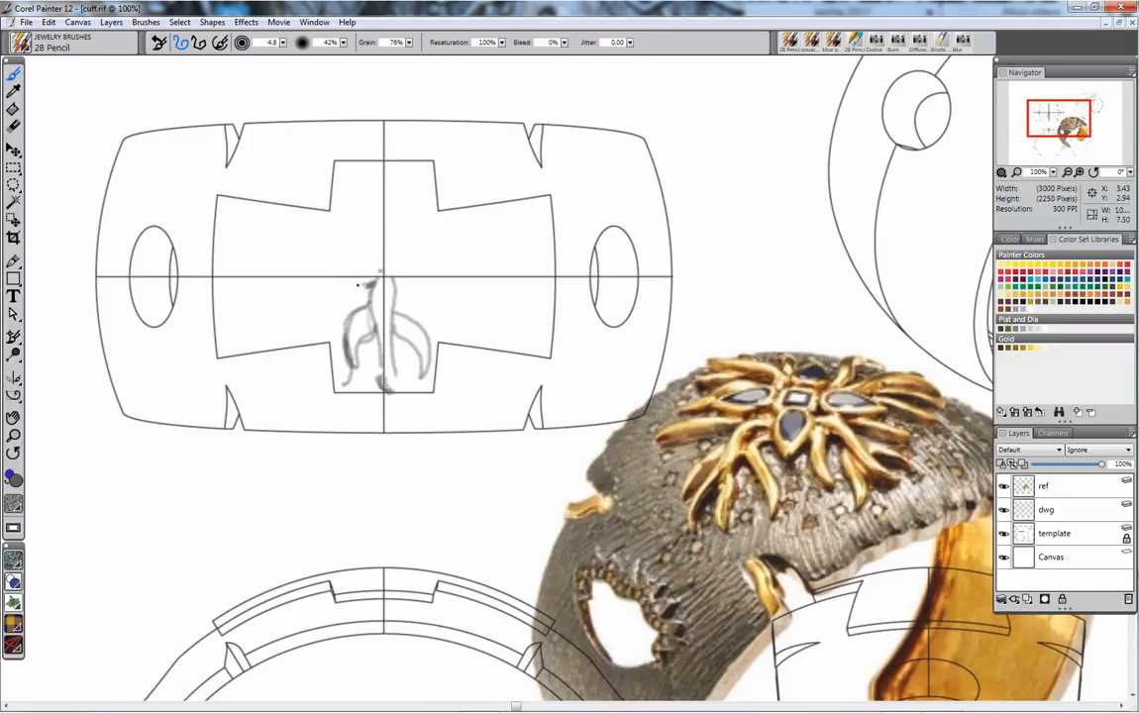
# Step: Sketch long rays sweeping left from the centre plus an upper-left ray
pyautogui.moveTo(250, 309); pyautogui.dragTo(371, 285)
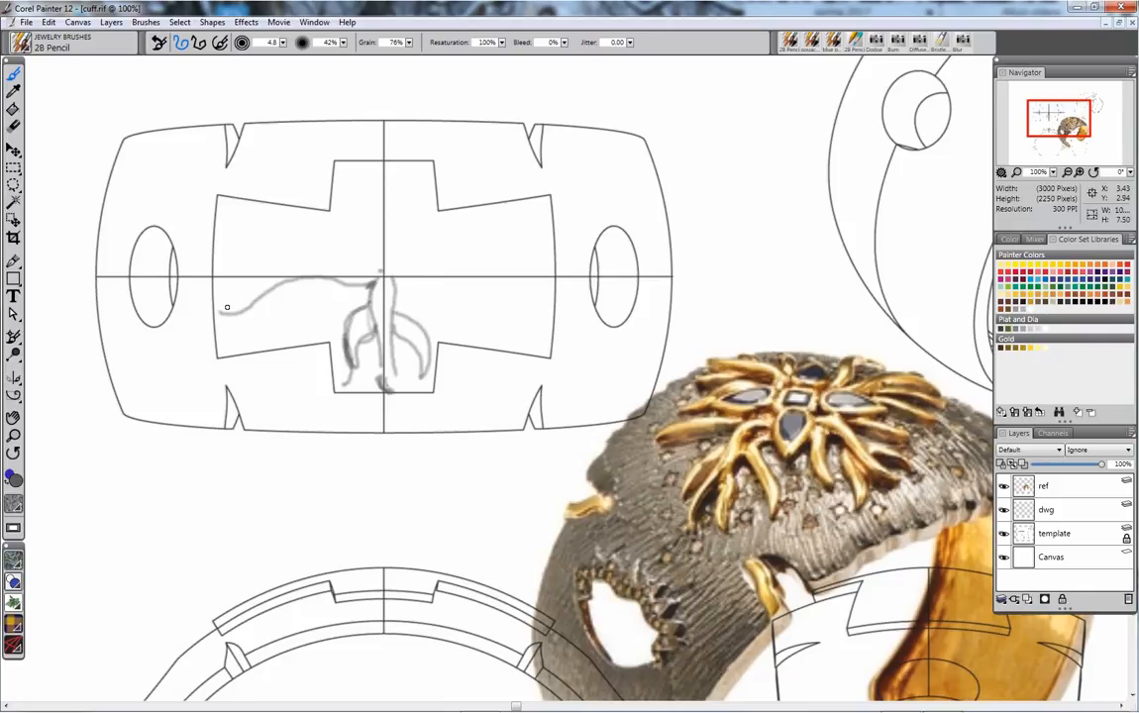
pyautogui.moveTo(211, 305); pyautogui.dragTo(272, 271)
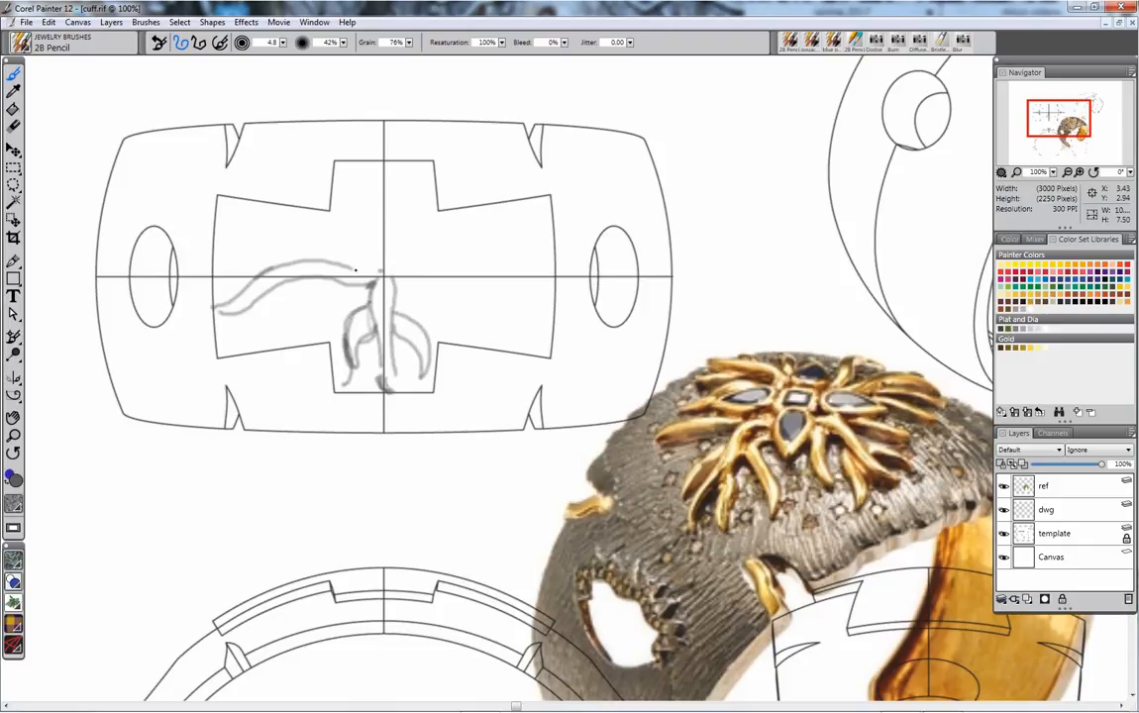
pyautogui.moveTo(272, 269); pyautogui.dragTo(371, 265)
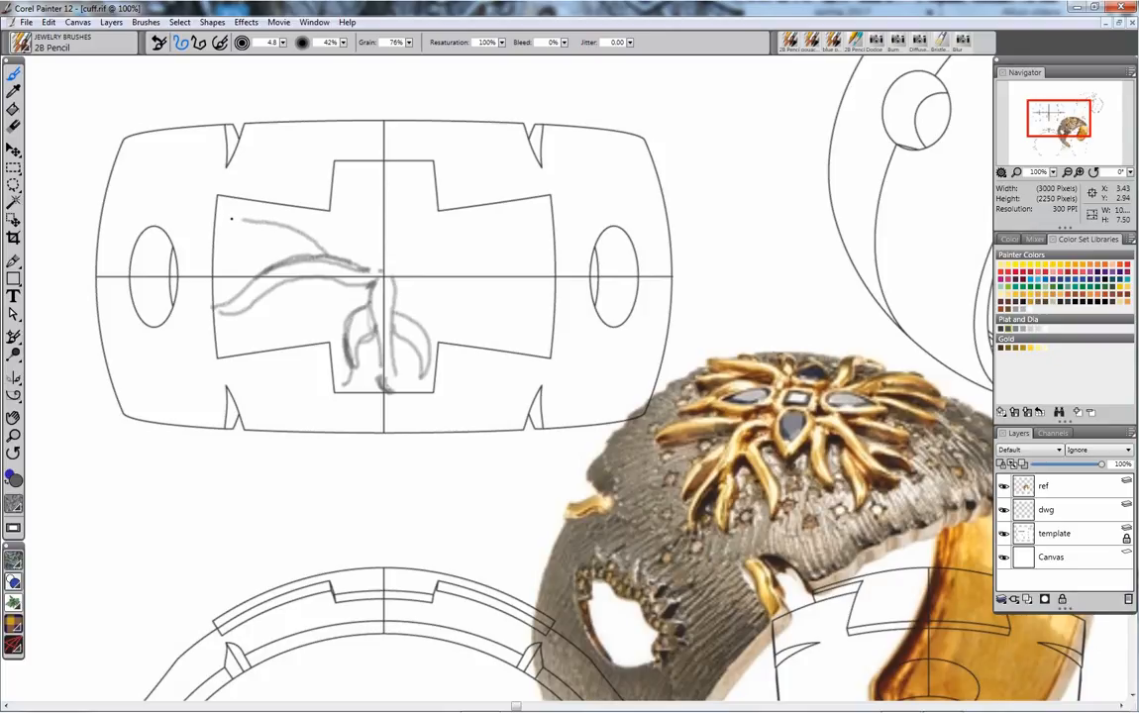
pyautogui.moveTo(230, 219); pyautogui.dragTo(285, 259)
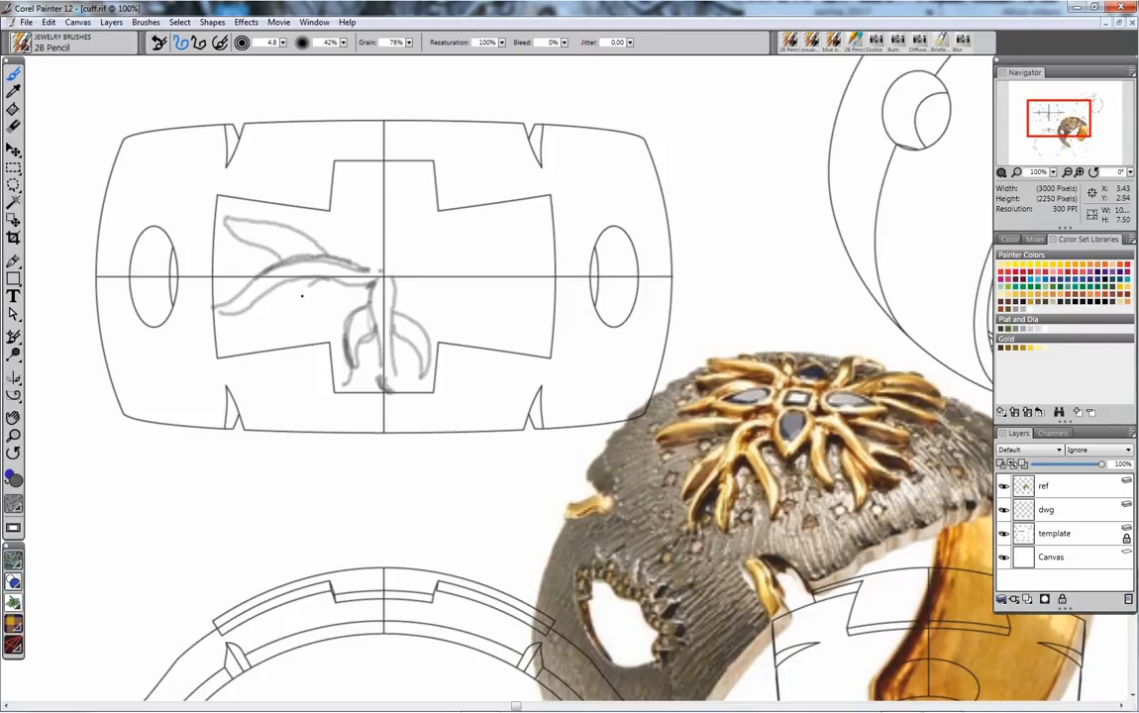
# Step: Add and darken curling lower-left rays below the left sweep
pyautogui.moveTo(312, 290); pyautogui.dragTo(275, 347)
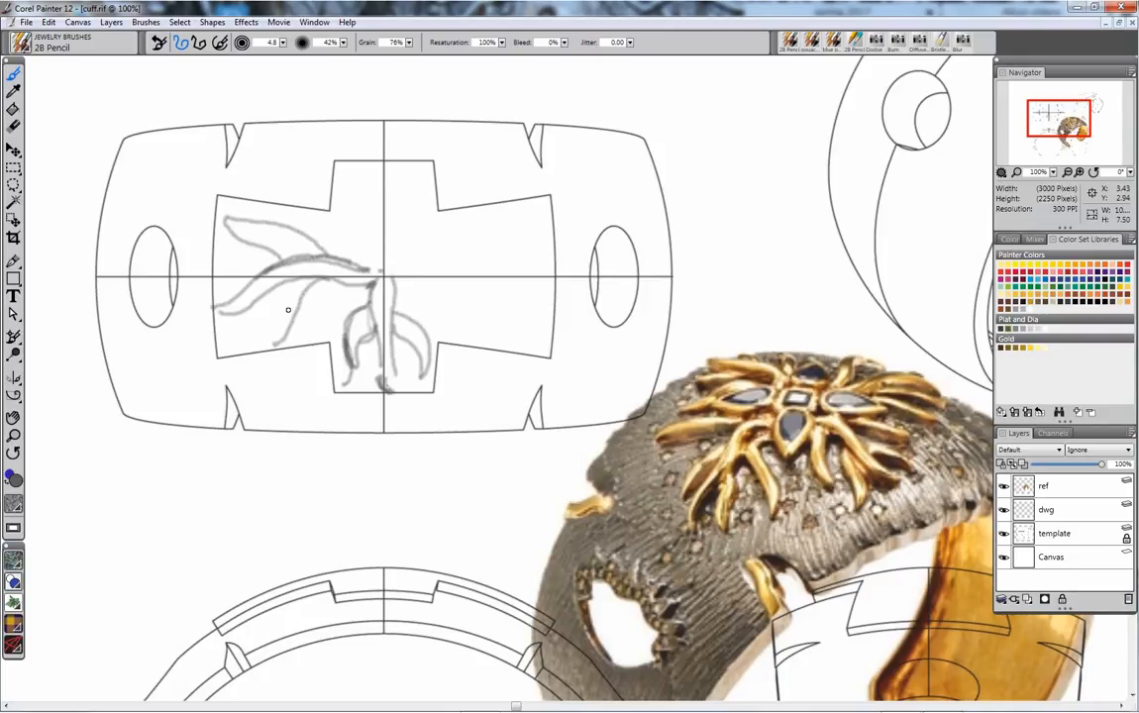
pyautogui.moveTo(315, 272); pyautogui.dragTo(263, 347)
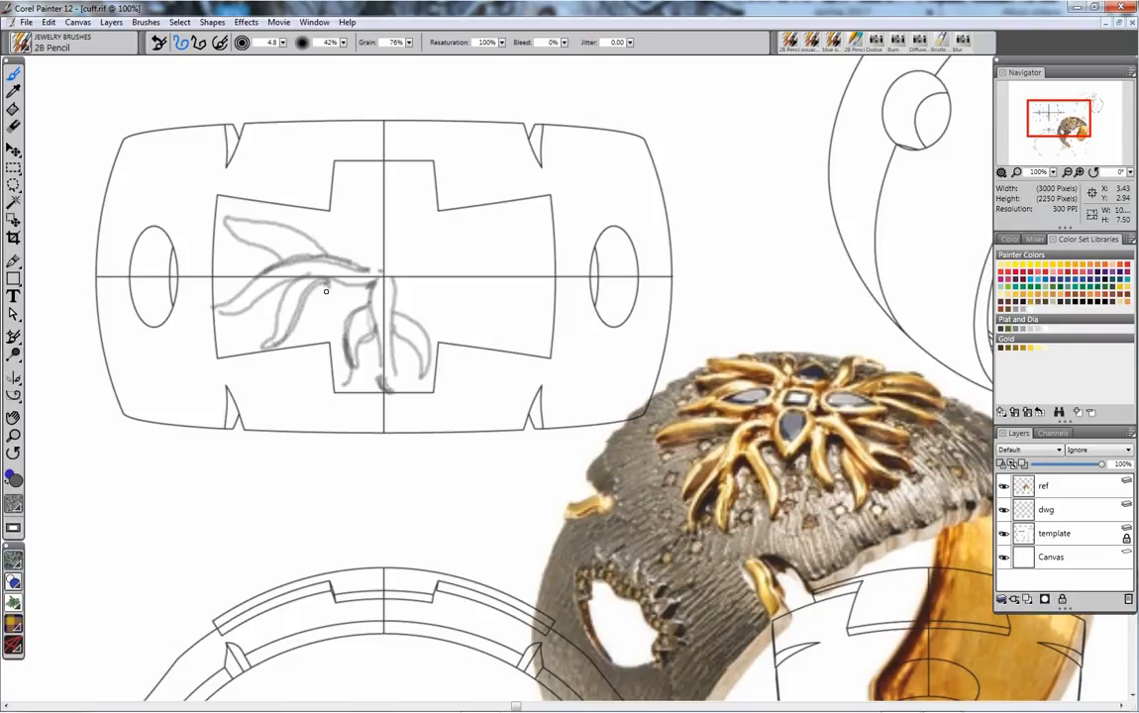
pyautogui.moveTo(321, 296)
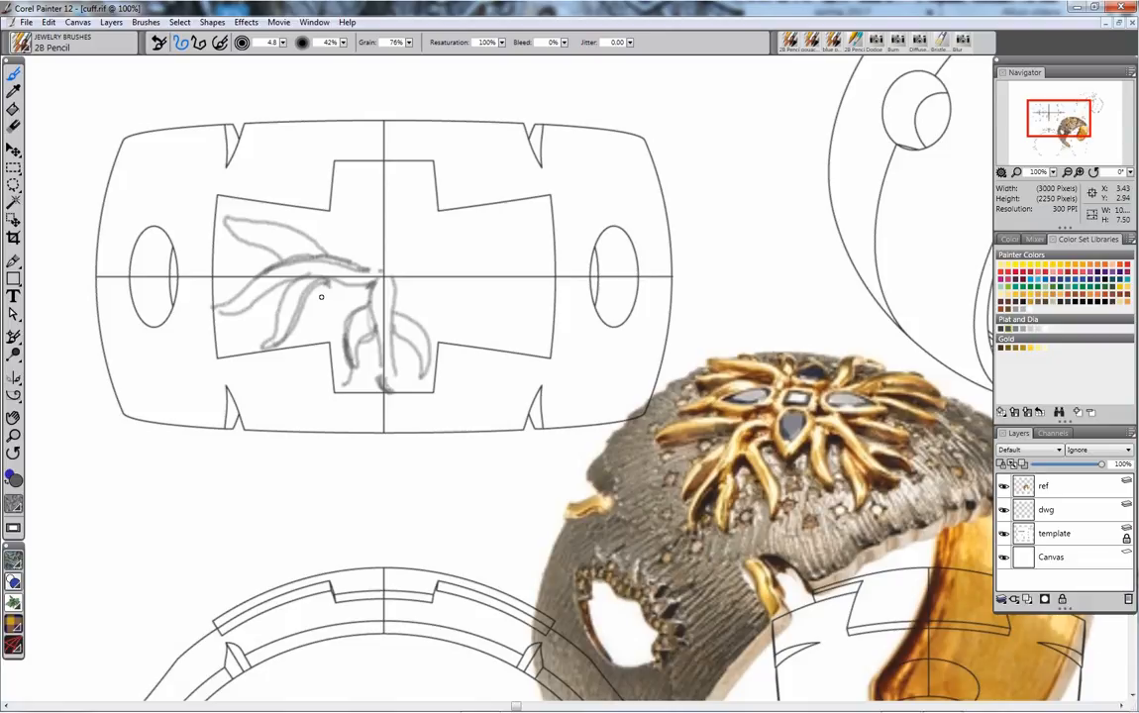
pyautogui.moveTo(324, 287)
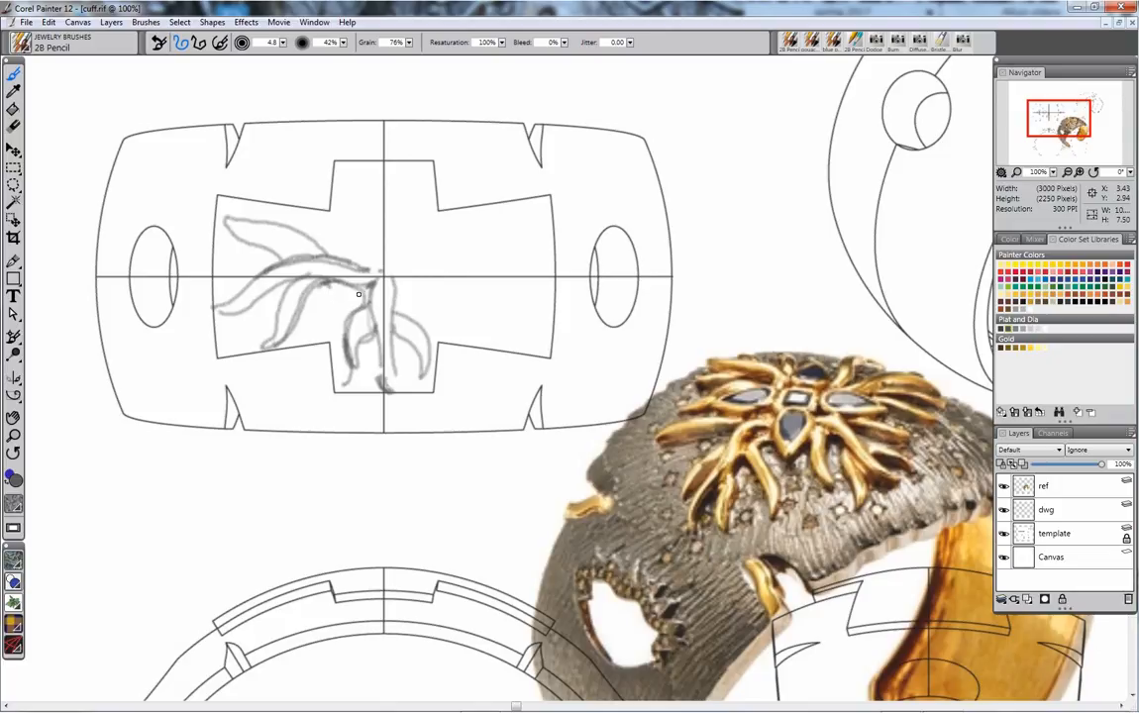
pyautogui.moveTo(315, 285); pyautogui.dragTo(356, 307)
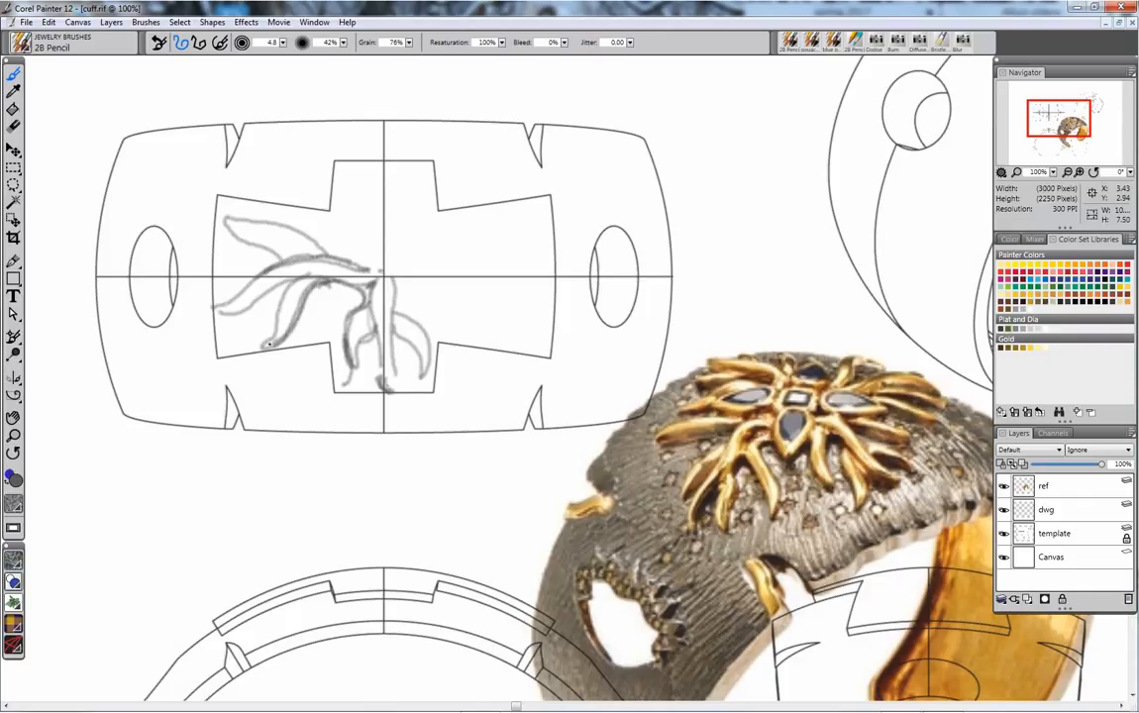
pyautogui.click(277, 337)
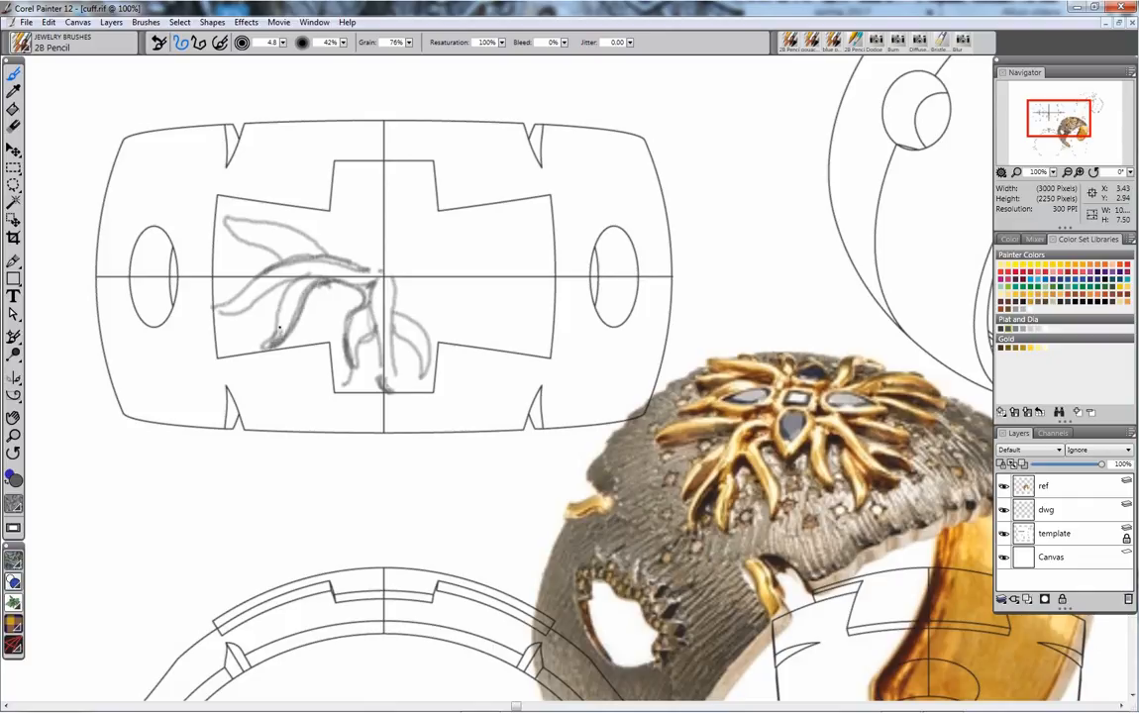
pyautogui.moveTo(307, 277); pyautogui.dragTo(267, 341)
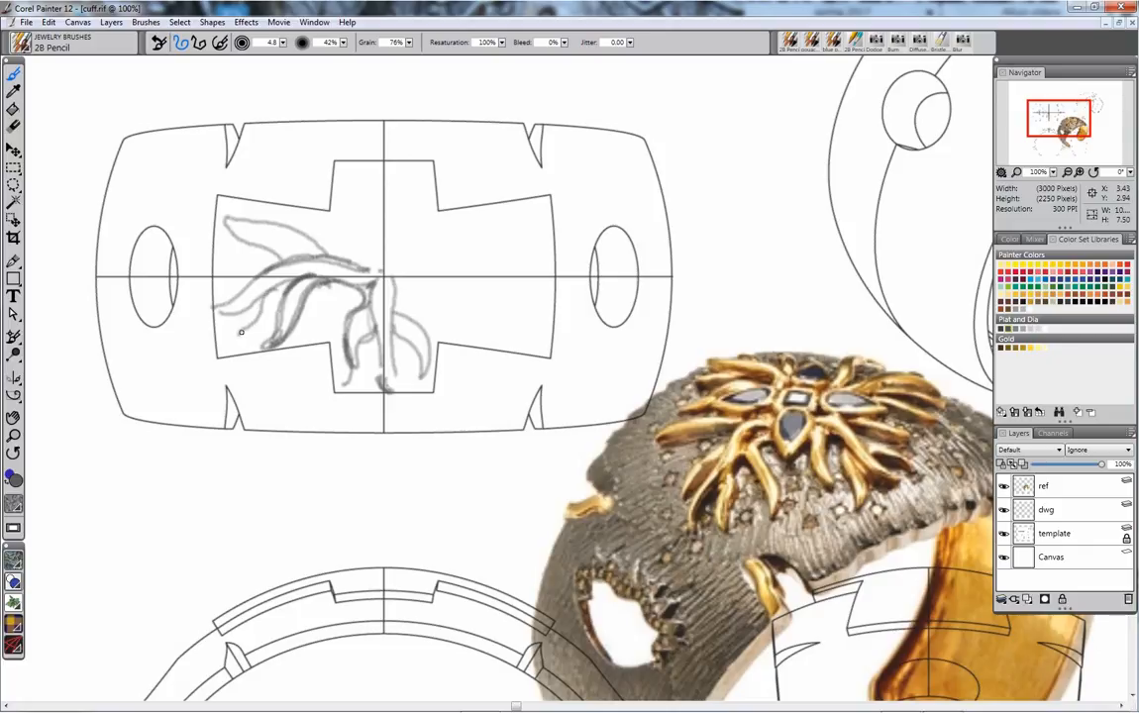
# Step: Thicken the lower-left ray and outline and darken the upper-left rays
pyautogui.moveTo(242, 332); pyautogui.dragTo(267, 297)
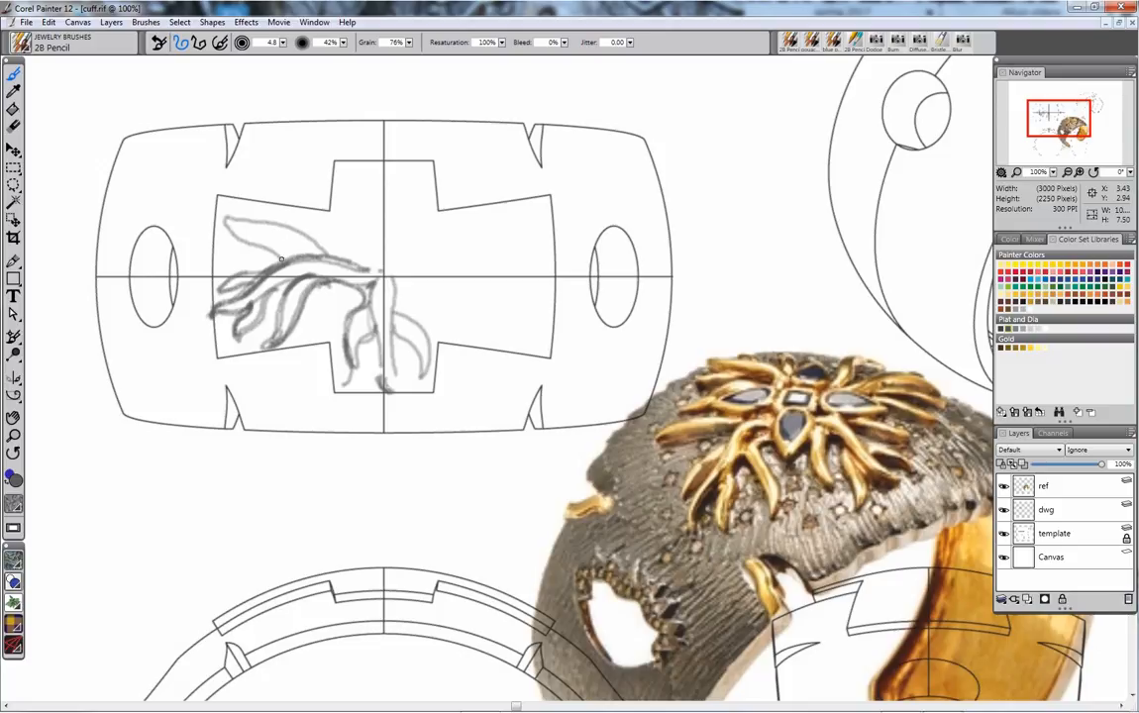
pyautogui.moveTo(249, 244); pyautogui.dragTo(280, 258)
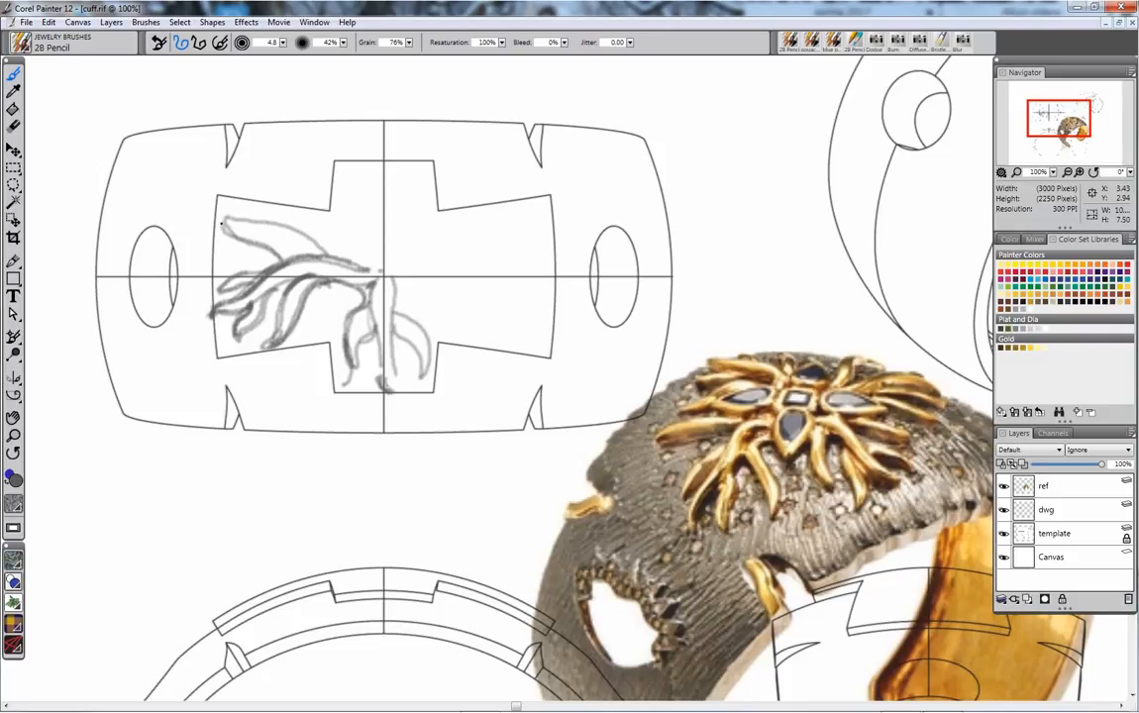
pyautogui.moveTo(218, 228); pyautogui.dragTo(292, 248)
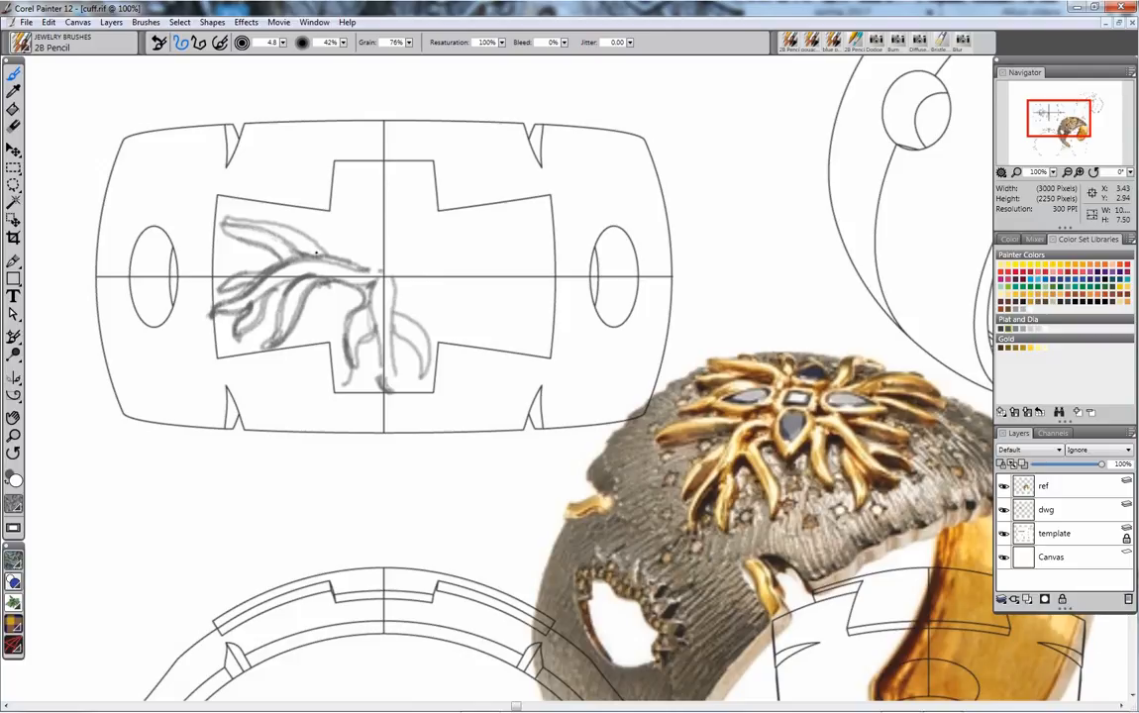
pyautogui.moveTo(267, 223); pyautogui.dragTo(332, 255)
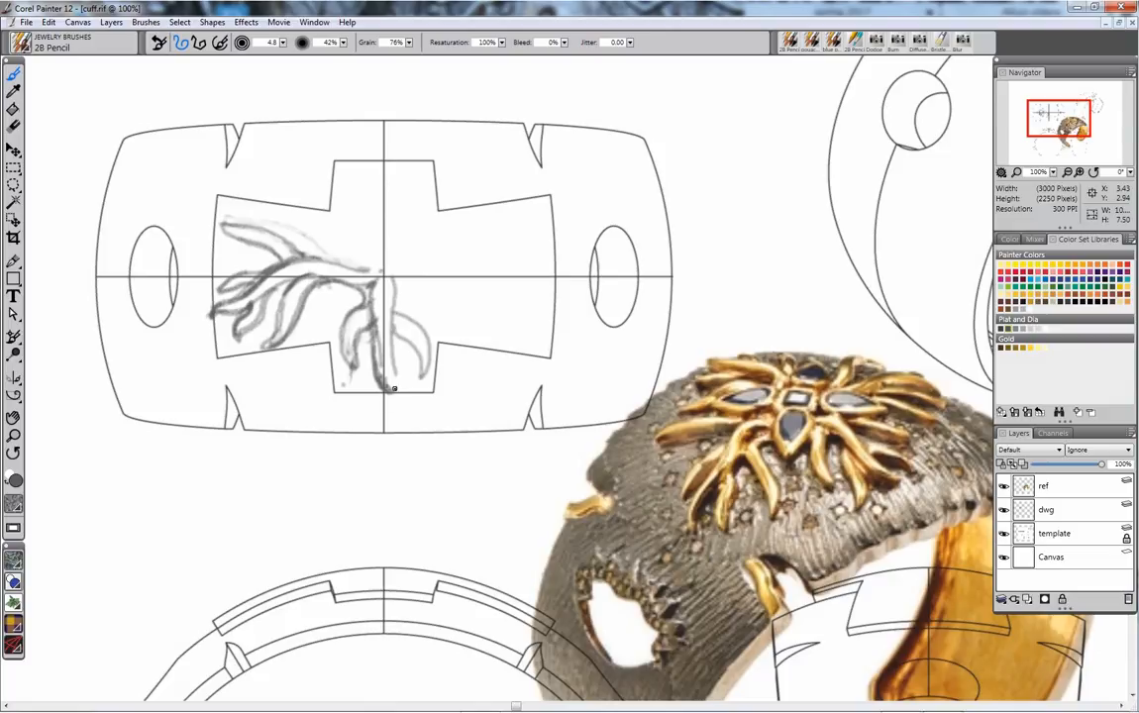
# Step: Draw curling pencil rays beneath the centre crosshair for the lower arm
pyautogui.moveTo(381, 317); pyautogui.dragTo(392, 381)
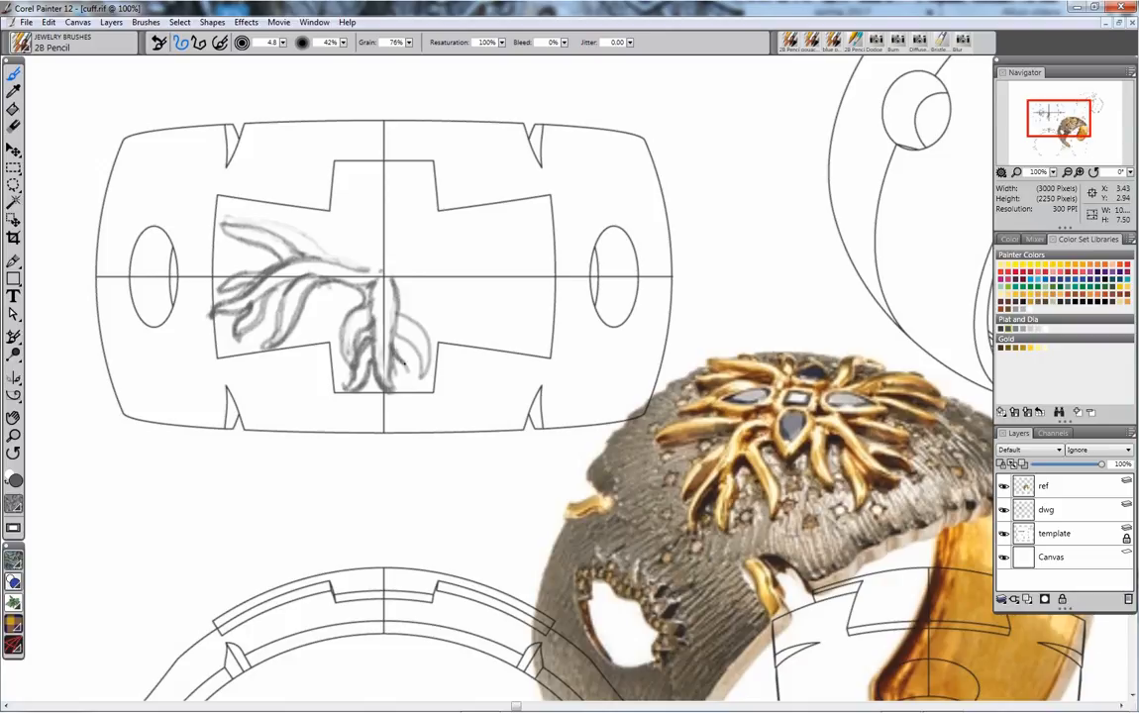
pyautogui.moveTo(404, 351); pyautogui.dragTo(401, 386)
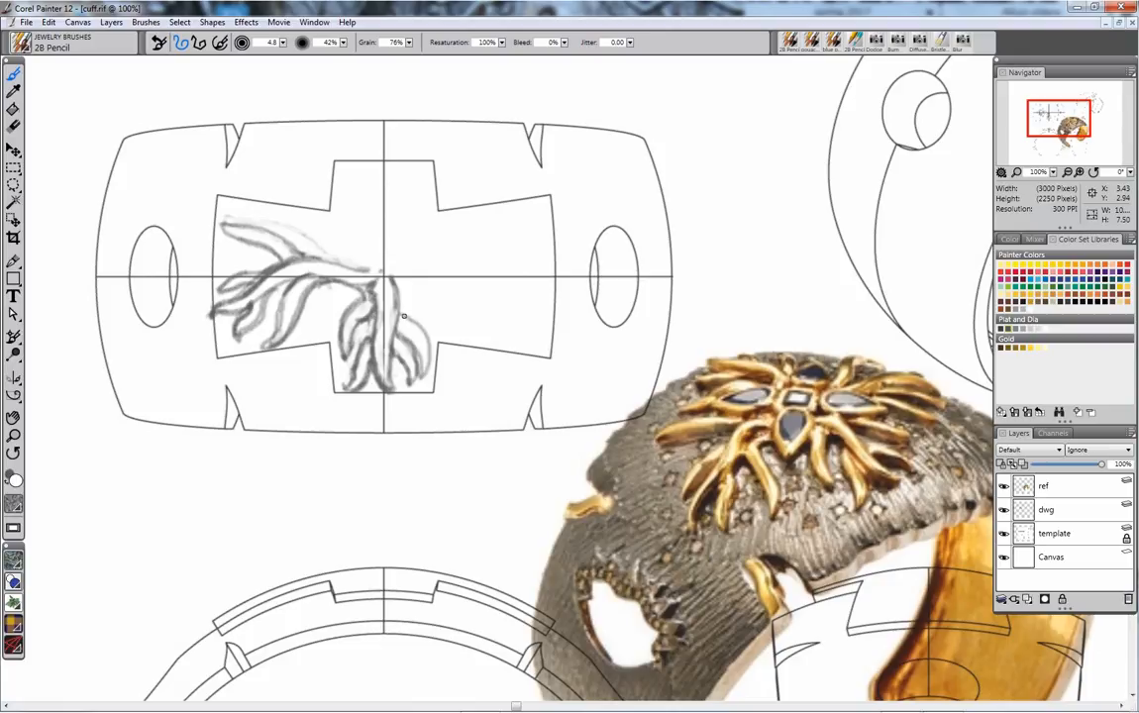
pyautogui.moveTo(401, 319)
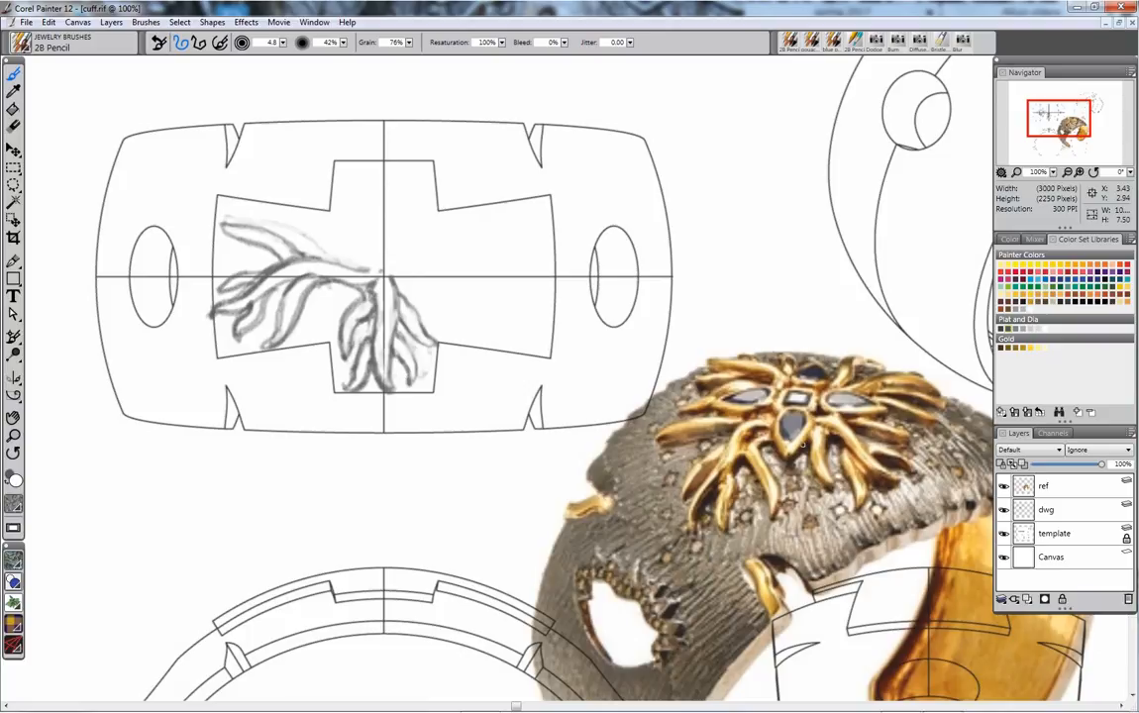
# Step: Select the dwg layer and lasso the left and lower ray sketch
pyautogui.click(1046, 509)
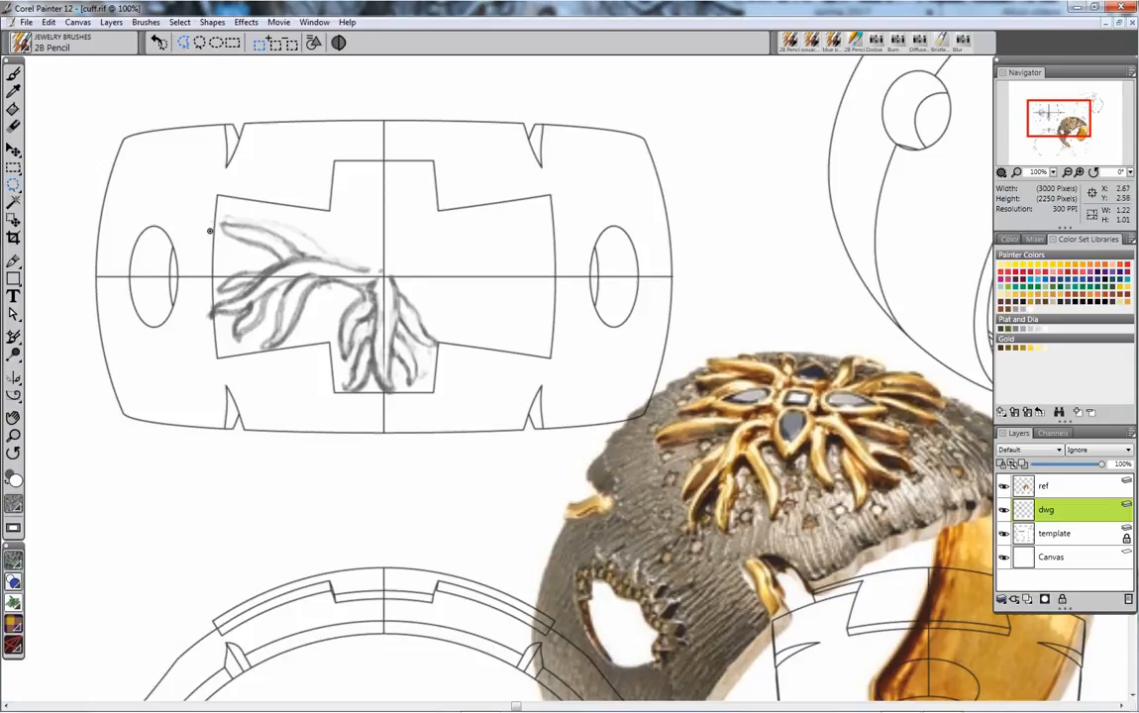
pyautogui.moveTo(209, 228); pyautogui.dragTo(368, 262)
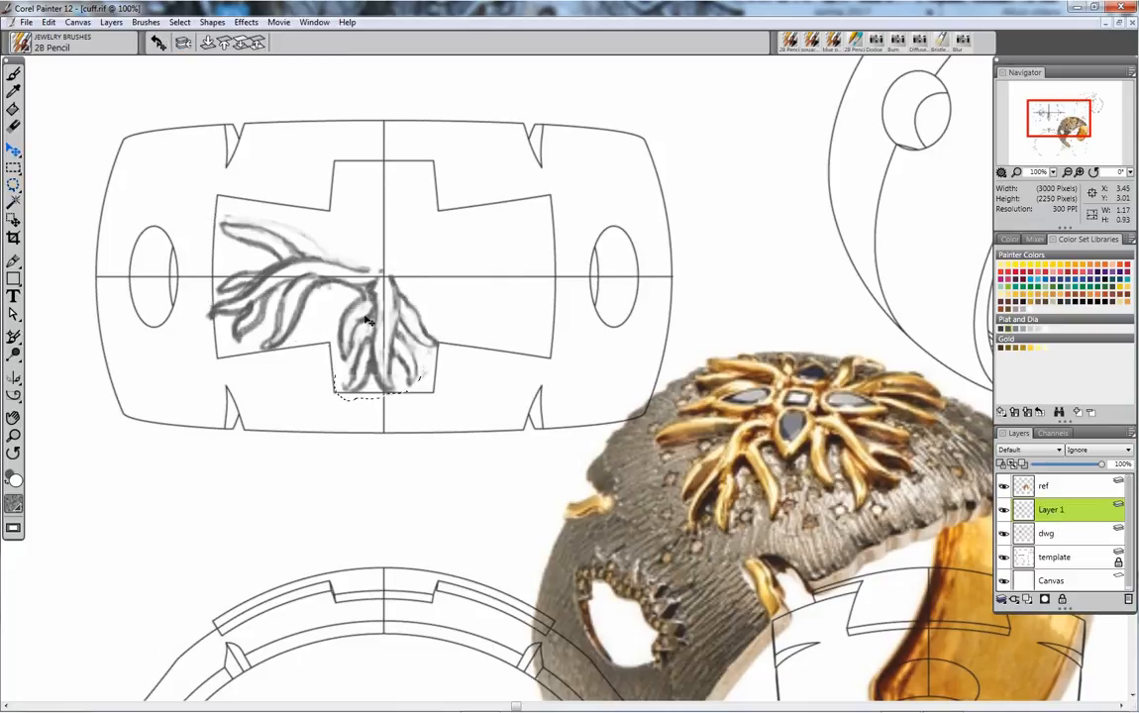
# Step: Rotate the Layer 1 ray copy with Edit > Transform > Rotate and commit it
pyautogui.click(48, 22)
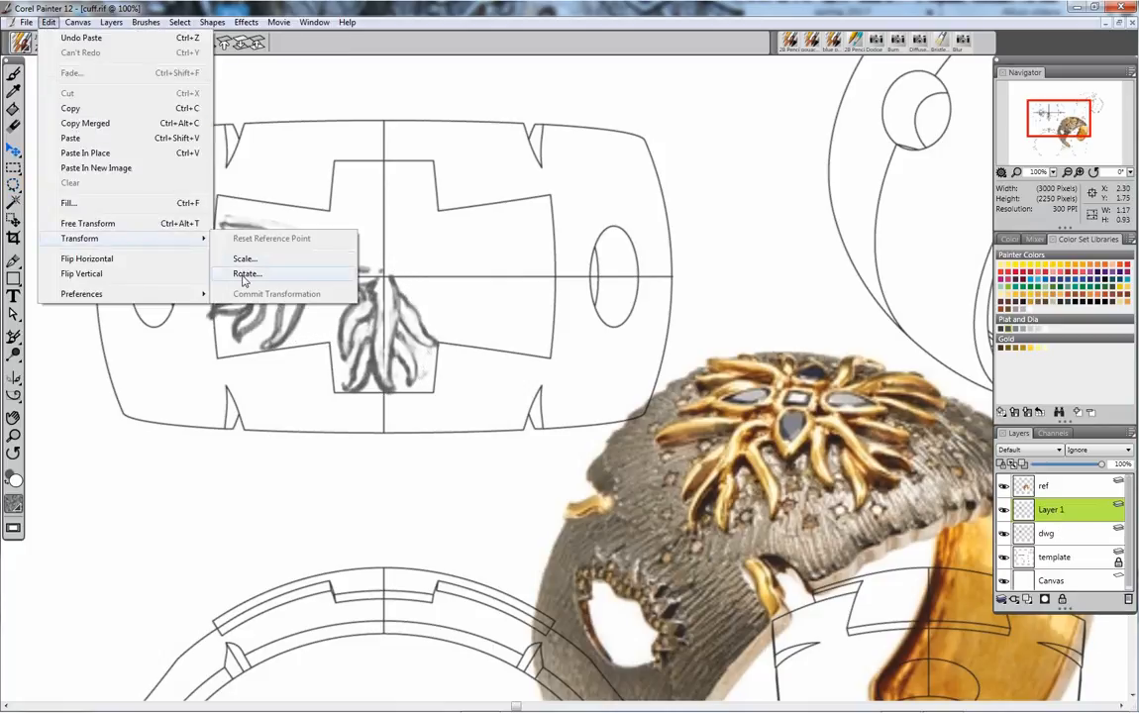
pyautogui.click(245, 273)
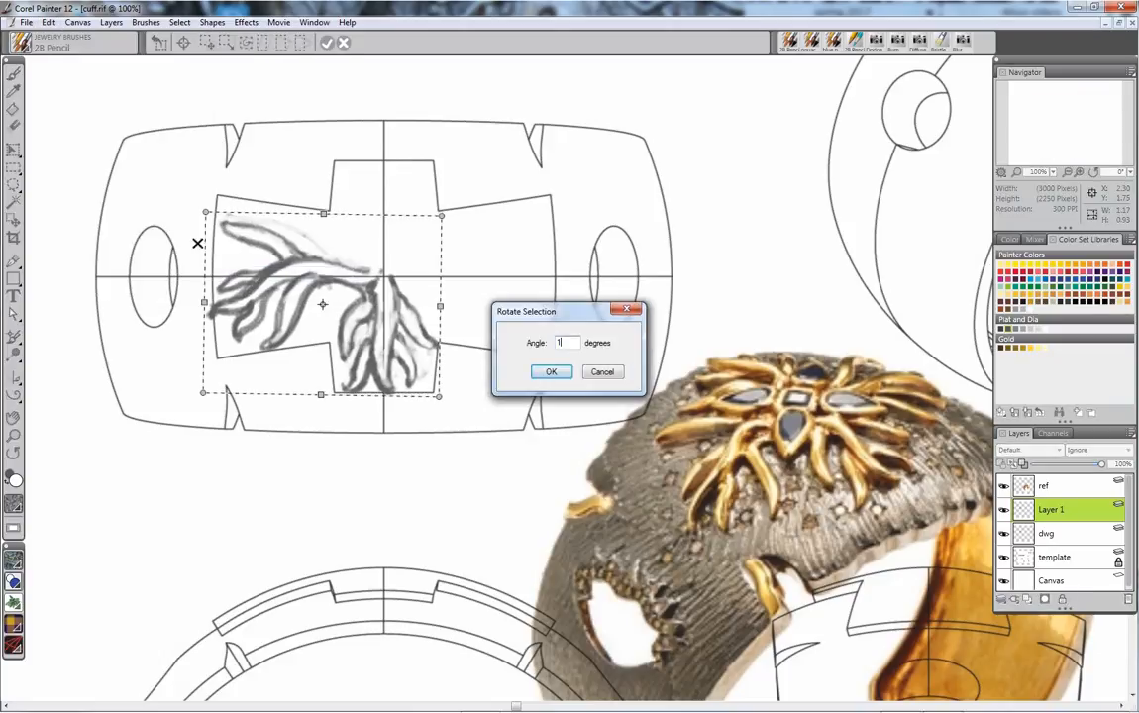
pyautogui.click(551, 372)
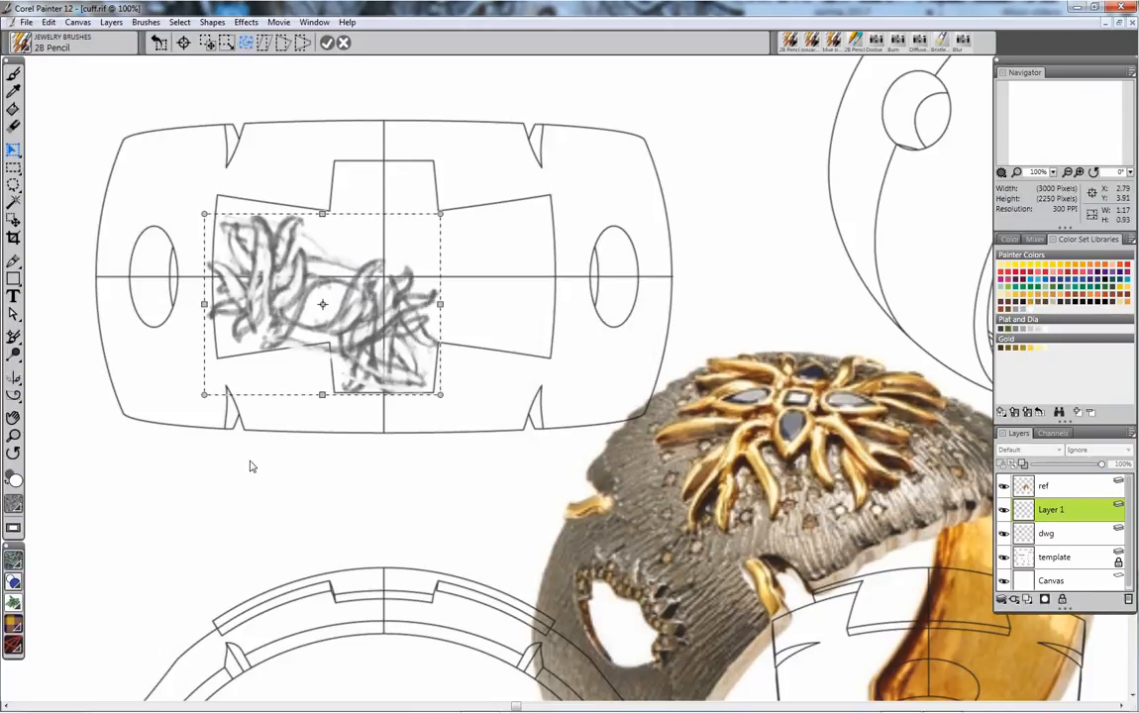
pyautogui.click(47, 21)
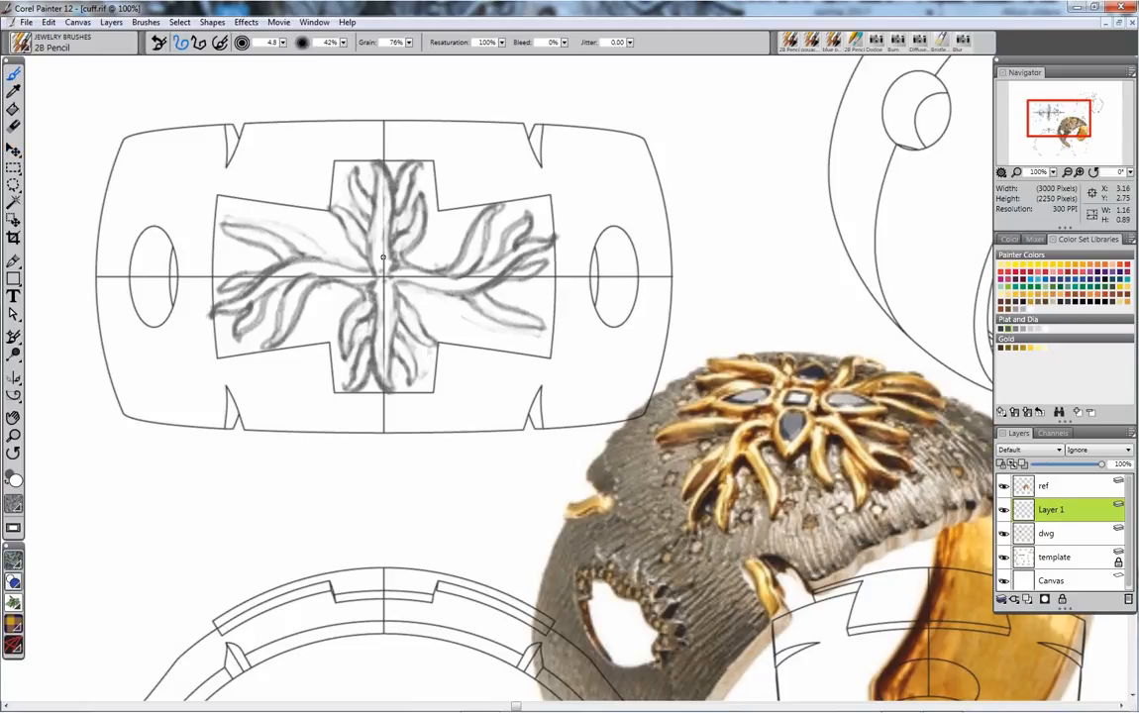
# Step: Return to the dwg layer and refine the upper-left ray outlines
pyautogui.click(1046, 533)
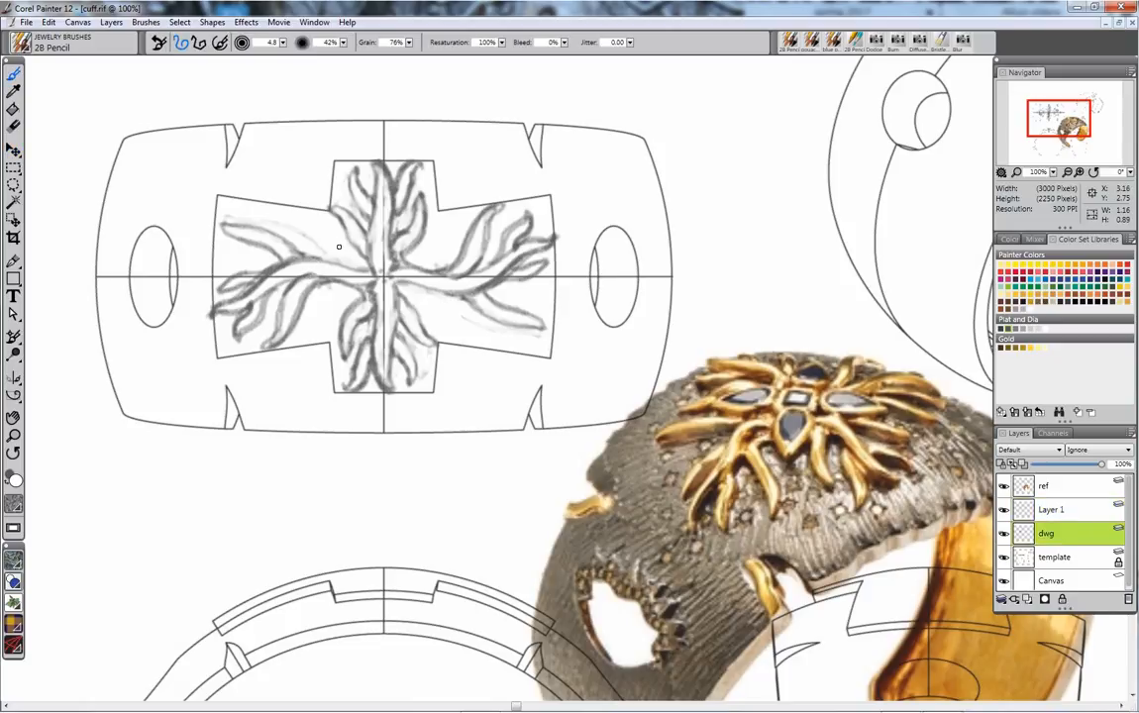
pyautogui.moveTo(313, 231)
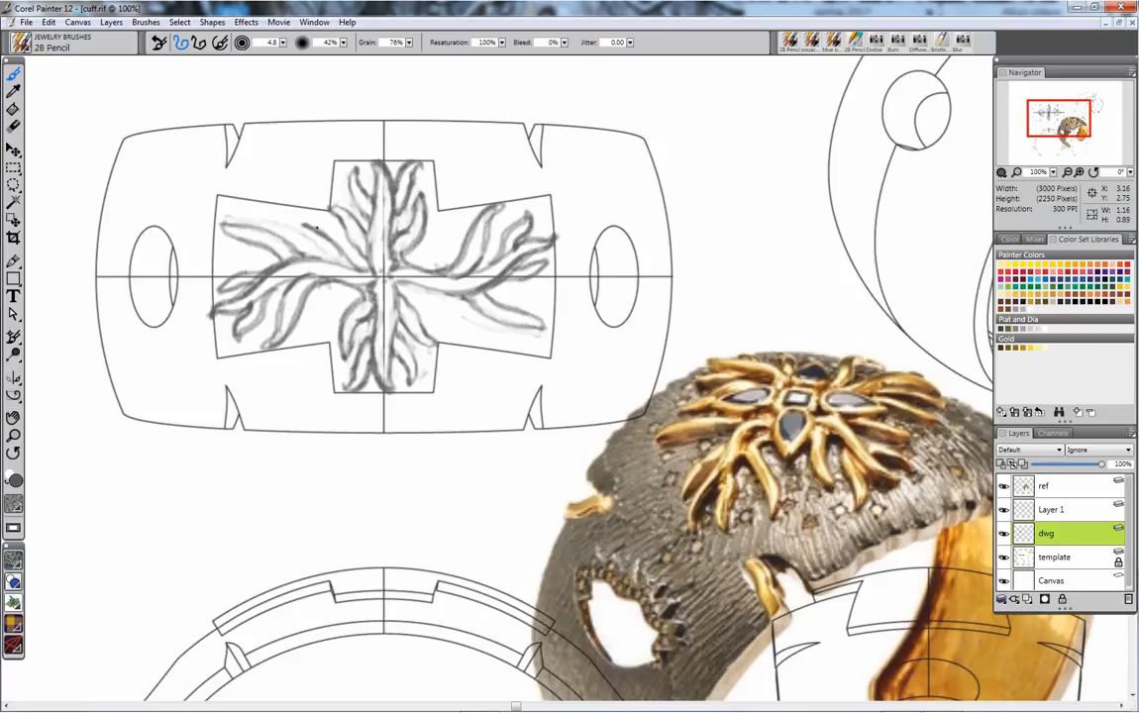
pyautogui.moveTo(297, 230); pyautogui.dragTo(362, 268)
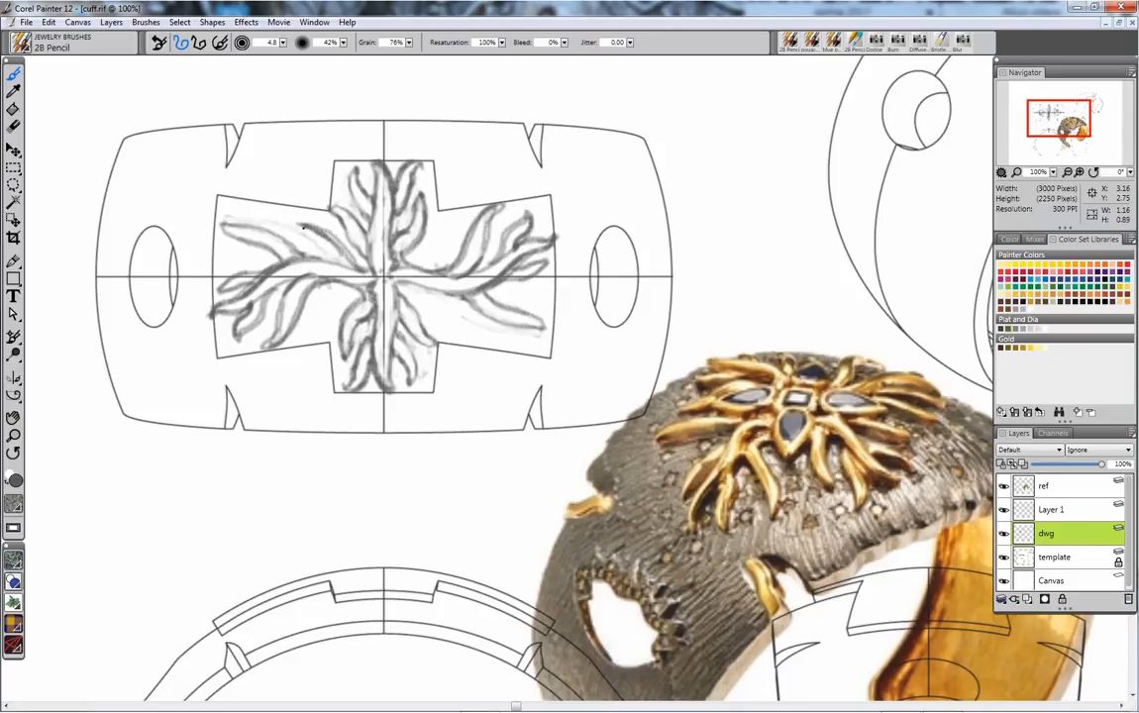
pyautogui.moveTo(297, 228); pyautogui.dragTo(345, 268)
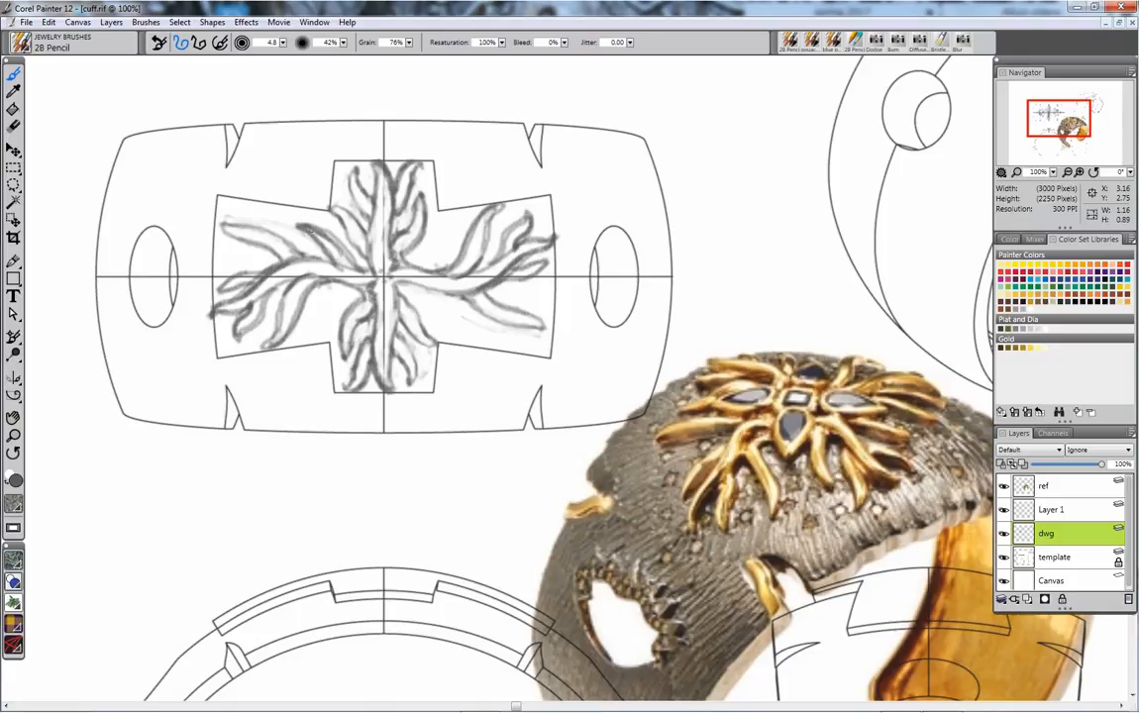
pyautogui.moveTo(267, 226); pyautogui.dragTo(312, 253)
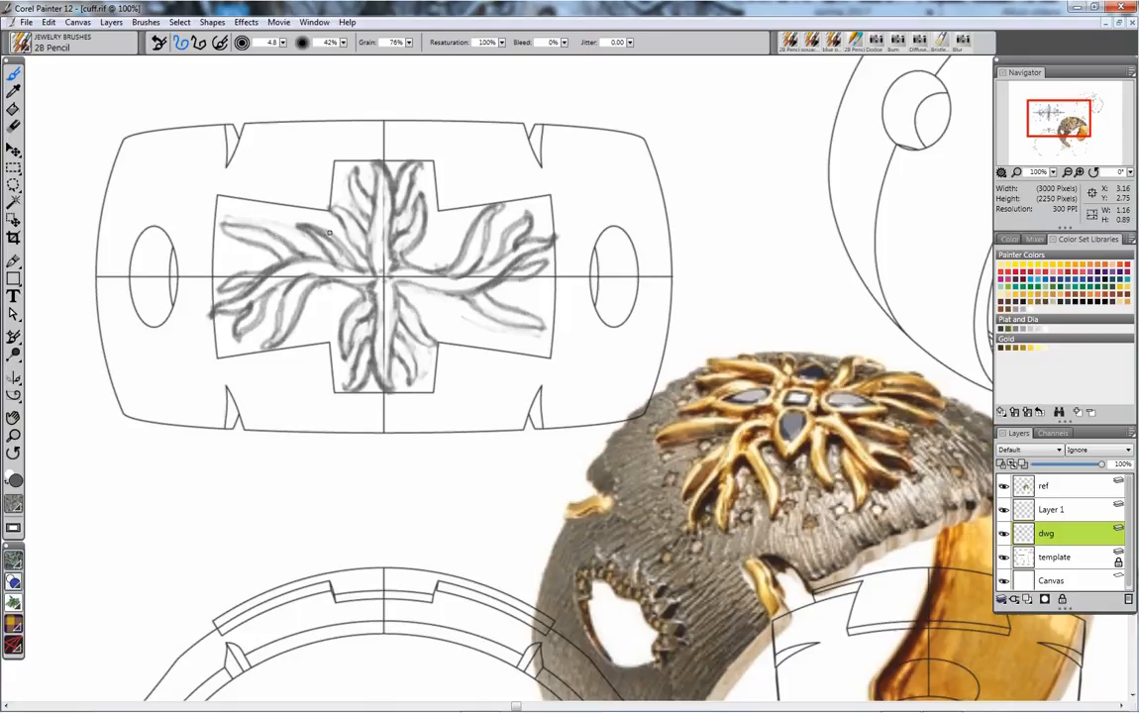
pyautogui.moveTo(288, 242); pyautogui.dragTo(335, 259)
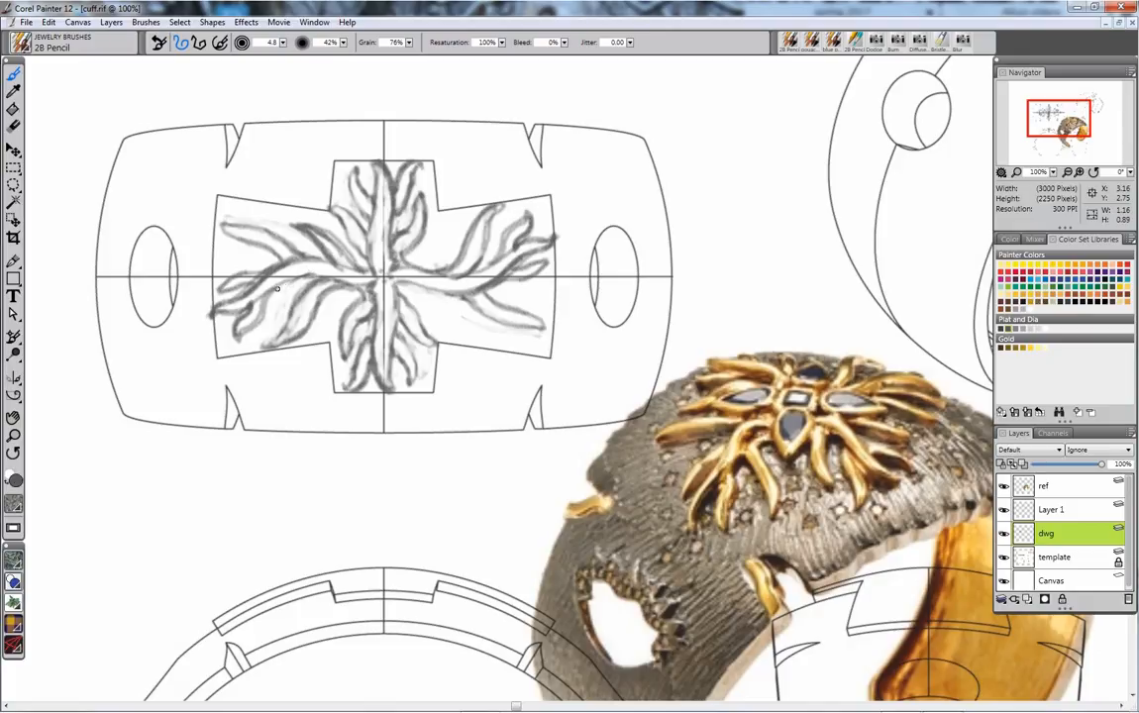
# Step: Darken the lower left-arm rays and a ray near the sketch centre
pyautogui.moveTo(272, 287); pyautogui.dragTo(332, 283)
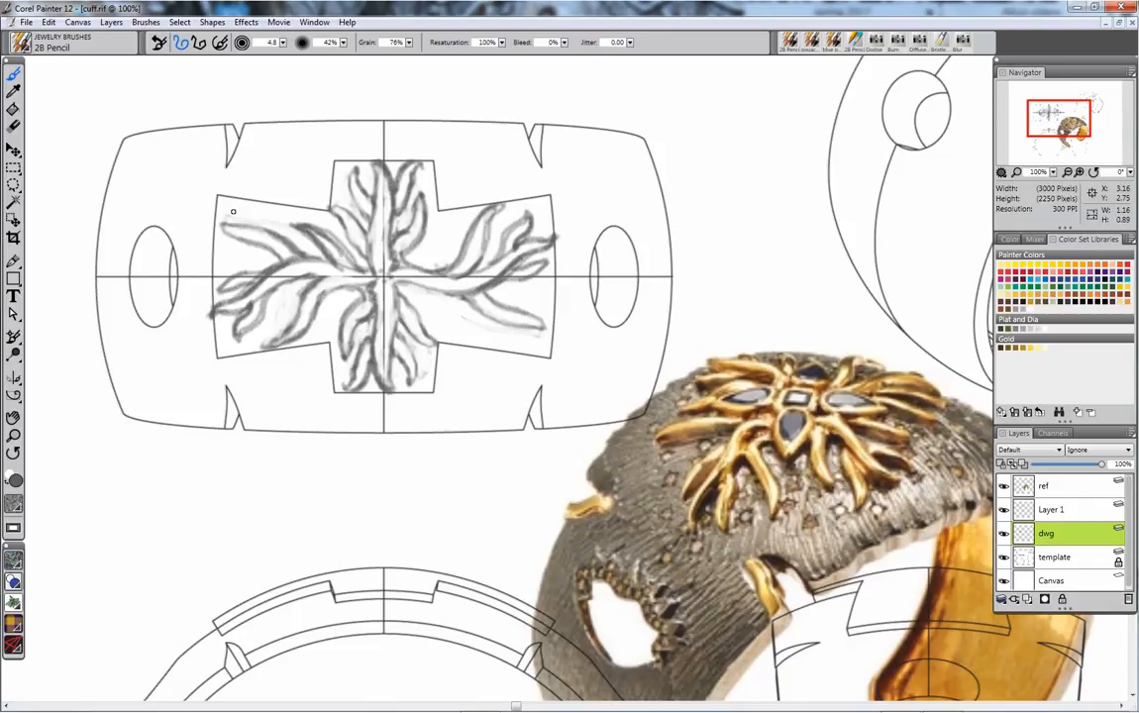
pyautogui.moveTo(207, 244)
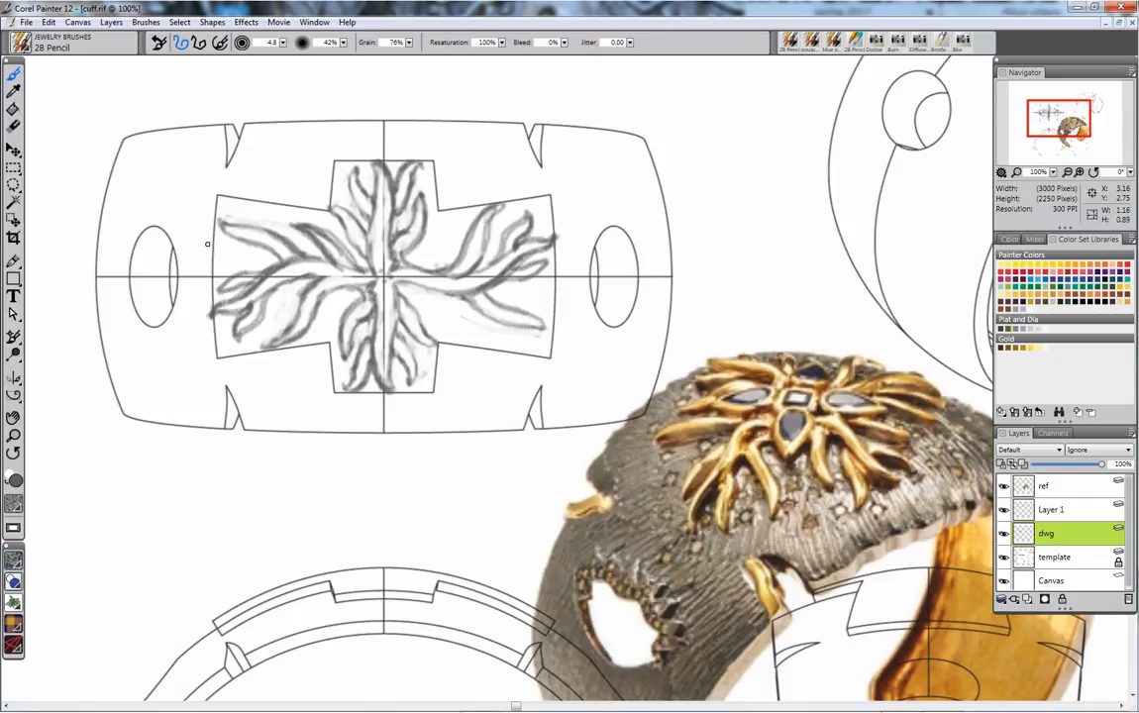
pyautogui.moveTo(233, 265); pyautogui.dragTo(277, 268)
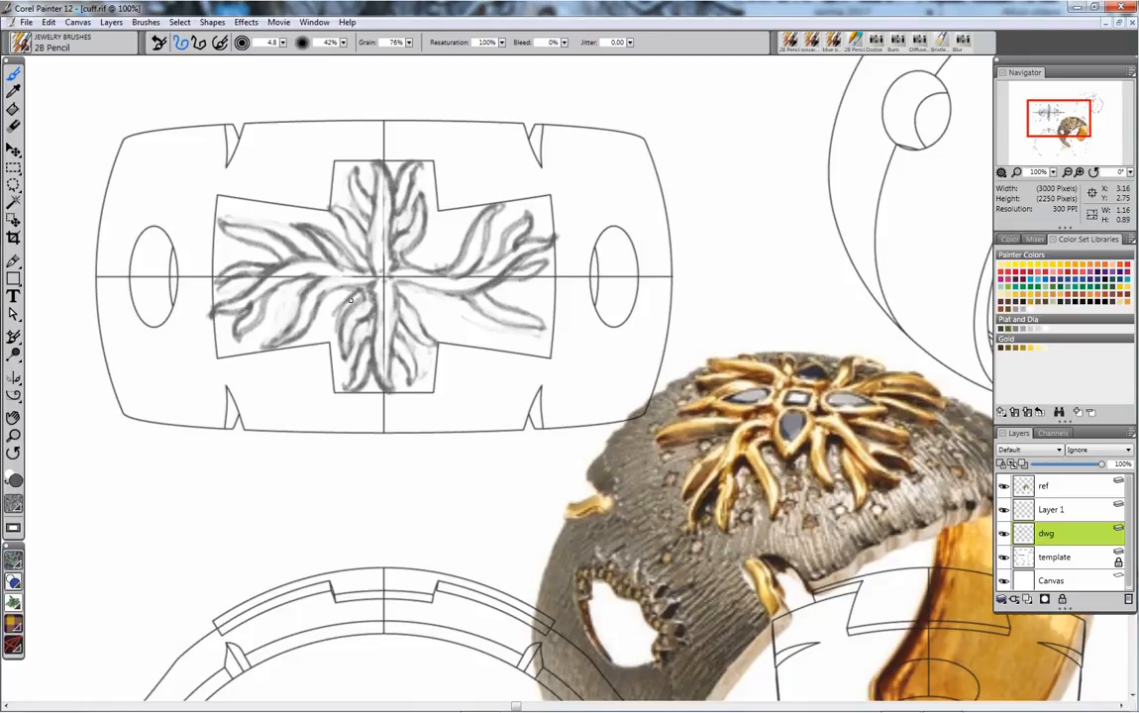
pyautogui.moveTo(349, 327)
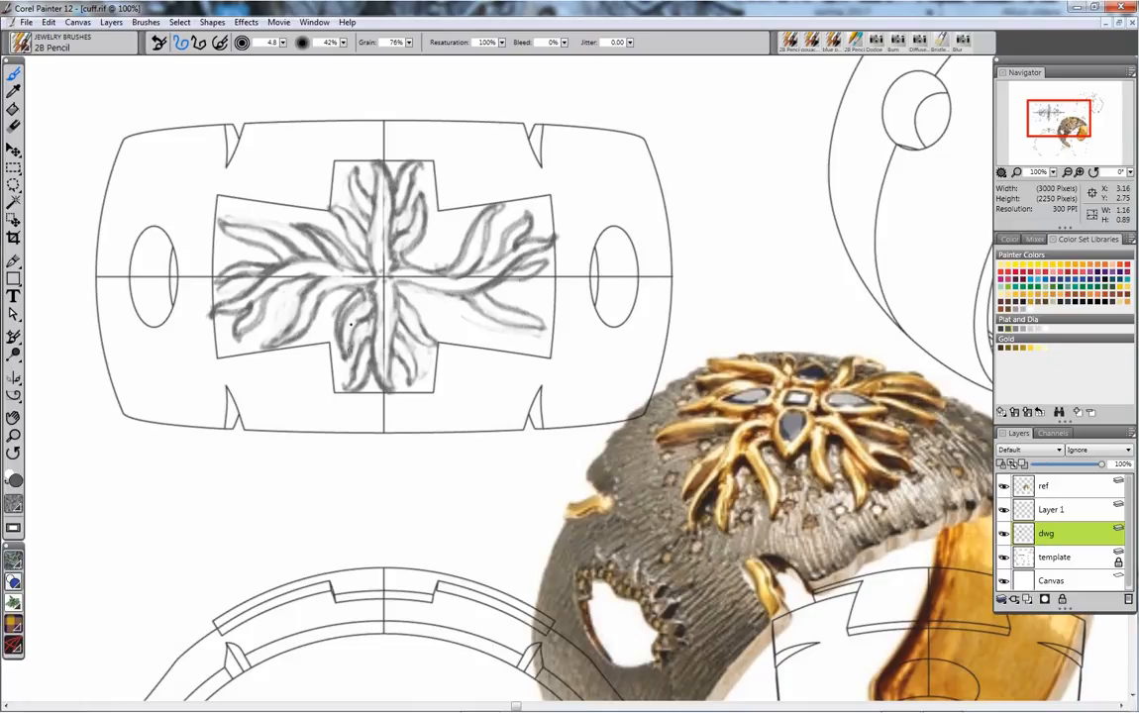
pyautogui.moveTo(346, 297); pyautogui.dragTo(366, 342)
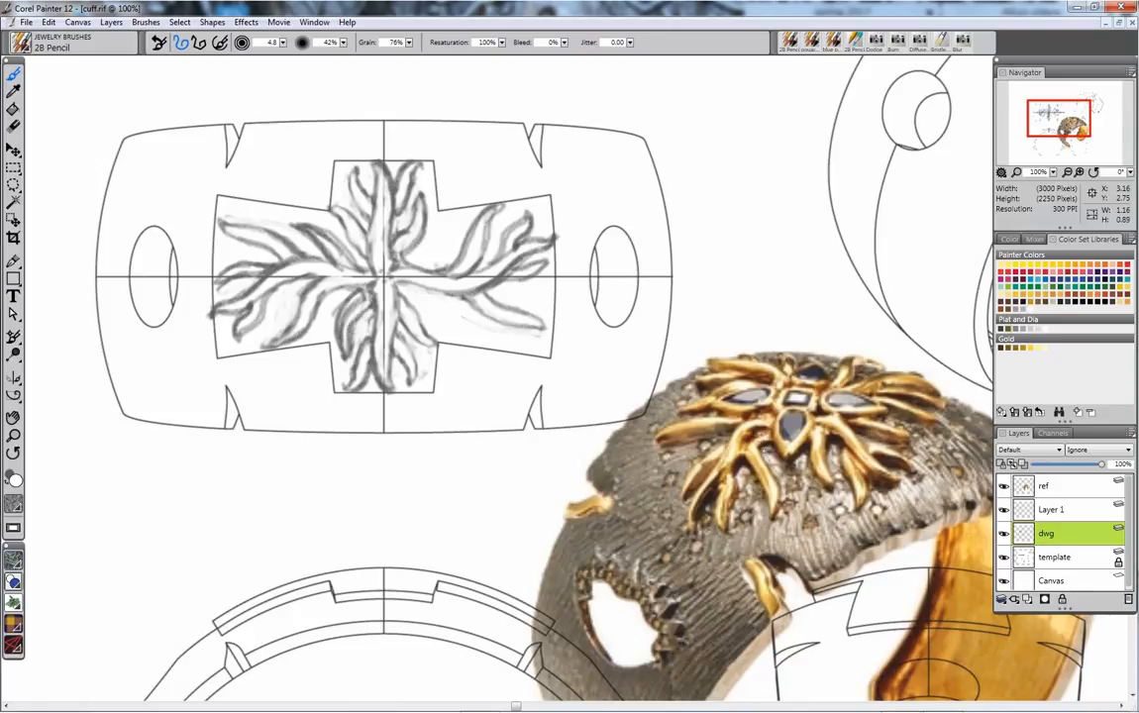
# Step: Delete Layer 1 and redraw the outline of a lower ray
pyautogui.click(1050, 509)
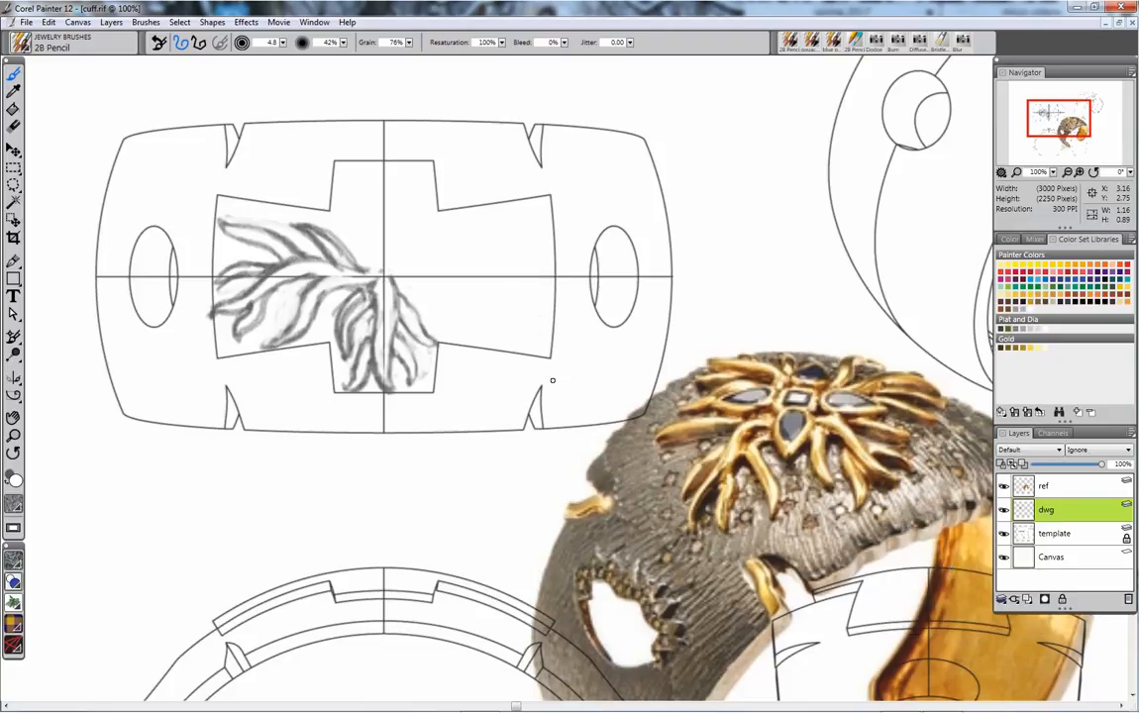
pyautogui.moveTo(465, 244)
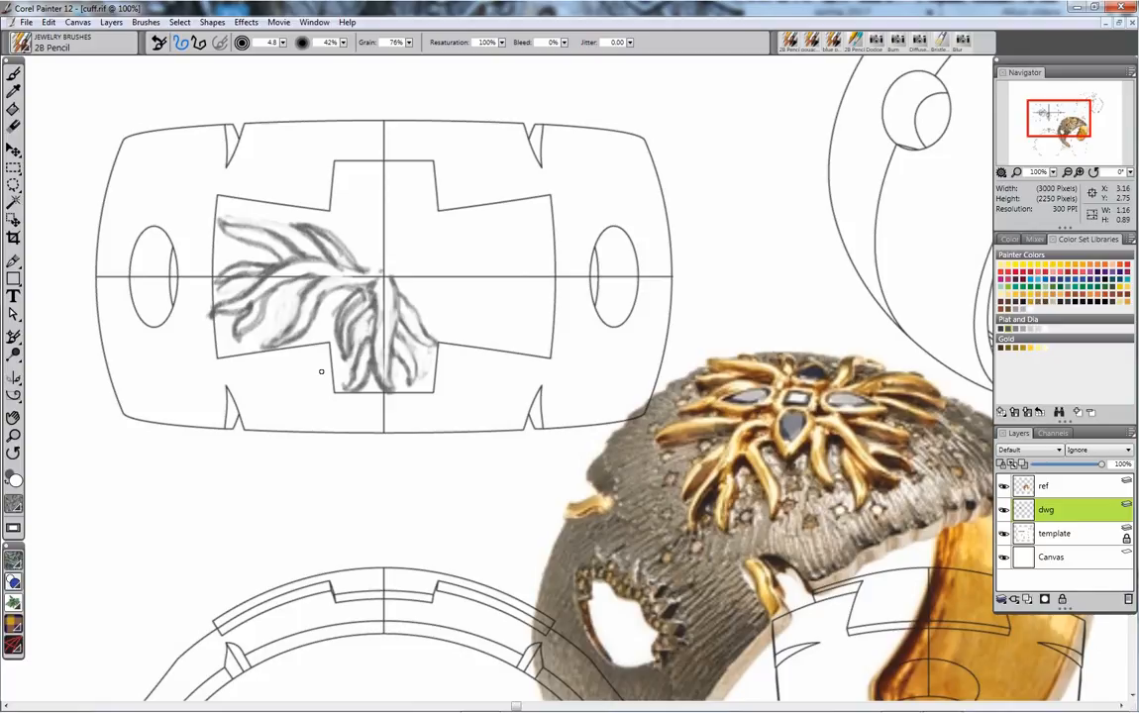
pyautogui.moveTo(362, 301)
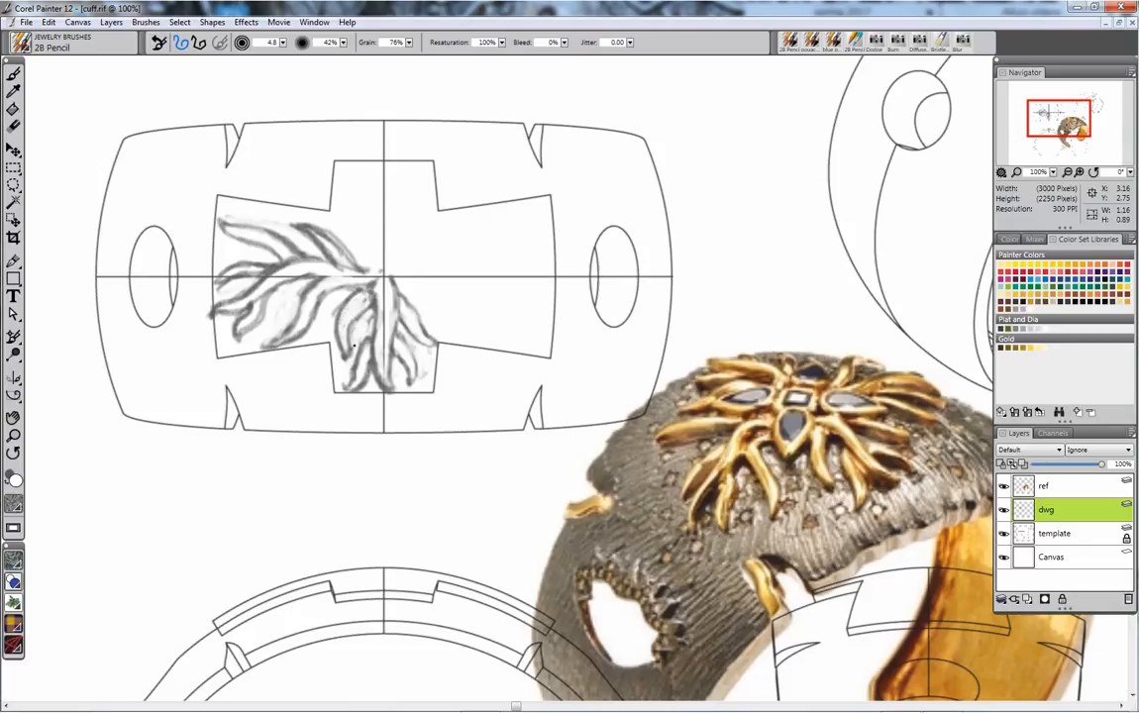
pyautogui.moveTo(351, 317); pyautogui.dragTo(341, 371)
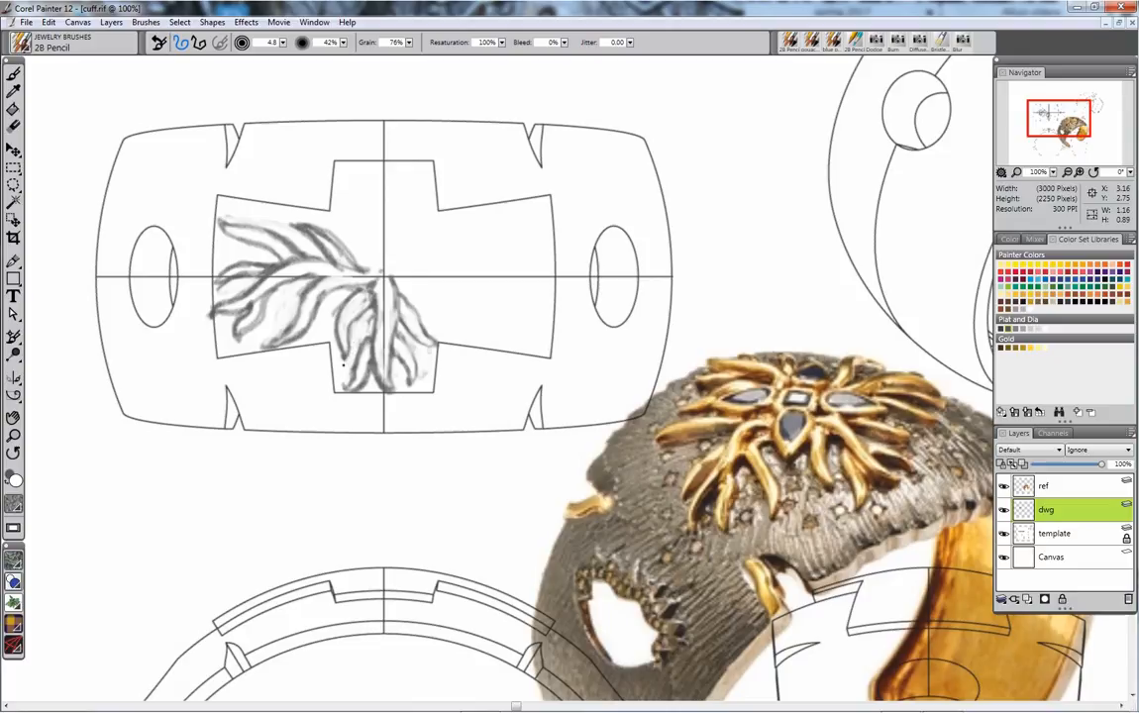
pyautogui.moveTo(334, 337); pyautogui.dragTo(342, 365)
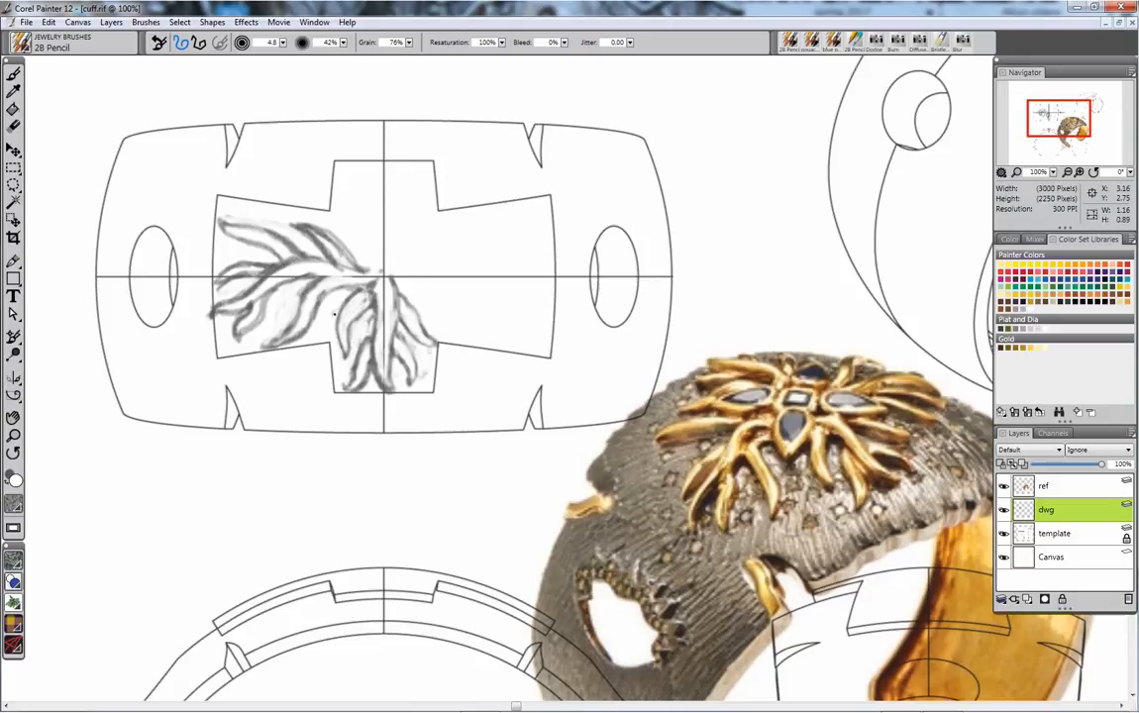
# Step: Refine the pencil outlines of rays at and below the medallion centre
pyautogui.moveTo(337, 307); pyautogui.dragTo(356, 327)
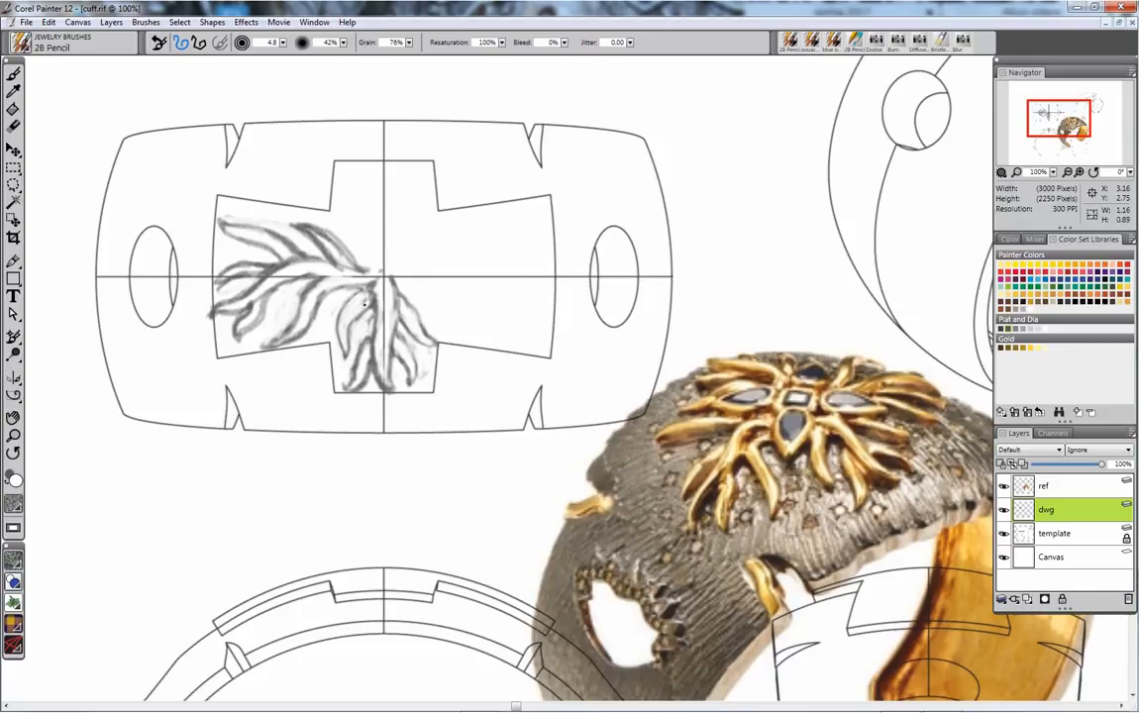
pyautogui.moveTo(364, 297); pyautogui.dragTo(353, 342)
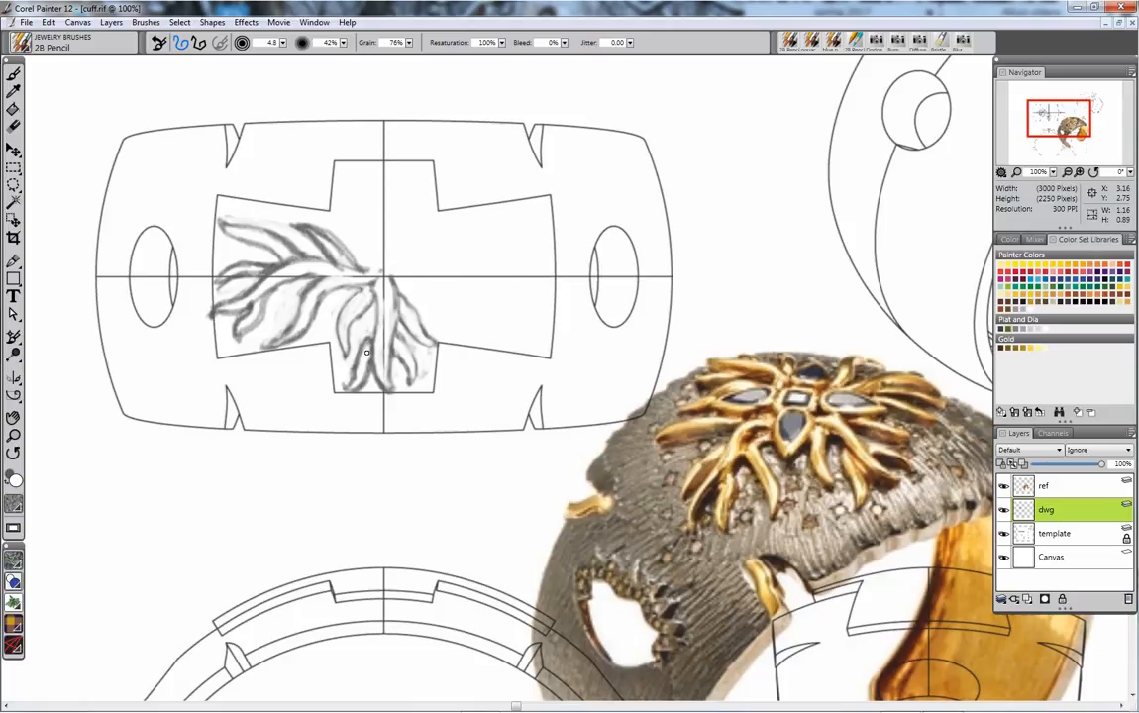
pyautogui.moveTo(367, 353); pyautogui.dragTo(379, 386)
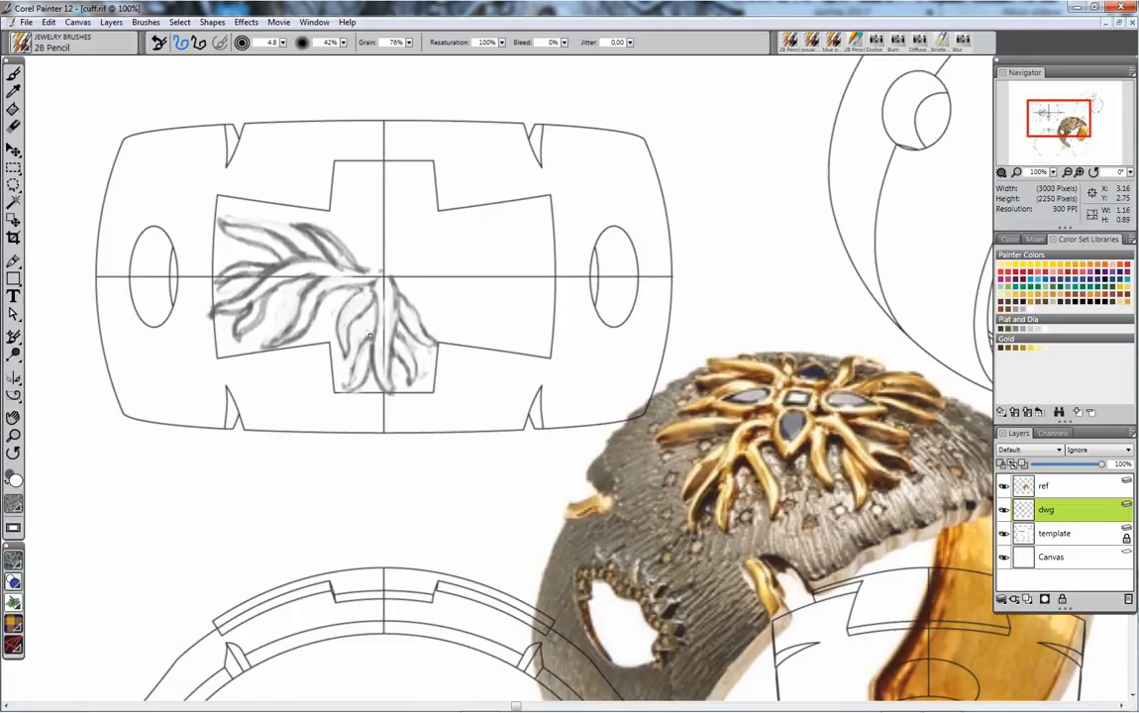
pyautogui.moveTo(371, 337); pyautogui.dragTo(337, 389)
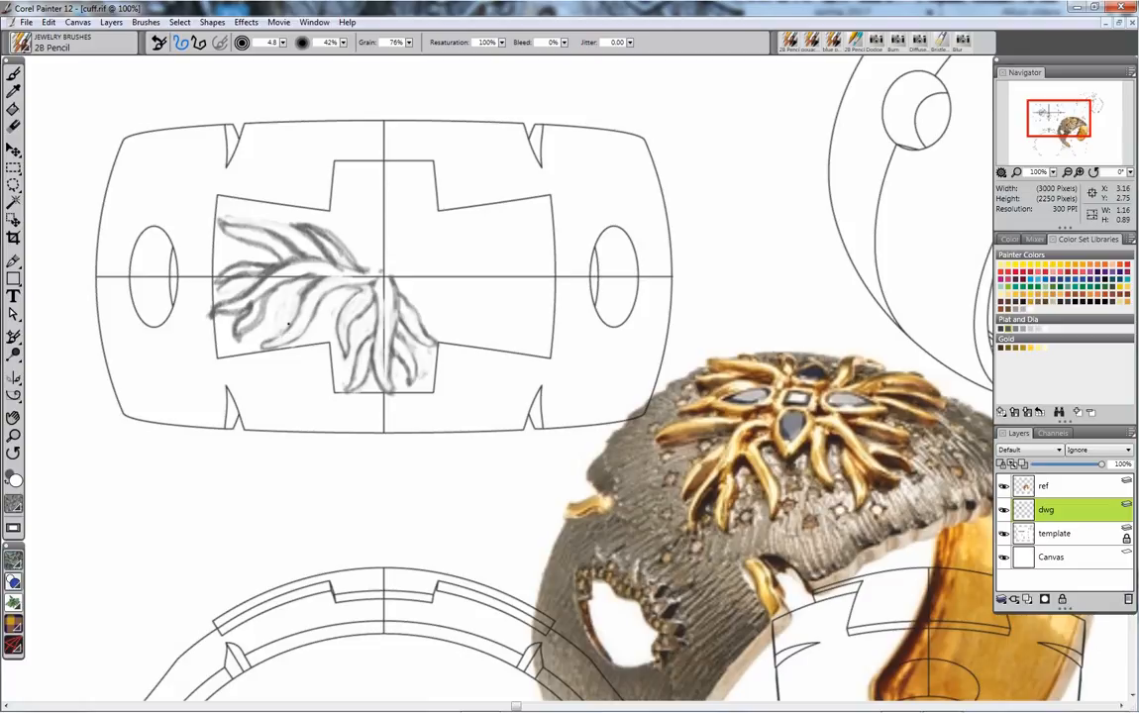
# Step: Redraw the left rays with cleaner, sharper pencil outlines
pyautogui.moveTo(288, 326); pyautogui.dragTo(312, 283)
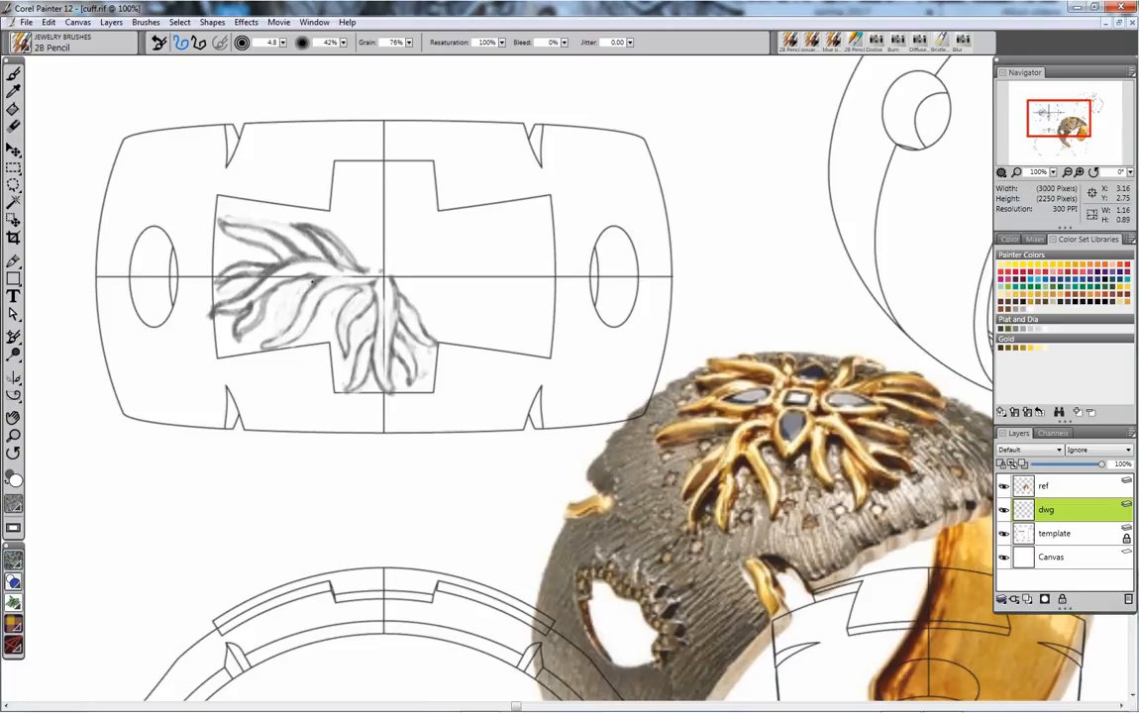
pyautogui.moveTo(307, 287); pyautogui.dragTo(248, 322)
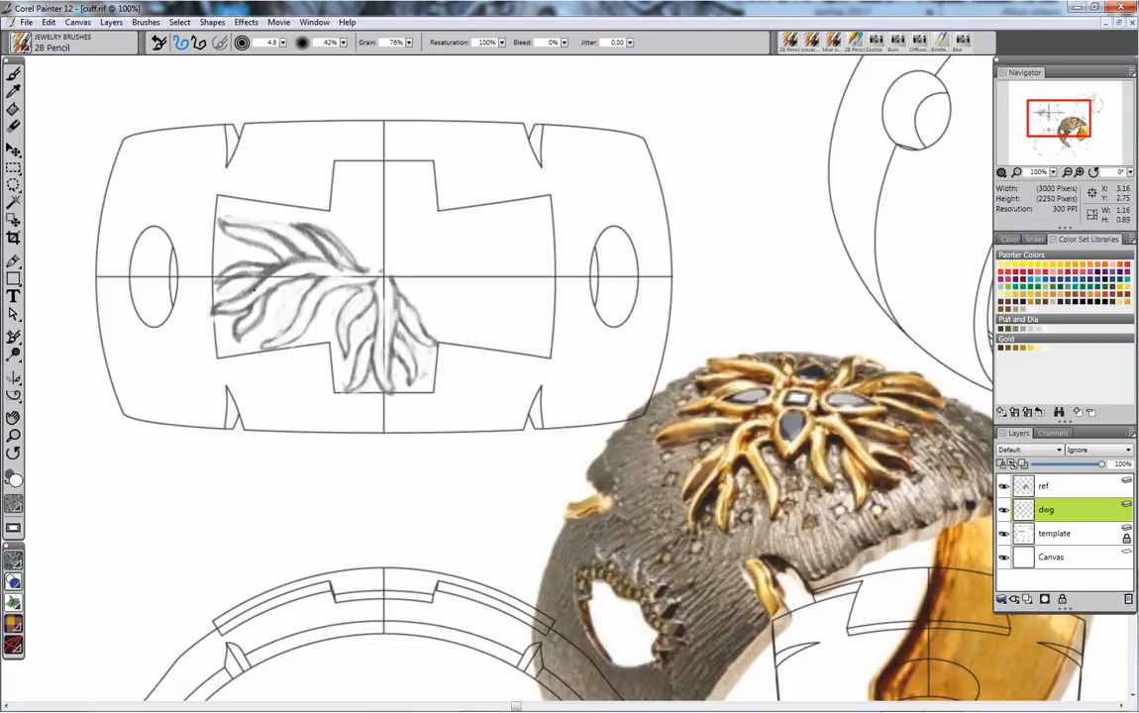
pyautogui.moveTo(238, 317); pyautogui.dragTo(267, 282)
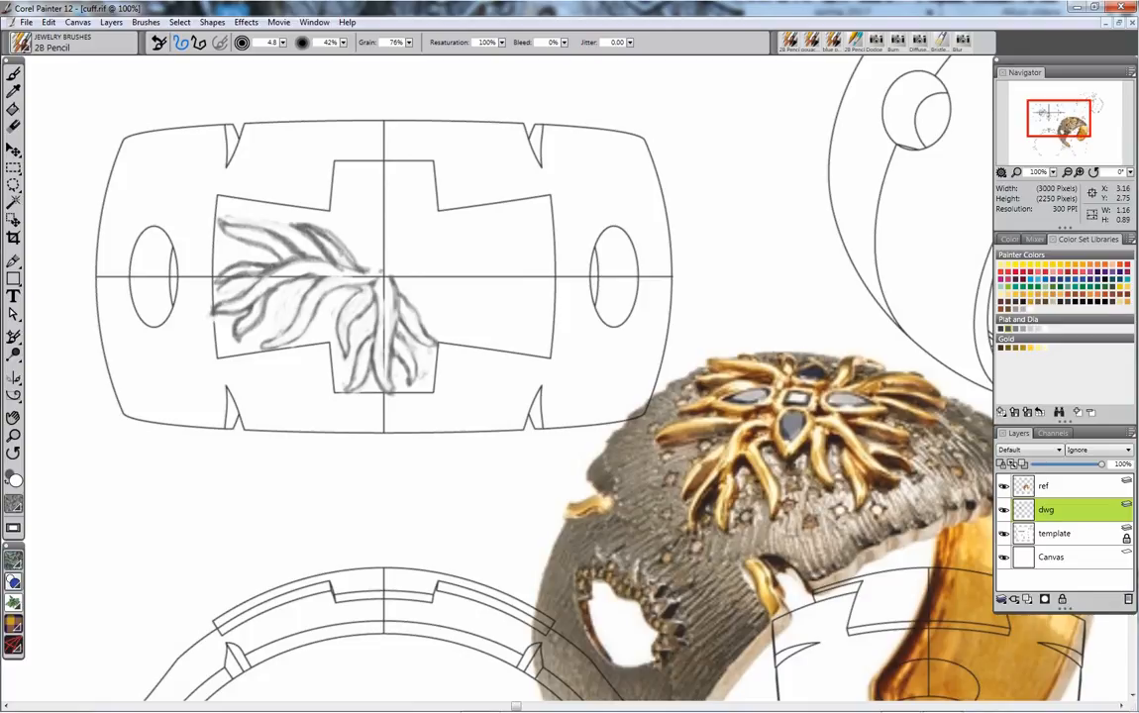
pyautogui.moveTo(267, 268); pyautogui.dragTo(315, 256)
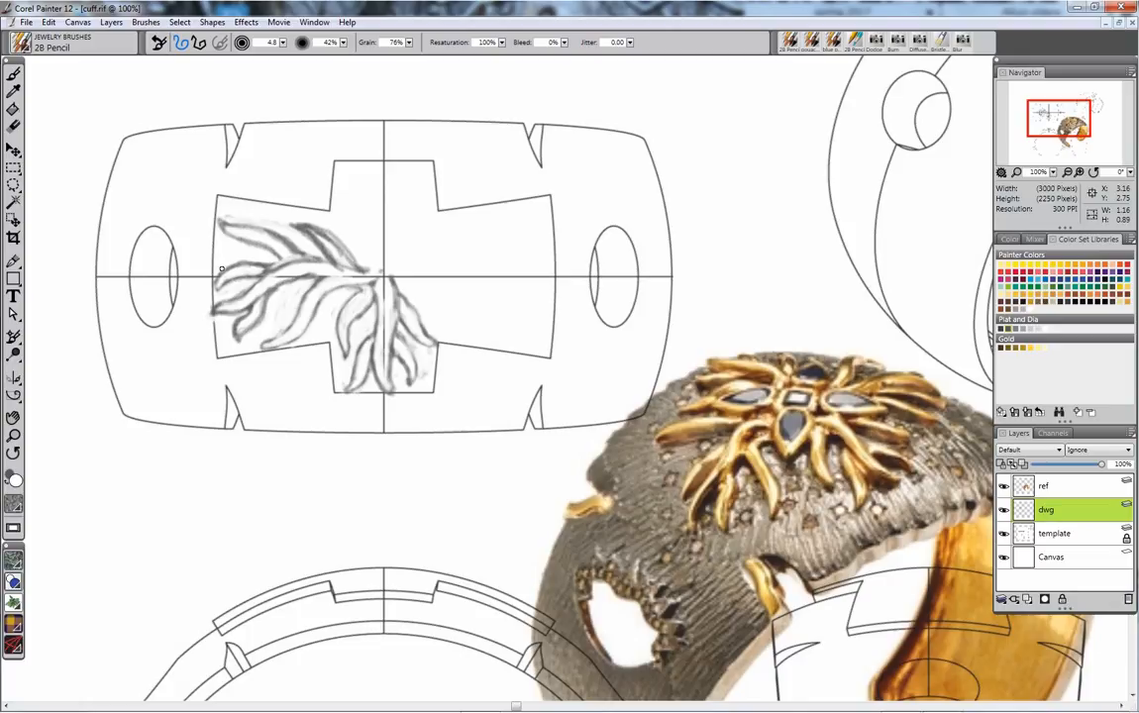
# Step: Redraw the upper-left ray outlines and frond strokes with lighter, cleaner 2B Pencil lines
pyautogui.moveTo(222, 267); pyautogui.dragTo(271, 259)
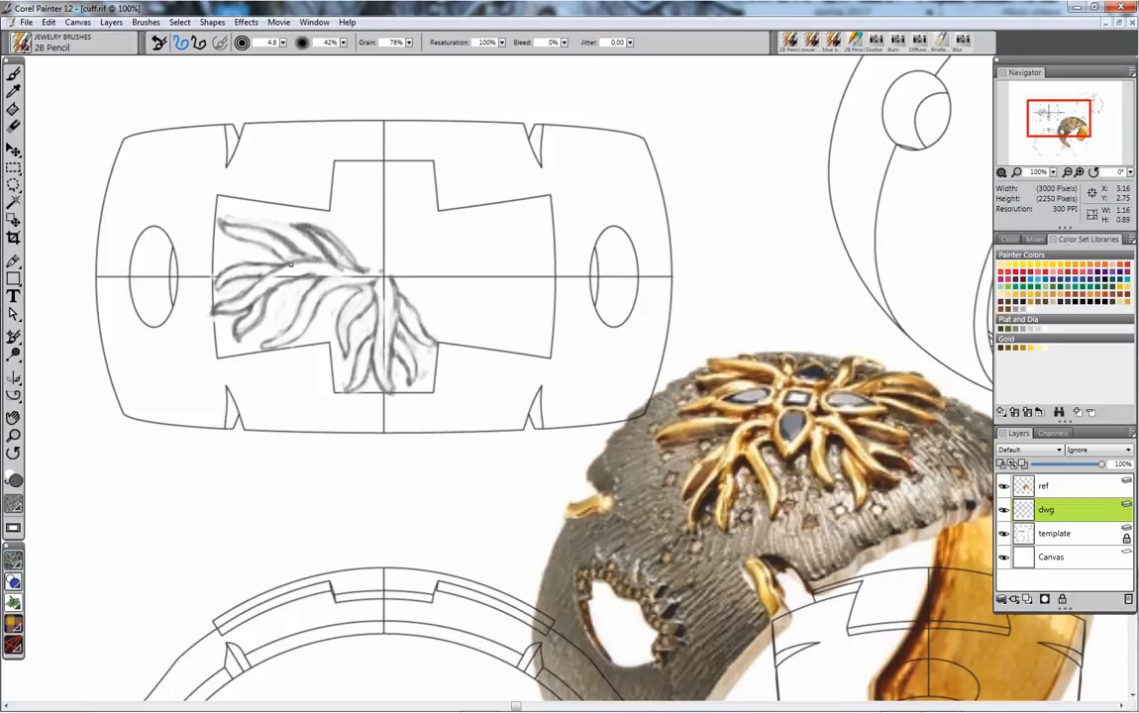
pyautogui.moveTo(284, 260)
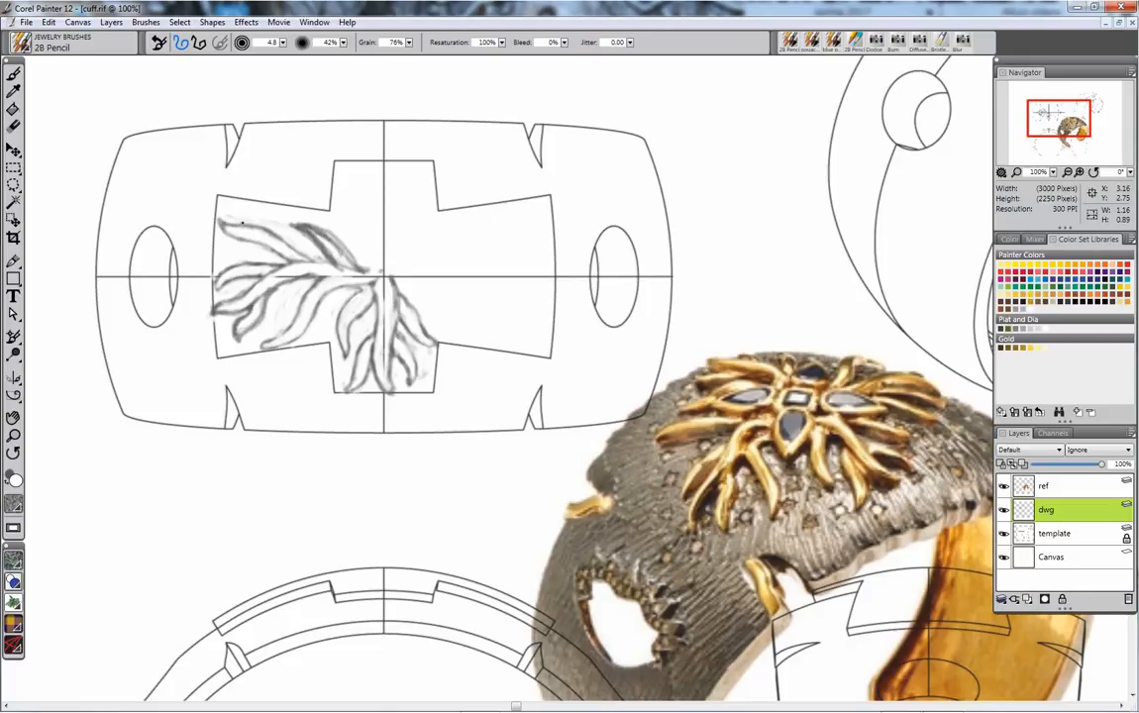
pyautogui.moveTo(243, 223); pyautogui.dragTo(287, 240)
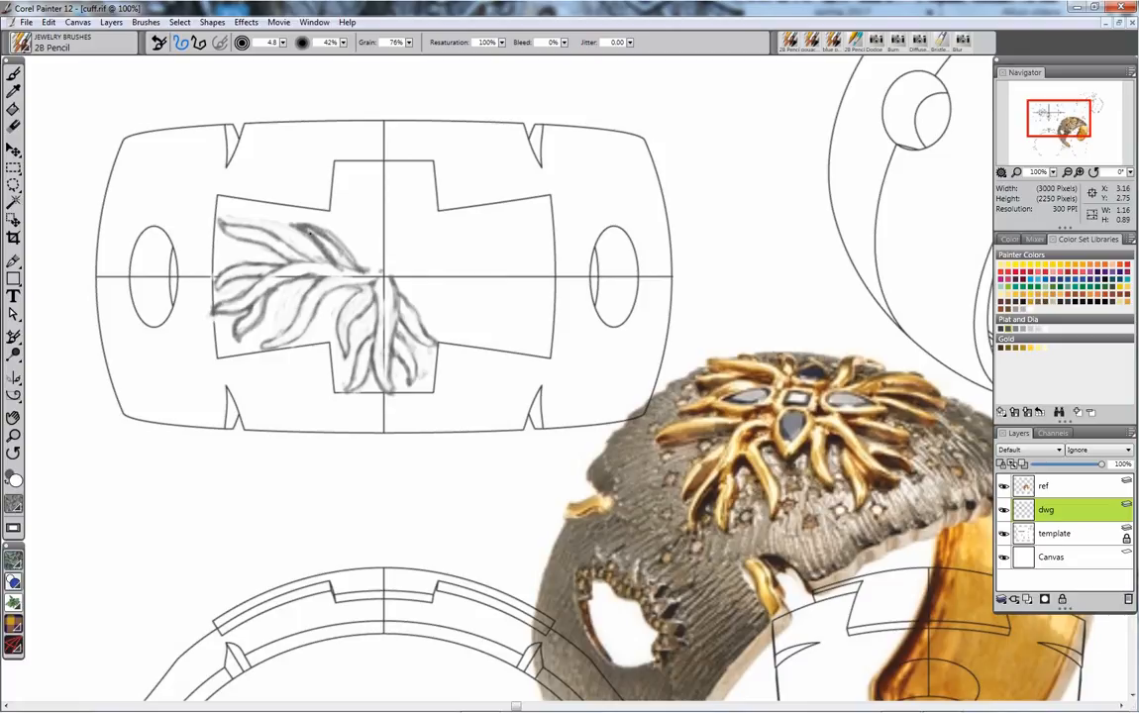
pyautogui.moveTo(297, 253); pyautogui.dragTo(347, 238)
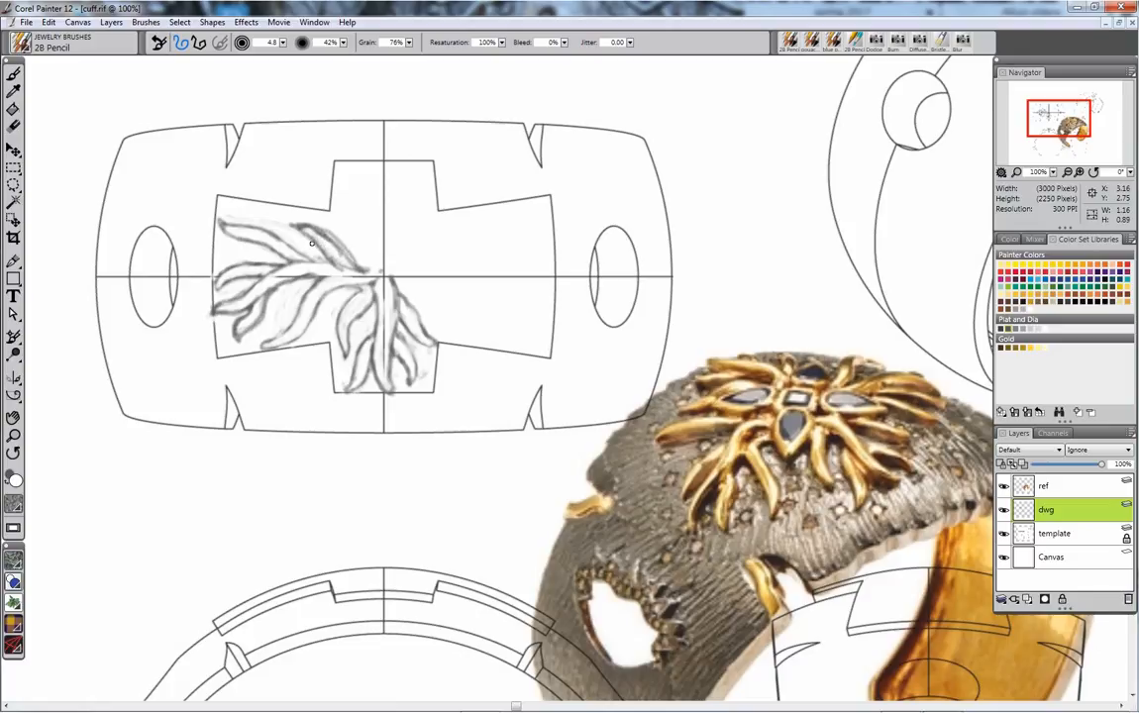
pyautogui.moveTo(312, 230)
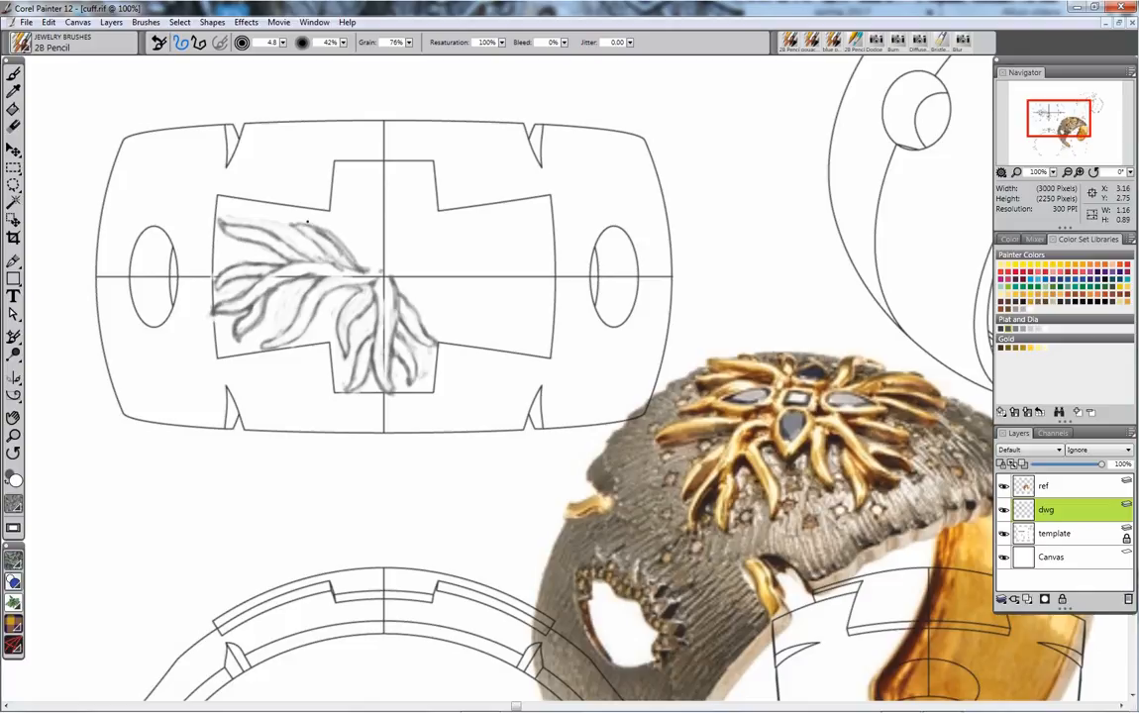
pyautogui.moveTo(307, 223); pyautogui.dragTo(361, 268)
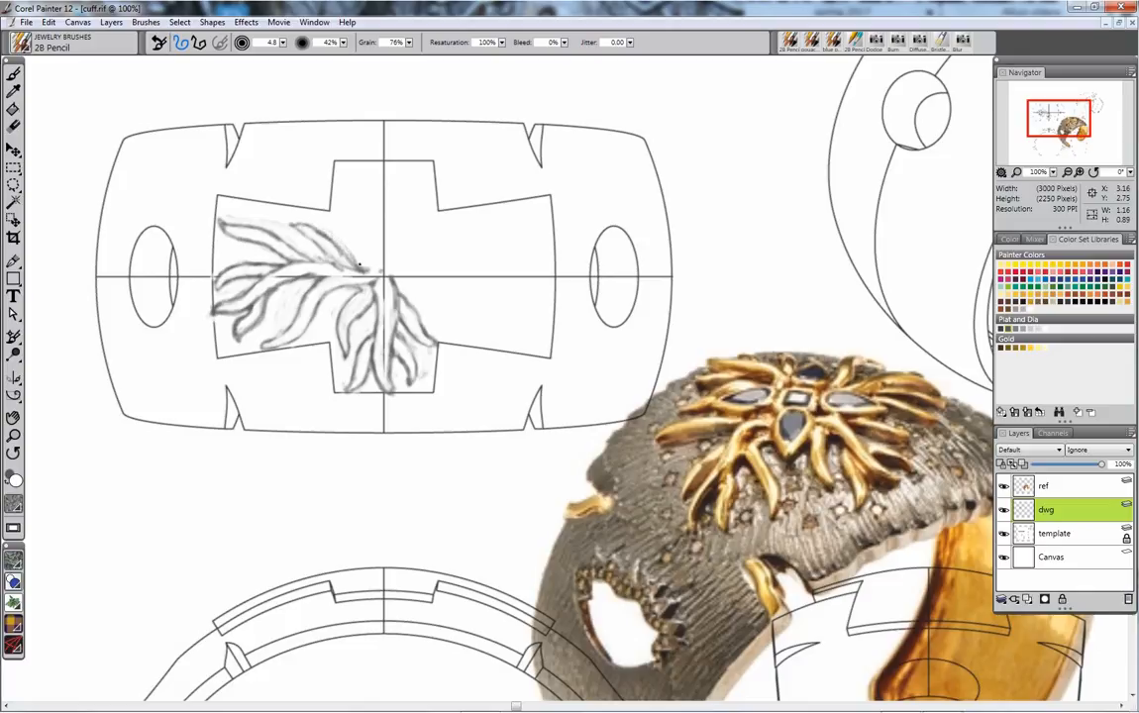
pyautogui.moveTo(317, 233); pyautogui.dragTo(362, 262)
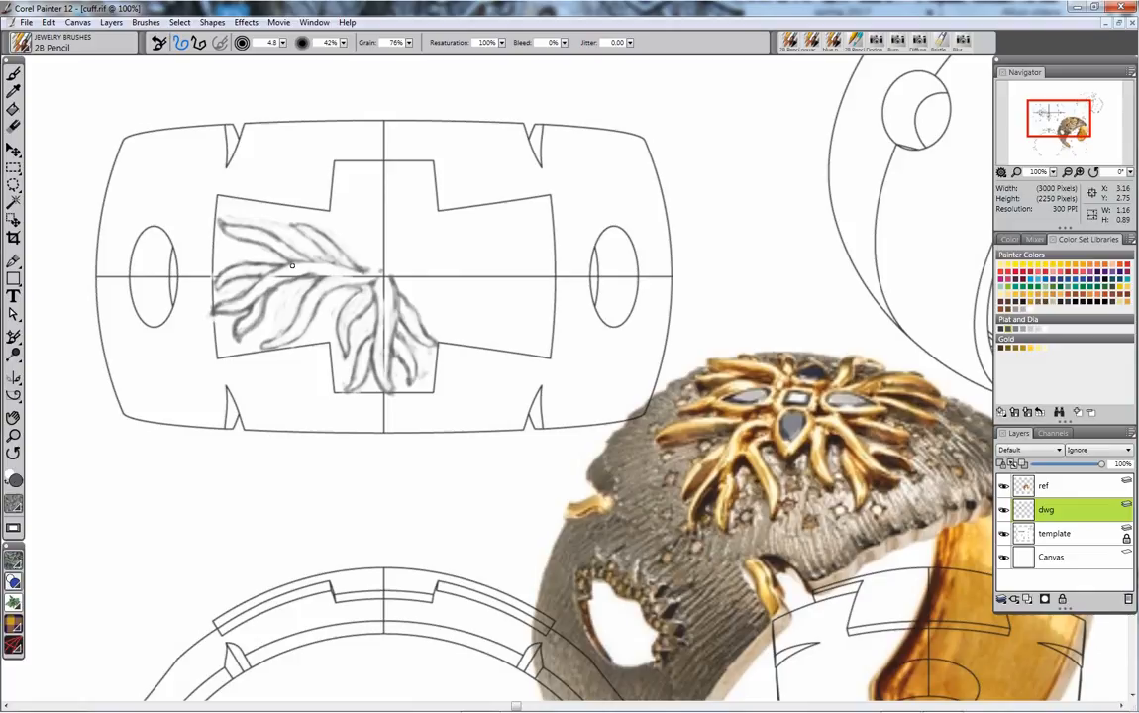
pyautogui.moveTo(292, 265); pyautogui.dragTo(344, 270)
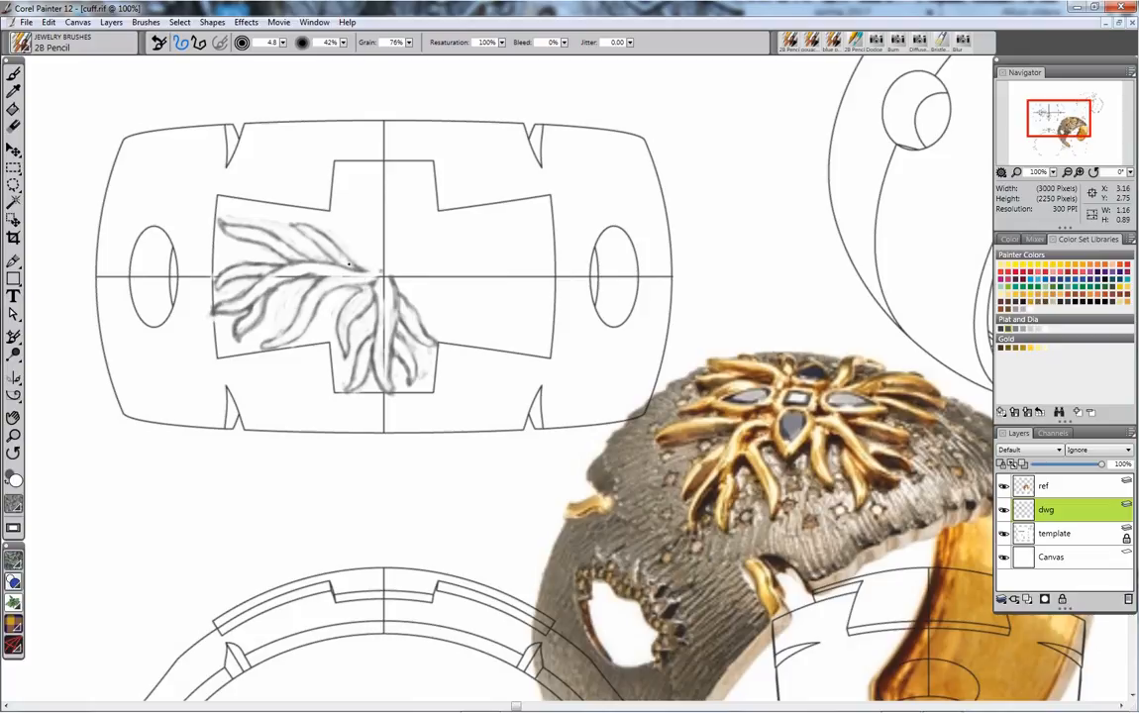
pyautogui.moveTo(281, 375)
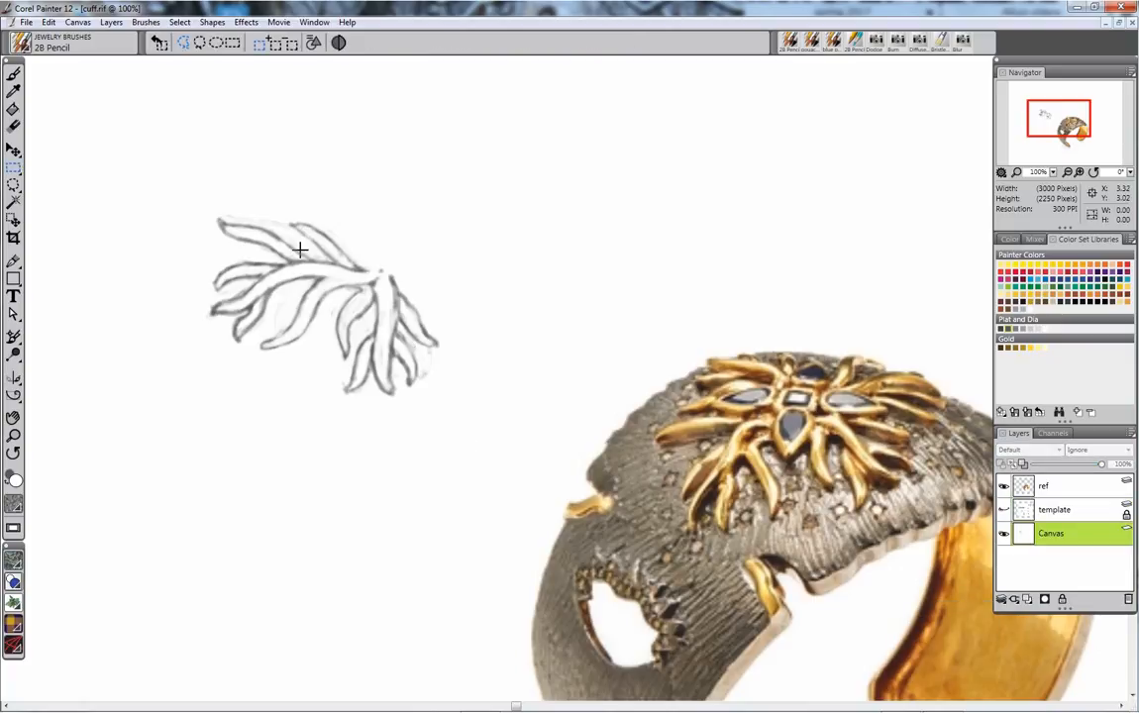
# Step: Enclose the frond sketch in a rectangular selection marquee
pyautogui.moveTo(301, 250); pyautogui.dragTo(458, 416)
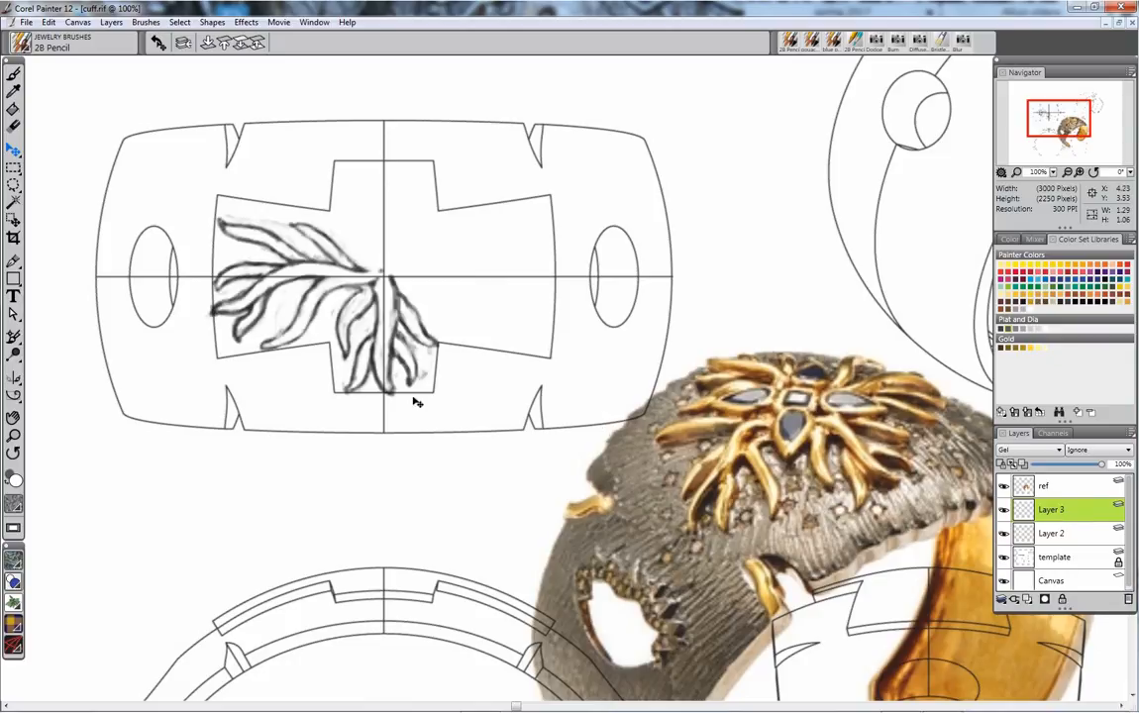
pyautogui.click(48, 22)
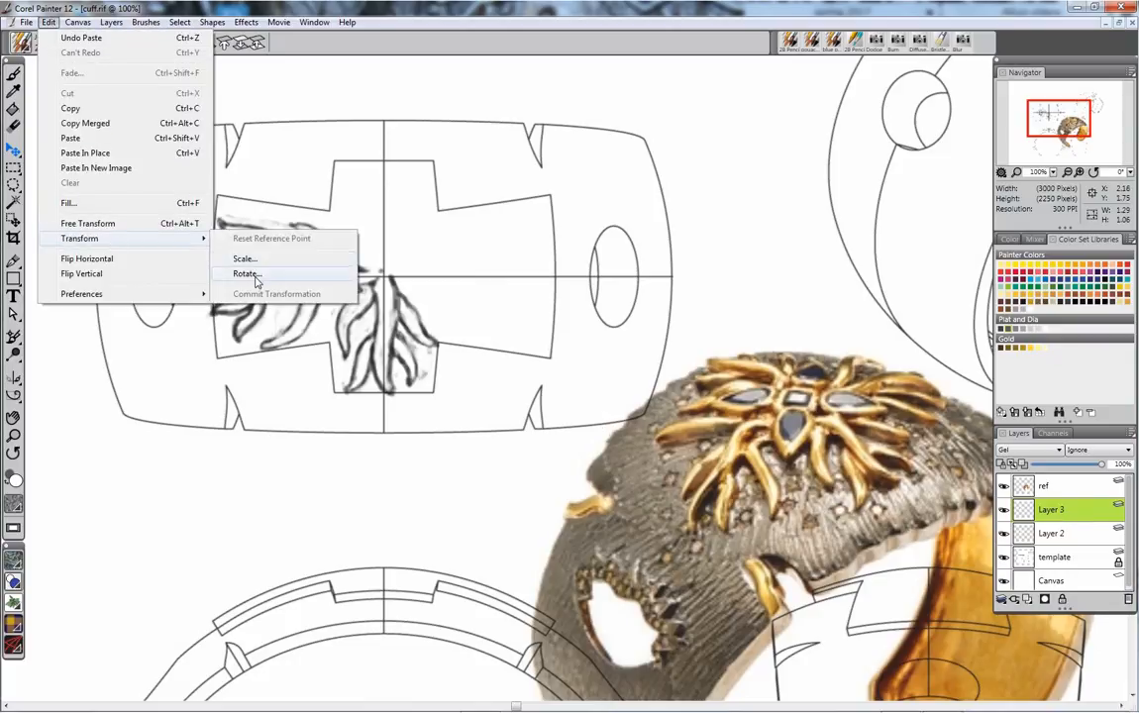
pyautogui.moveTo(245, 258)
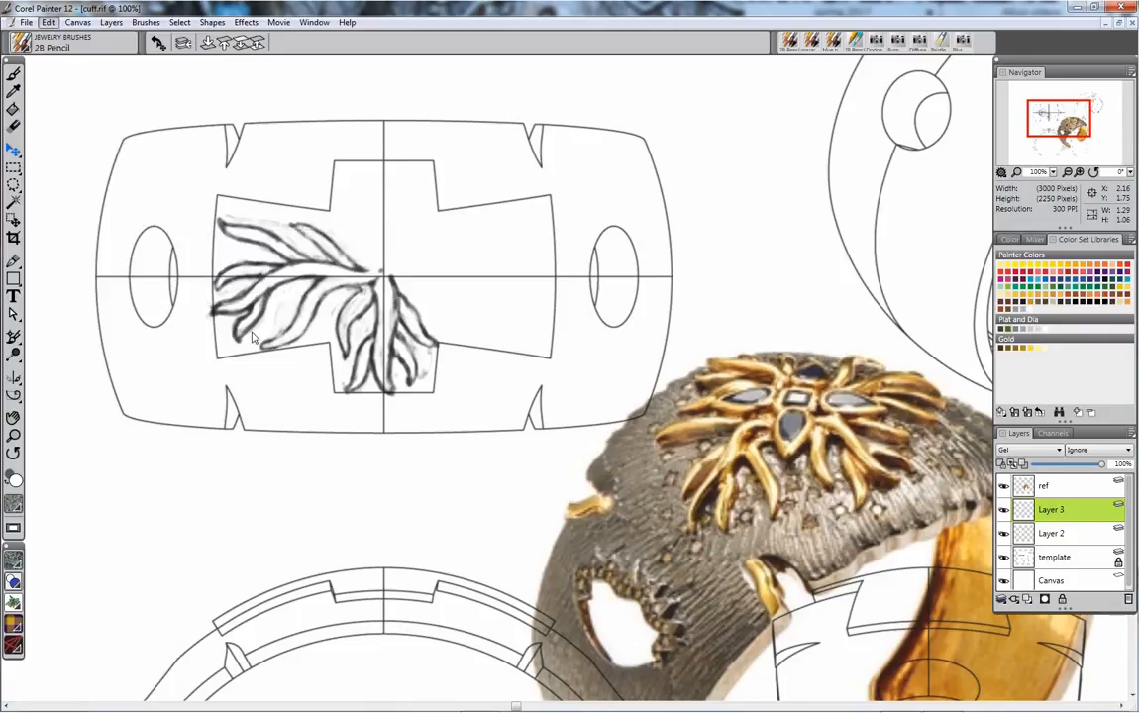
pyautogui.click(146, 22)
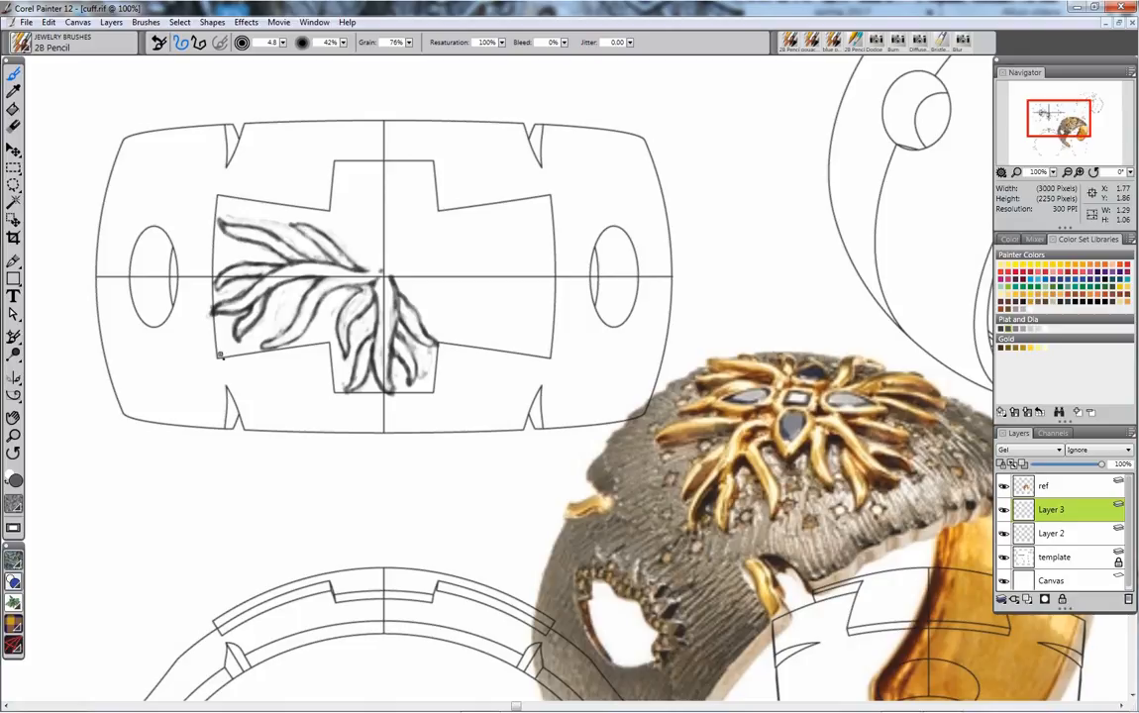
pyautogui.moveTo(255, 364)
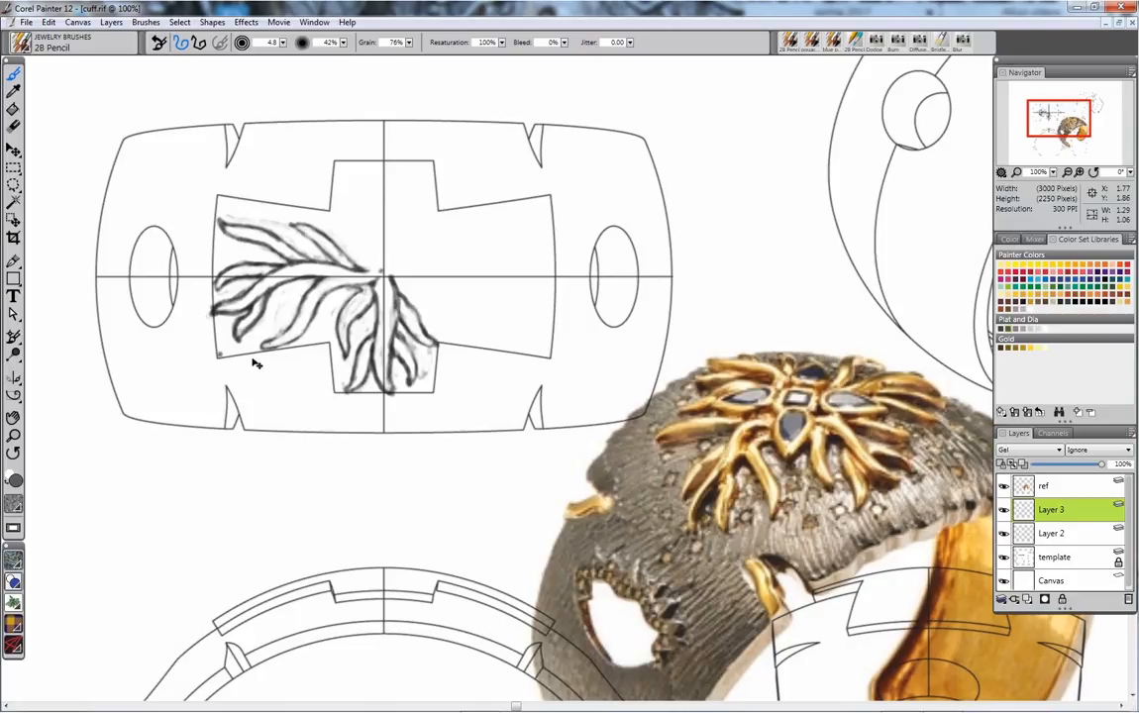
pyautogui.moveTo(1038, 480)
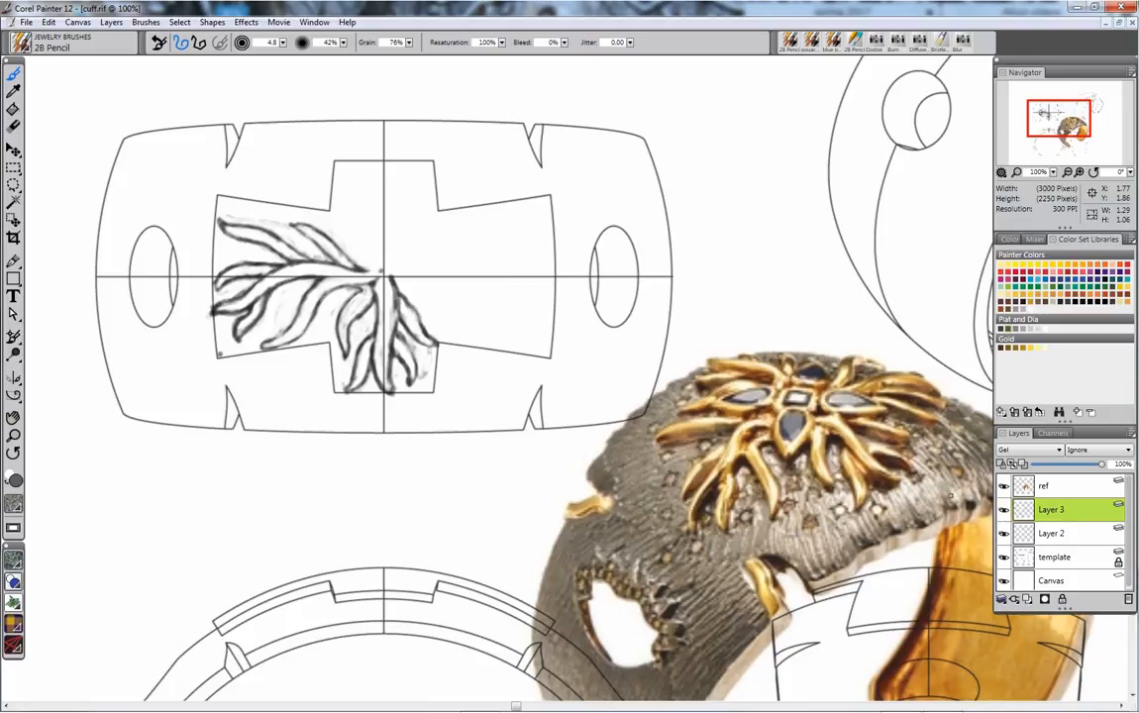
# Step: Rotate the copied leaf spray 90° with Free Transform, then add a new Layer 4
pyautogui.click(48, 22)
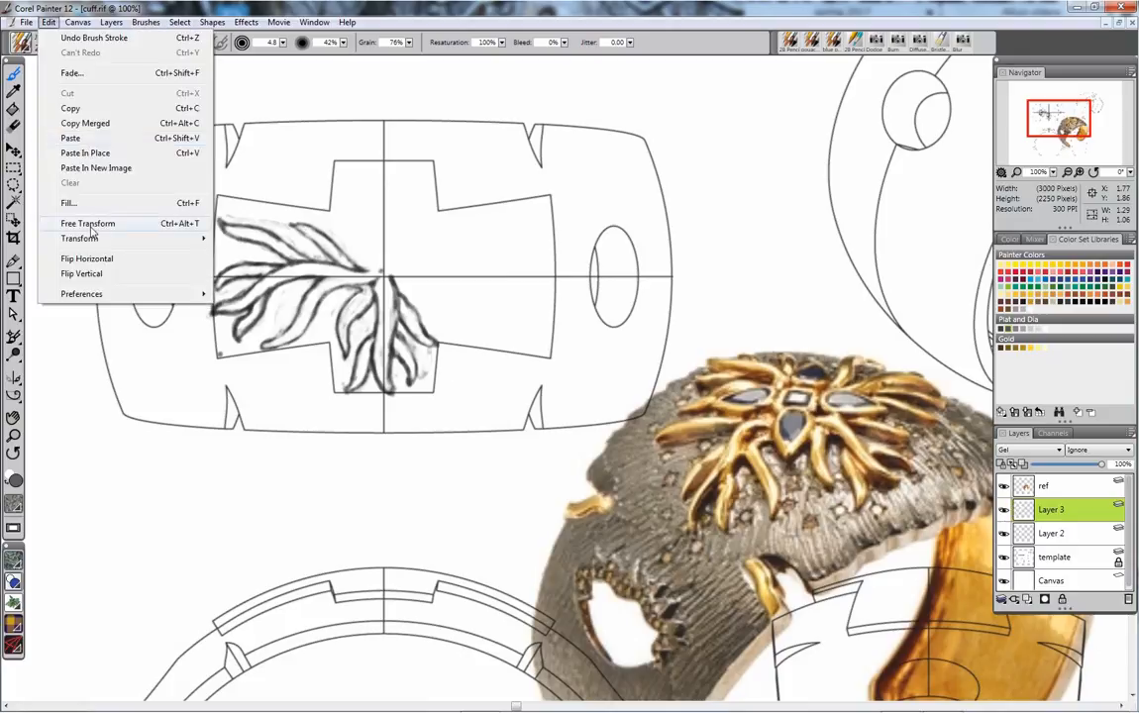
pyautogui.click(87, 223)
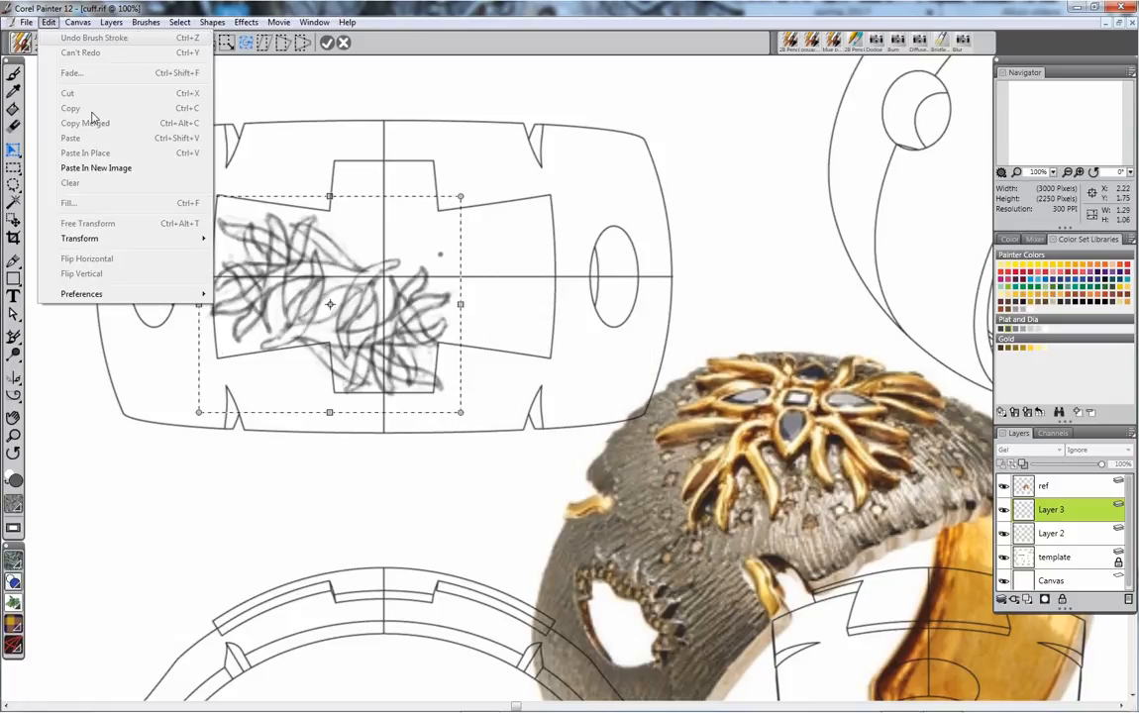
pyautogui.click(436, 327)
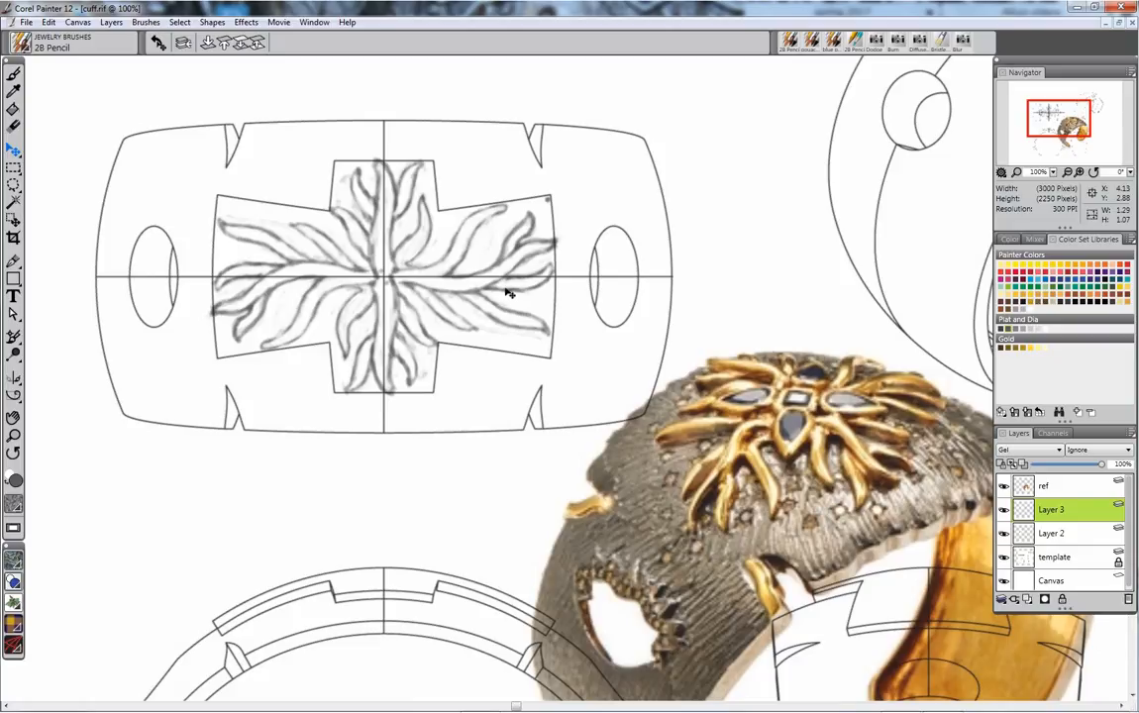
pyautogui.moveTo(498, 312)
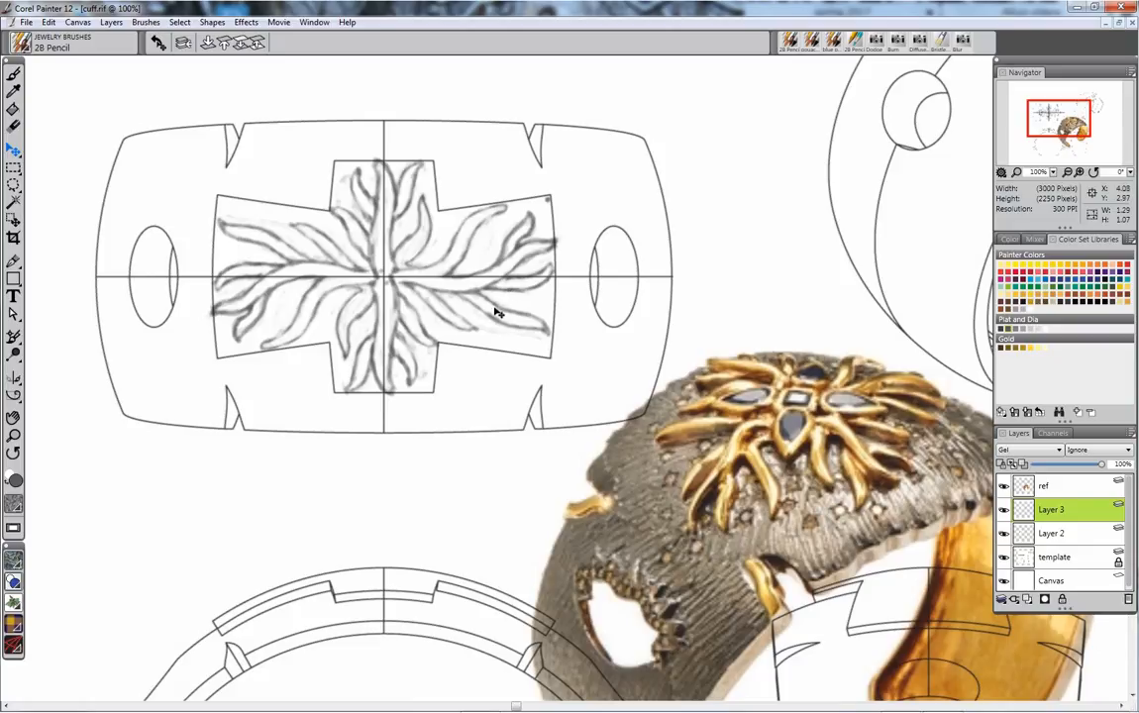
pyautogui.moveTo(493, 322)
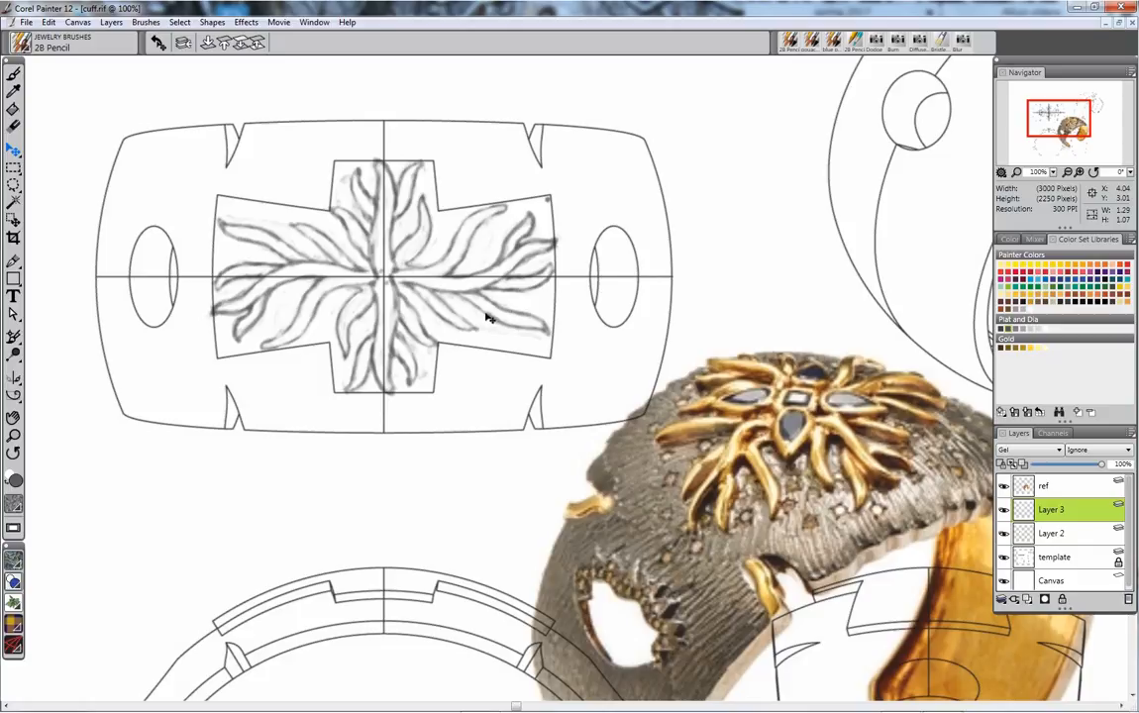
pyautogui.moveTo(525, 273)
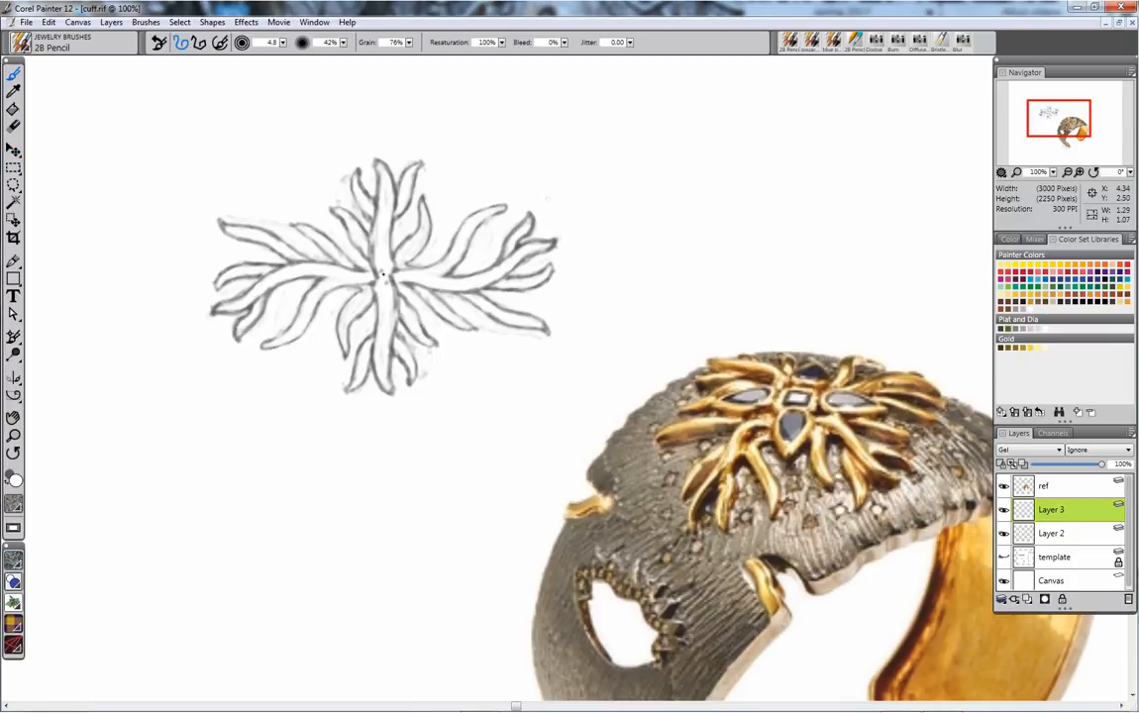
pyautogui.click(381, 274)
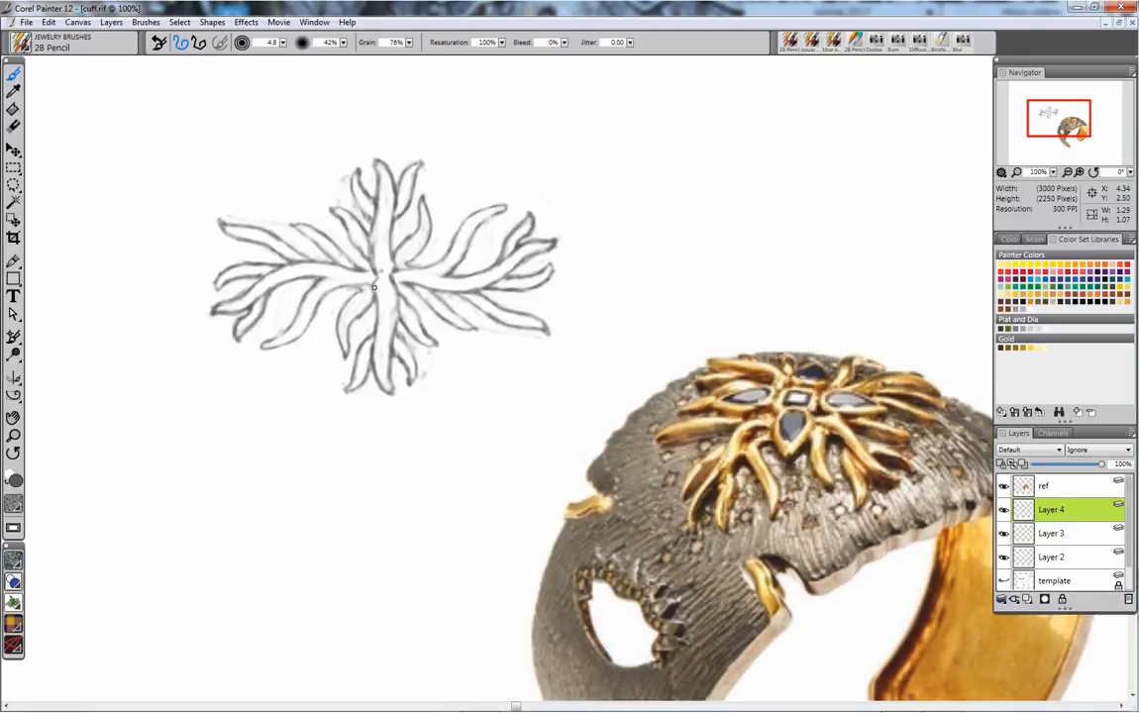
pyautogui.moveTo(380, 277)
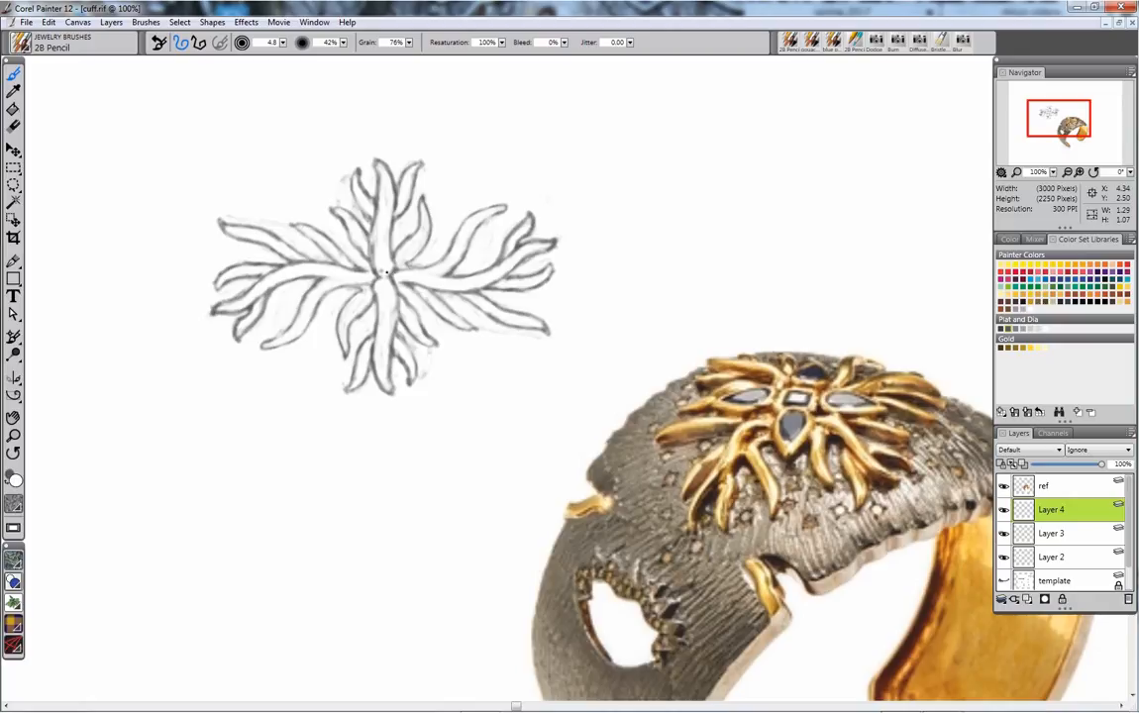
pyautogui.click(381, 268)
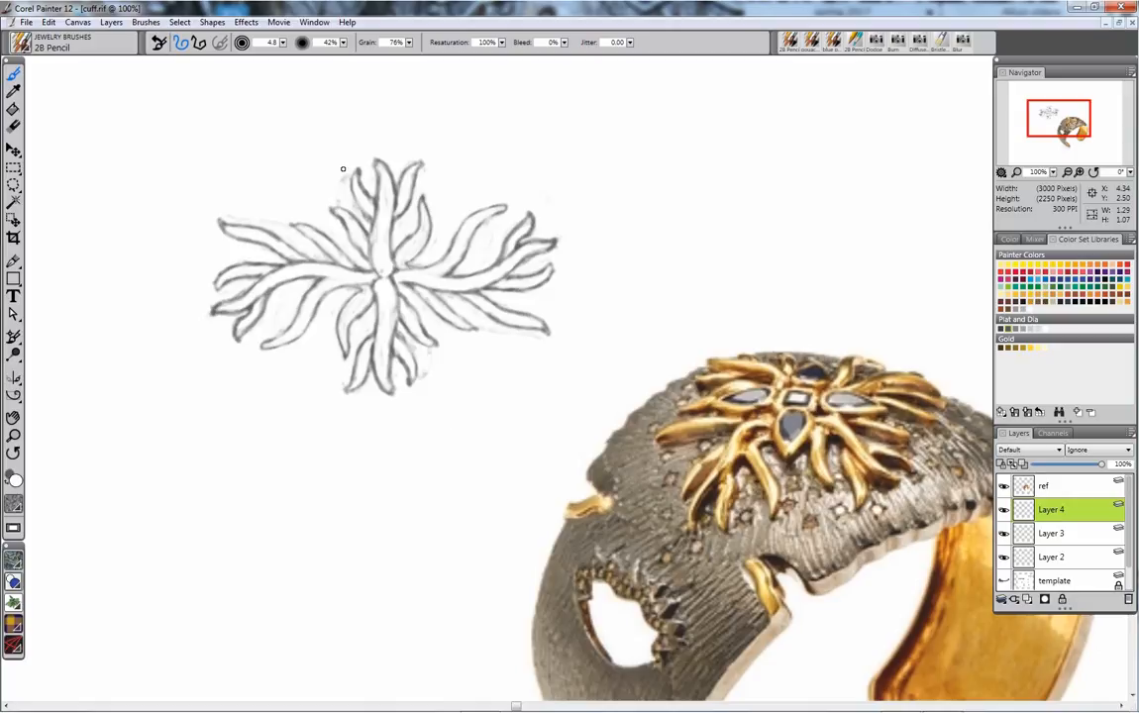
pyautogui.moveTo(347, 184)
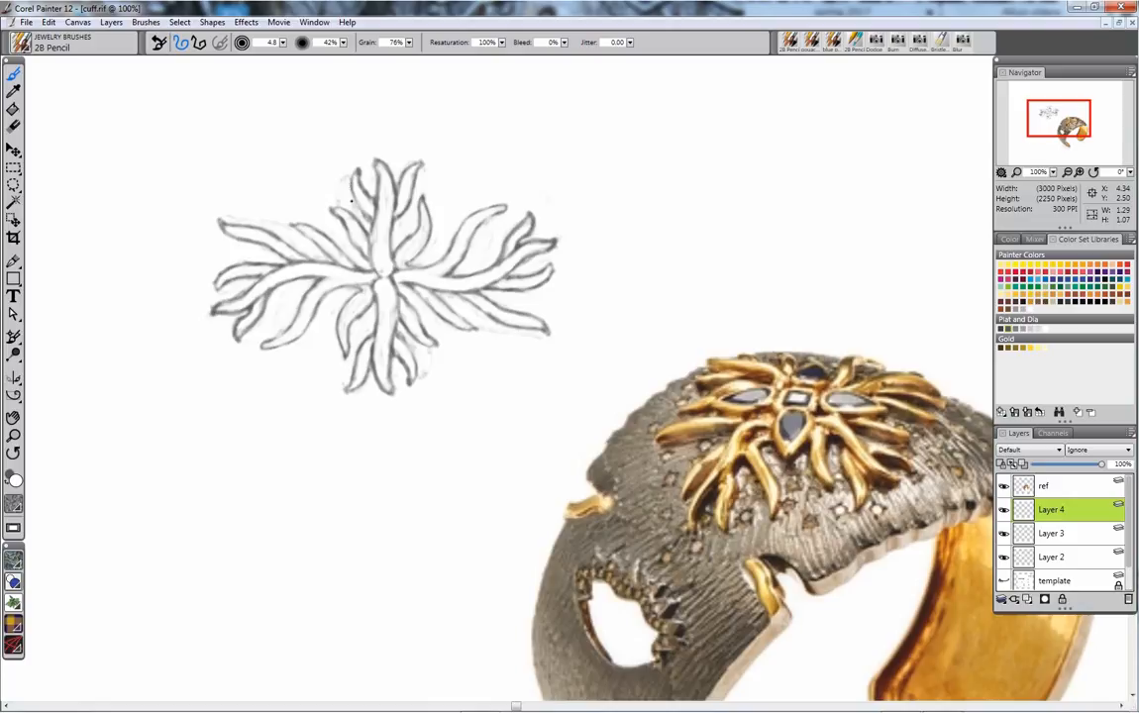
pyautogui.moveTo(421, 367)
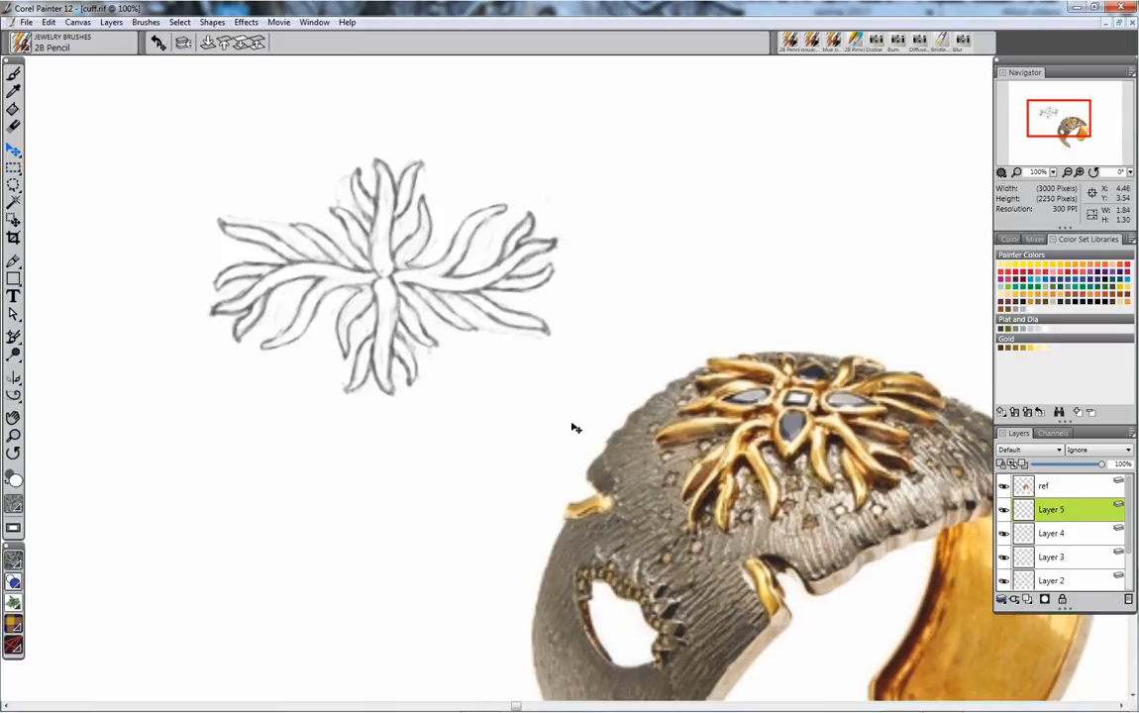
# Step: Delete the extra Layer 2 and set the sketch layer's composite method to Gel
pyautogui.click(1069, 557)
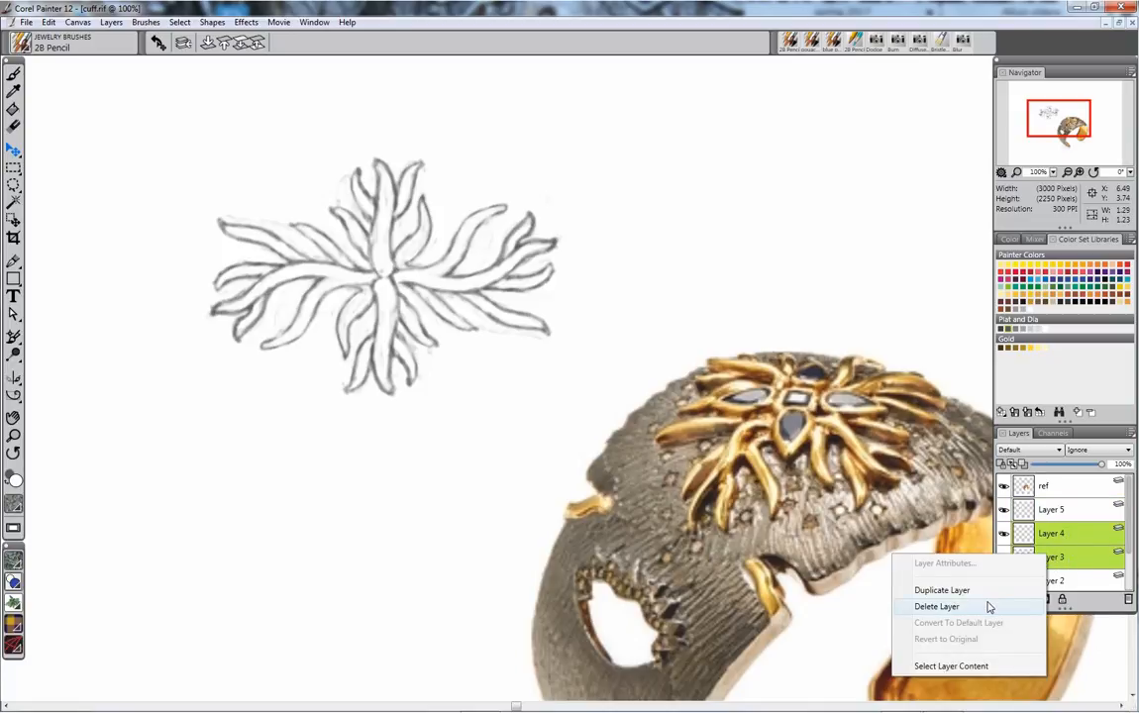
pyautogui.click(936, 605)
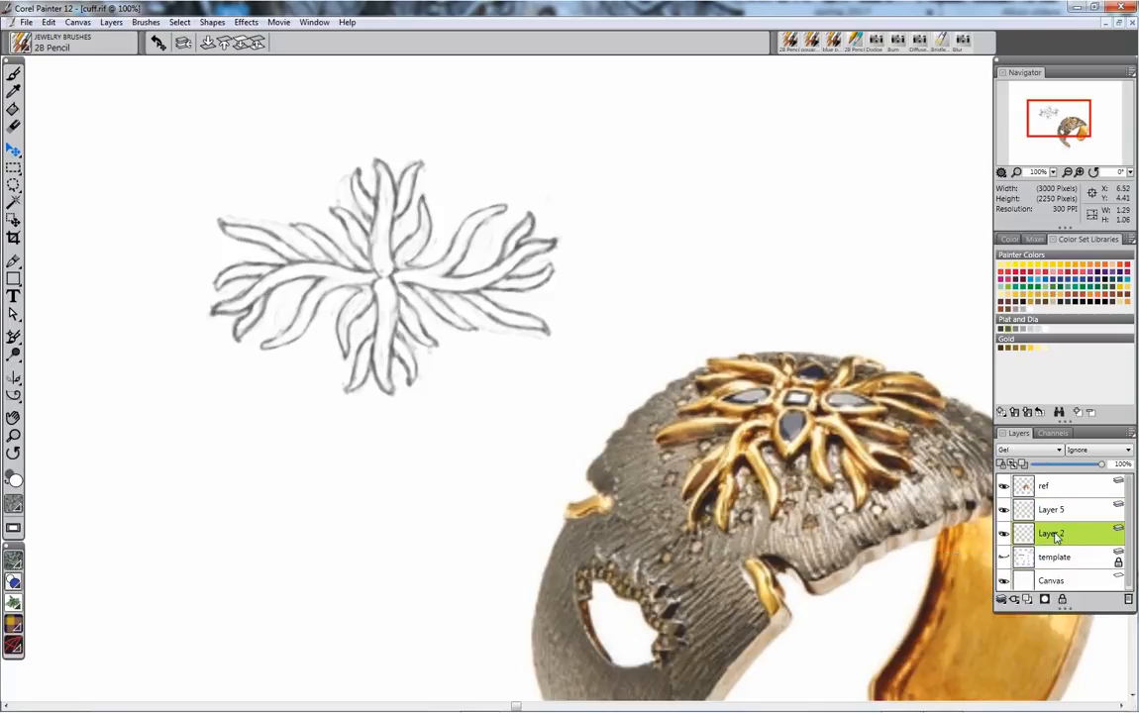
pyautogui.rightClick(1052, 533)
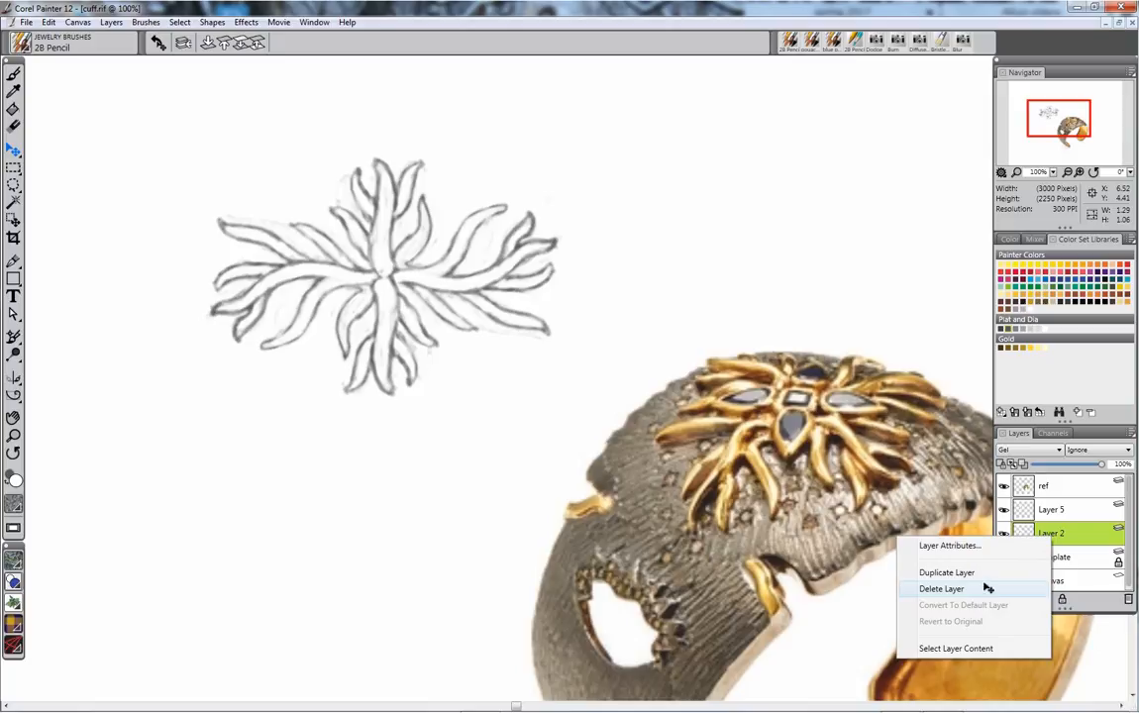
pyautogui.click(941, 589)
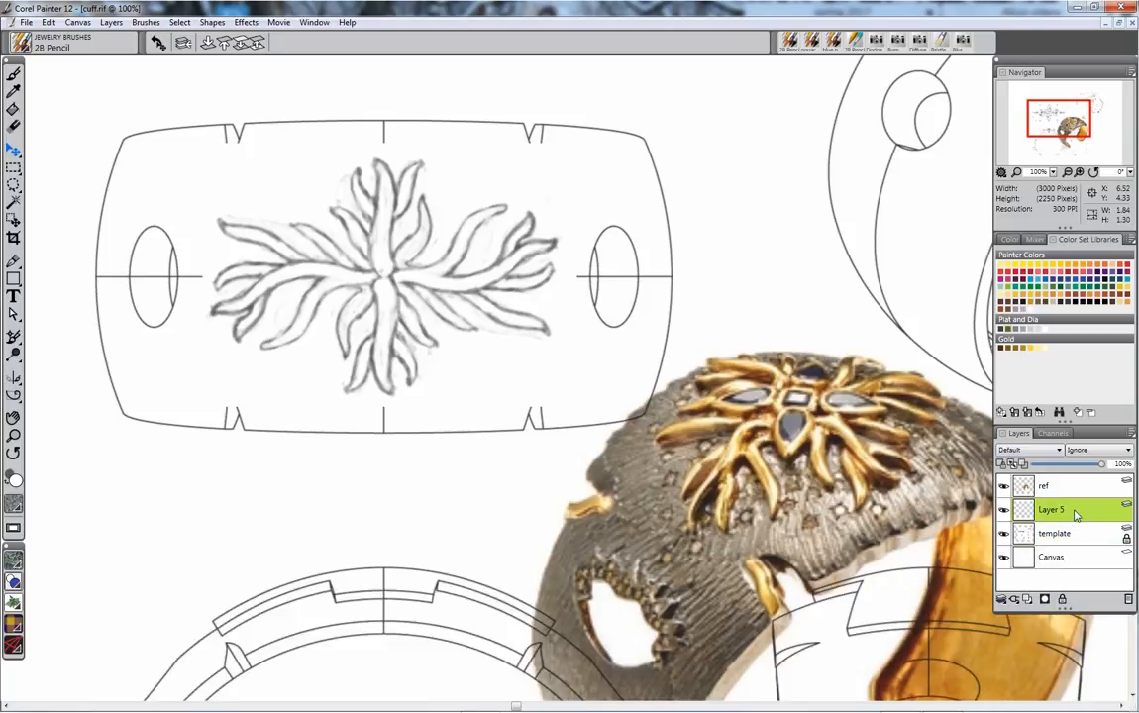
pyautogui.click(1028, 448)
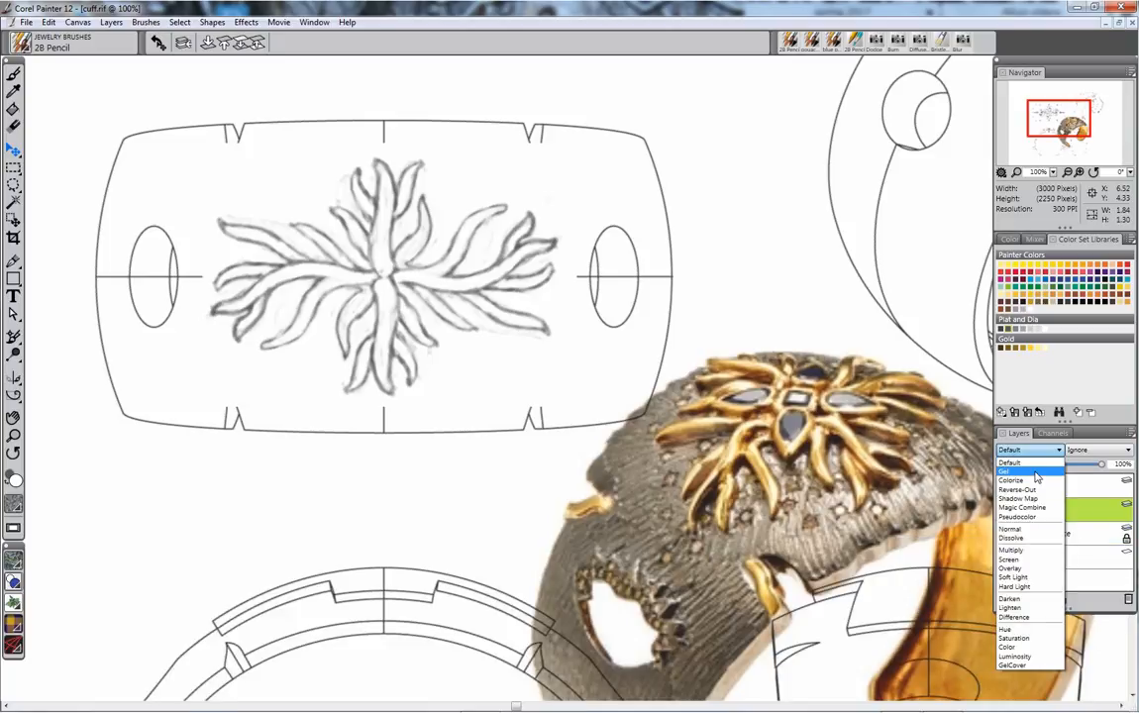
pyautogui.click(1010, 470)
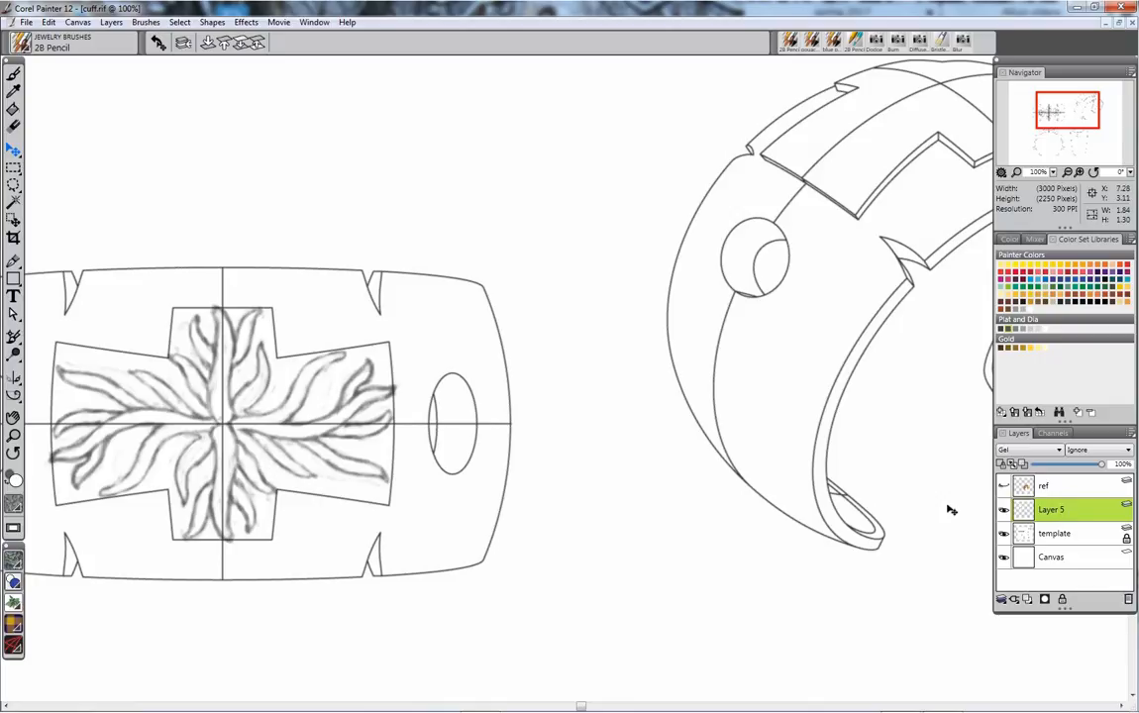
# Step: Create Layer 6 above Layer 5 and bring the 3D cuff into view below the sketch
pyautogui.click(1014, 598)
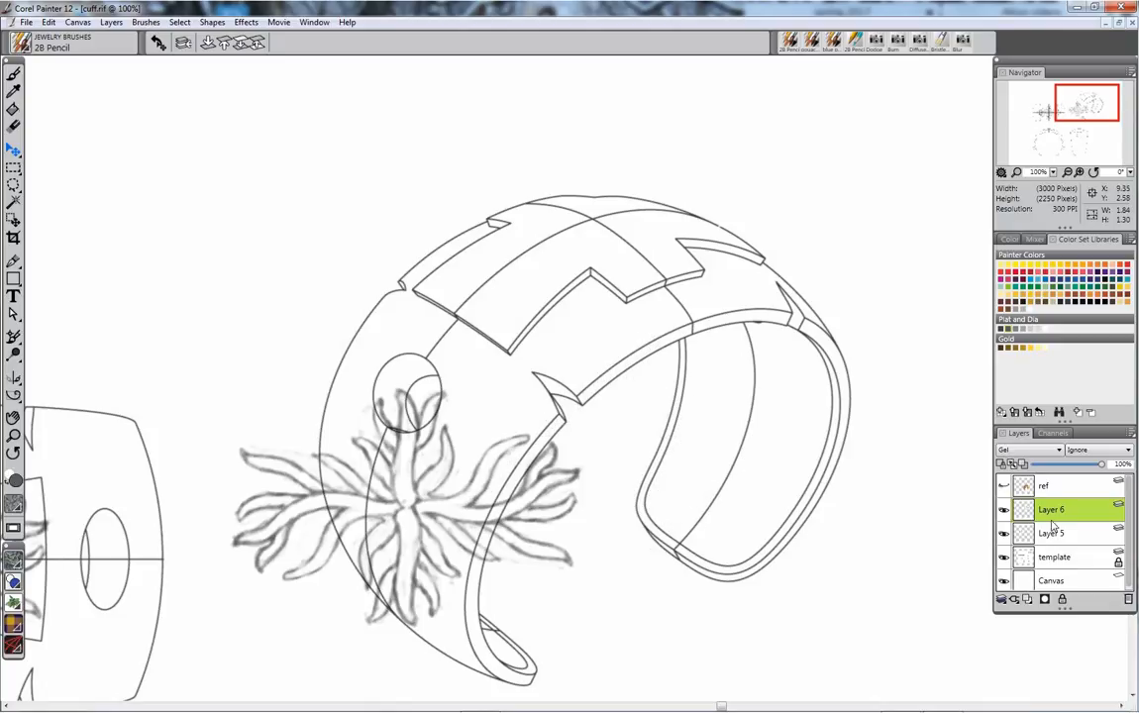
pyautogui.rightClick(1050, 509)
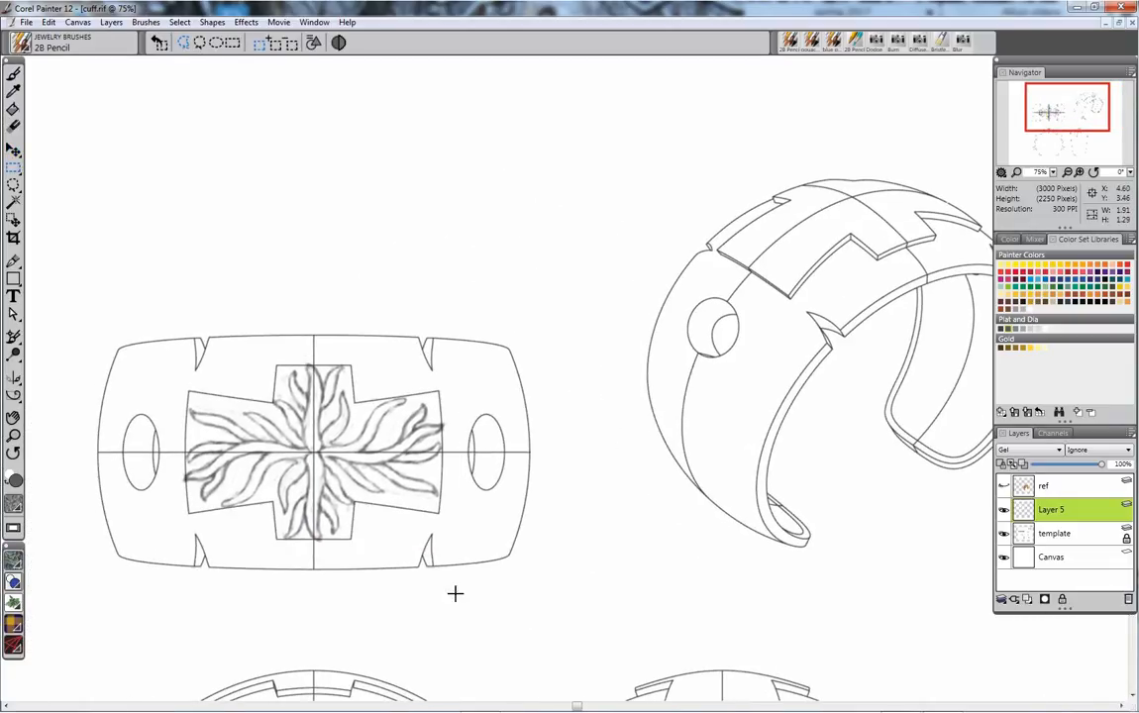
pyautogui.moveTo(170, 351); pyautogui.dragTo(463, 552)
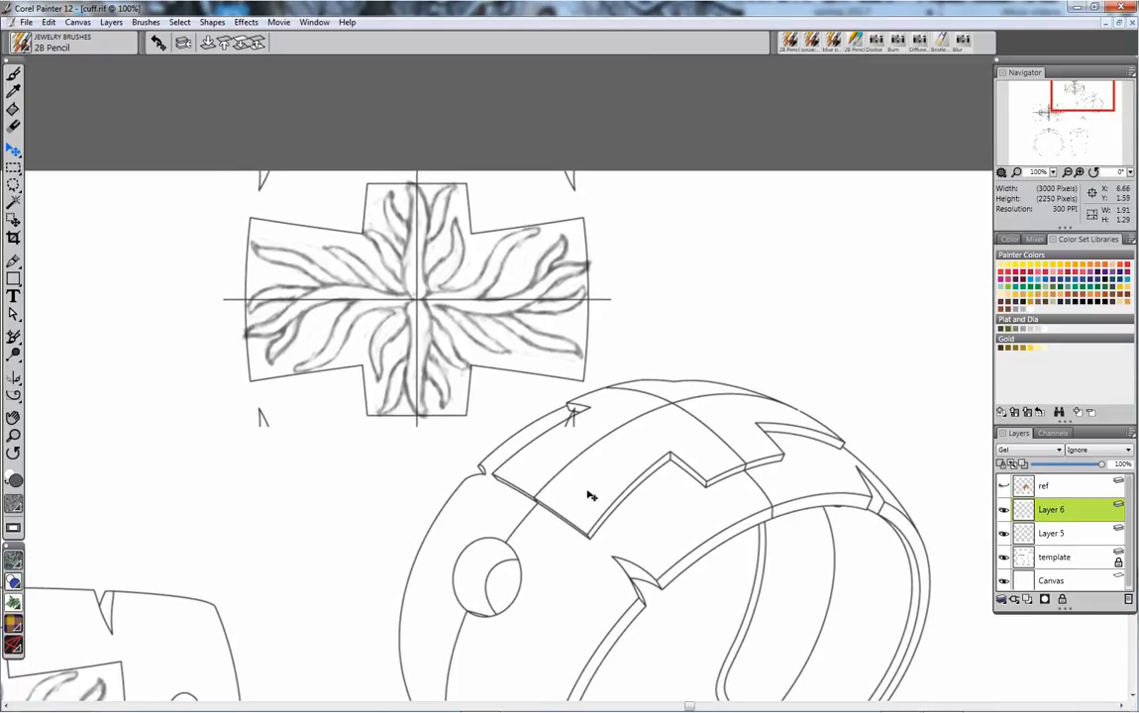
# Step: Switch to the 2B Pencil and sketch curving rays over the left of the cuff's top panel
pyautogui.click(13, 75)
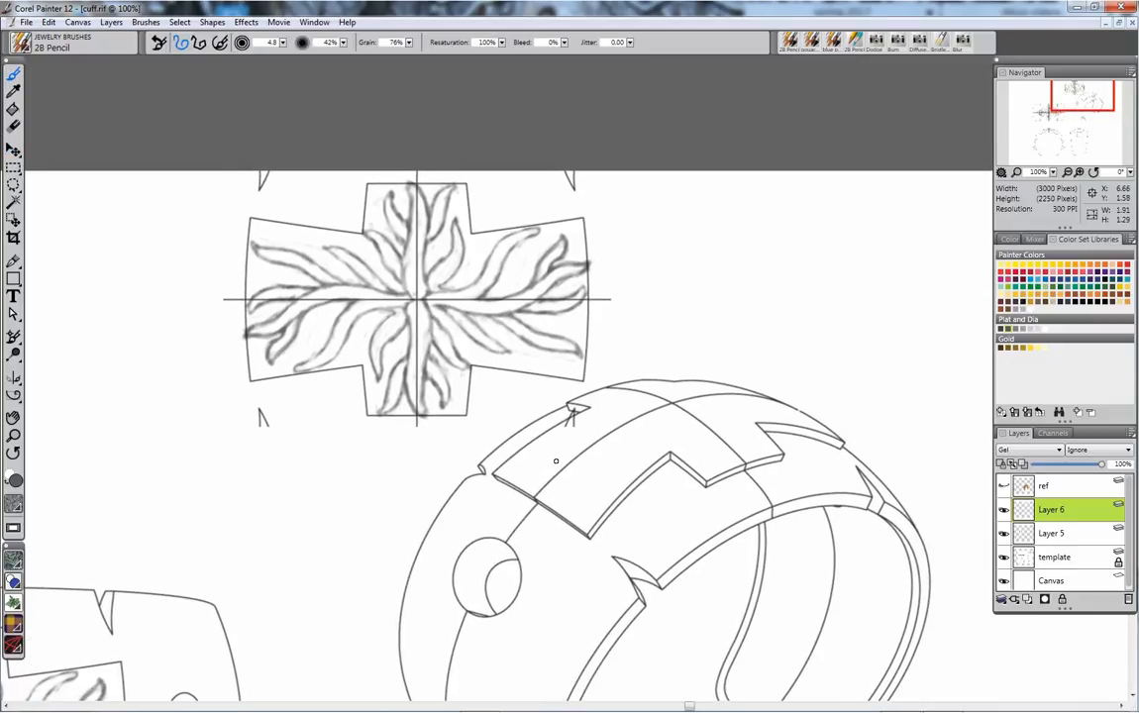
pyautogui.moveTo(612, 451)
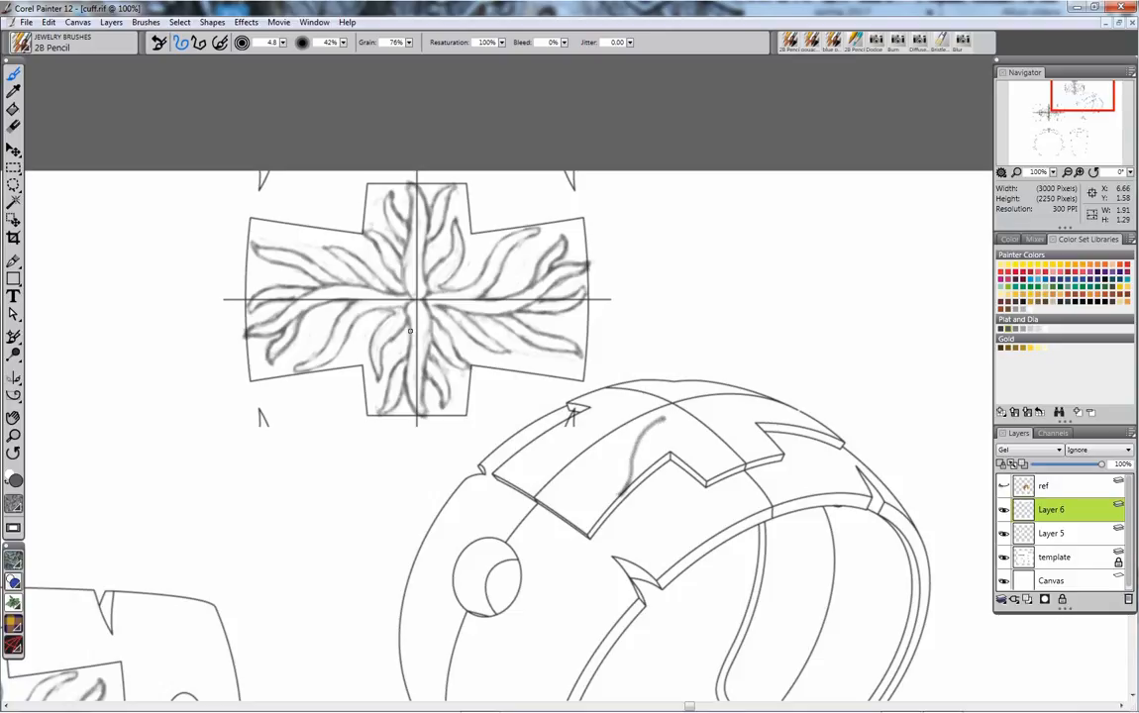
pyautogui.moveTo(594, 436); pyautogui.dragTo(654, 416)
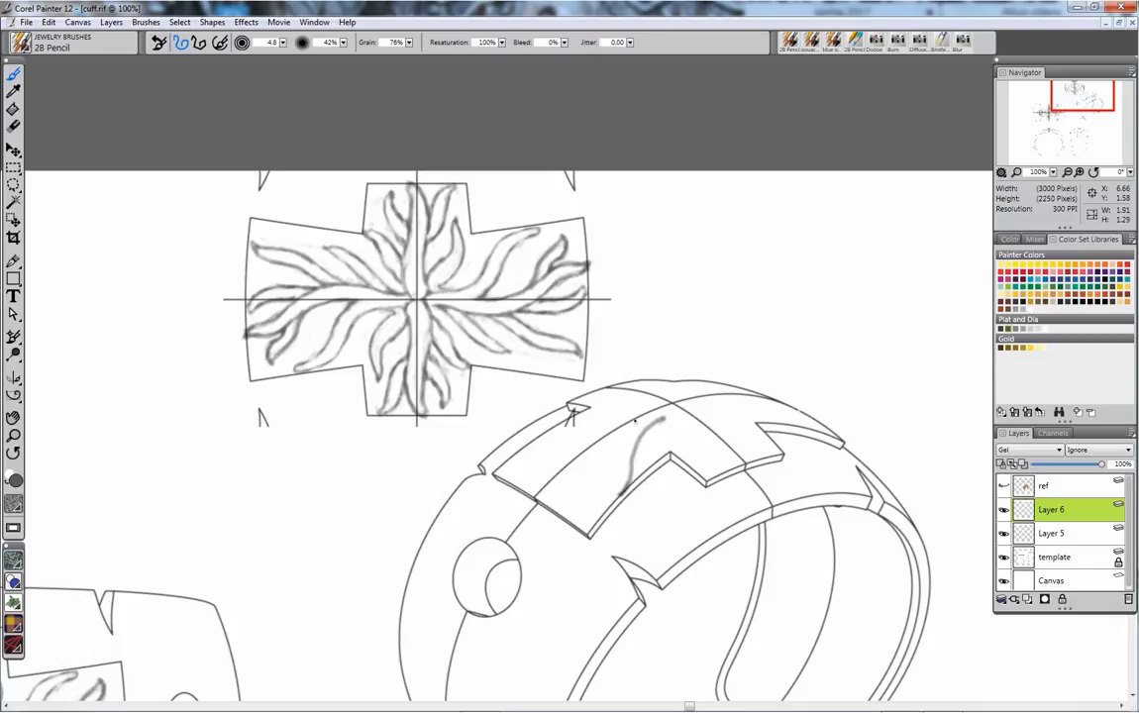
pyautogui.moveTo(622, 454); pyautogui.dragTo(634, 421)
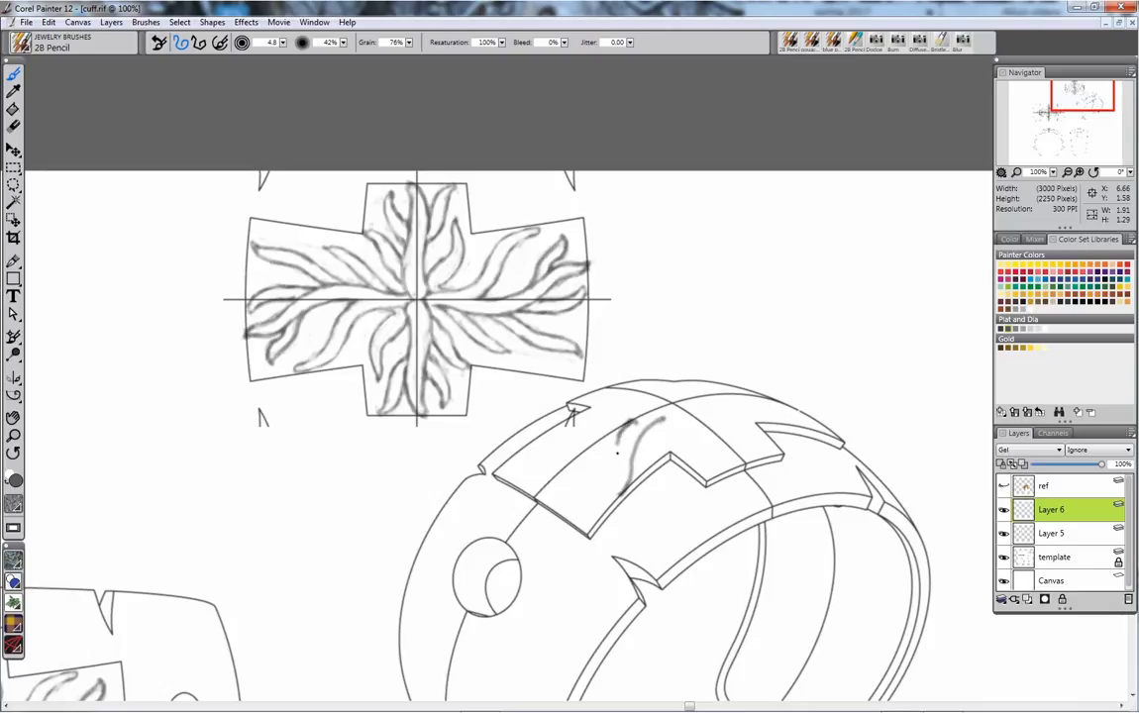
pyautogui.moveTo(624, 436); pyautogui.dragTo(614, 480)
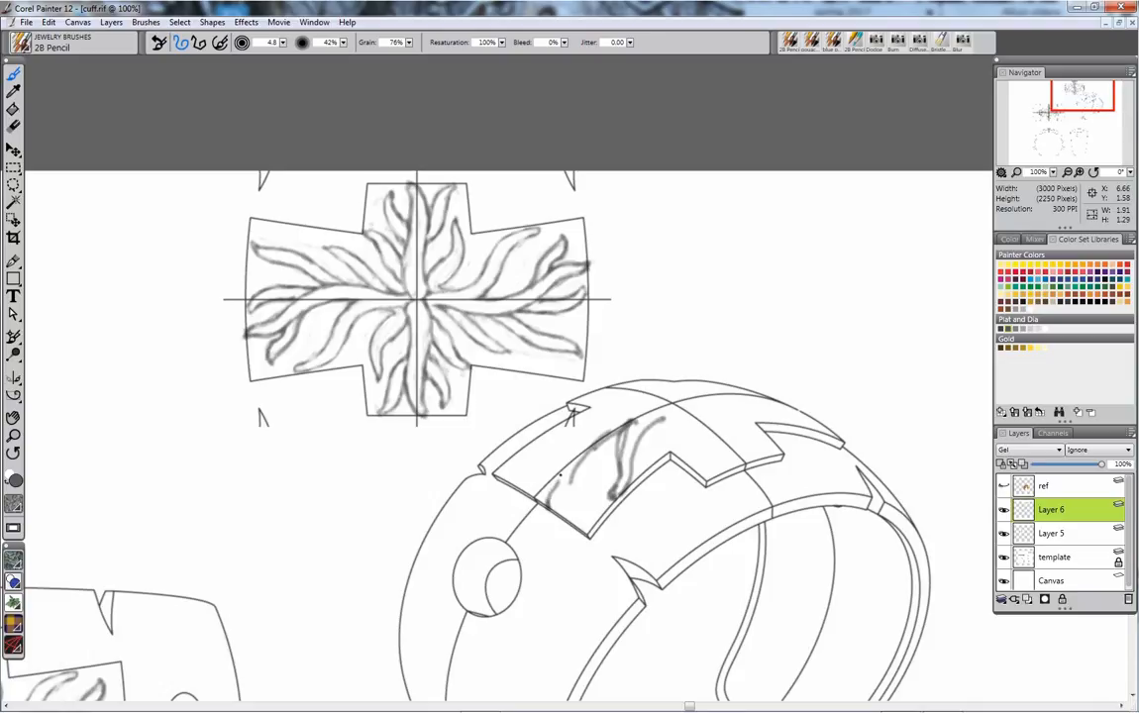
pyautogui.moveTo(559, 471); pyautogui.dragTo(633, 530)
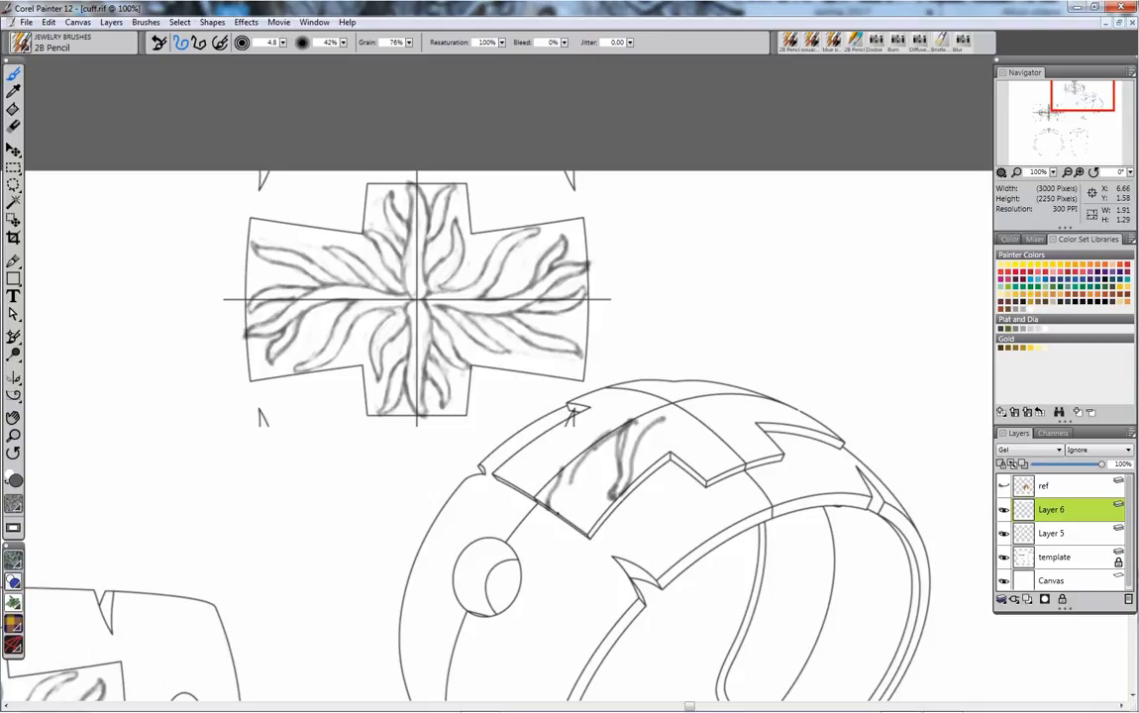
pyautogui.click(560, 495)
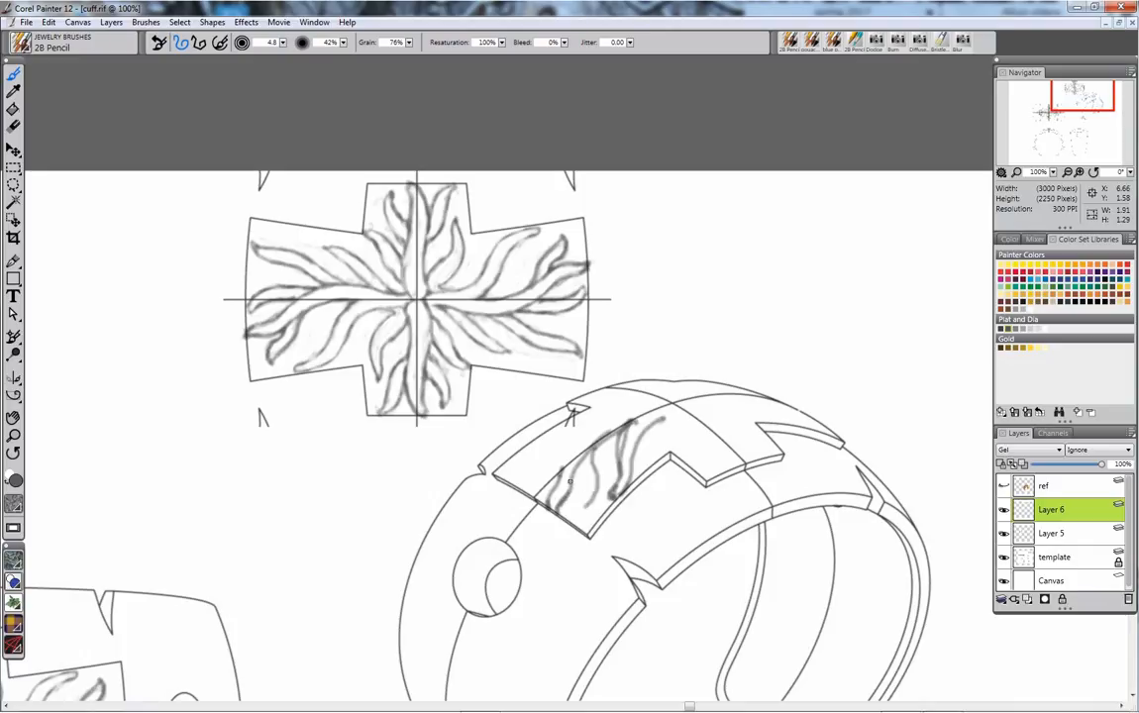
pyautogui.moveTo(584, 455); pyautogui.dragTo(586, 505)
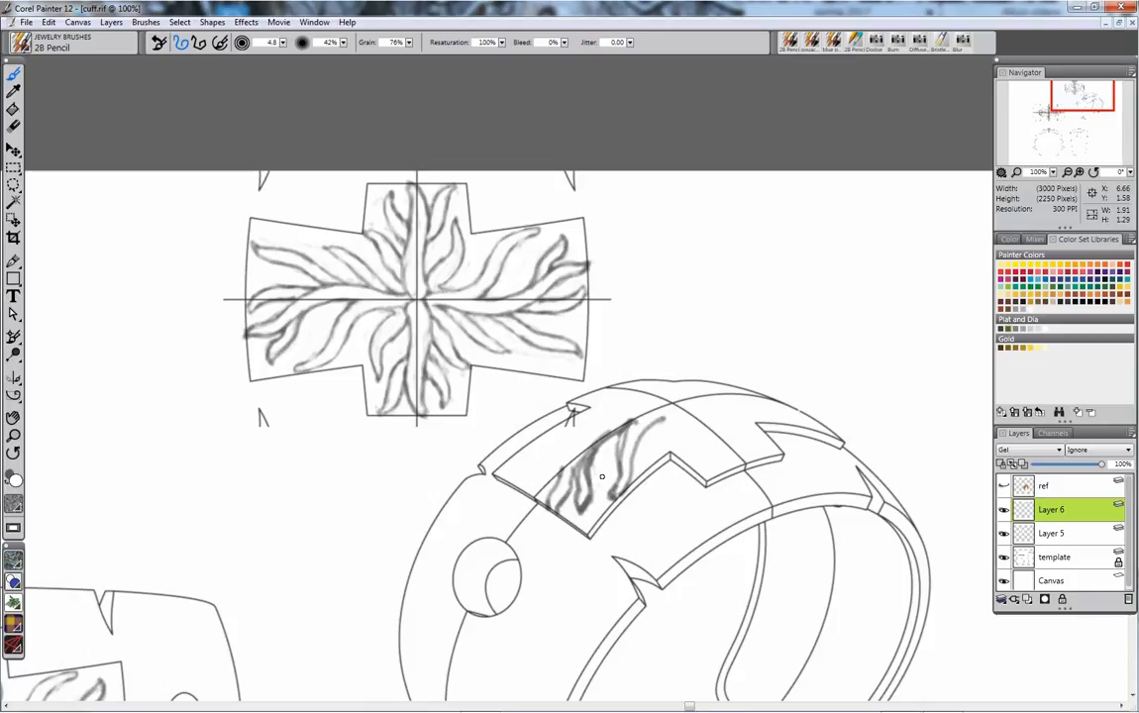
# Step: Draw pencil rays along the panel's raised step and toward its right notch
pyautogui.click(604, 485)
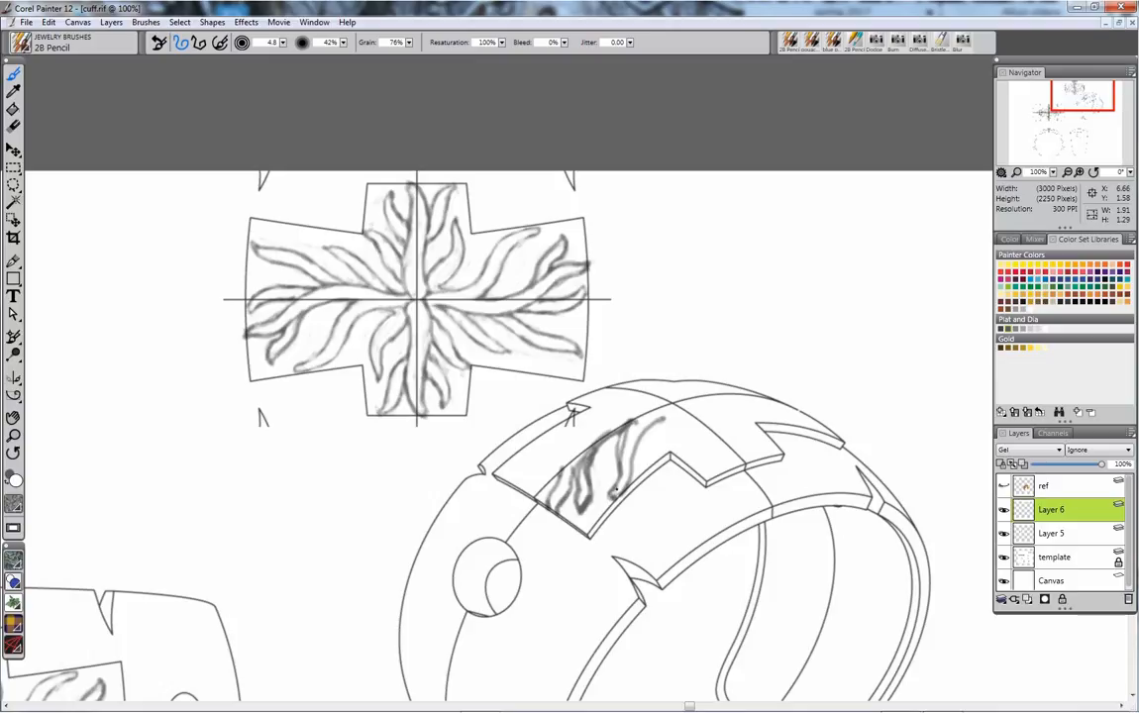
pyautogui.moveTo(626, 424); pyautogui.dragTo(614, 495)
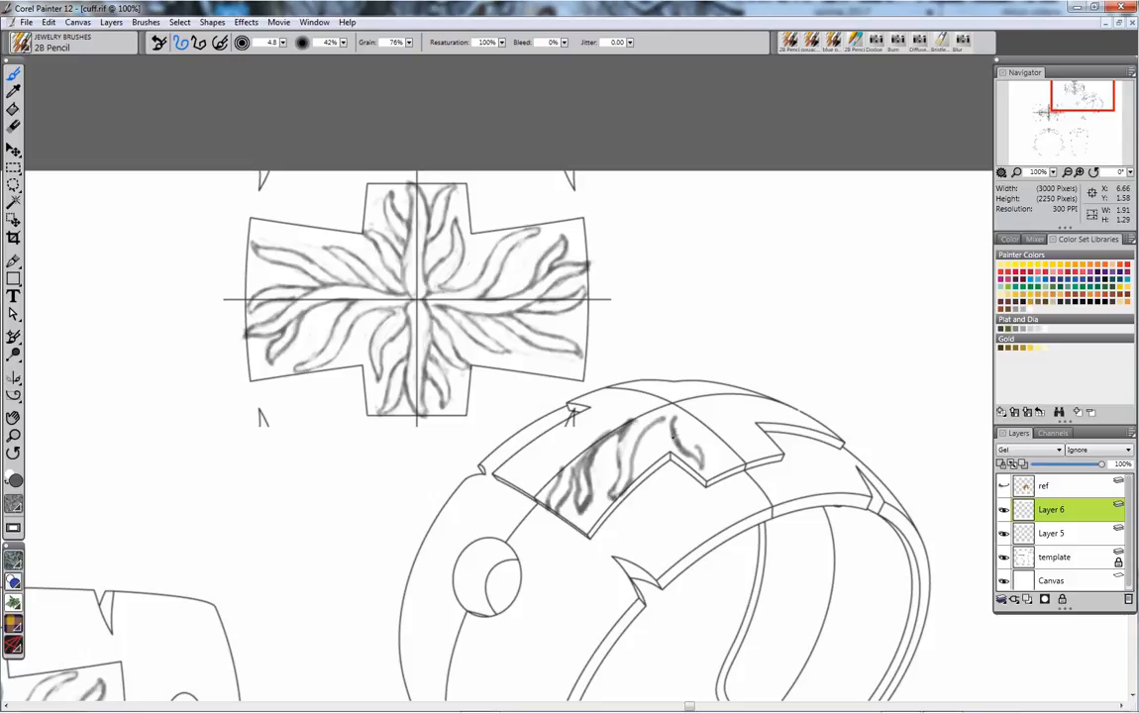
pyautogui.click(673, 425)
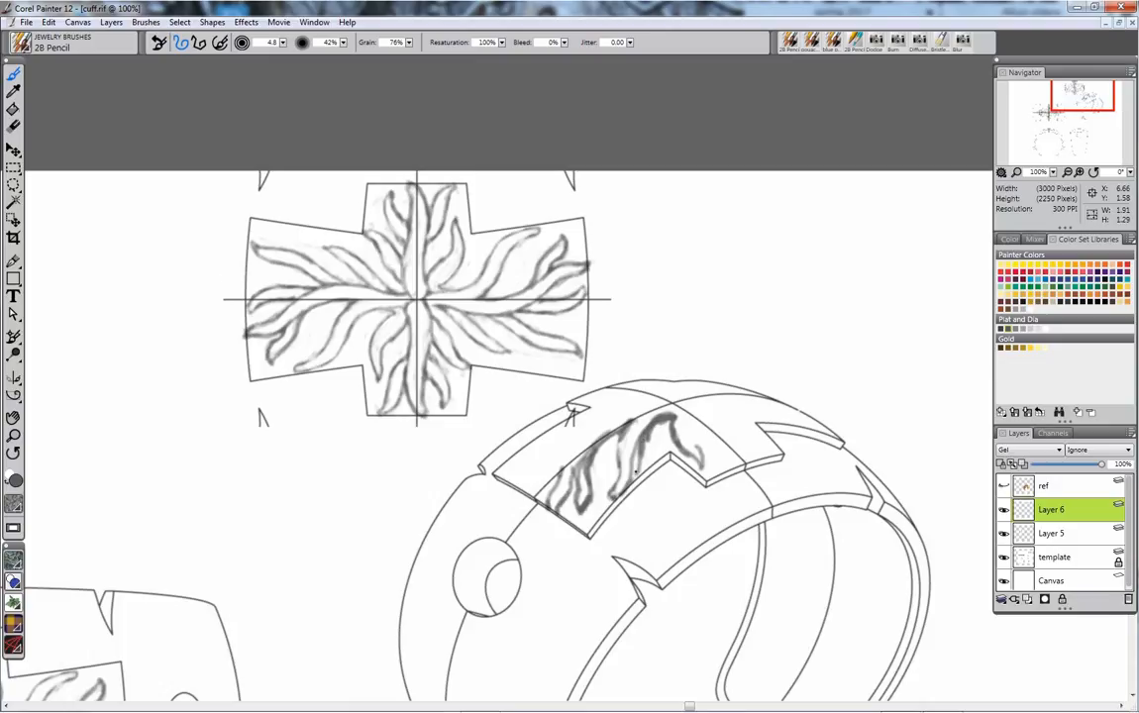
pyautogui.moveTo(634, 466); pyautogui.dragTo(632, 490)
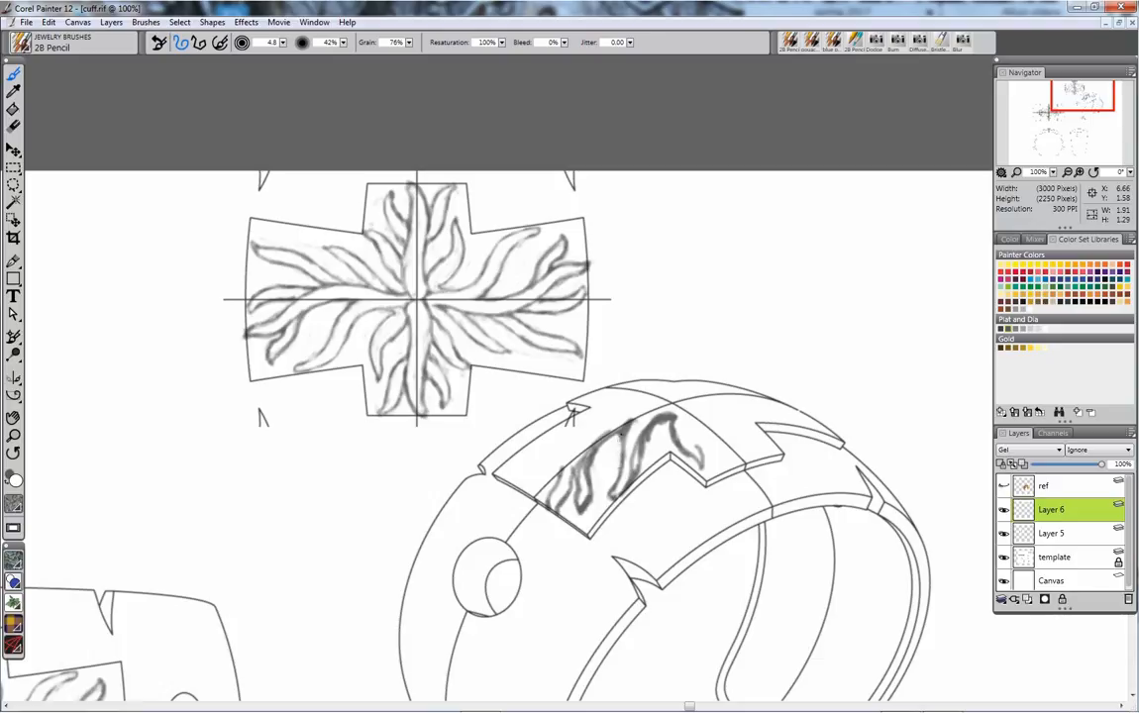
pyautogui.moveTo(624, 441); pyautogui.dragTo(619, 485)
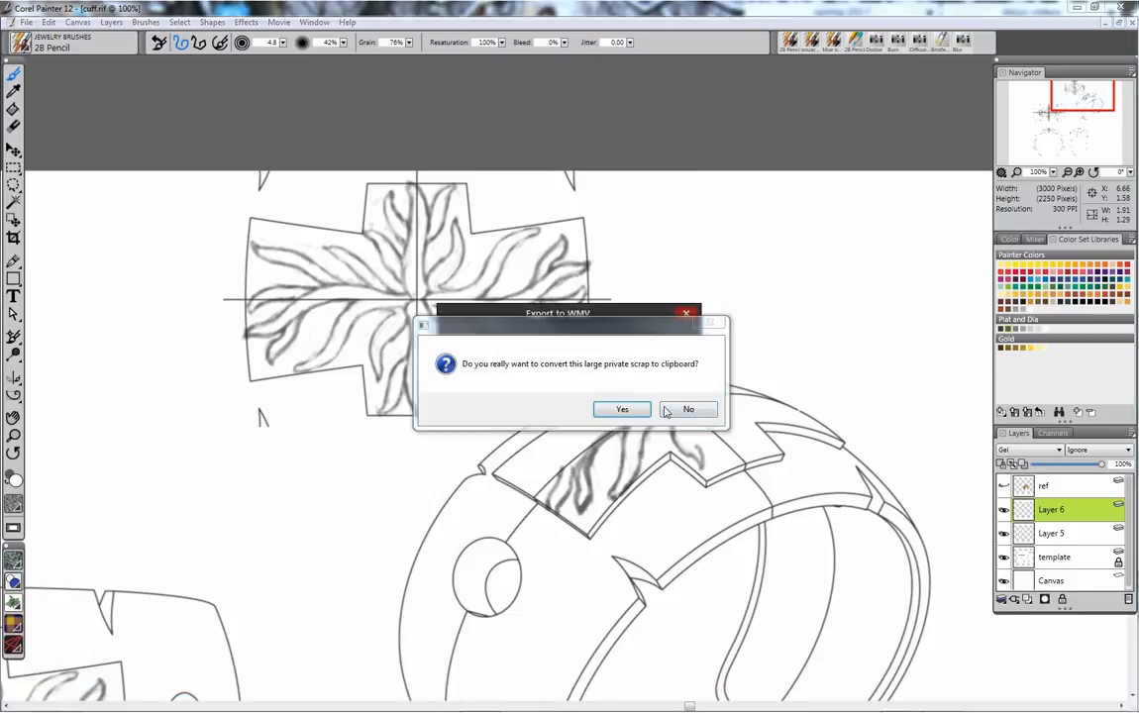
# Step: Decline copying the large scrap to the clipboard and dismiss the export-complete prompt
pyautogui.click(622, 409)
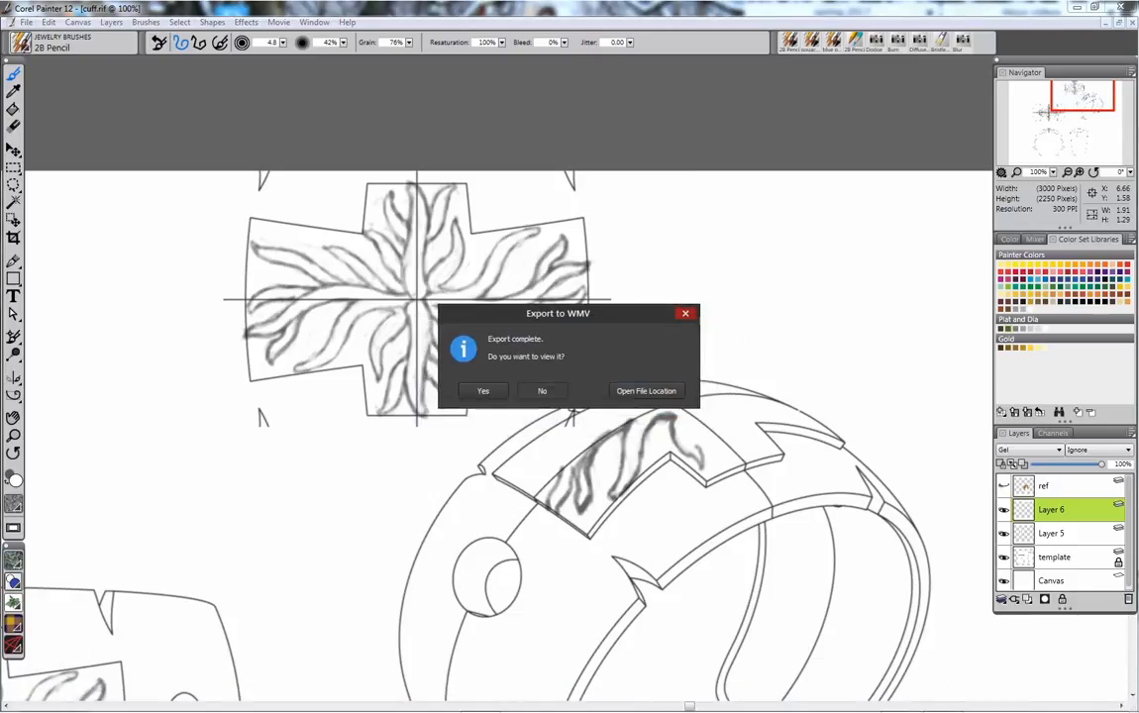
pyautogui.click(542, 390)
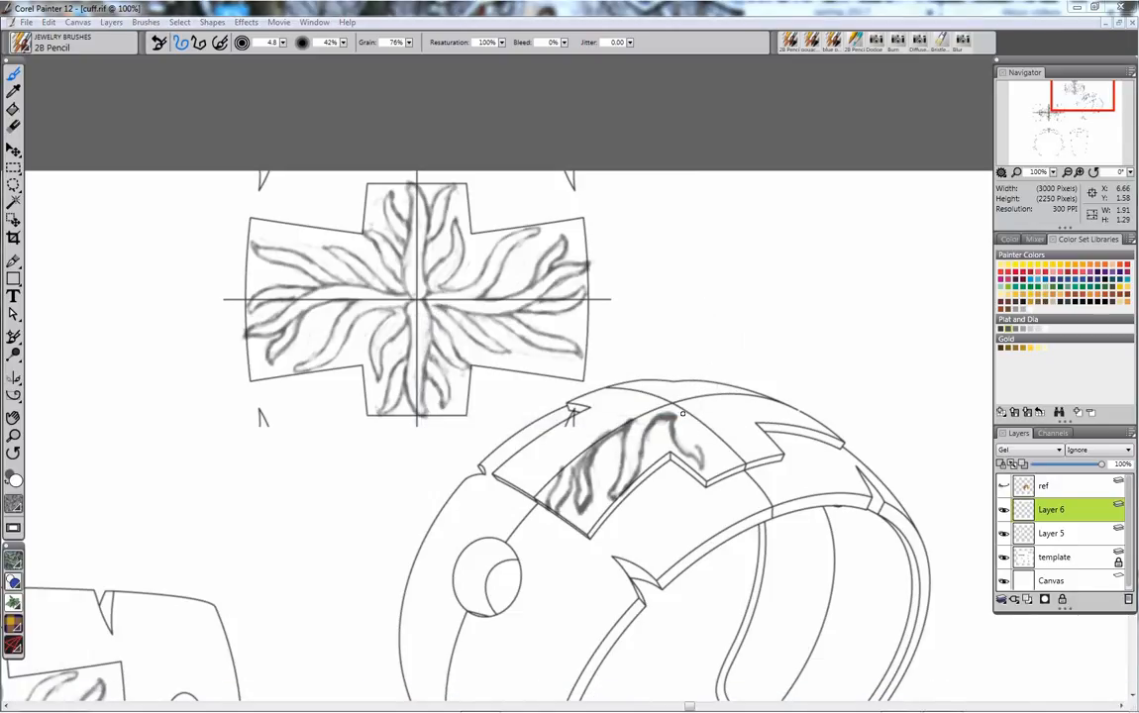
pyautogui.moveTo(703, 433)
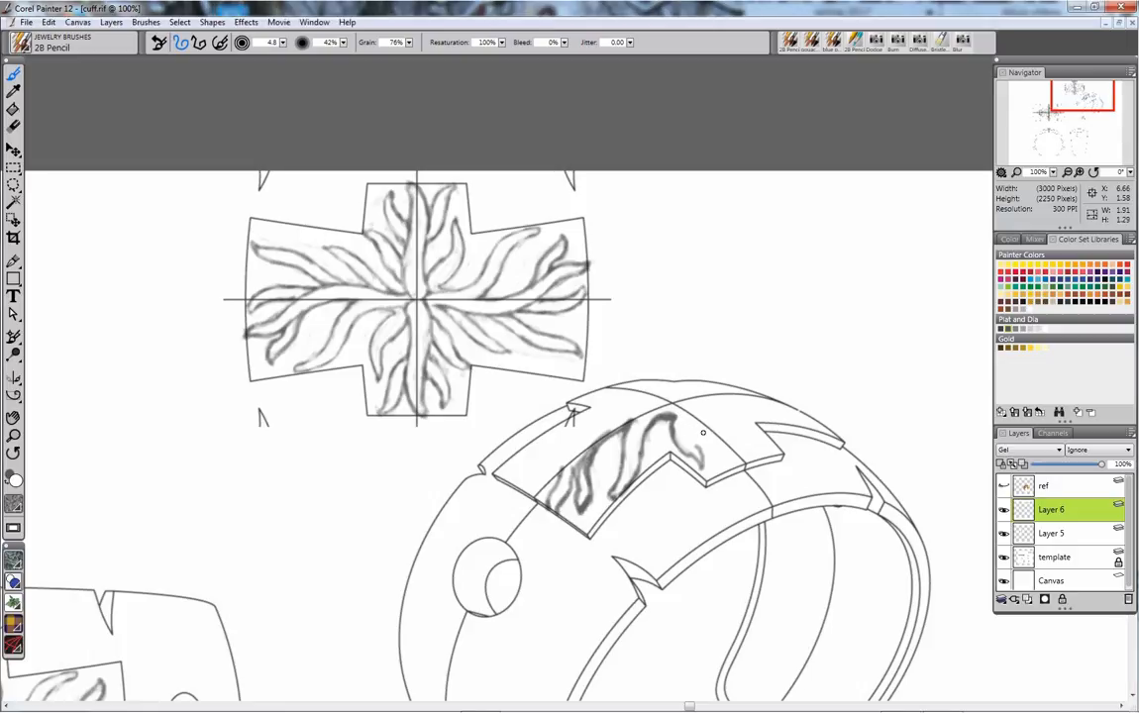
pyautogui.moveTo(701, 435)
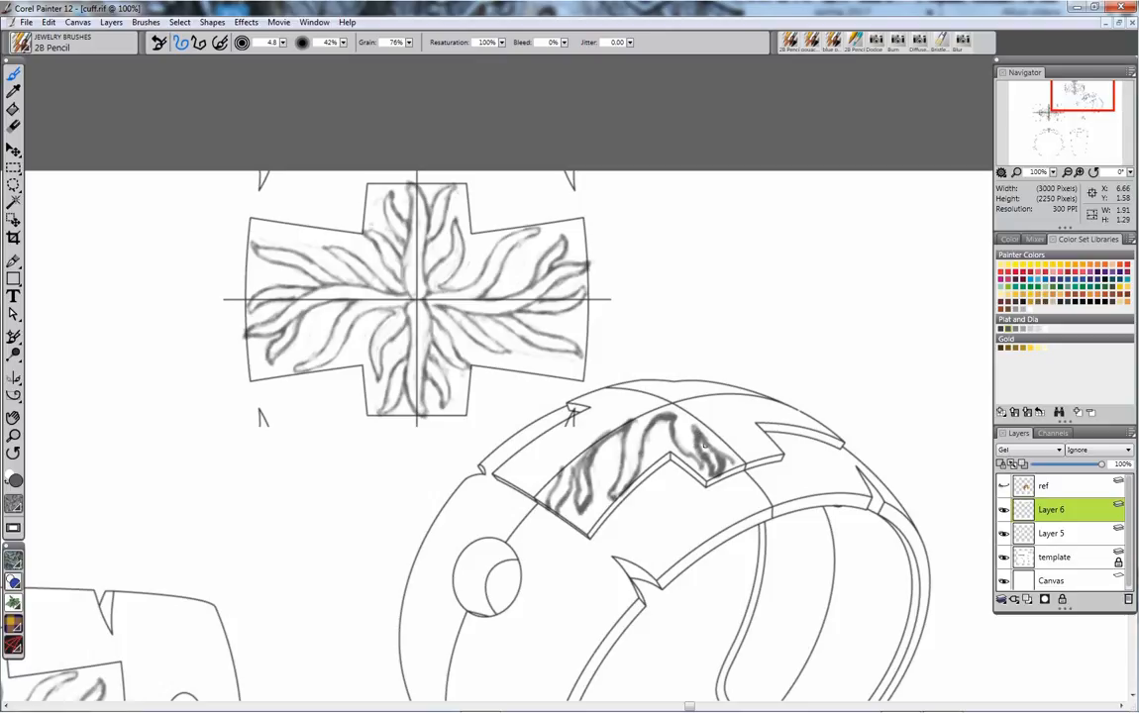
pyautogui.click(706, 461)
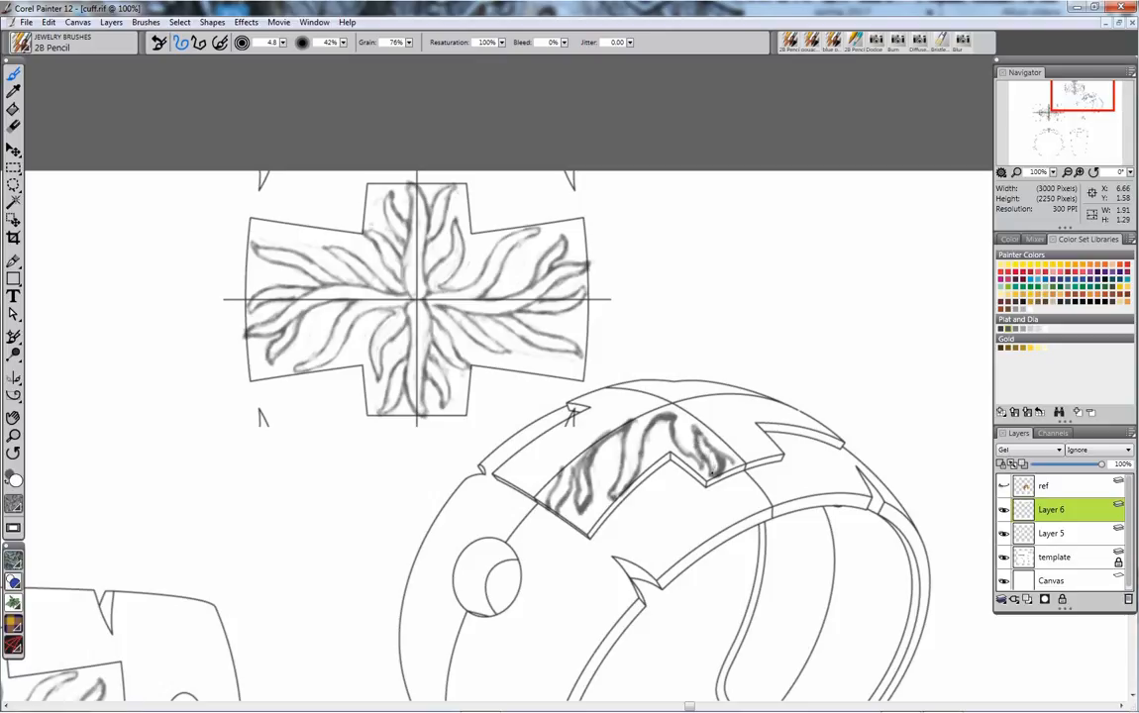
# Step: Continue pencil strands past the notch into the cuff panel's right segment
pyautogui.click(713, 461)
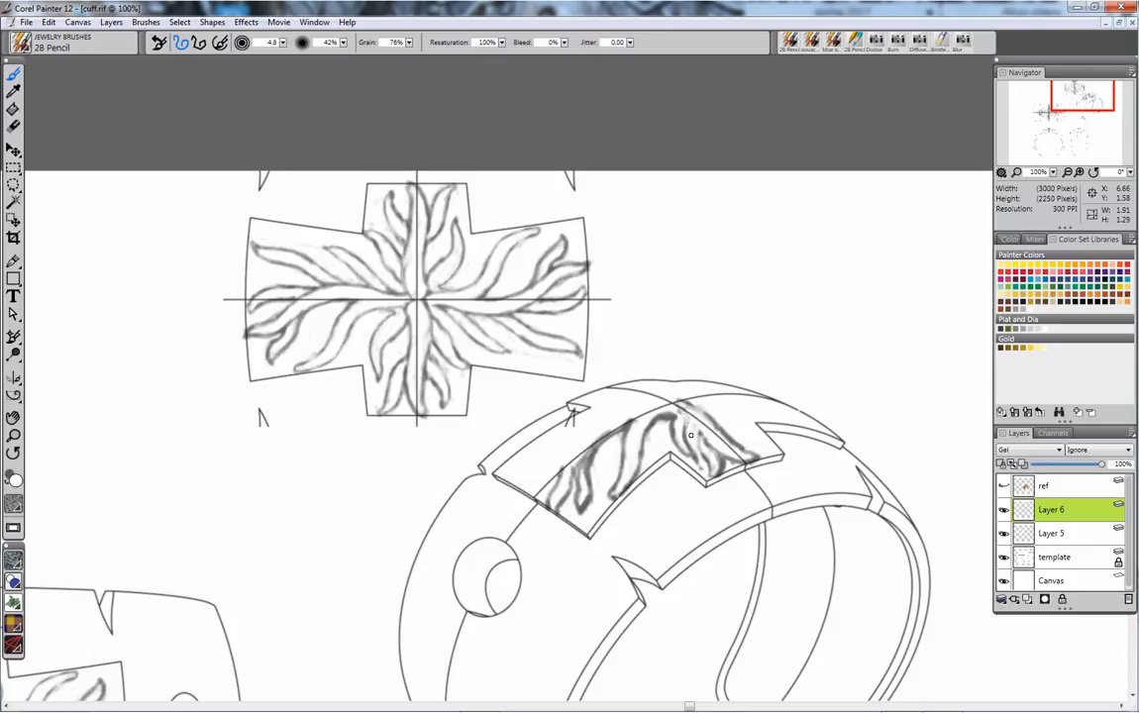
pyautogui.moveTo(683, 431)
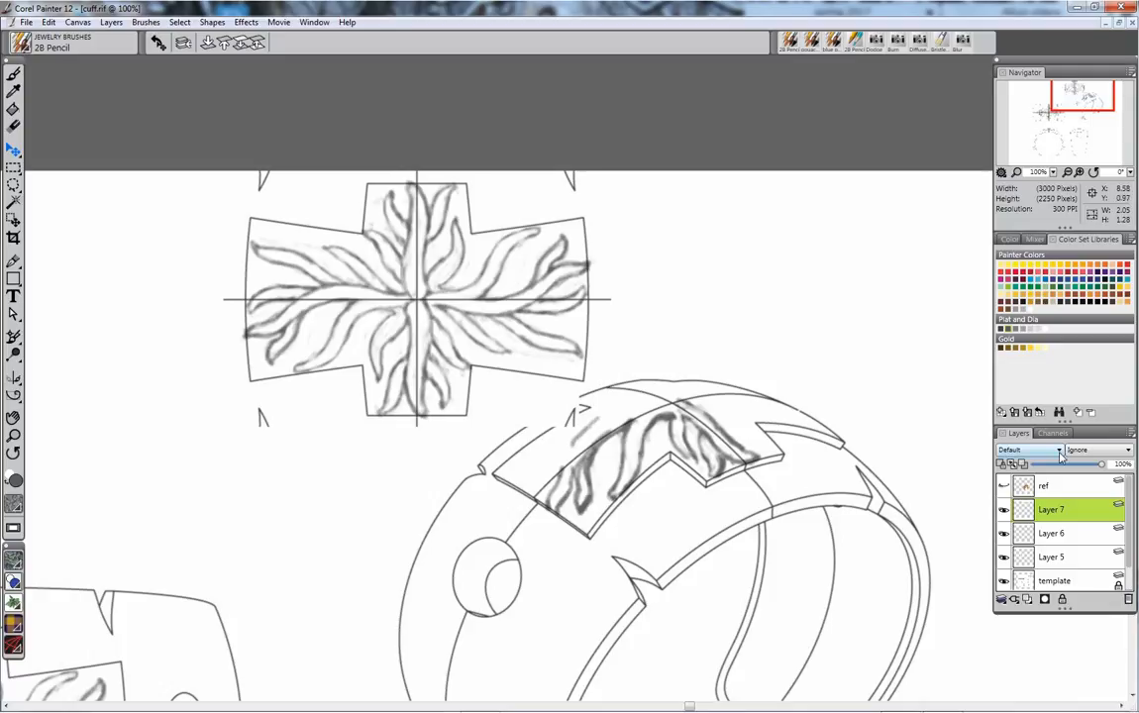
# Step: Set the new Layer 7 to Gel blending and reselect Layer 6
pyautogui.click(1025, 449)
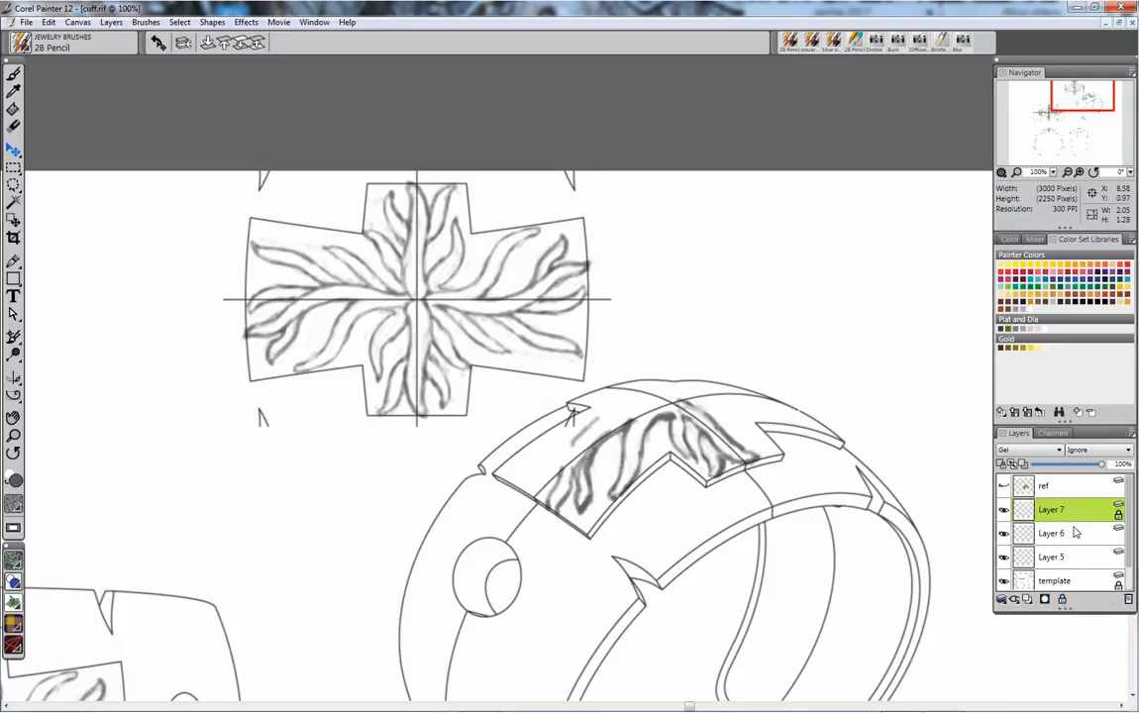
pyautogui.click(1050, 532)
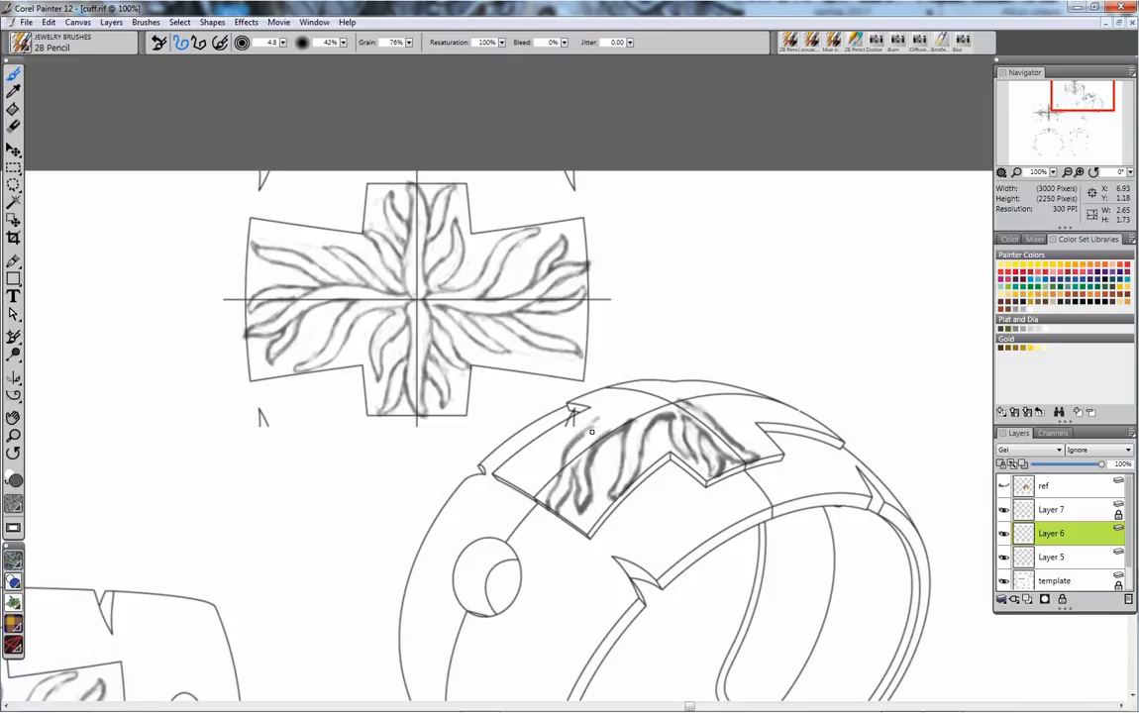
# Step: Add 2B Pencil strands along the panel's top edge and near the upper-left notch
pyautogui.moveTo(569, 436); pyautogui.dragTo(634, 414)
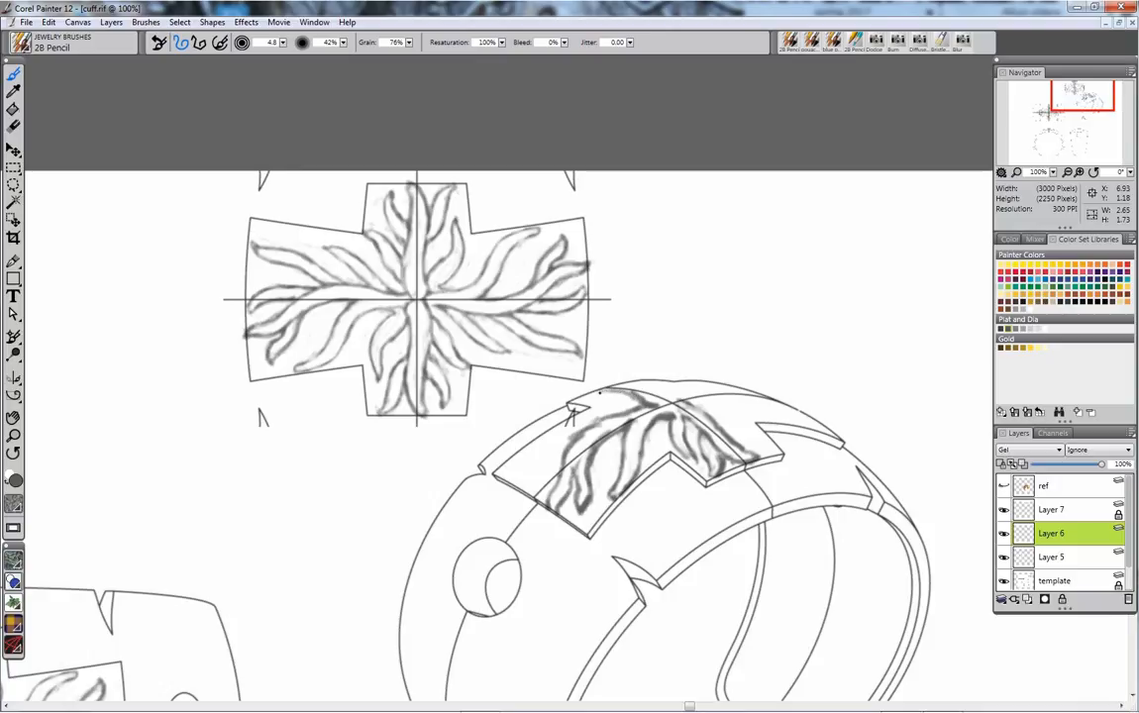
pyautogui.moveTo(585, 399); pyautogui.dragTo(629, 396)
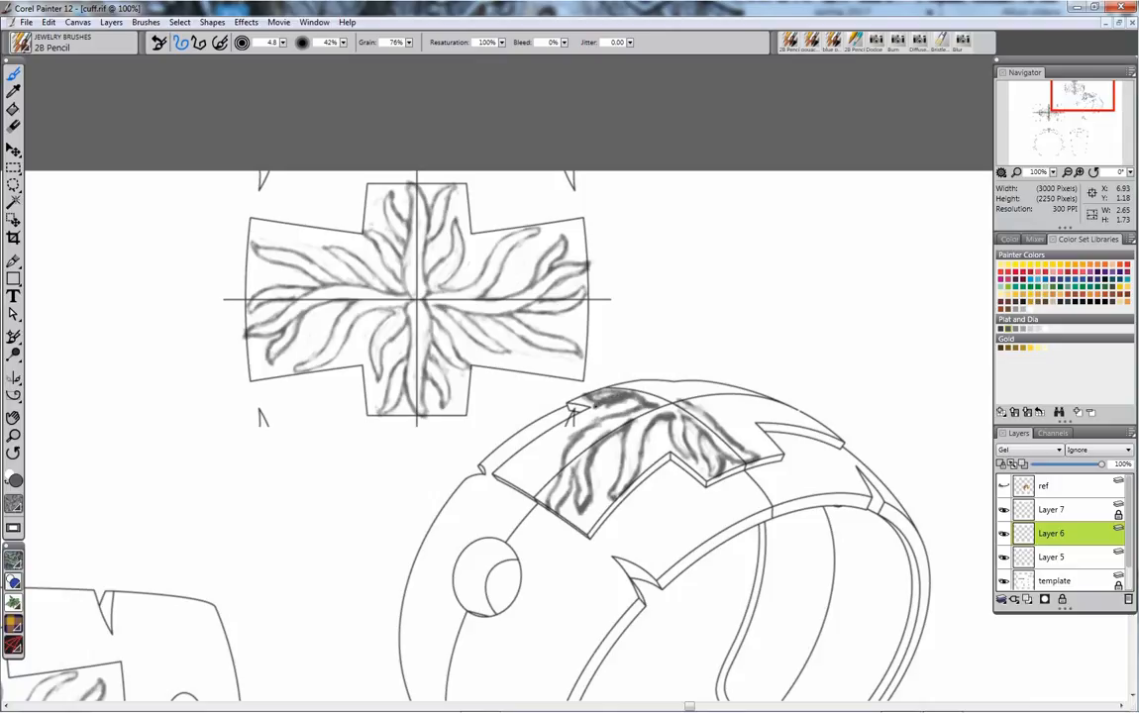
pyautogui.moveTo(579, 406); pyautogui.dragTo(629, 402)
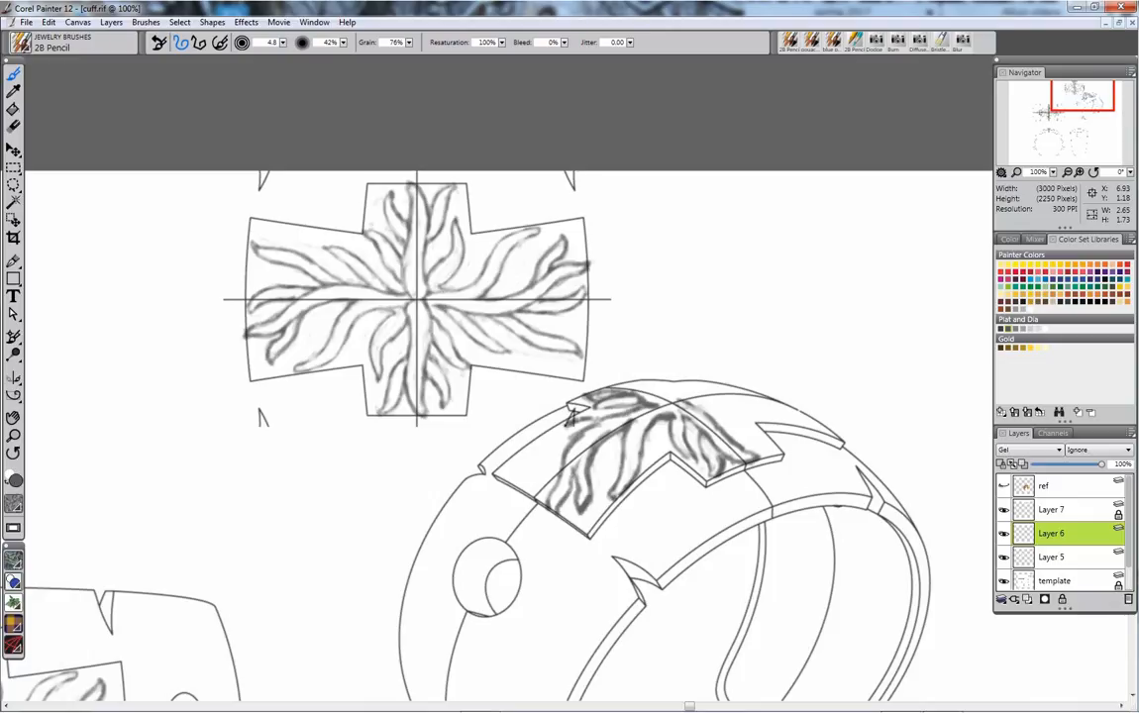
pyautogui.moveTo(570, 416); pyautogui.dragTo(594, 421)
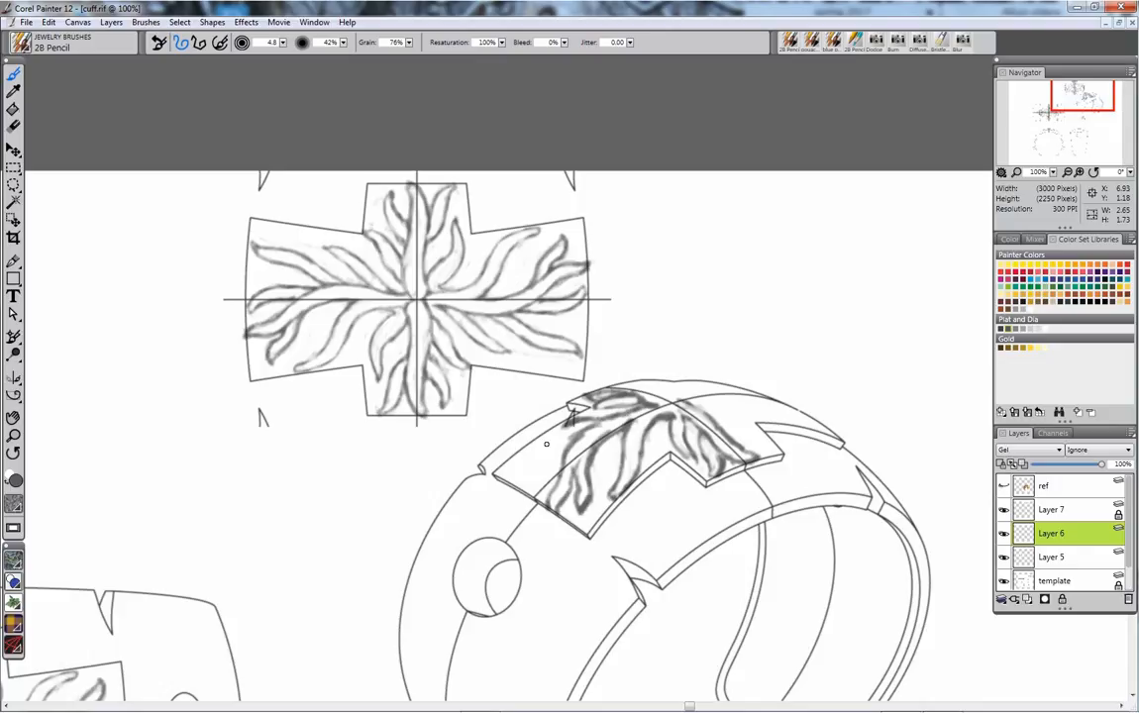
# Step: Draw and extend a pencil strand at the top panel's left tip on Layer 6
pyautogui.moveTo(520, 475); pyautogui.dragTo(560, 436)
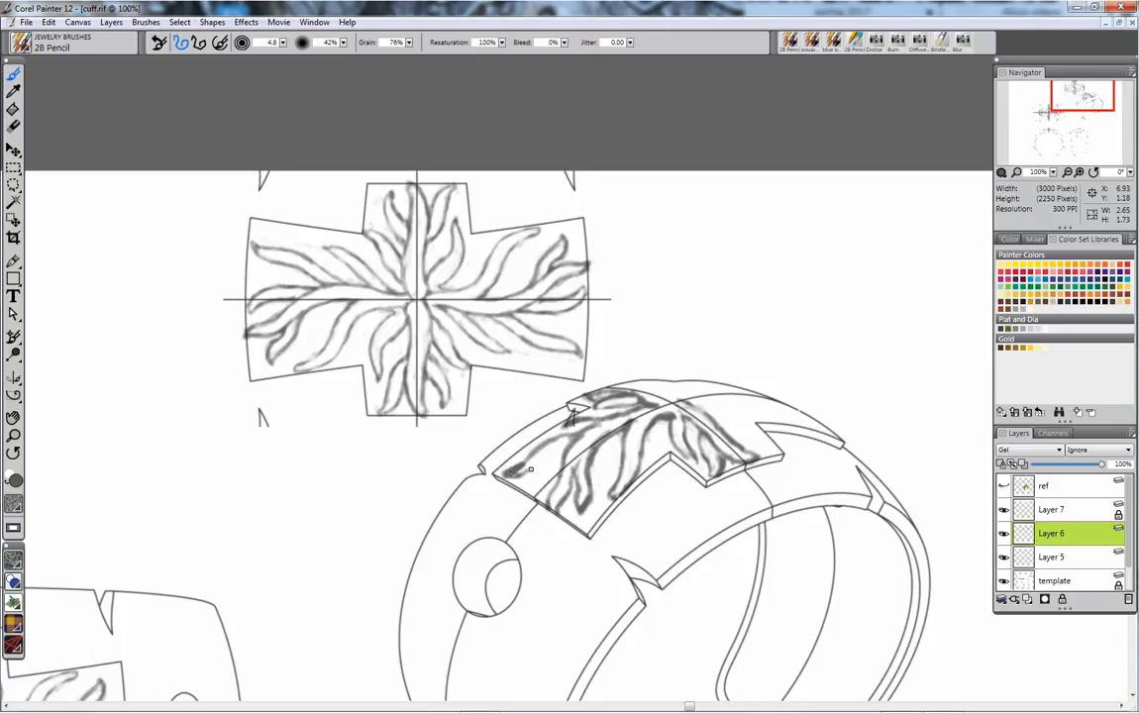
pyautogui.moveTo(515, 474); pyautogui.dragTo(569, 451)
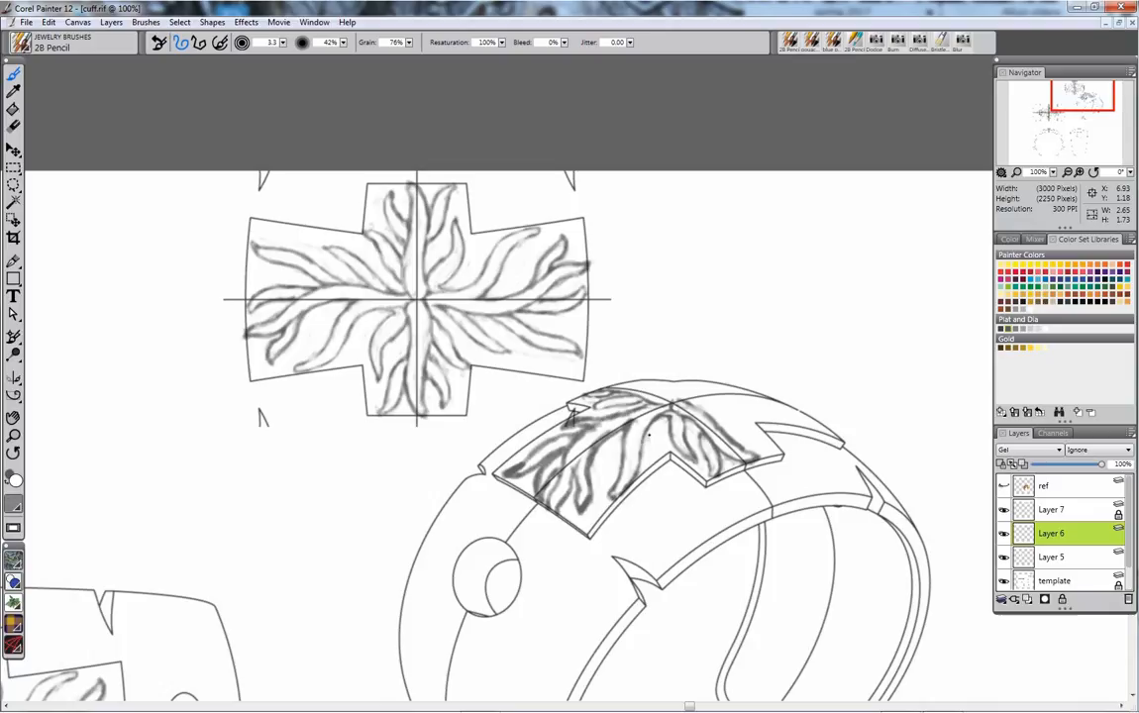
# Step: Add pencil flame strokes to the top panel and touch up its upper-left arm
pyautogui.moveTo(649, 425); pyautogui.dragTo(624, 485)
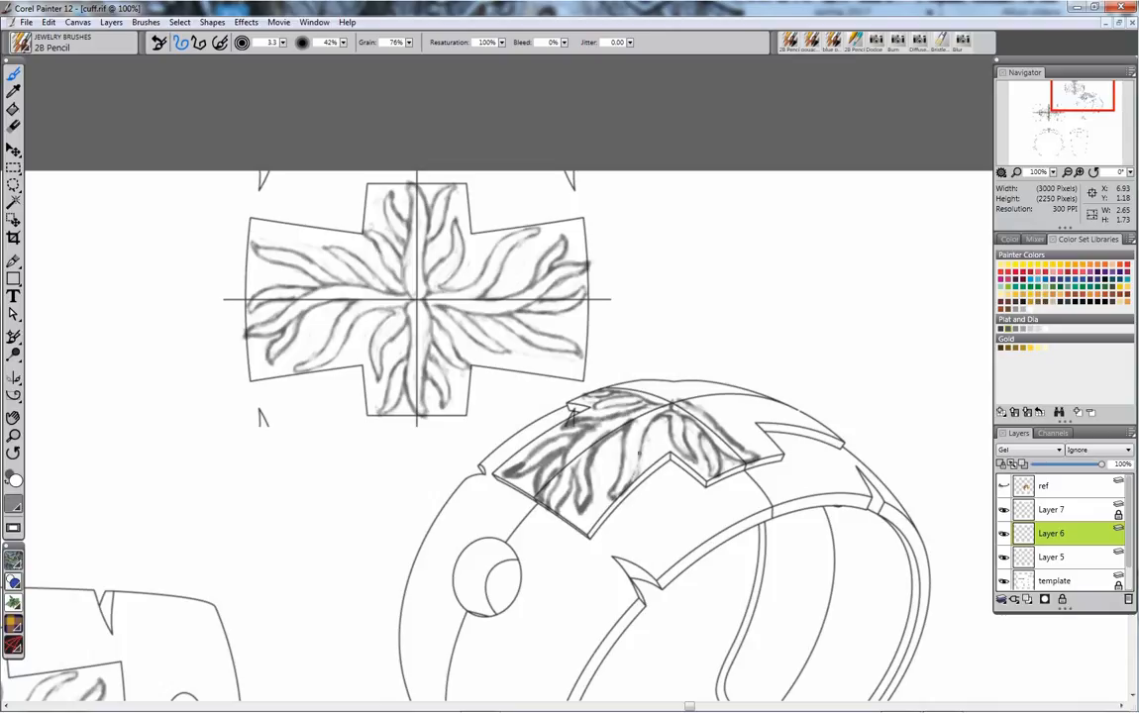
pyautogui.click(638, 445)
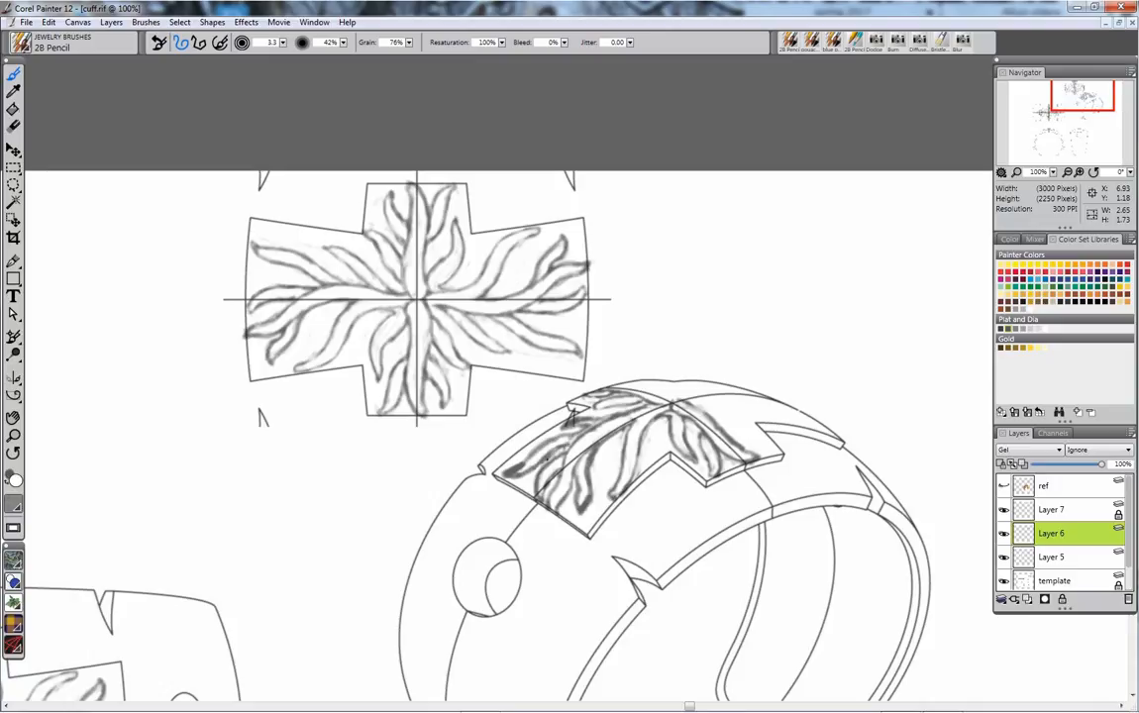
pyautogui.moveTo(530, 470); pyautogui.dragTo(560, 455)
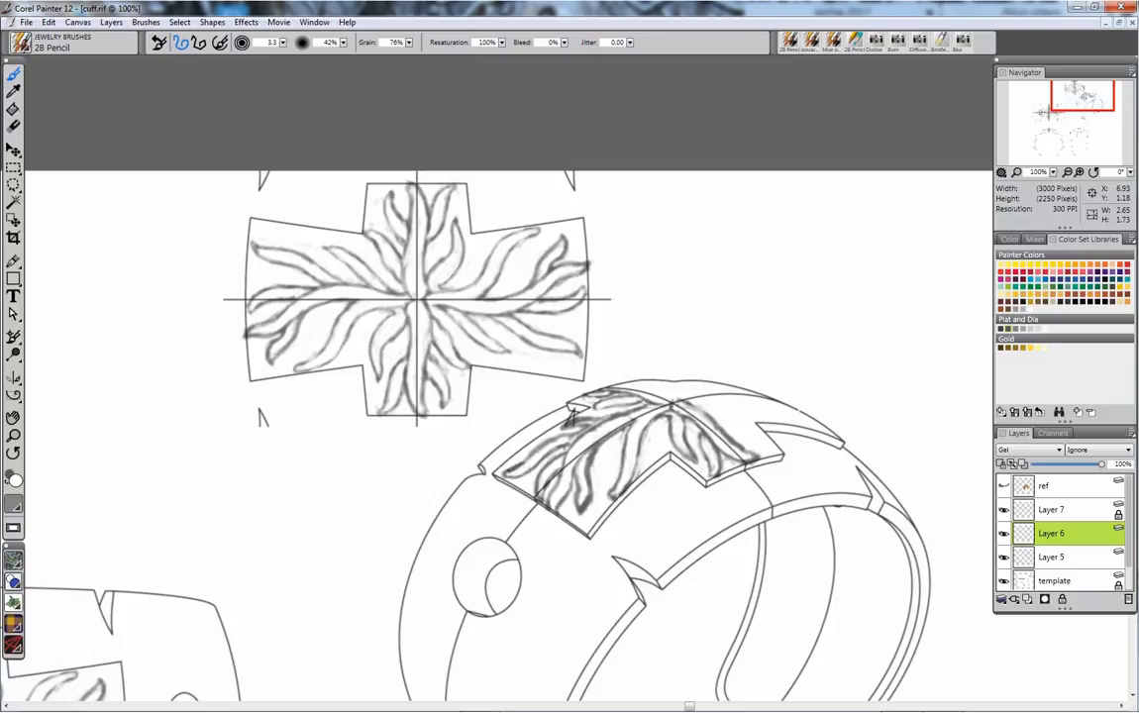
pyautogui.moveTo(537, 455)
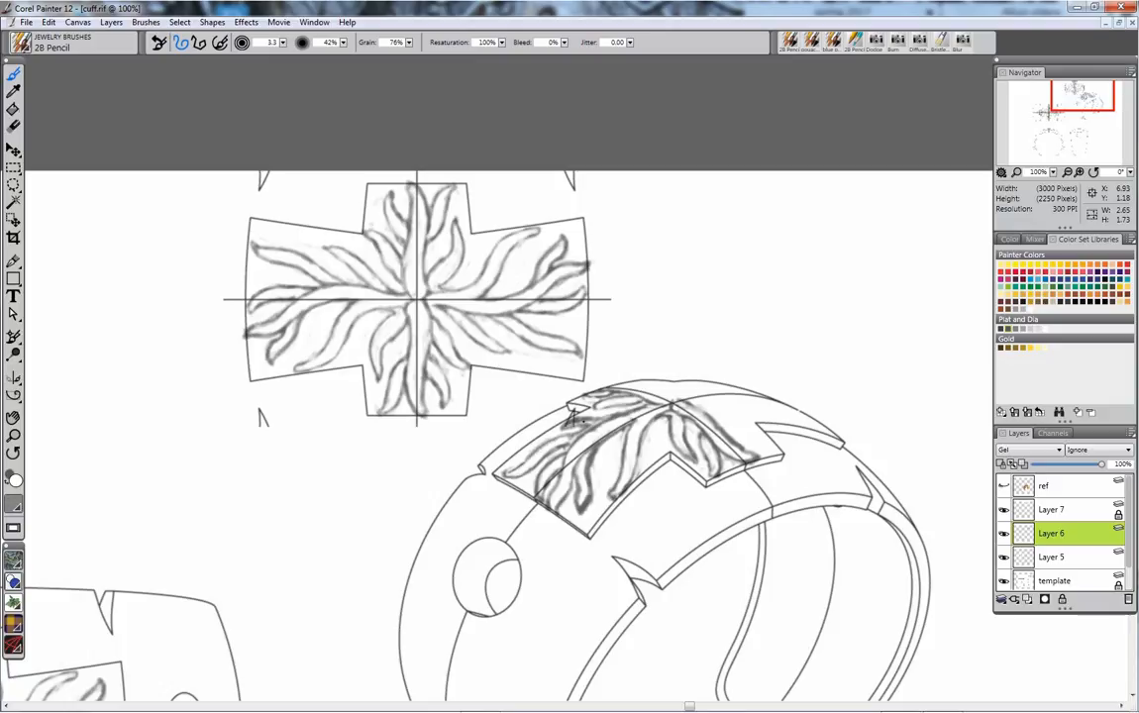
# Step: Select Layer 7, then switch back to Layer 6 as the active layer
pyautogui.click(1065, 509)
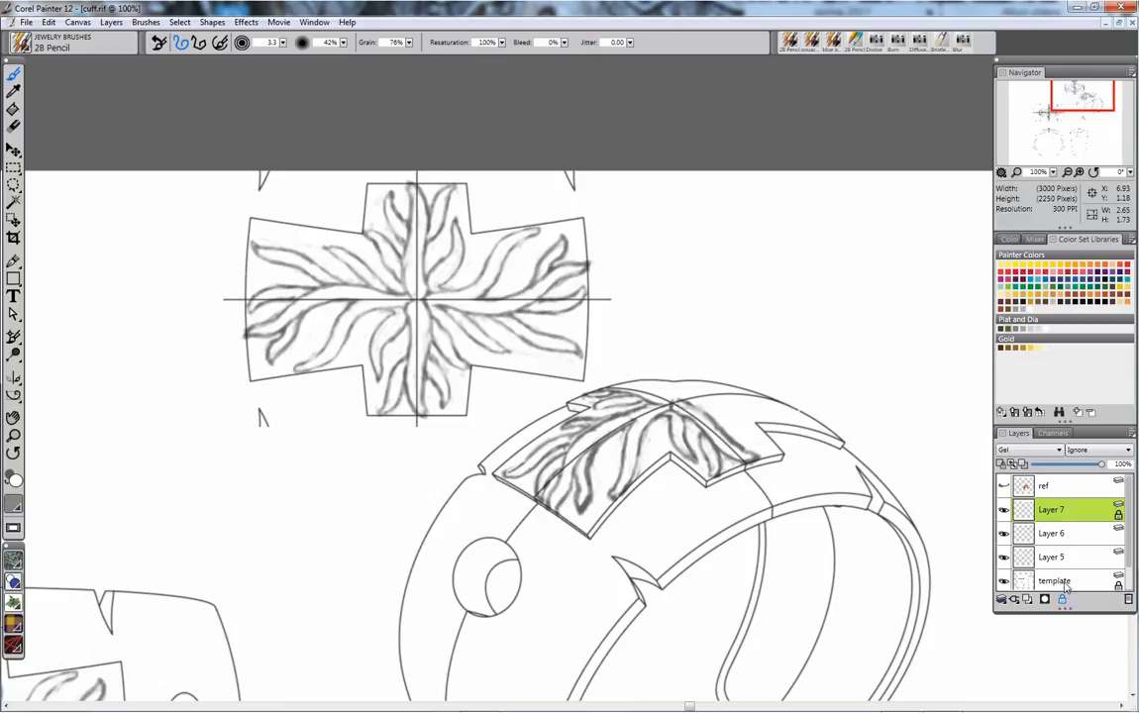
pyautogui.click(1051, 533)
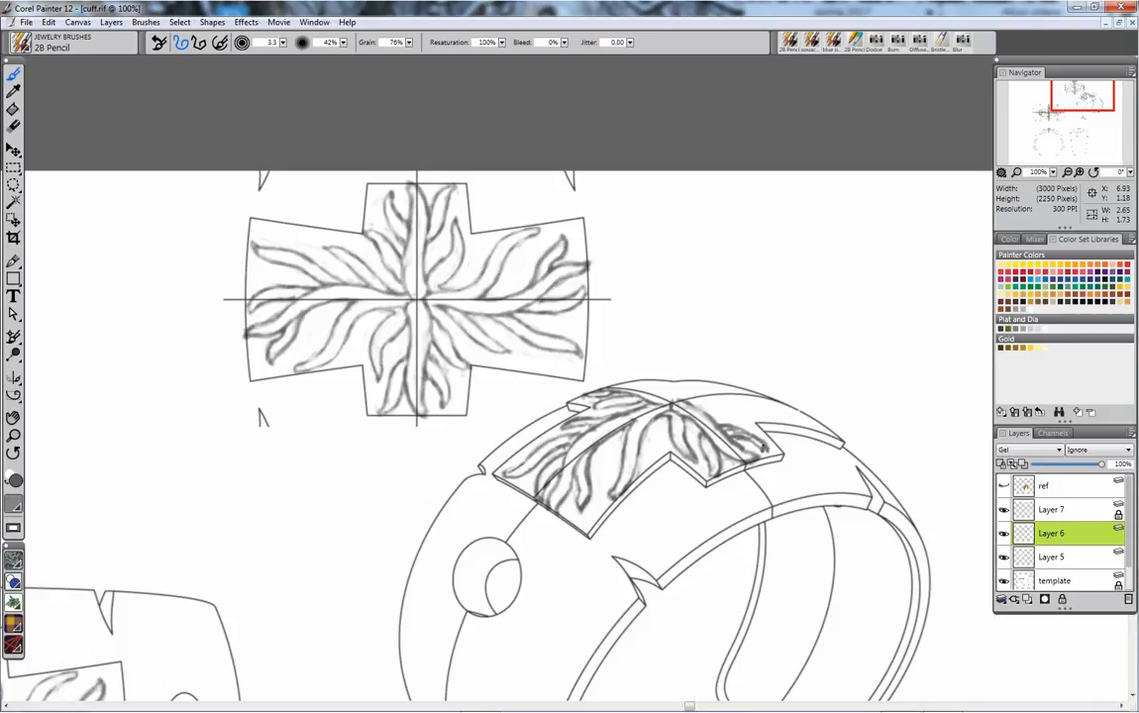
# Step: Pencil rays along the right and top arms, darken the edge, and reshape the cuff contour
pyautogui.moveTo(738, 428); pyautogui.dragTo(763, 451)
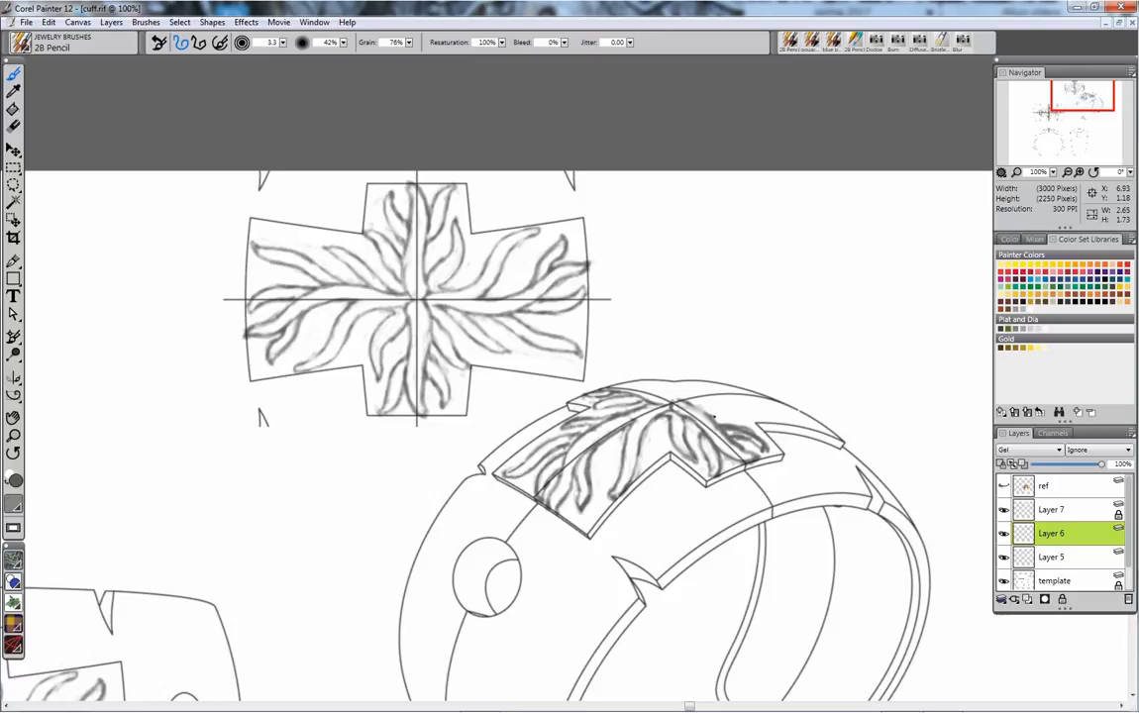
pyautogui.moveTo(713, 421); pyautogui.dragTo(753, 418)
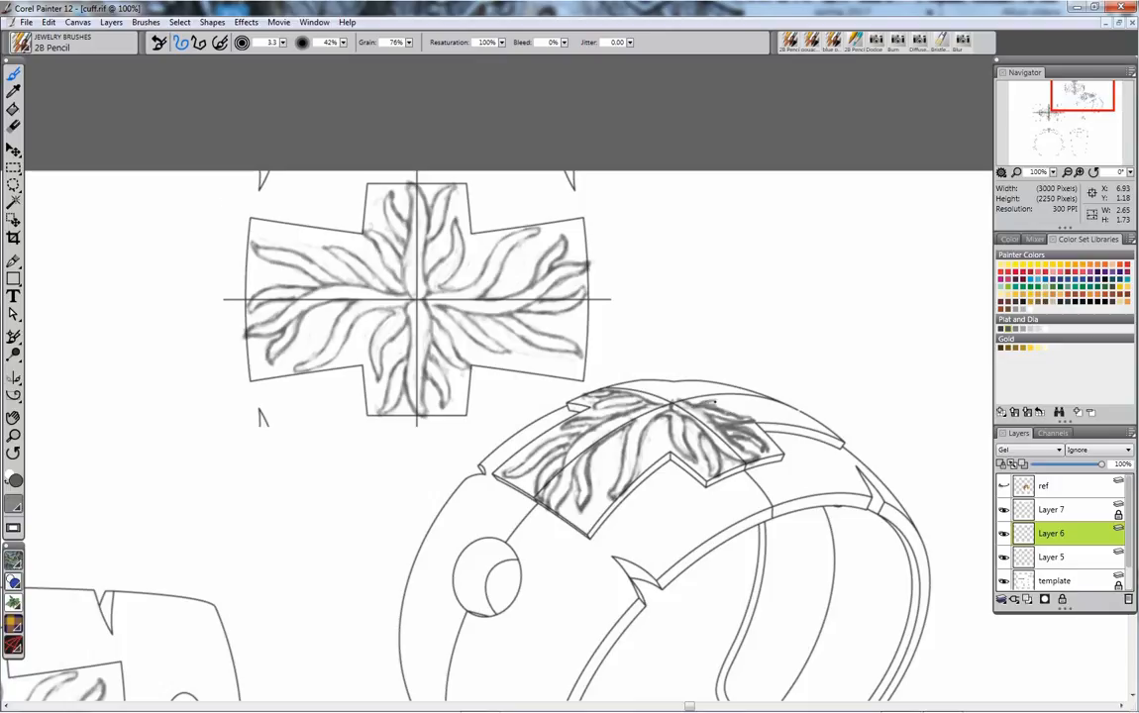
pyautogui.moveTo(703, 404); pyautogui.dragTo(750, 406)
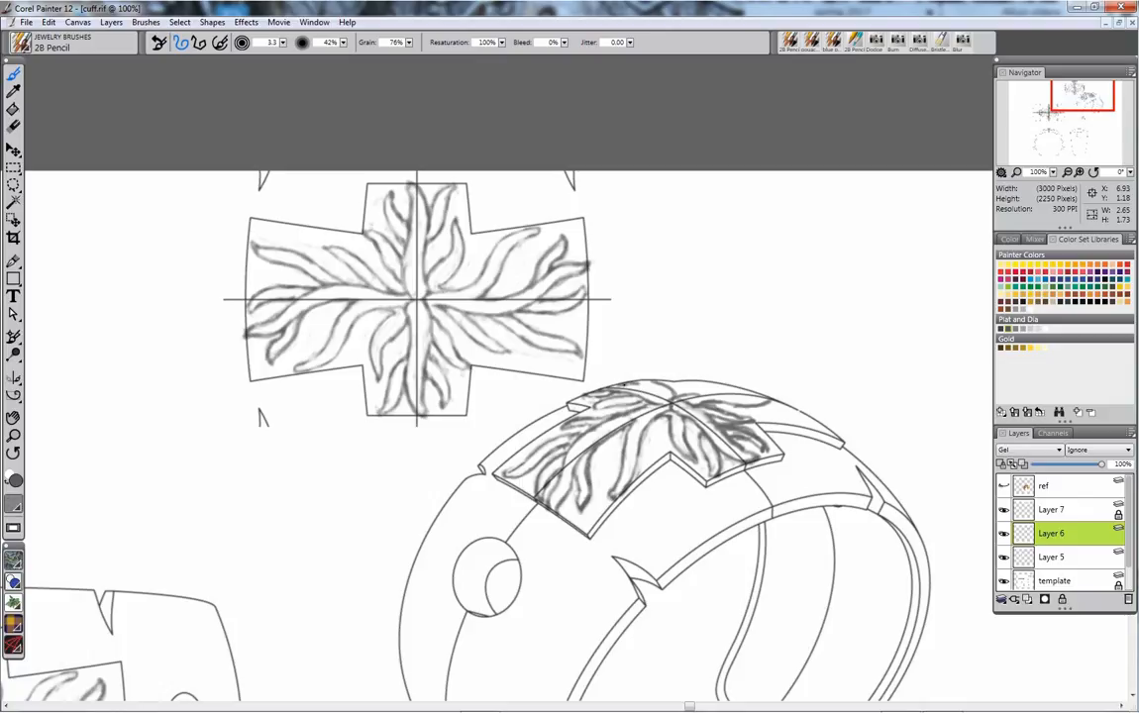
pyautogui.moveTo(622, 386); pyautogui.dragTo(666, 398)
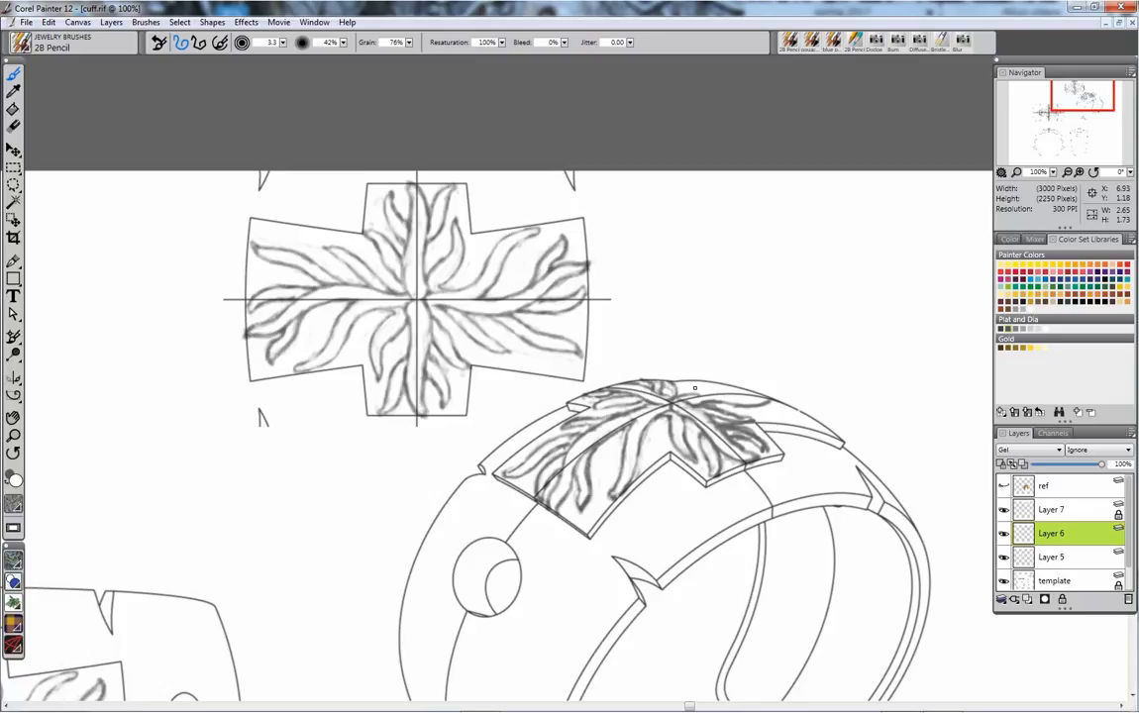
pyautogui.moveTo(704, 386)
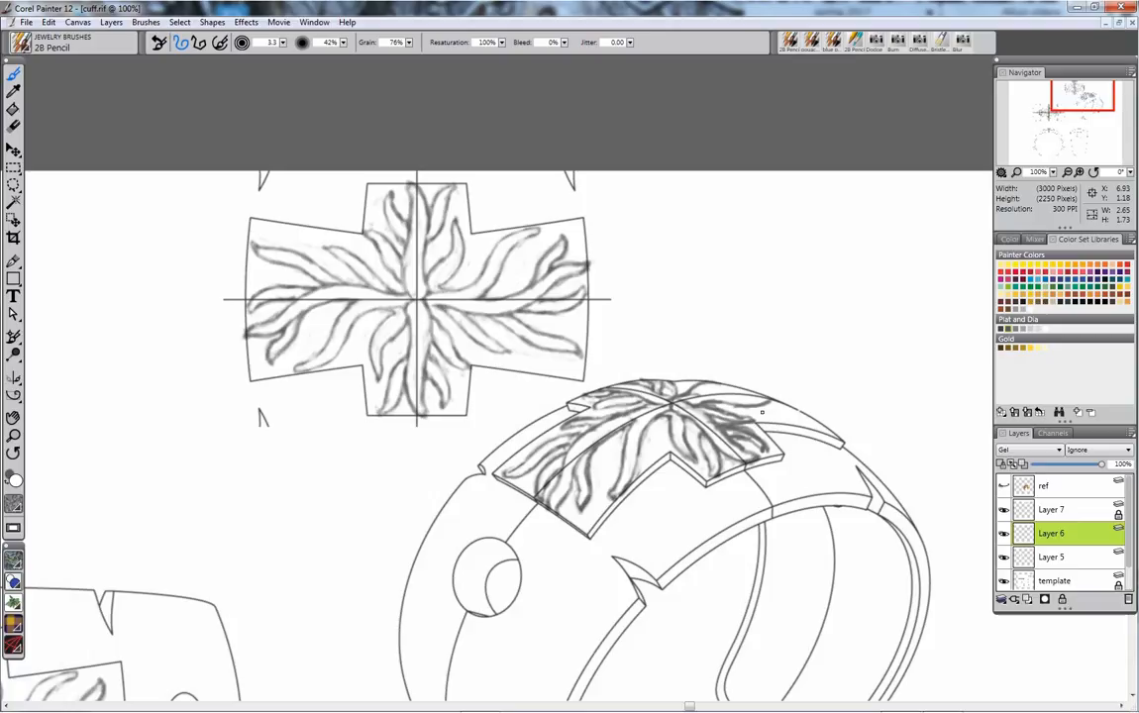
pyautogui.moveTo(768, 416)
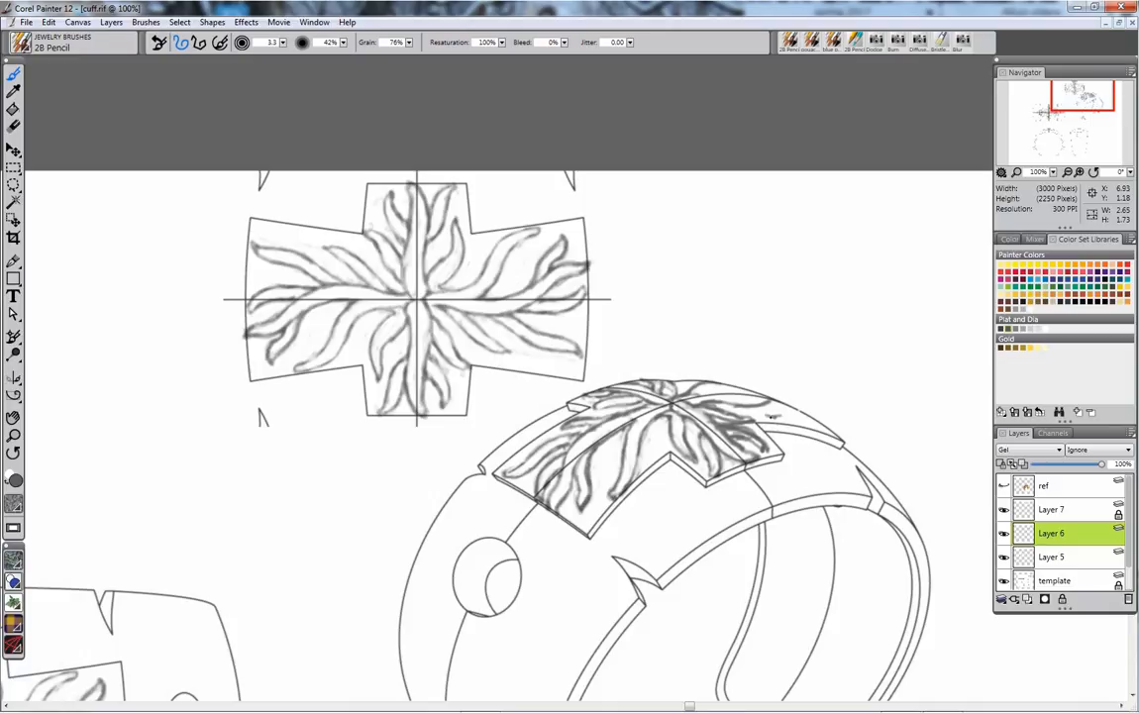
pyautogui.moveTo(723, 409); pyautogui.dragTo(782, 416)
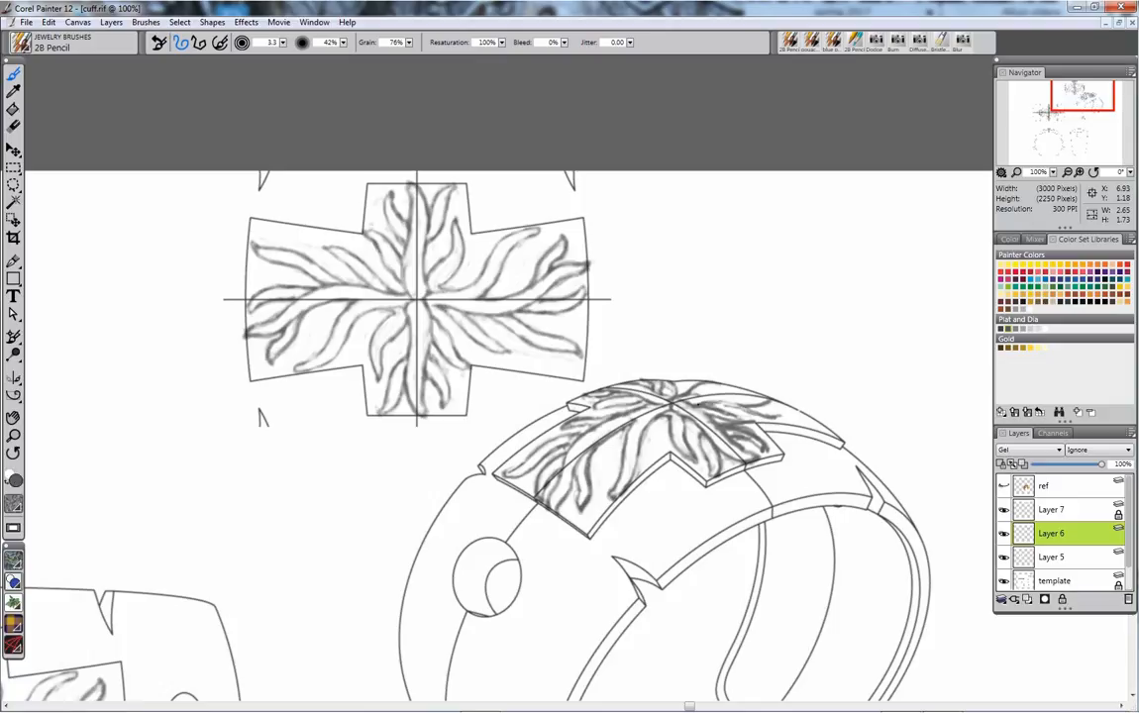
# Step: Draw a pencil ray from the medallion's right arm onto the cuff band
pyautogui.moveTo(698, 406); pyautogui.dragTo(758, 416)
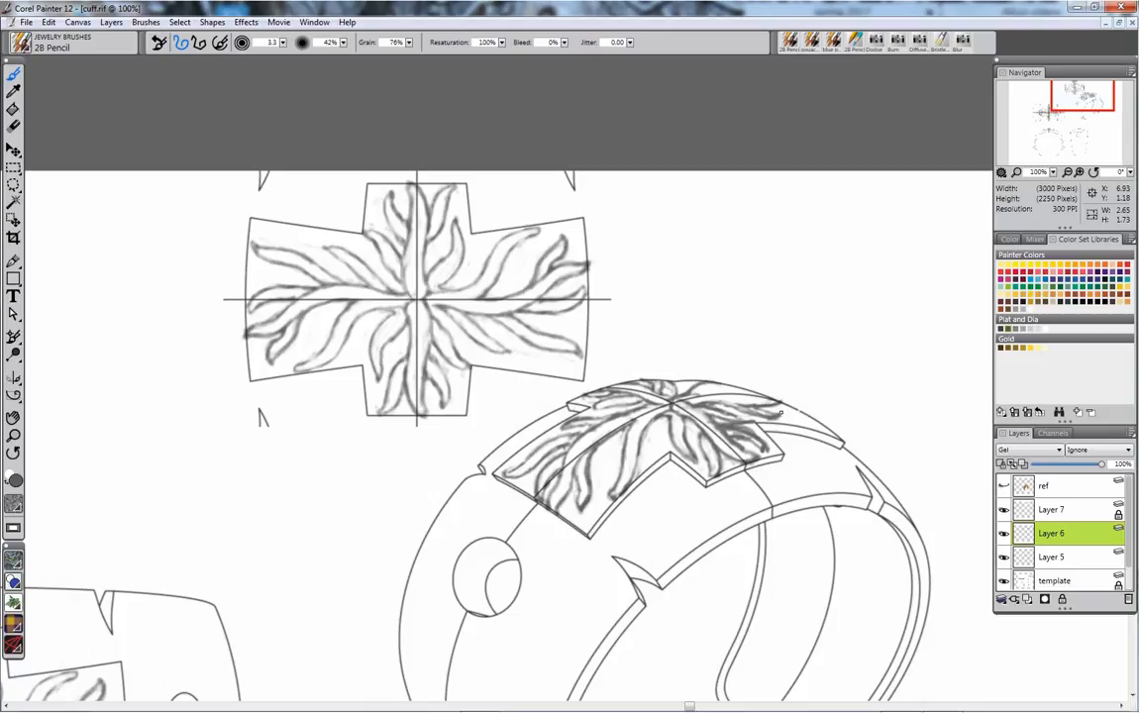
pyautogui.moveTo(797, 407)
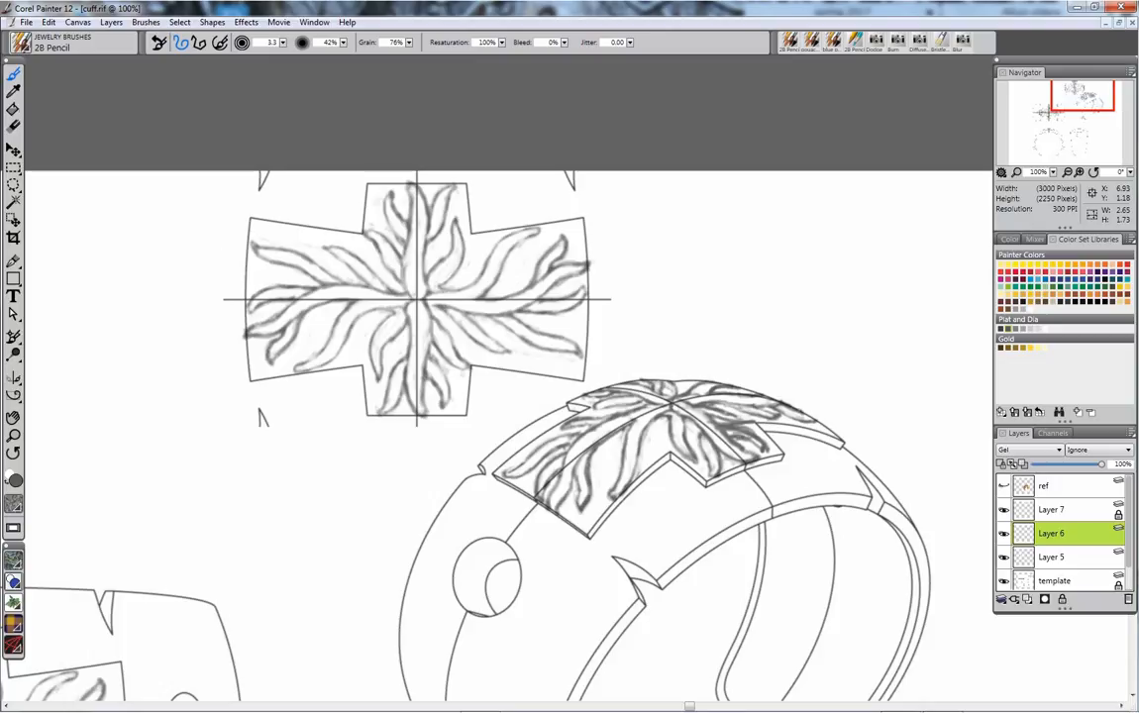
pyautogui.moveTo(1026, 601)
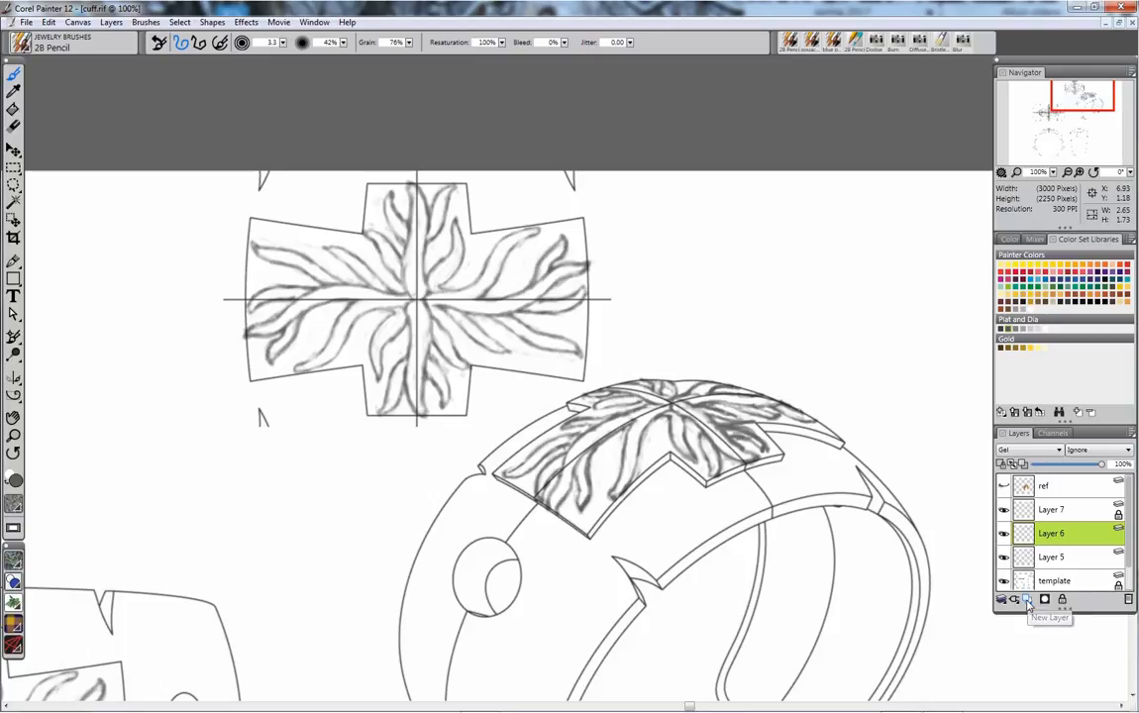
# Step: Create new Layer 8 above Layer 6 in the Layers panel
pyautogui.click(1026, 599)
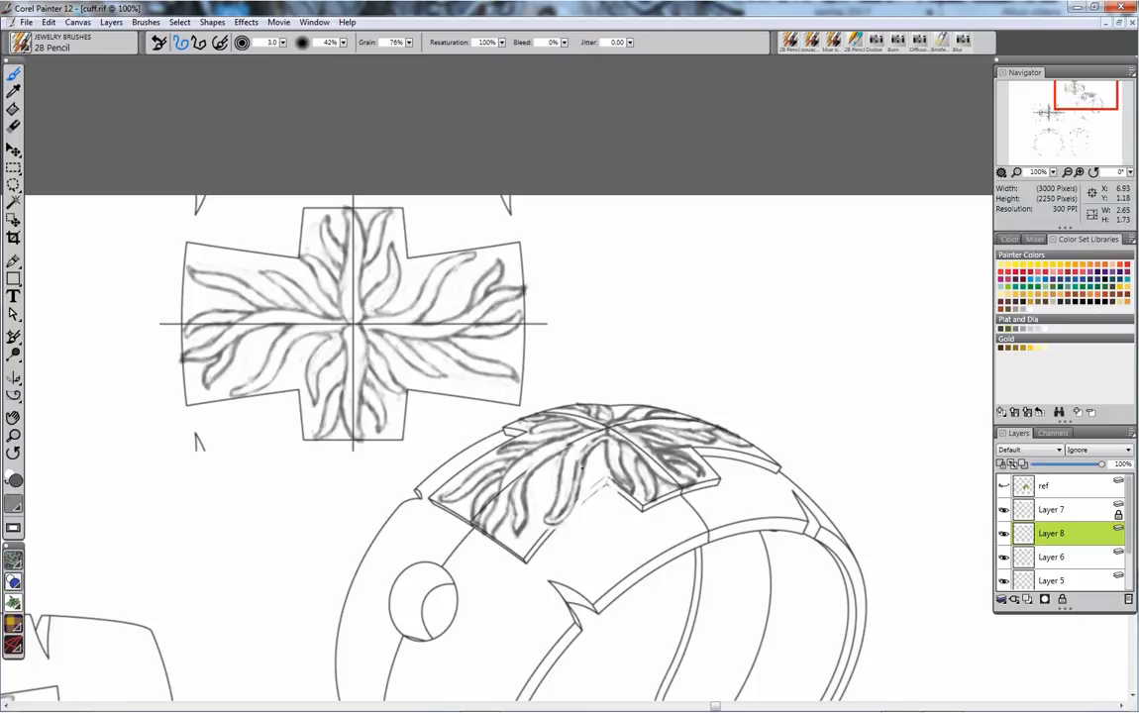
# Step: Pencil a thickness stroke along the medallion's edge on Layer 8
pyautogui.moveTo(584, 455); pyautogui.dragTo(567, 520)
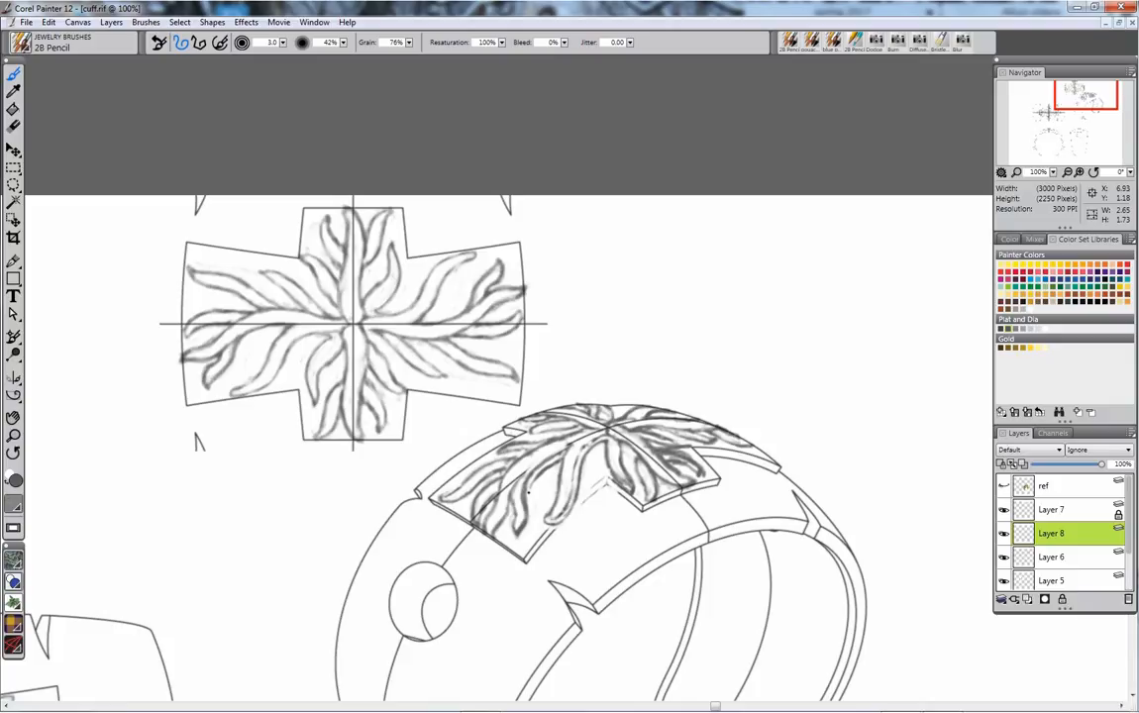
# Step: Add a pencil mark on the medallion's left arm on Layer 8
pyautogui.click(528, 495)
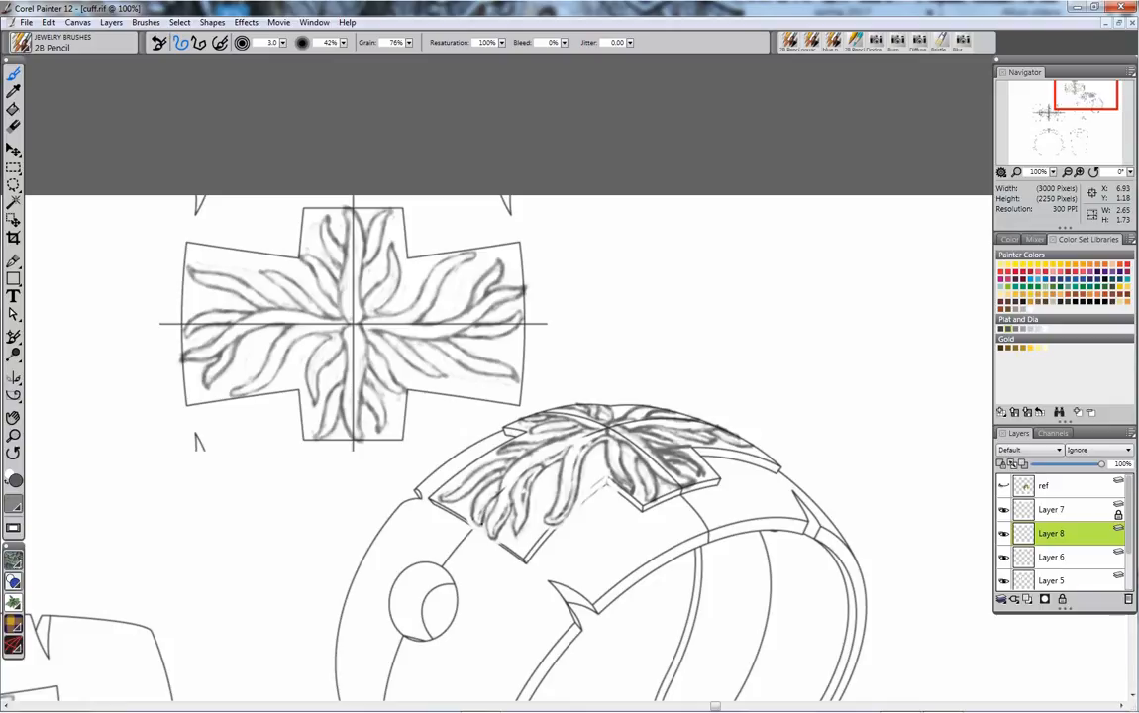
pyautogui.moveTo(486, 520); pyautogui.dragTo(500, 490)
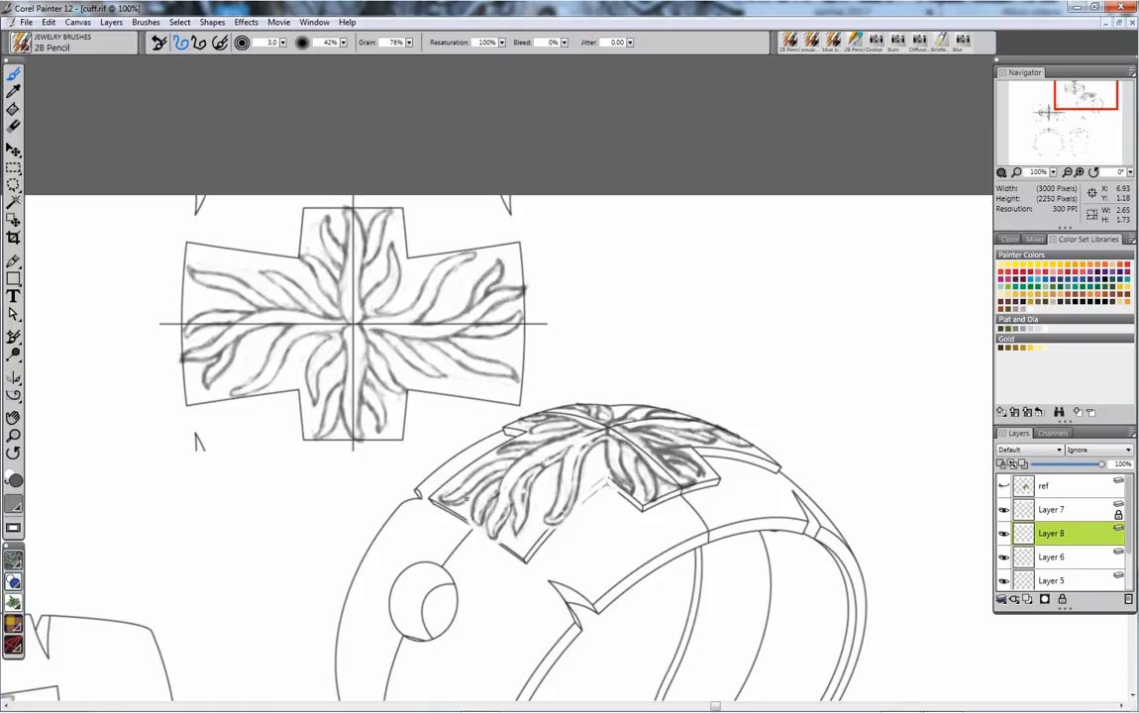
pyautogui.moveTo(443, 510); pyautogui.dragTo(495, 481)
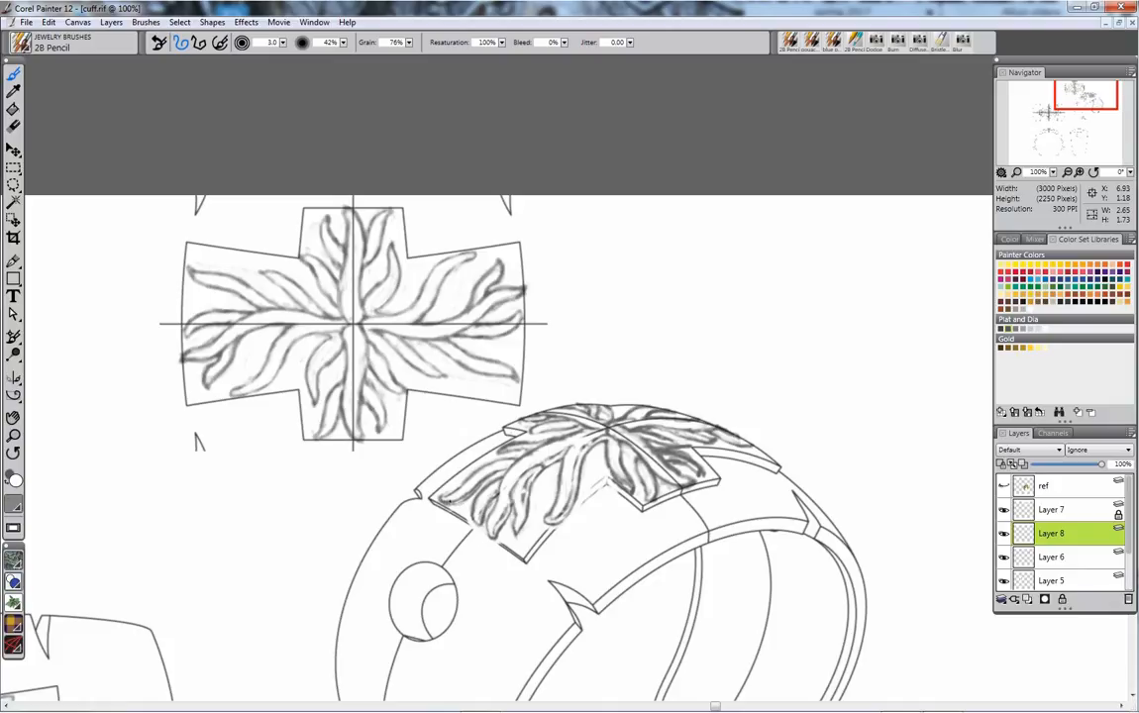
pyautogui.moveTo(444, 500); pyautogui.dragTo(485, 481)
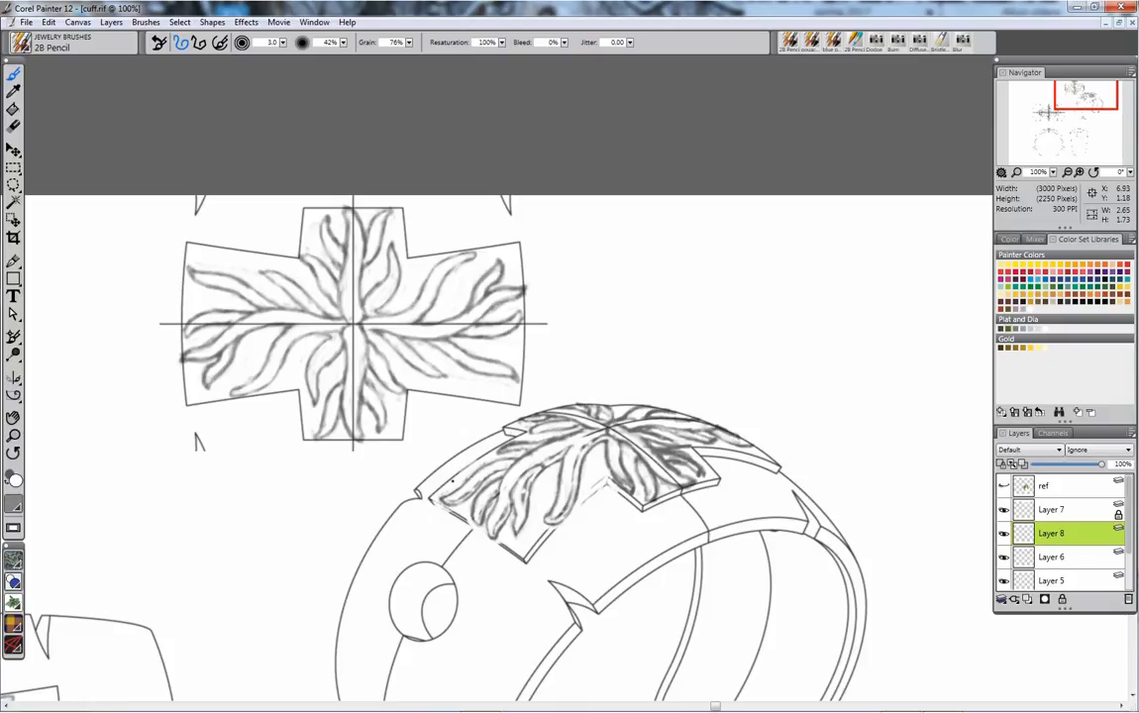
pyautogui.moveTo(436, 496); pyautogui.dragTo(481, 466)
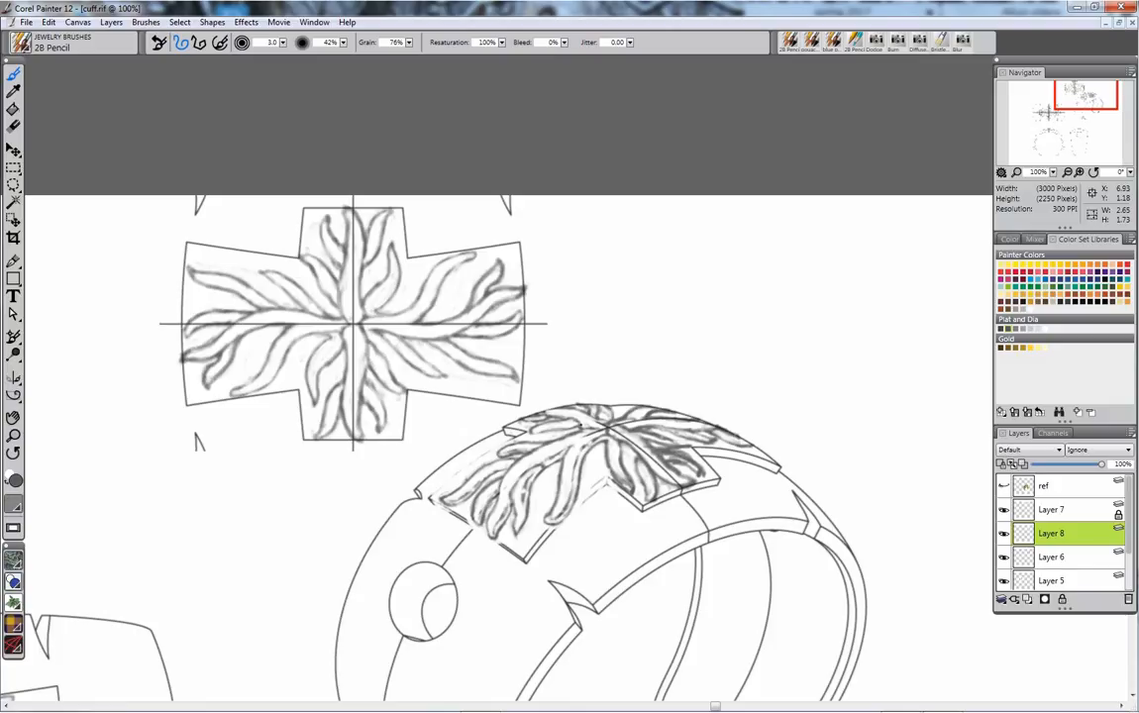
pyautogui.moveTo(581, 423)
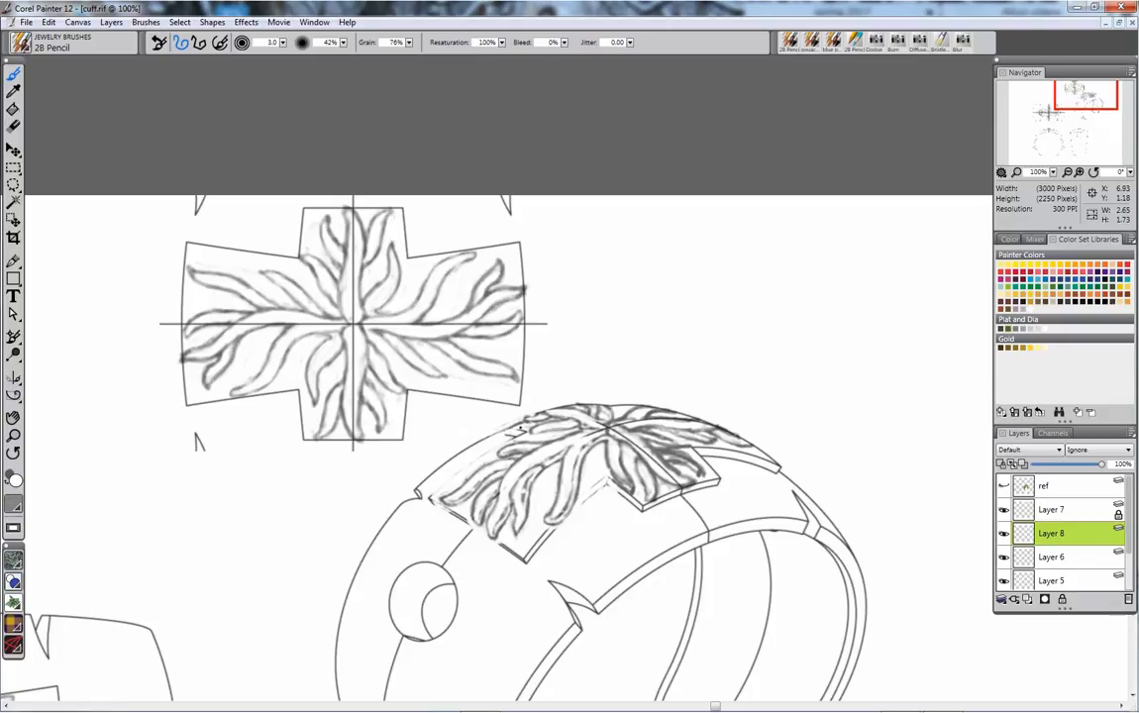
pyautogui.moveTo(517, 431)
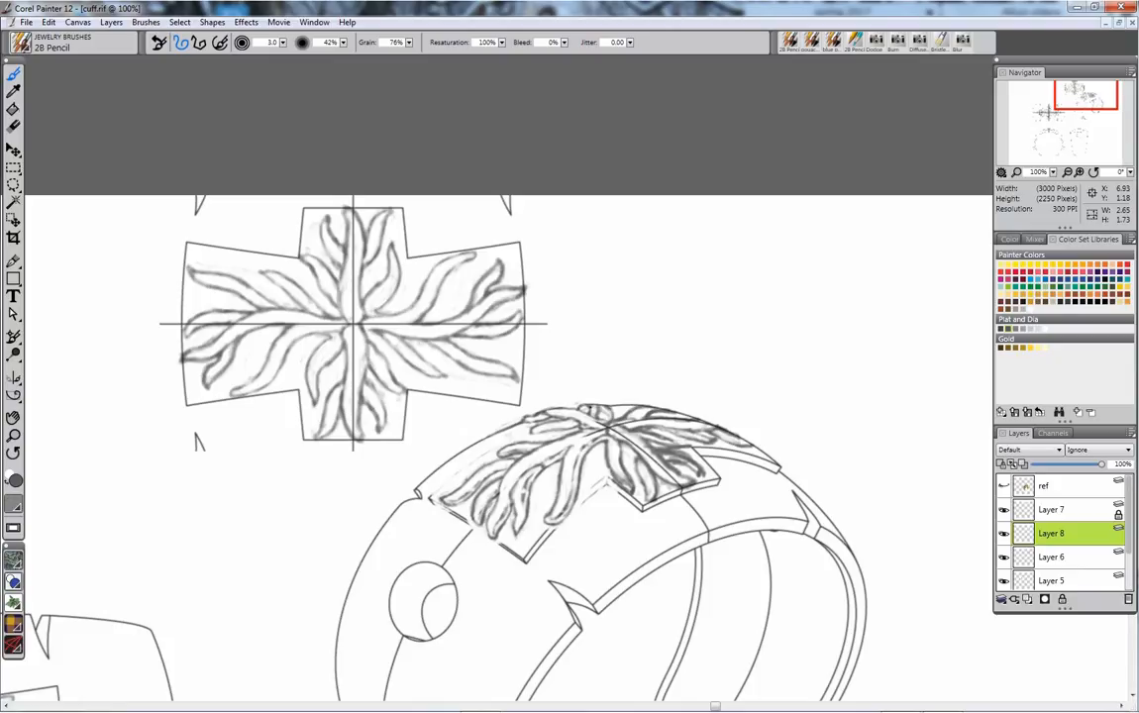
pyautogui.moveTo(594, 404)
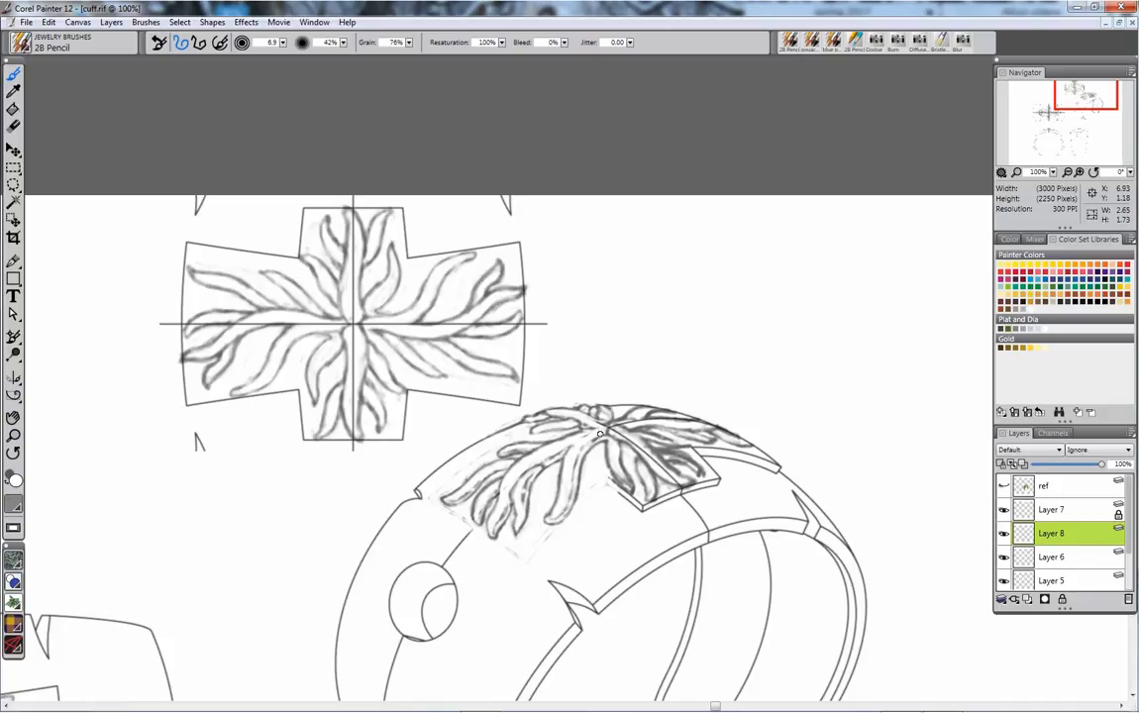
pyautogui.moveTo(651, 460)
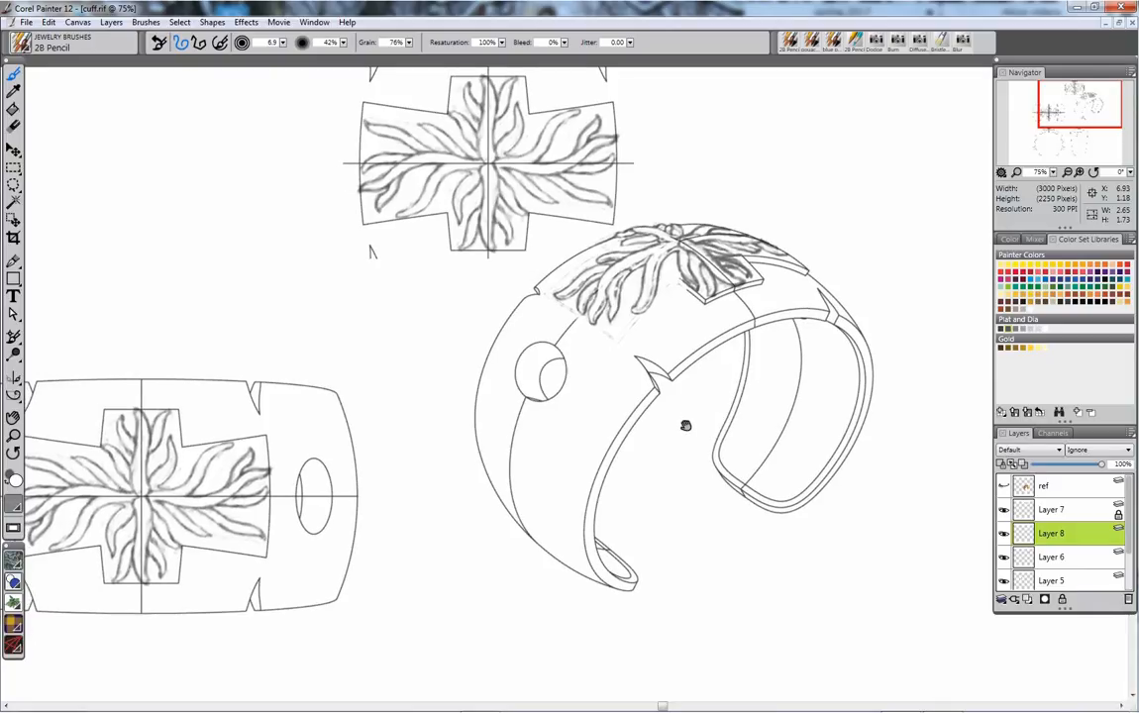
pyautogui.moveTo(643, 449)
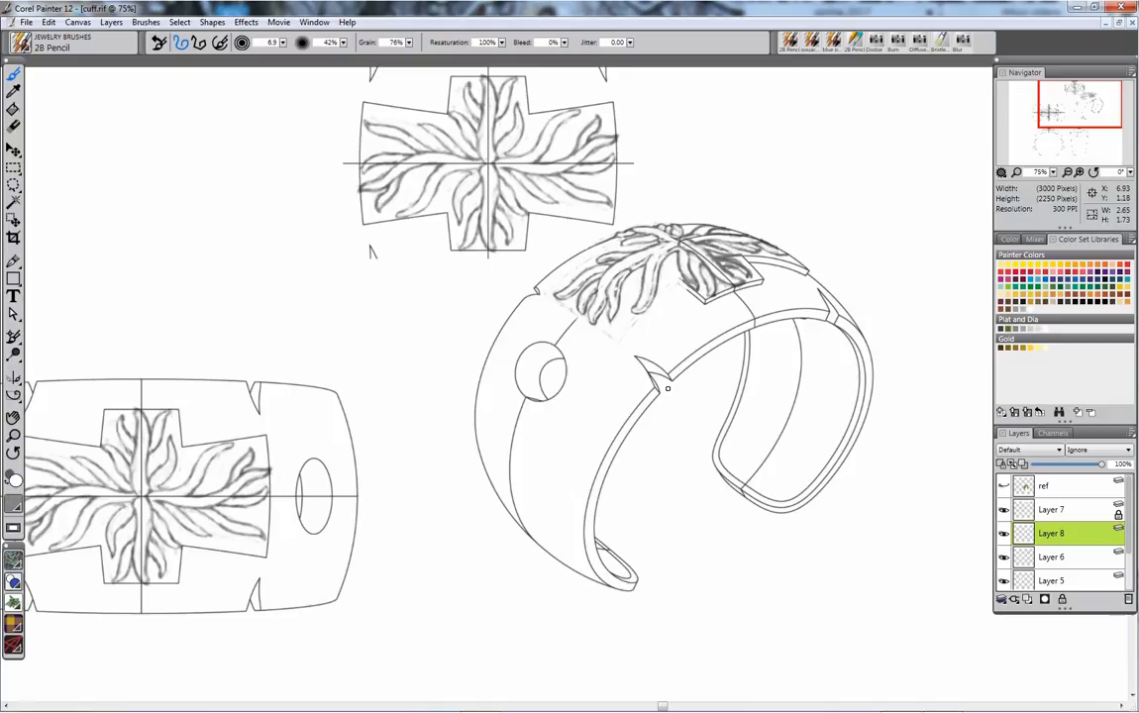
pyautogui.moveTo(350, 306)
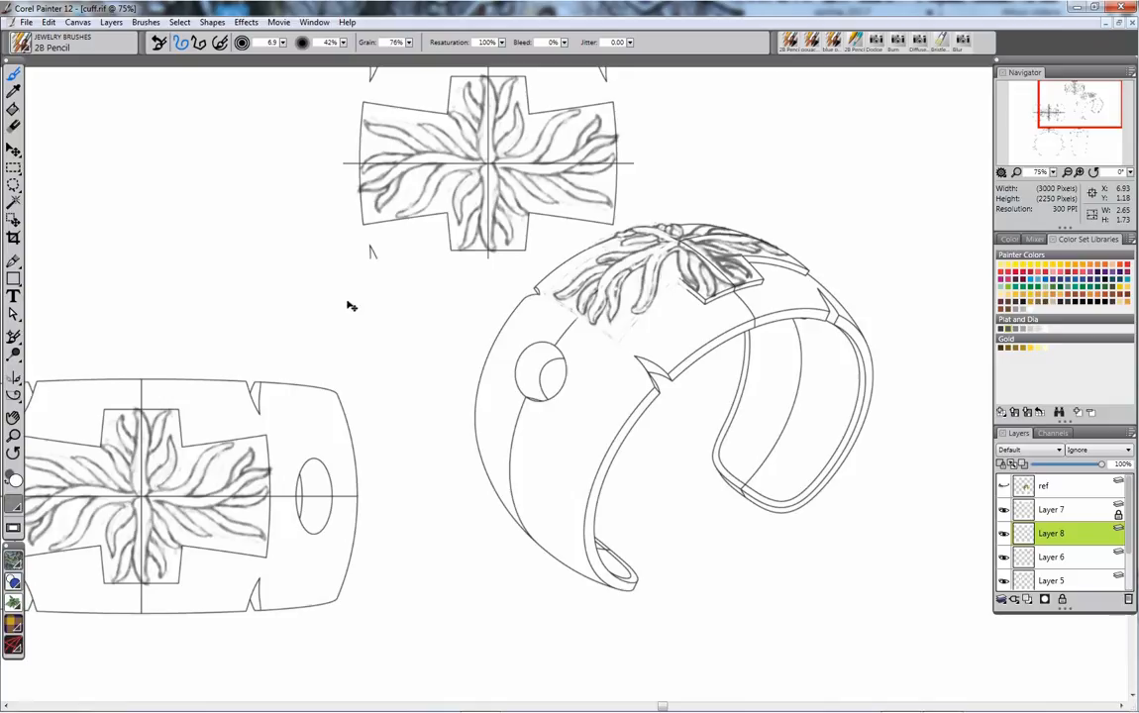